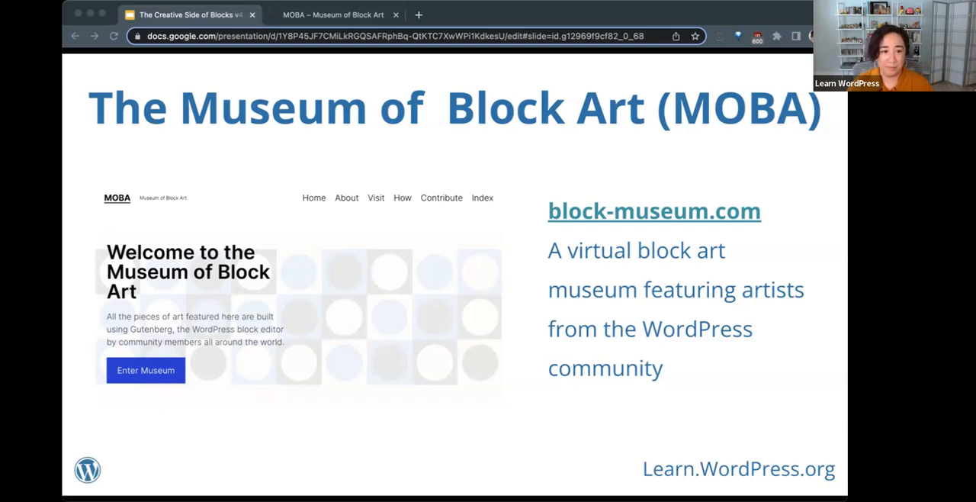
Switch to the MOBA site and browse the Interactive Walkthrough lobby page.
{"action": "left_click", "coordinate": [342, 16]}
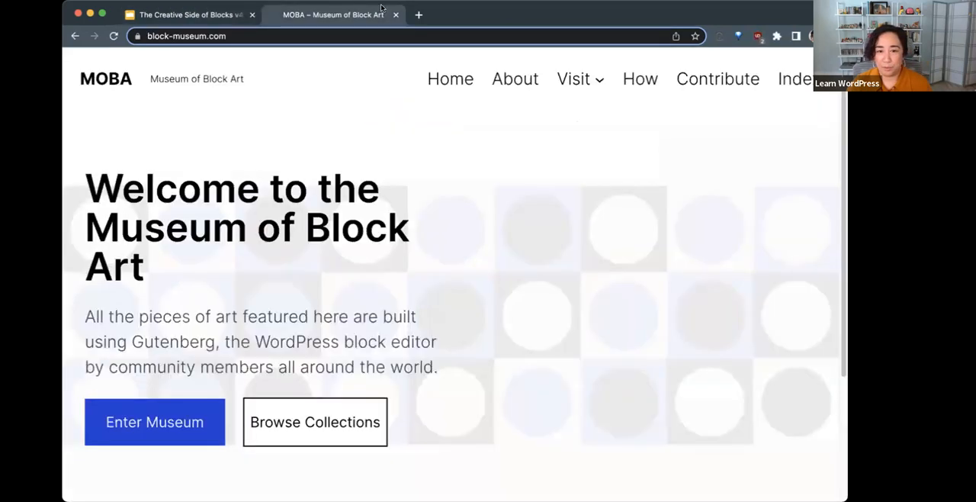
{"action": "mouse_move", "coordinate": [574, 183]}
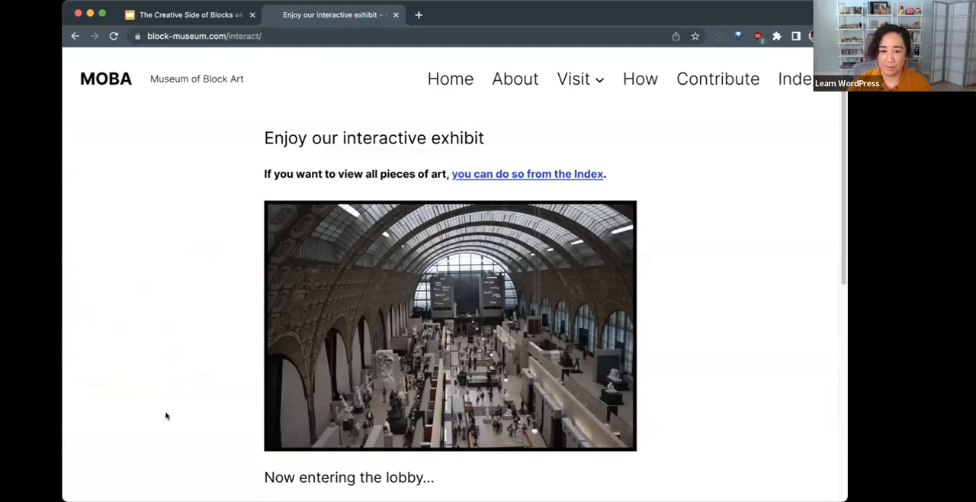
{"action": "mouse_move", "coordinate": [151, 314]}
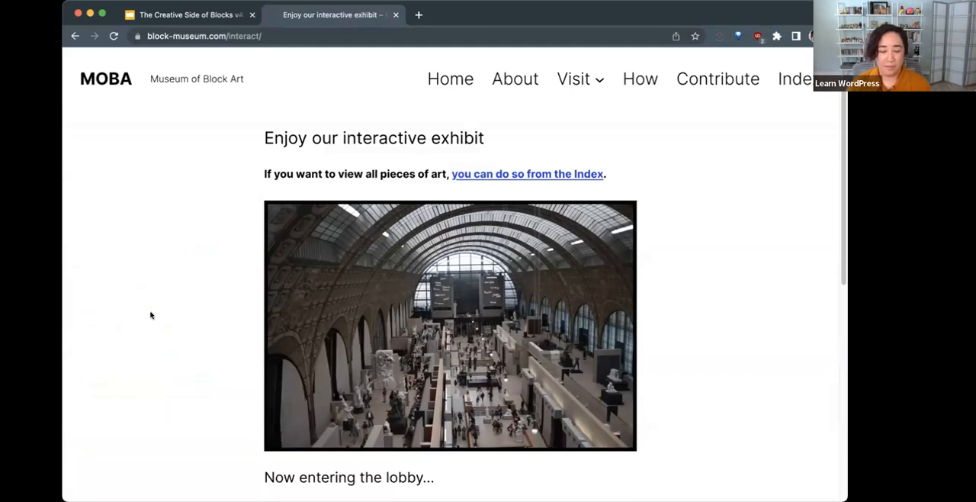
{"action": "scroll", "scroll_direction": "down", "scroll_amount": 3}
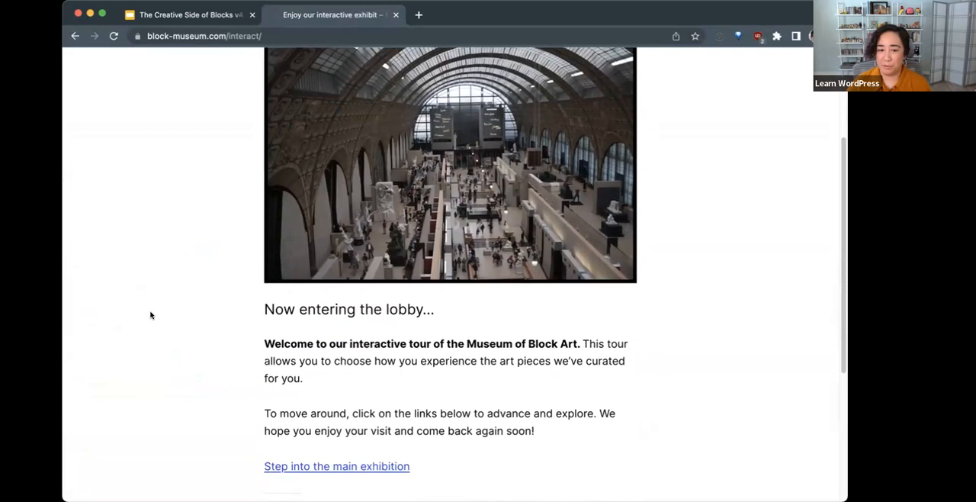
{"action": "scroll", "scroll_direction": "down", "scroll_amount": 3}
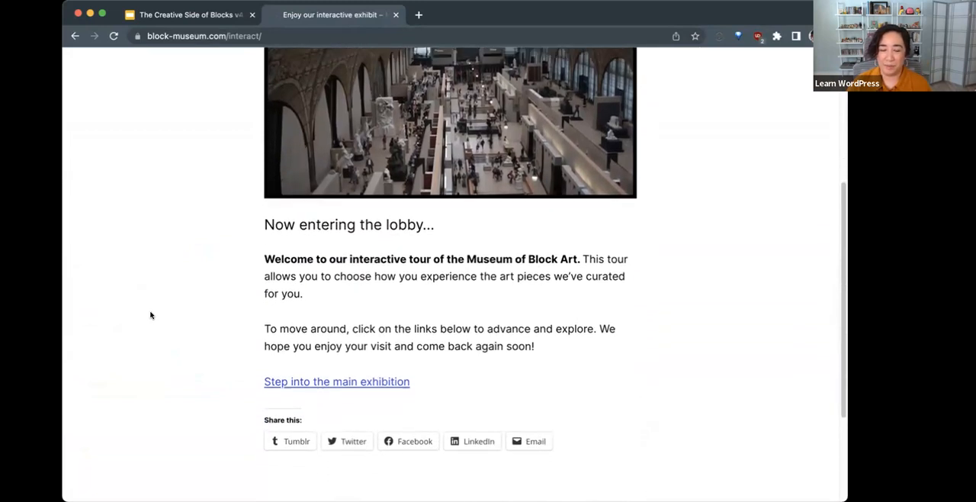
{"action": "scroll", "scroll_direction": "up", "scroll_amount": 3}
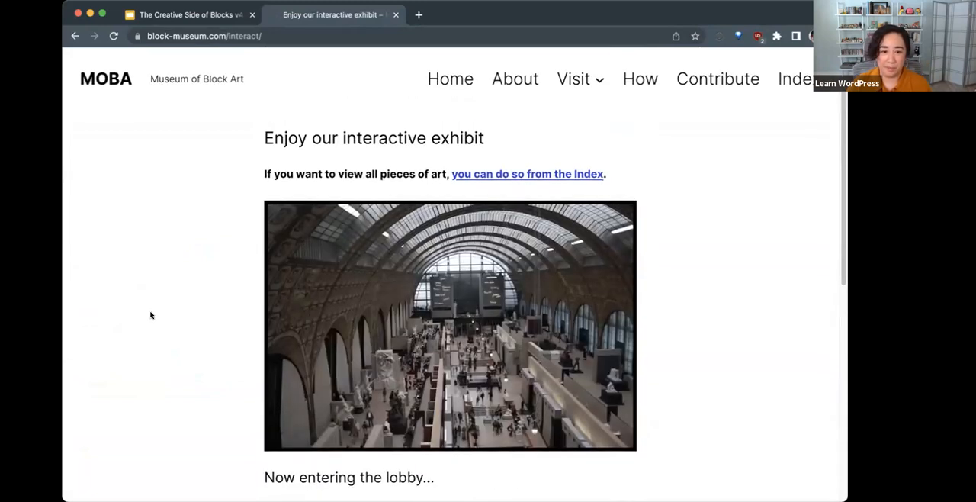
{"action": "mouse_move", "coordinate": [540, 180]}
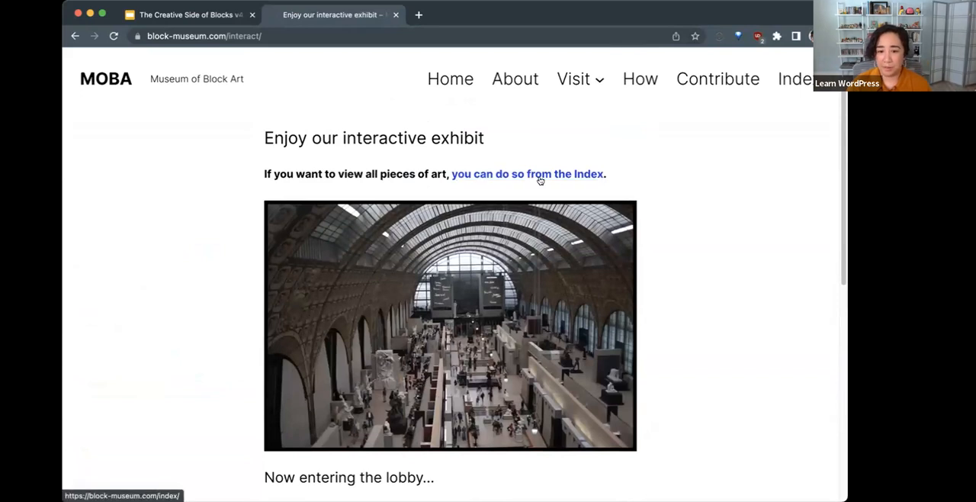
Browse the Index grid of all art pieces.
{"action": "left_click", "coordinate": [540, 174]}
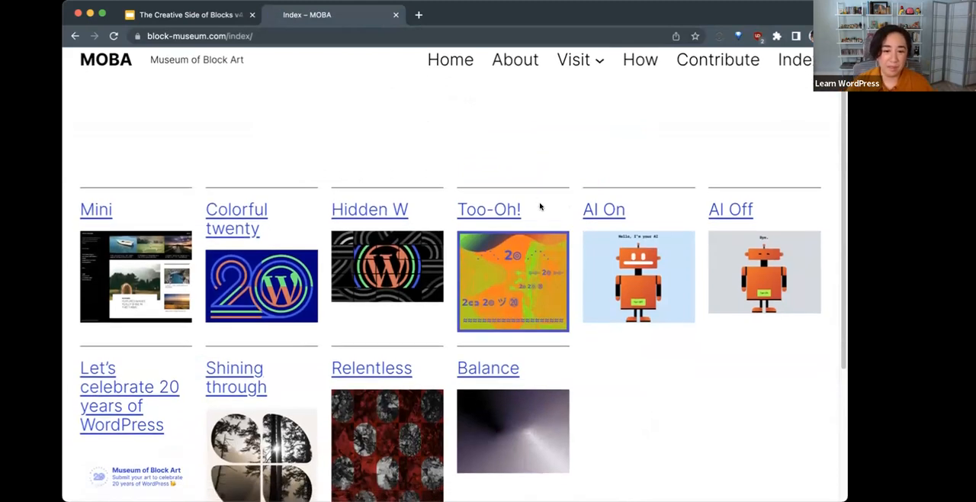
{"action": "scroll", "scroll_direction": "down", "scroll_amount": 3}
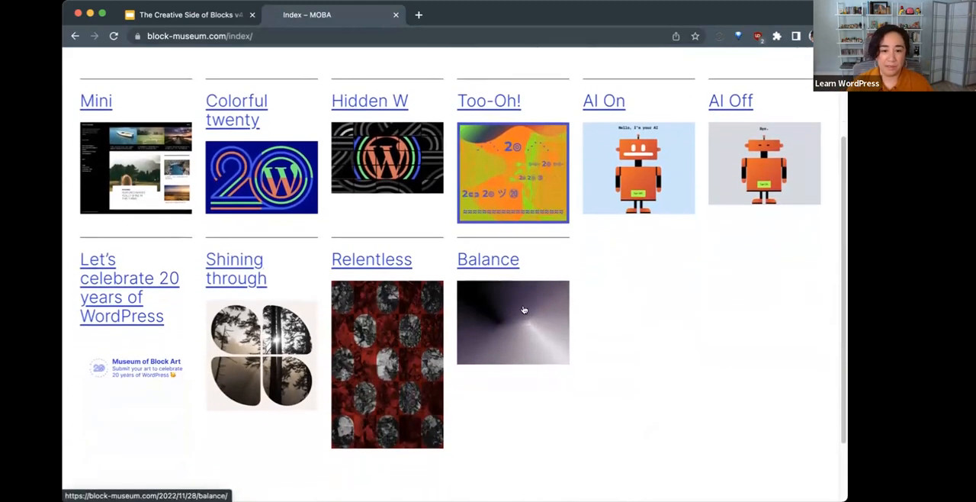
{"action": "scroll", "scroll_direction": "down", "scroll_amount": 3}
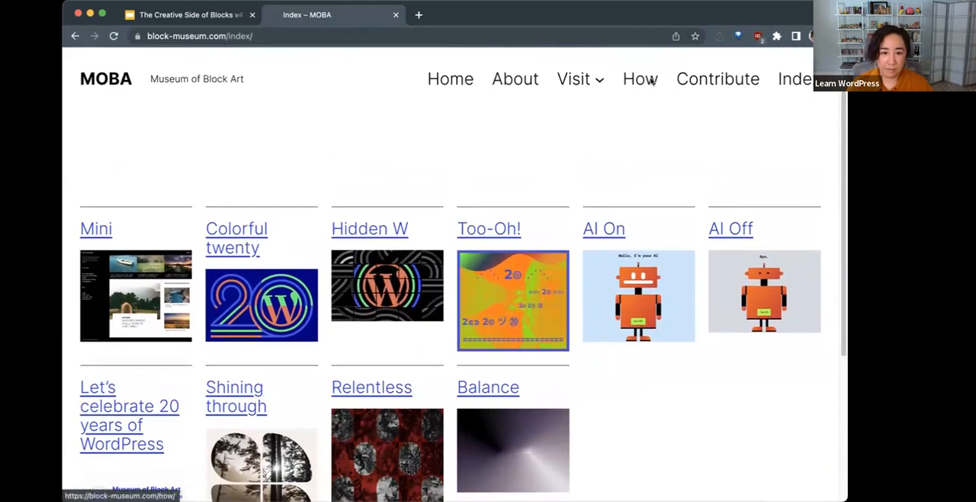
Browse the 20th Anniversary Exhibit page from the Visit menu, with its Colorful twenty and Hidden W artworks.
{"action": "left_click", "coordinate": [574, 79]}
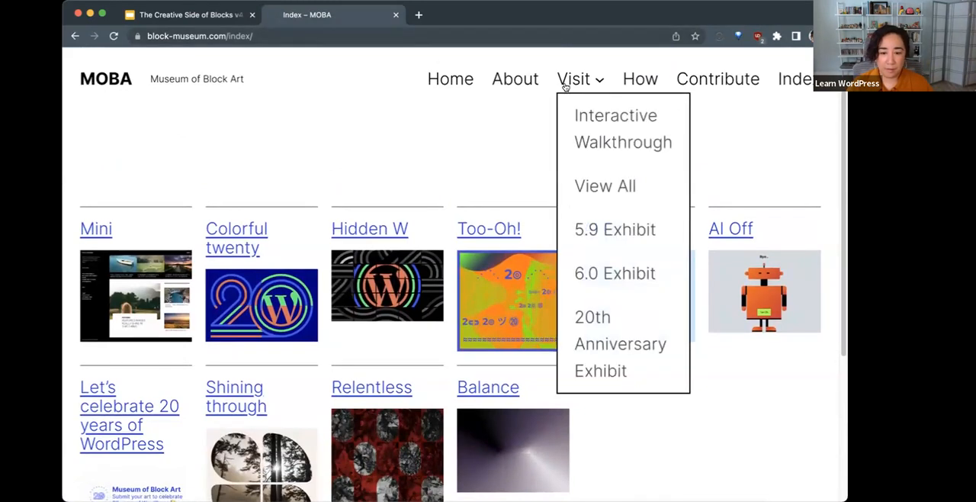
{"action": "mouse_move", "coordinate": [584, 186]}
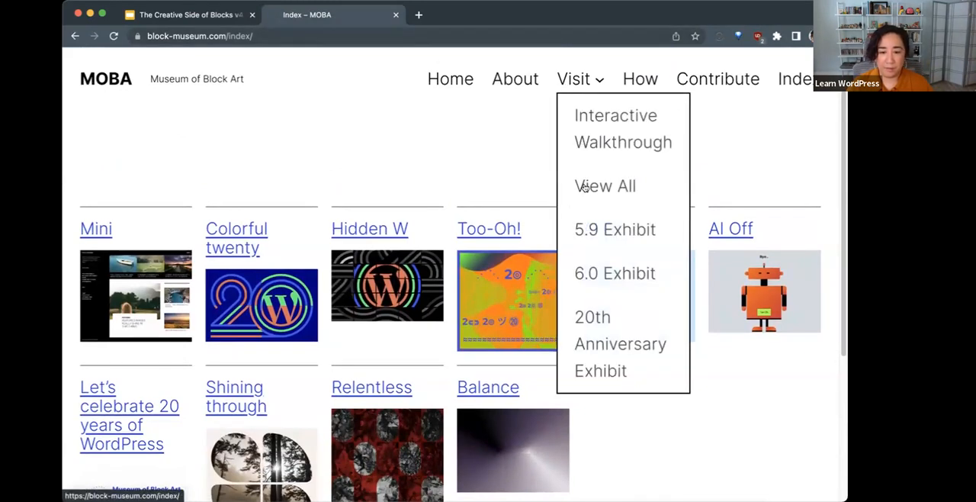
{"action": "mouse_move", "coordinate": [619, 280]}
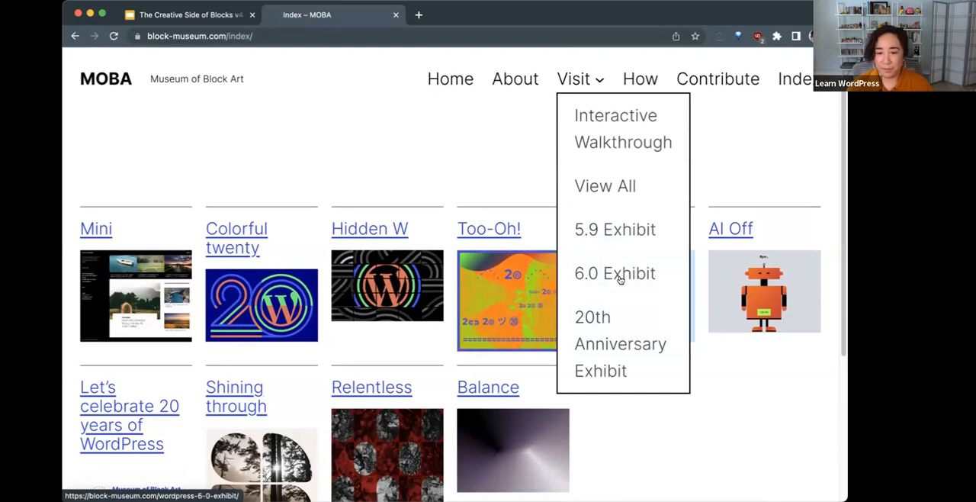
{"action": "mouse_move", "coordinate": [609, 349]}
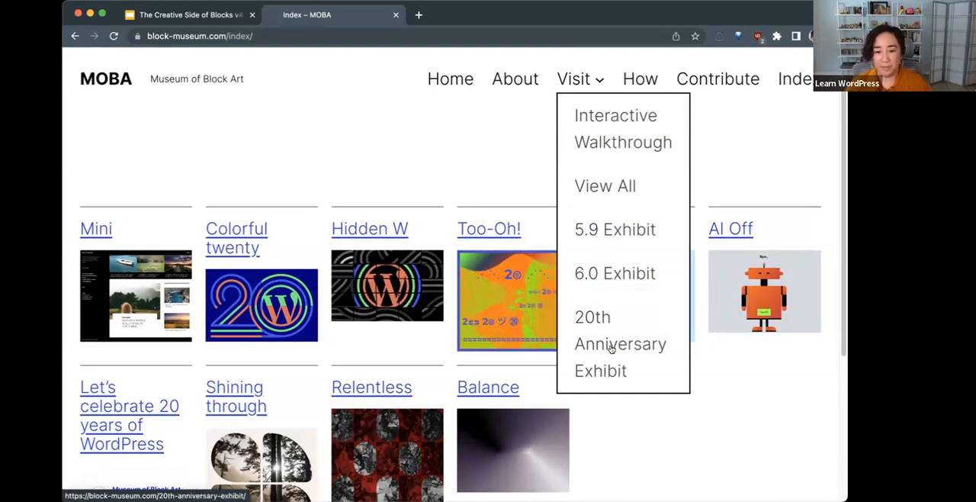
{"action": "left_click", "coordinate": [613, 343]}
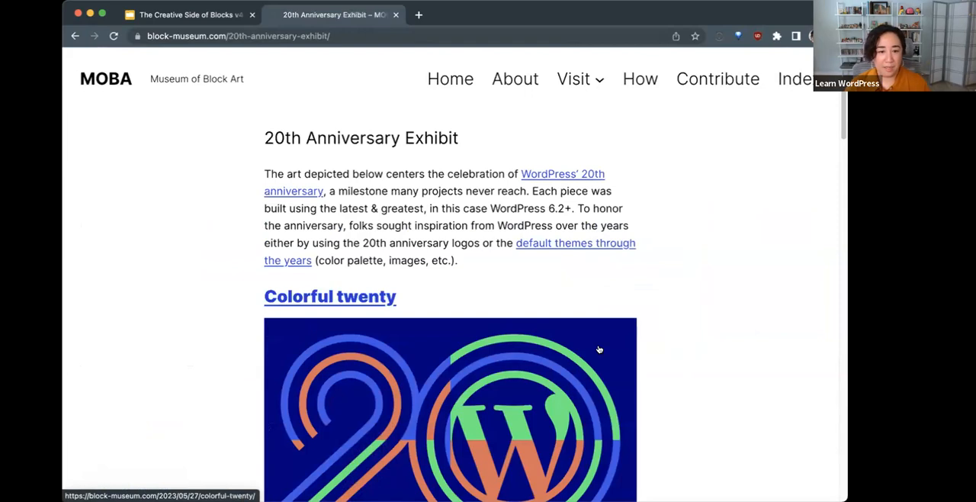
{"action": "scroll", "scroll_direction": "down", "scroll_amount": 3}
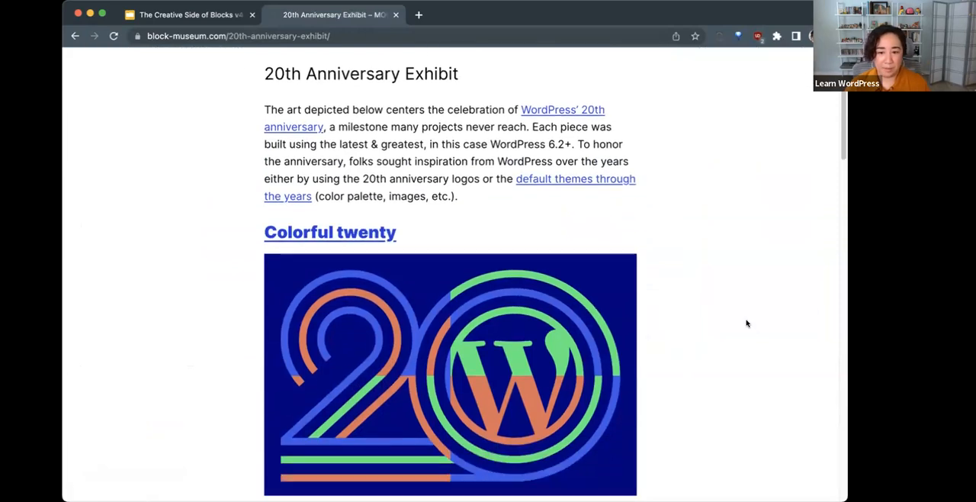
{"action": "scroll", "scroll_direction": "down", "scroll_amount": 3}
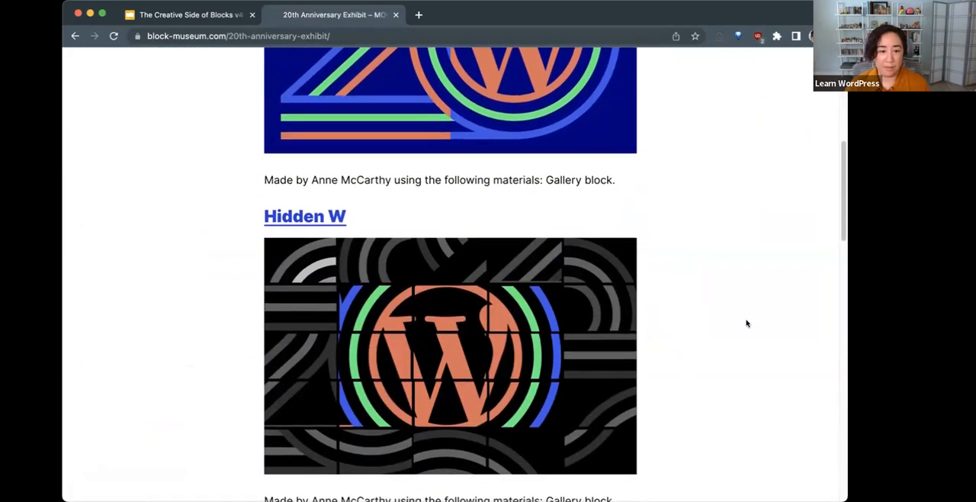
{"action": "scroll", "scroll_direction": "up", "scroll_amount": 3}
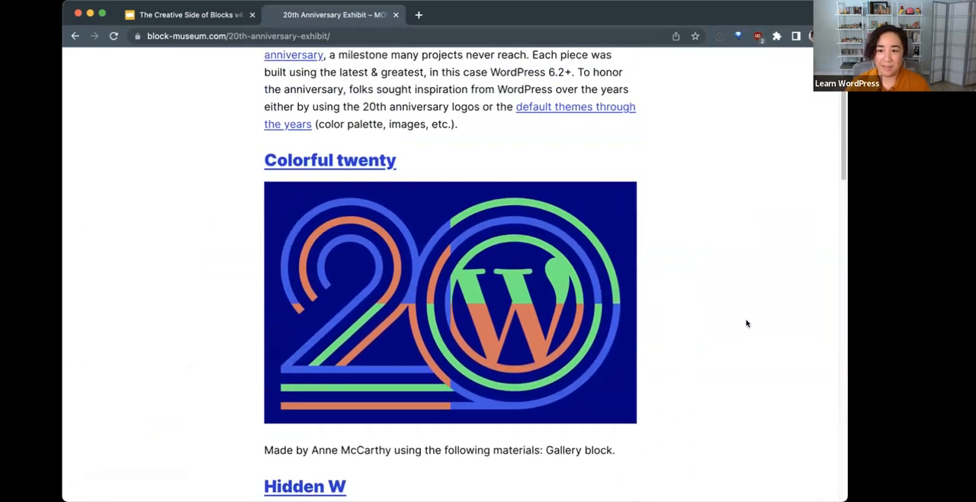
{"action": "scroll", "scroll_direction": "up", "scroll_amount": 3}
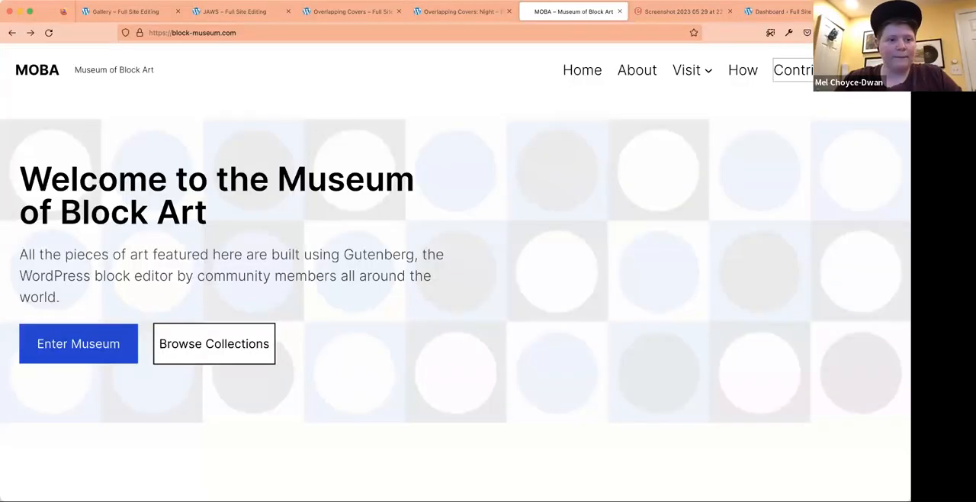
Switch to the local Gallery post and view its three arched artworks.
{"action": "left_click", "coordinate": [125, 12]}
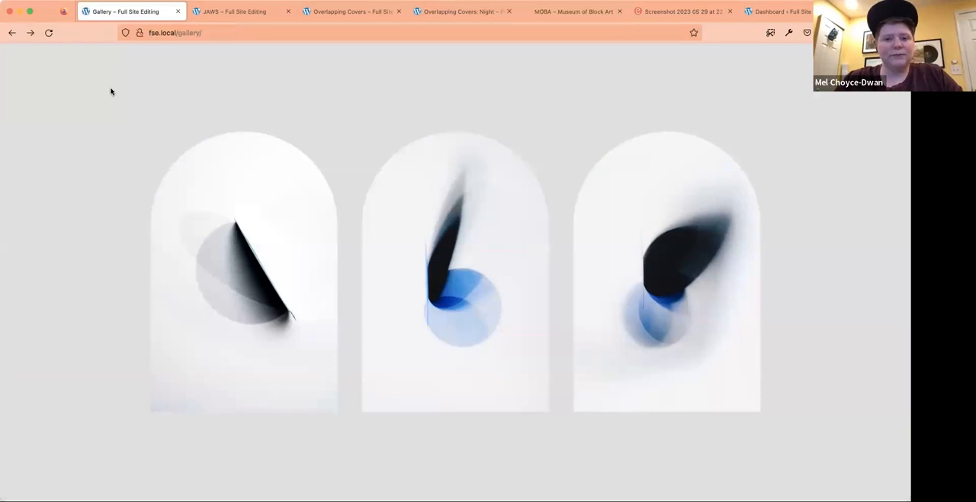
{"action": "mouse_move", "coordinate": [332, 98]}
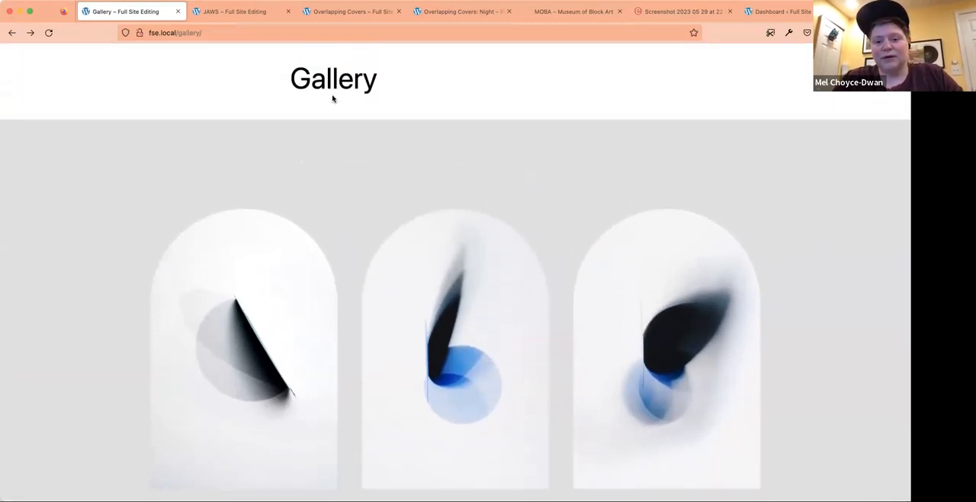
{"action": "scroll", "scroll_direction": "down", "scroll_amount": 3}
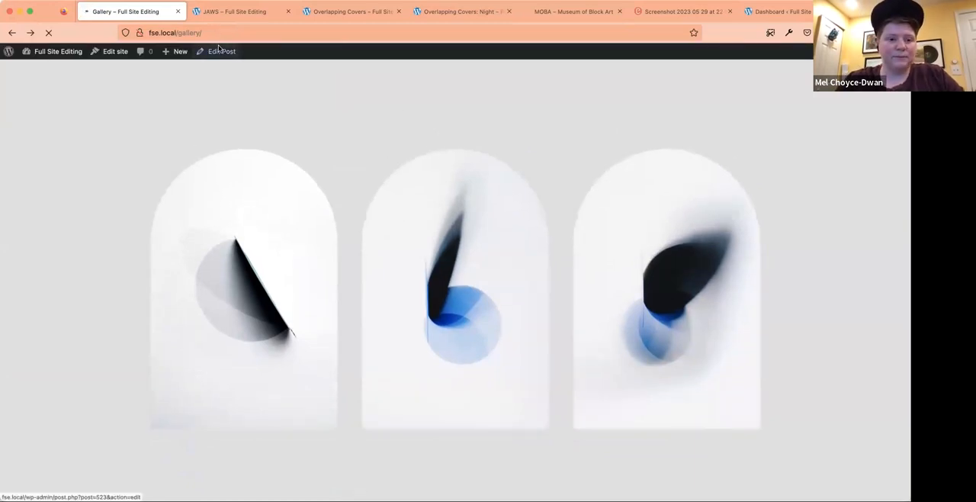
Edit the Gallery post and expand its Group block in List View.
{"action": "left_click", "coordinate": [221, 52]}
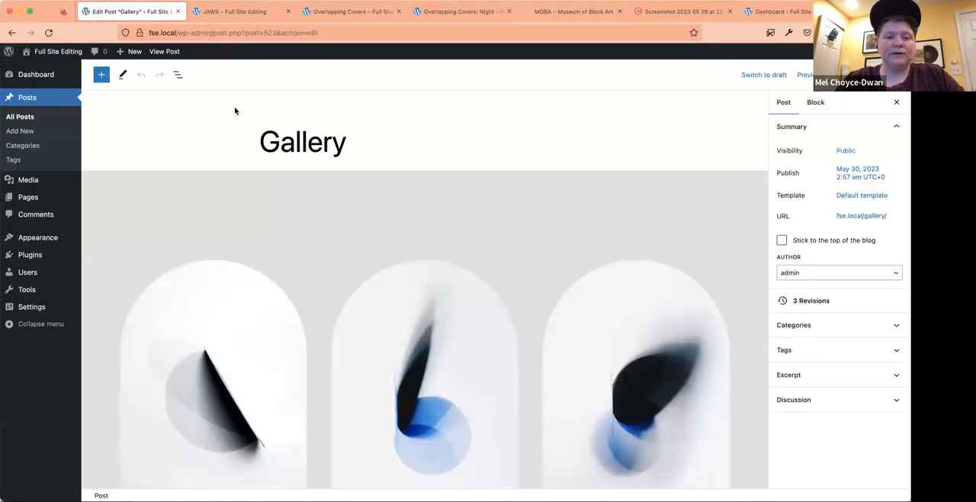
{"action": "left_click", "coordinate": [177, 75]}
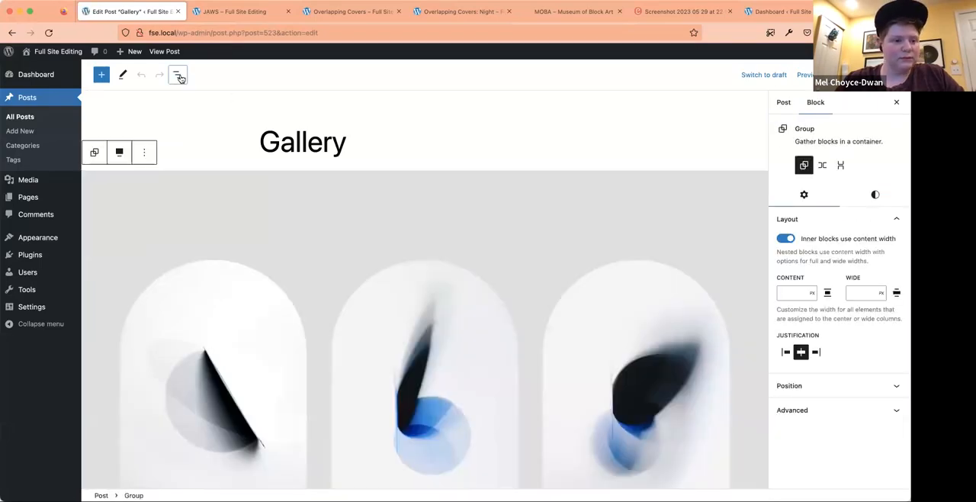
{"action": "left_click", "coordinate": [176, 75]}
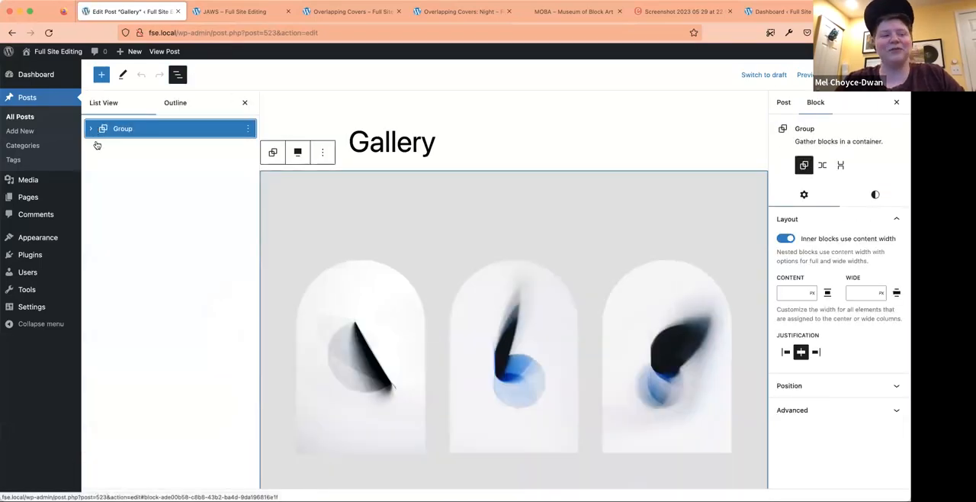
{"action": "left_click", "coordinate": [92, 129]}
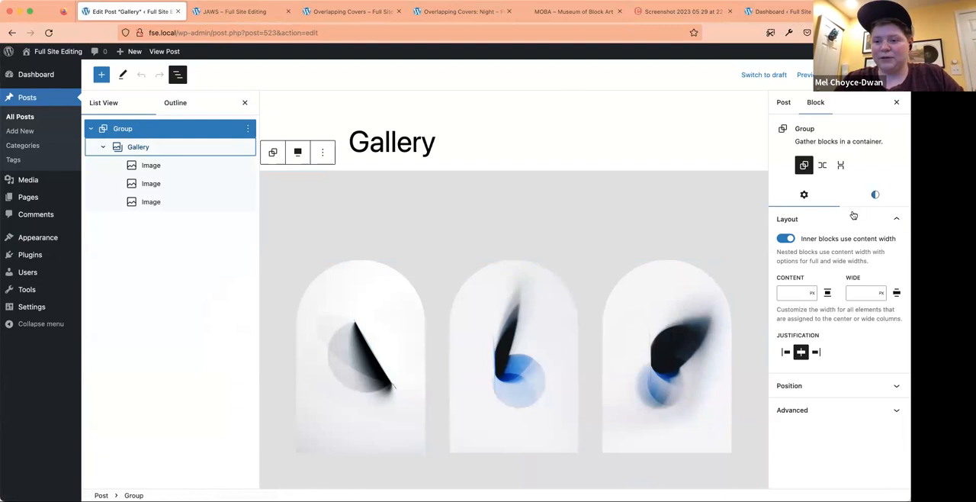
Review the Group's style and width alignment choices, then select the nested Gallery block.
{"action": "left_click", "coordinate": [875, 193]}
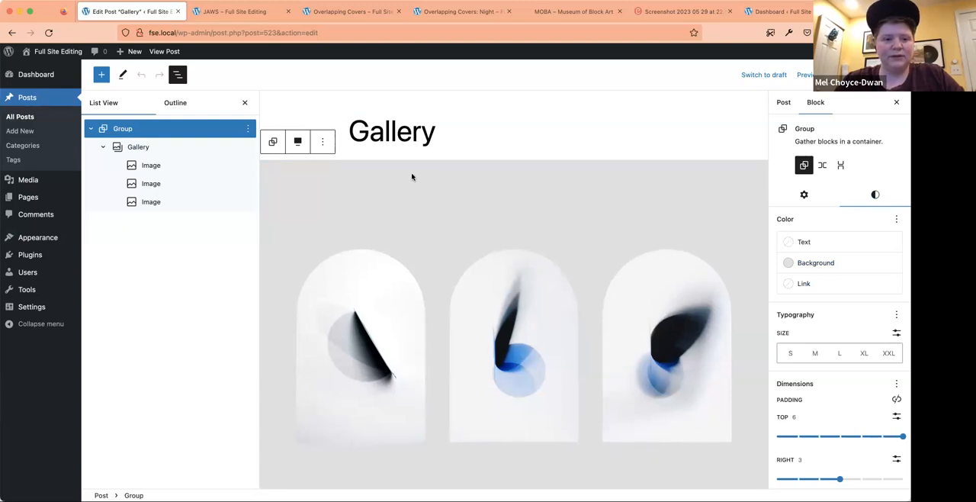
{"action": "left_click", "coordinate": [298, 142]}
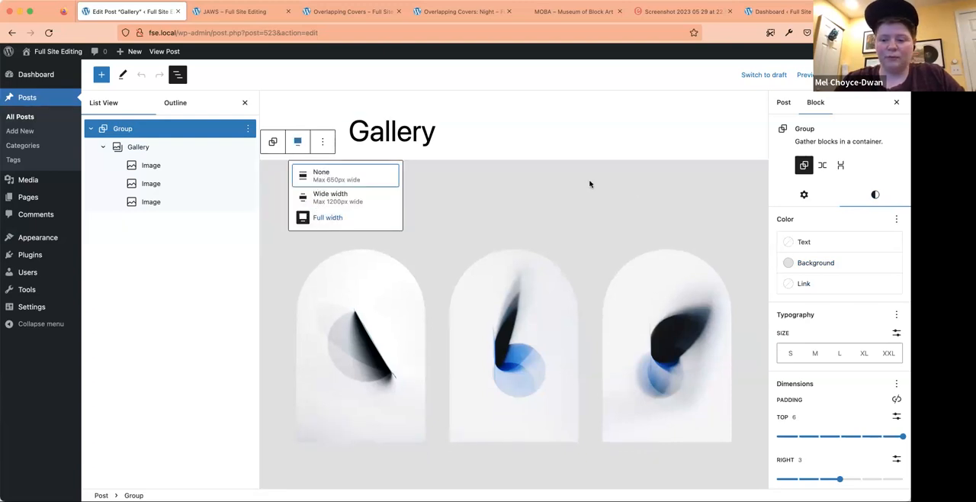
{"action": "left_click", "coordinate": [327, 217]}
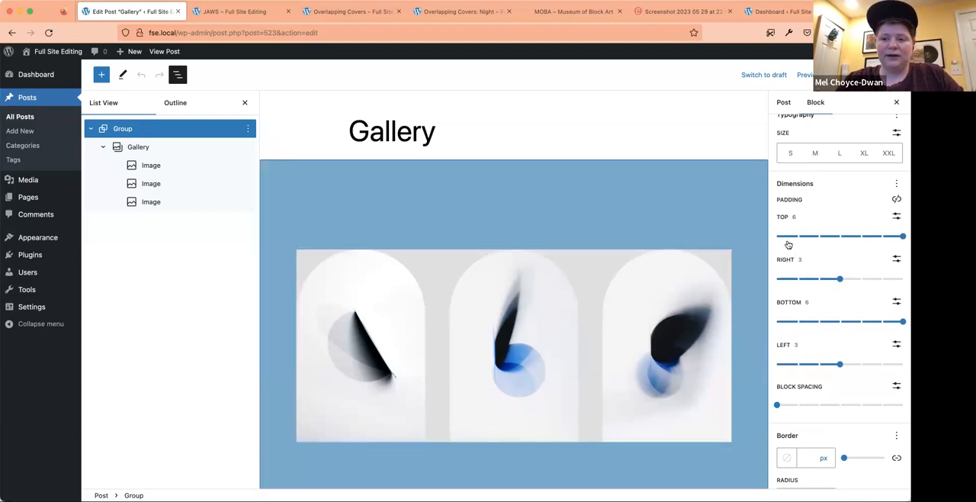
{"action": "left_click", "coordinate": [138, 147]}
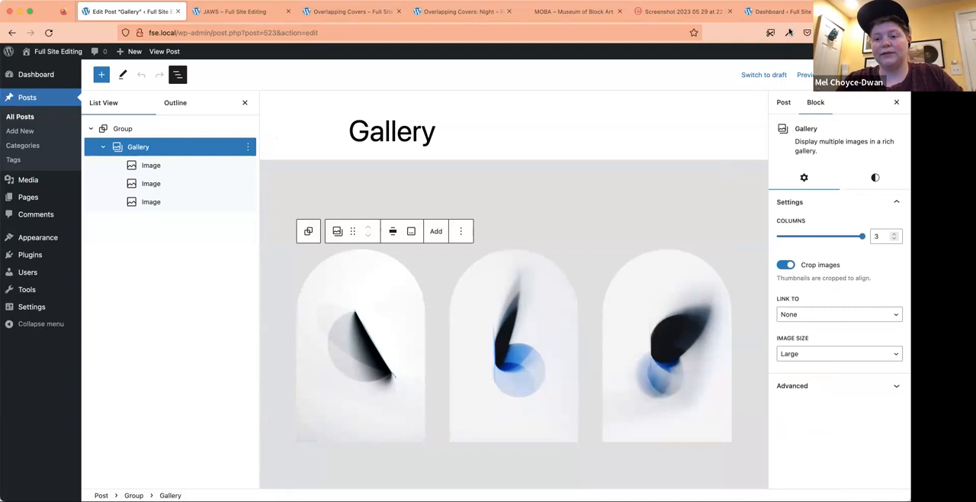
{"action": "mouse_move", "coordinate": [842, 187]}
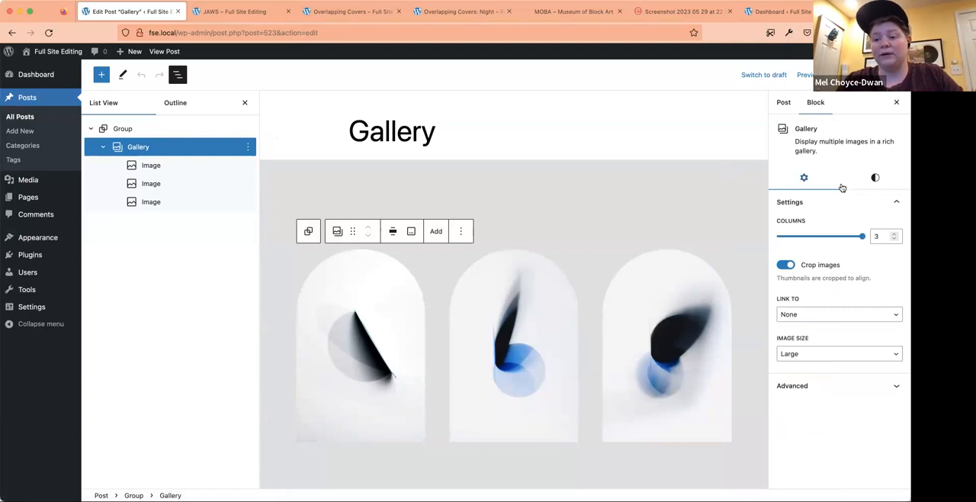
{"action": "mouse_move", "coordinate": [832, 238]}
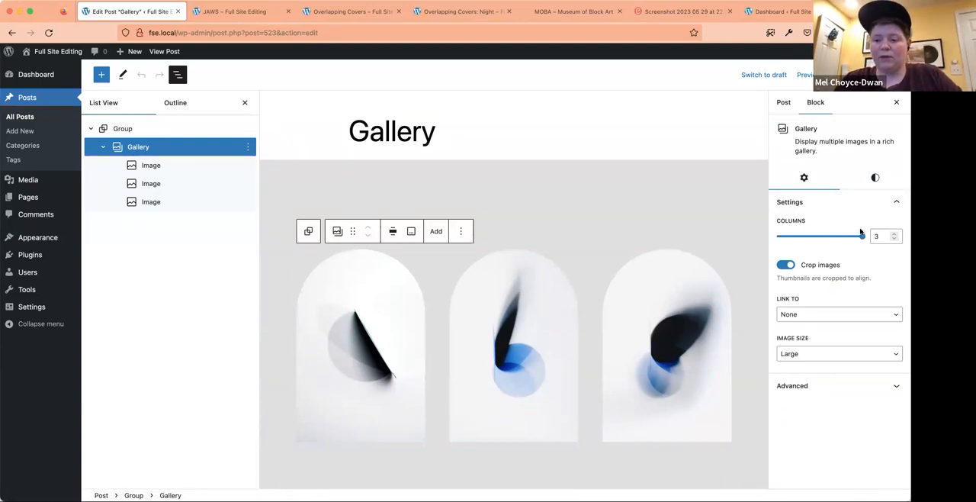
Adjust the Gallery block spacing in Styles, trying 4 and 1 before settling on 2.
{"action": "left_click", "coordinate": [875, 177]}
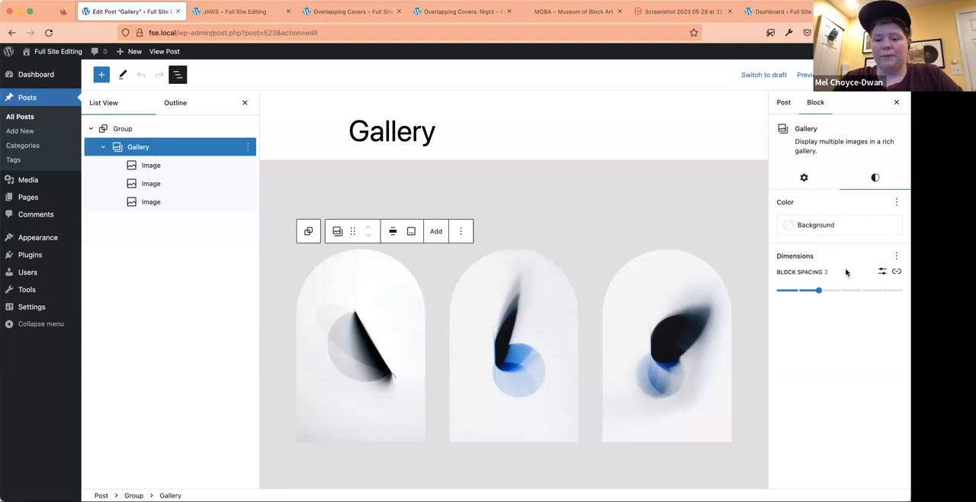
{"action": "left_click_drag", "start_coordinate": [818, 289], "coordinate": [860, 289]}
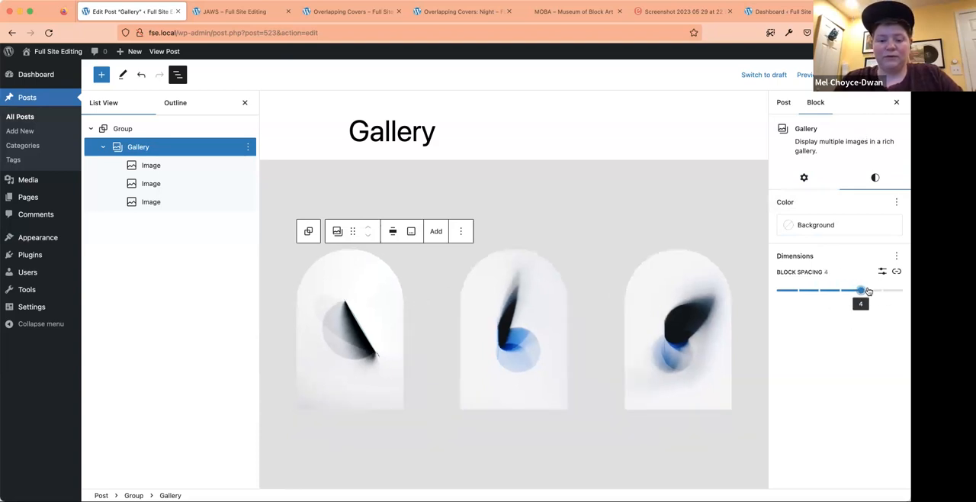
{"action": "left_click_drag", "start_coordinate": [860, 290], "coordinate": [798, 290]}
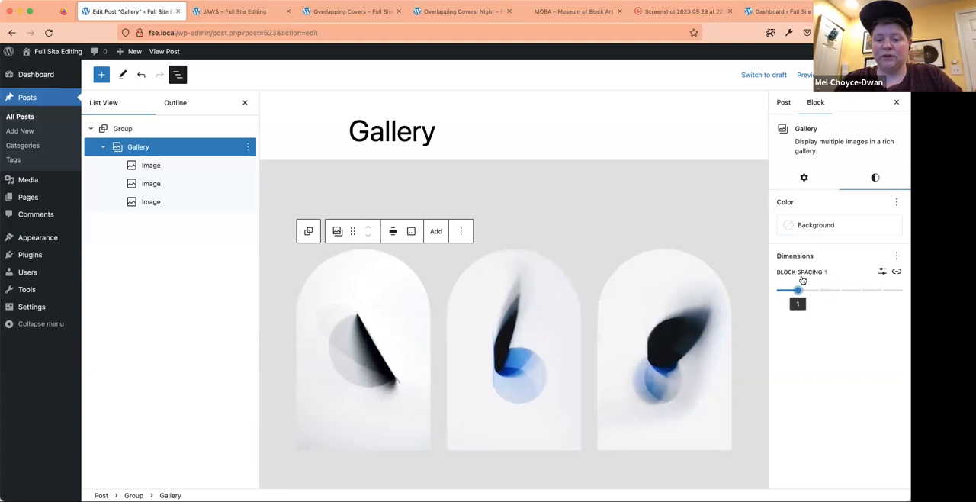
{"action": "left_click_drag", "start_coordinate": [799, 290], "coordinate": [817, 289]}
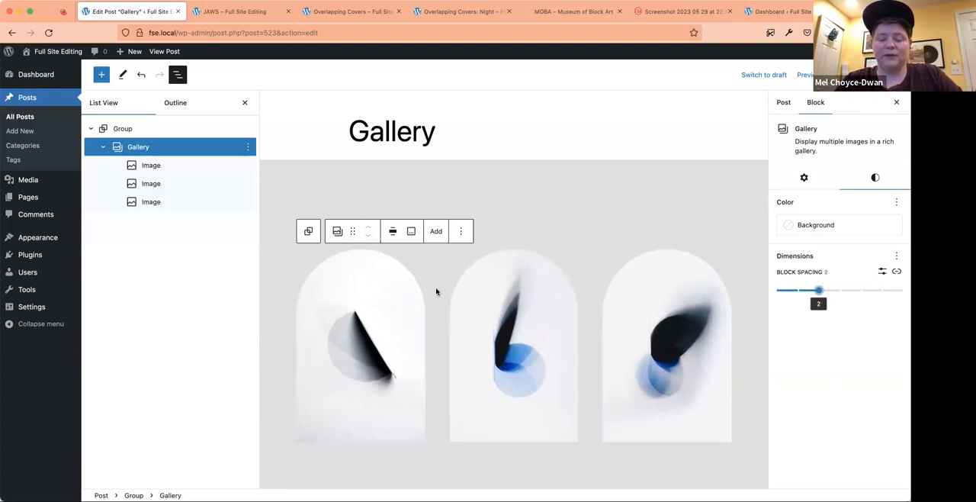
{"action": "mouse_move", "coordinate": [404, 278]}
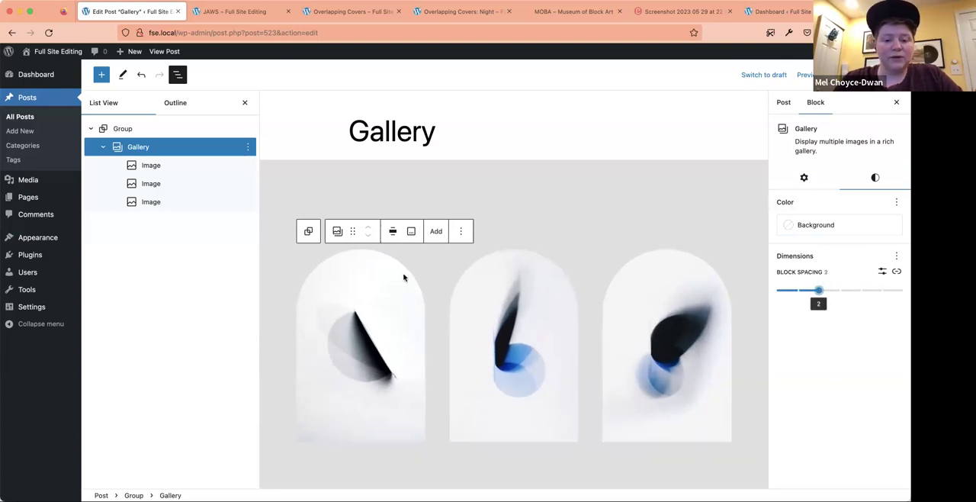
{"action": "mouse_move", "coordinate": [747, 377]}
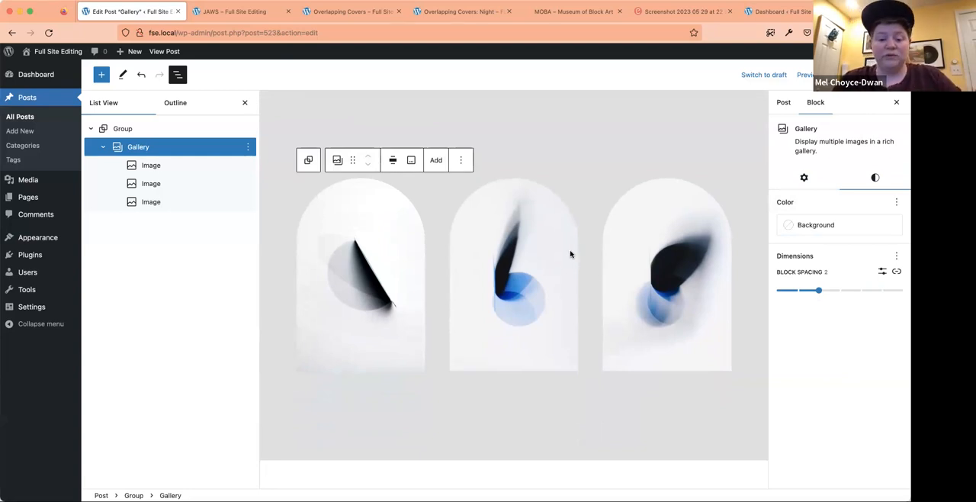
{"action": "left_click", "coordinate": [359, 274]}
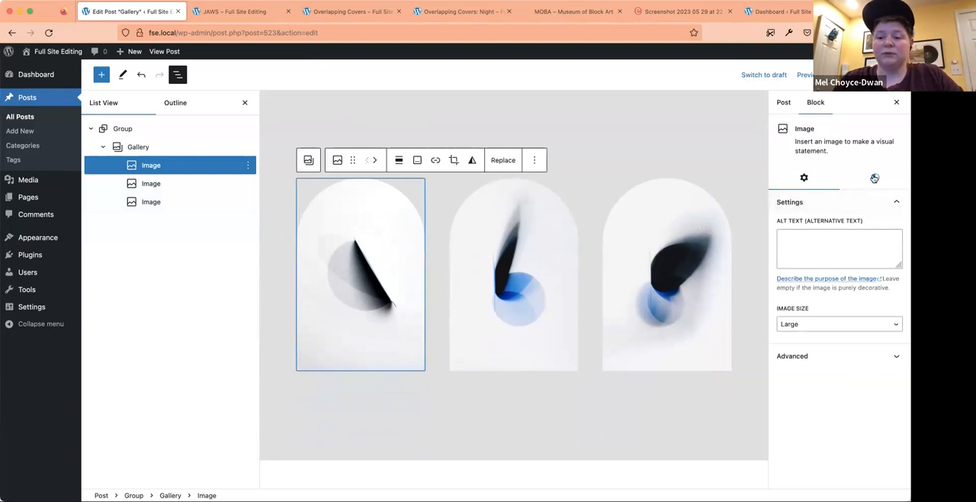
{"action": "left_click", "coordinate": [874, 177]}
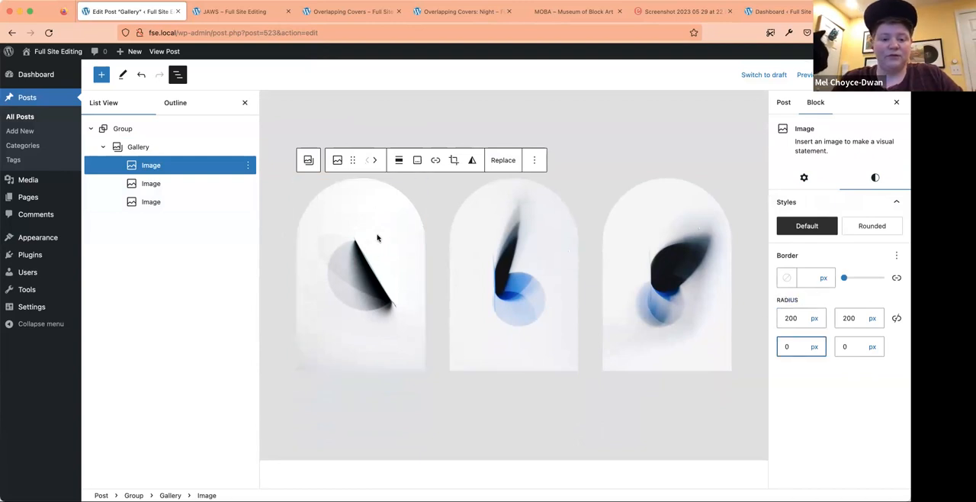
{"action": "left_click", "coordinate": [790, 346]}
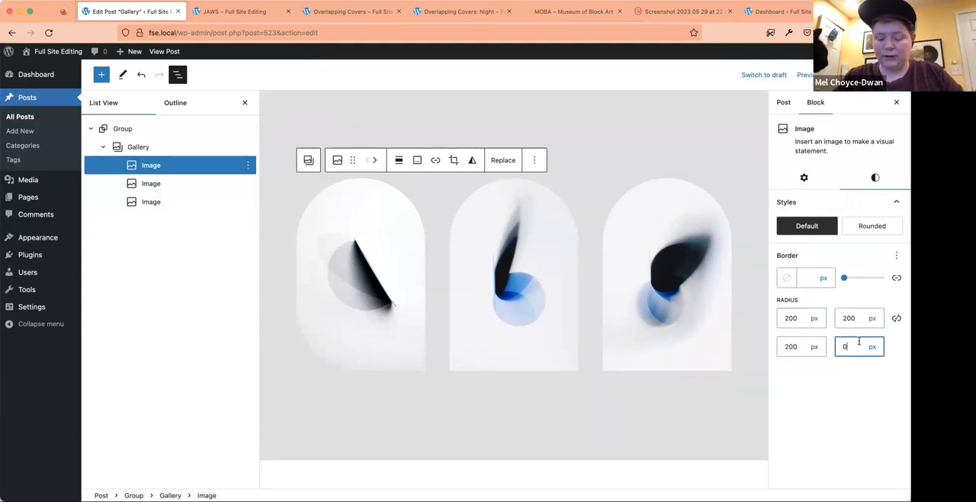
{"action": "type", "text": "200"}
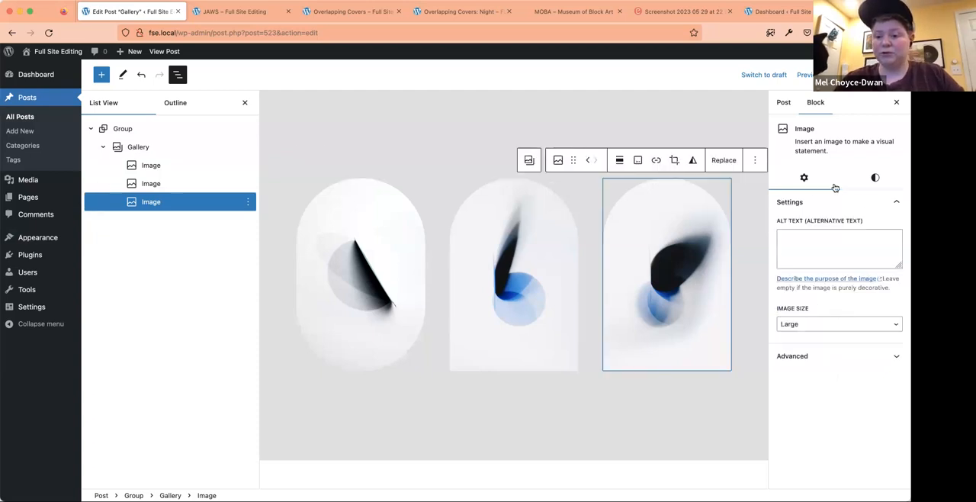
{"action": "left_click", "coordinate": [876, 177]}
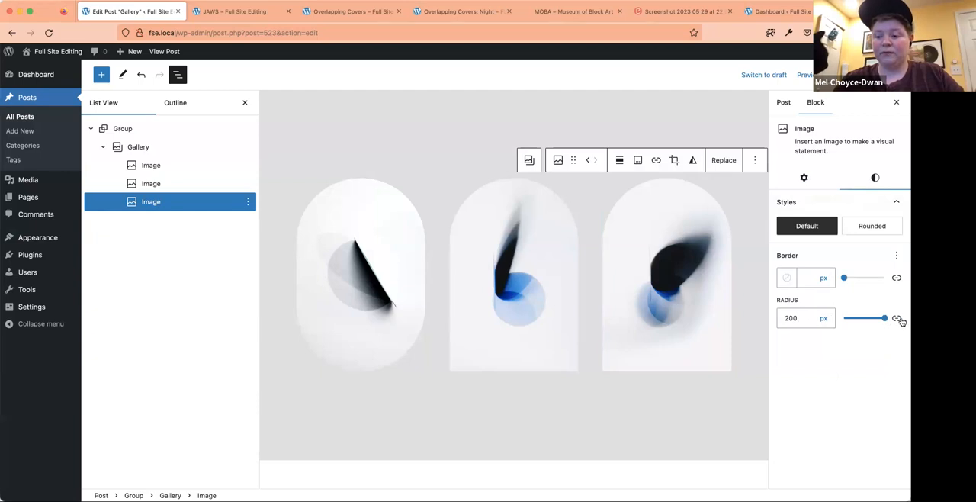
{"action": "left_click", "coordinate": [895, 317]}
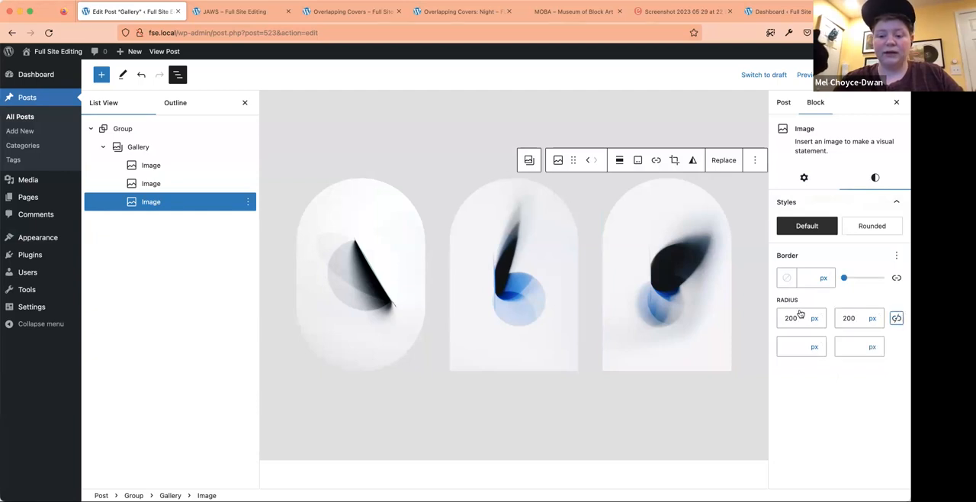
{"action": "left_click", "coordinate": [796, 346]}
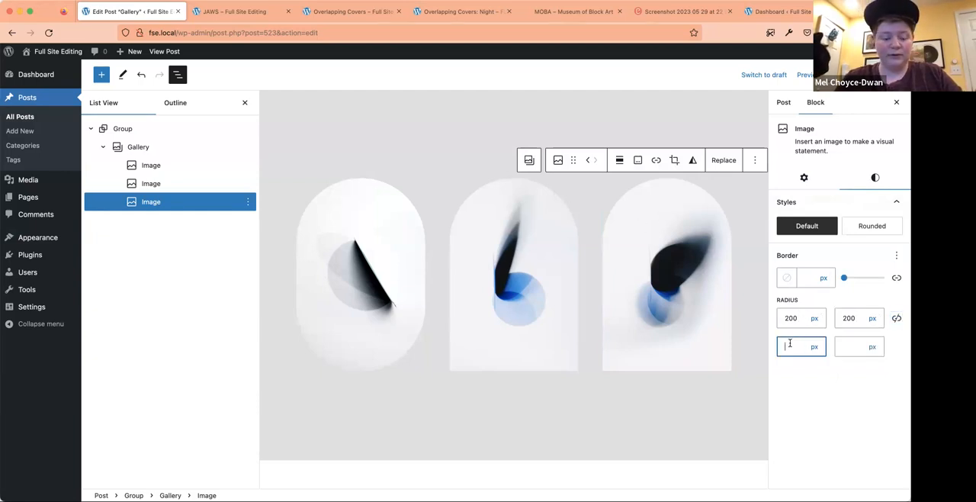
{"action": "type", "text": "200"}
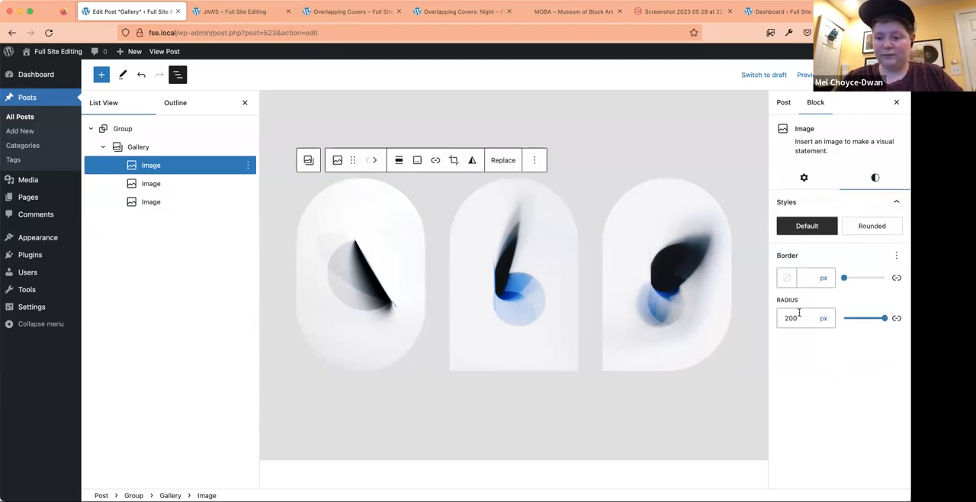
{"action": "left_click", "coordinate": [897, 317]}
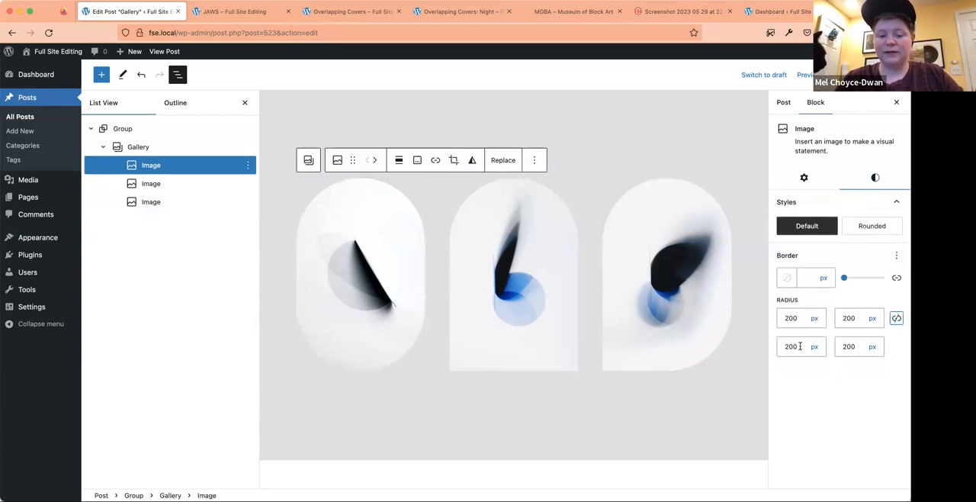
{"action": "left_click", "coordinate": [854, 346]}
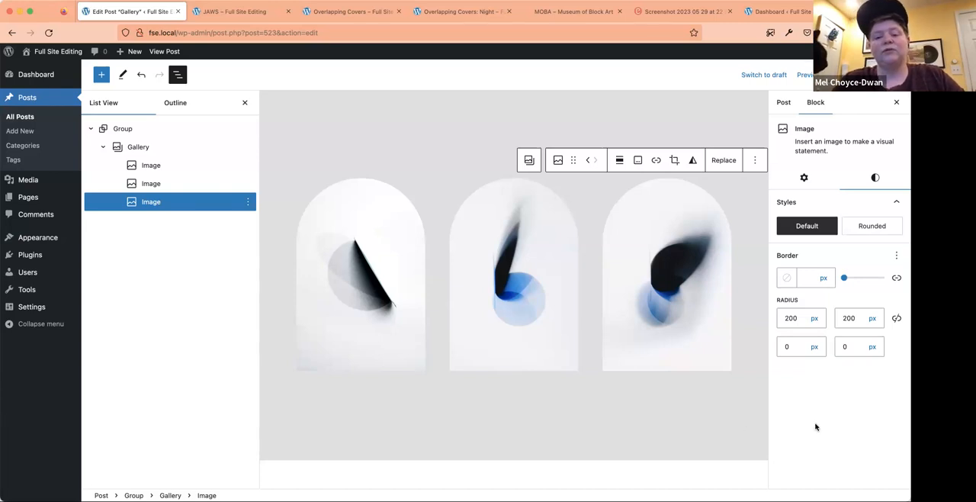
{"action": "mouse_move", "coordinate": [842, 395]}
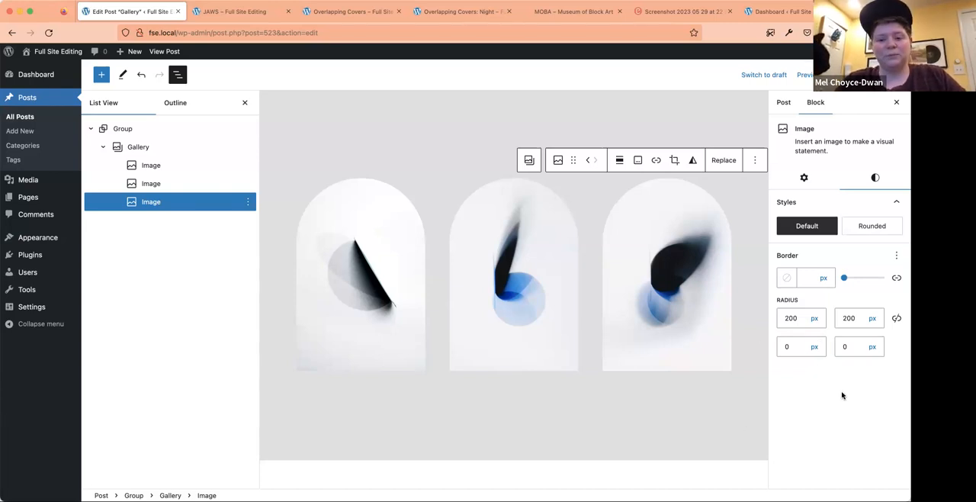
{"action": "mouse_move", "coordinate": [841, 393]}
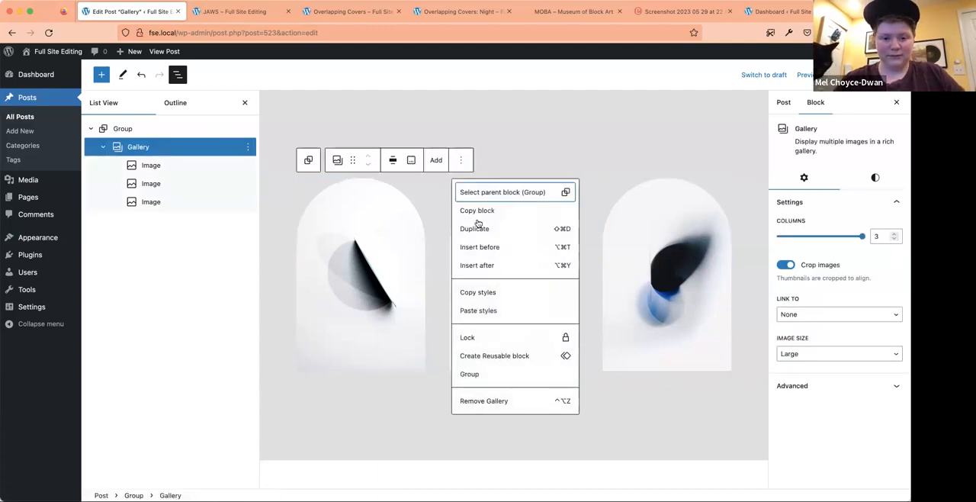
{"action": "left_click", "coordinate": [475, 229]}
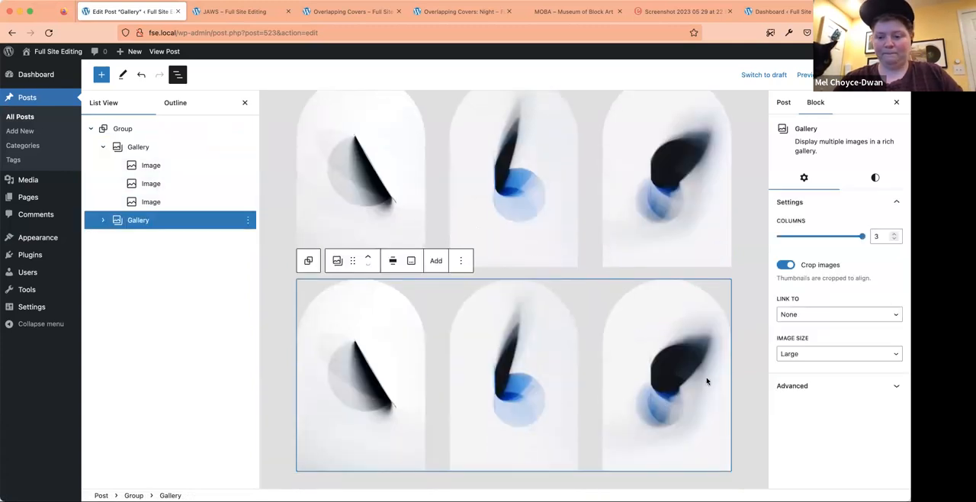
{"action": "left_click", "coordinate": [360, 375]}
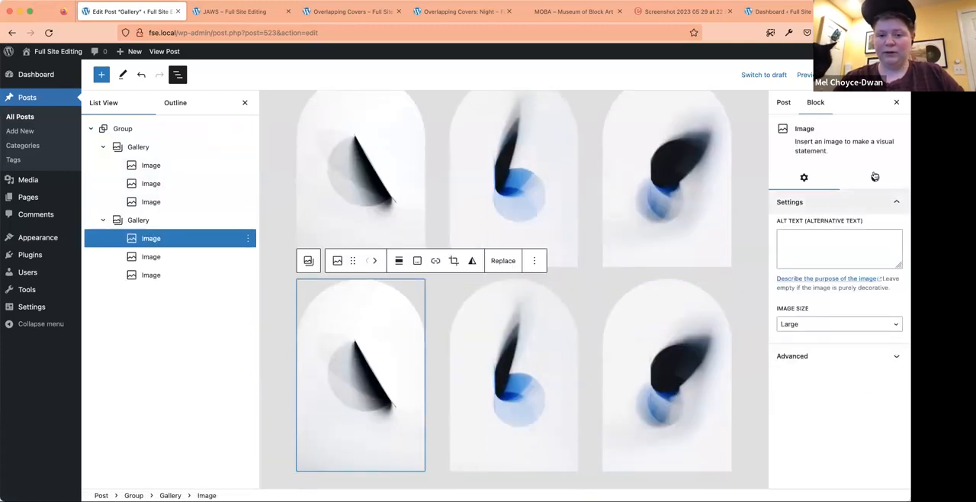
{"action": "left_click", "coordinate": [875, 177]}
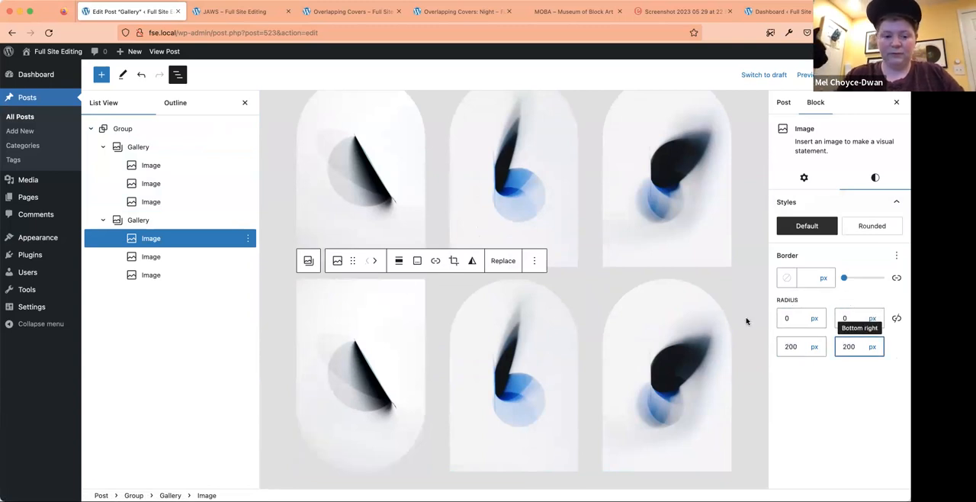
{"action": "left_click", "coordinate": [122, 128]}
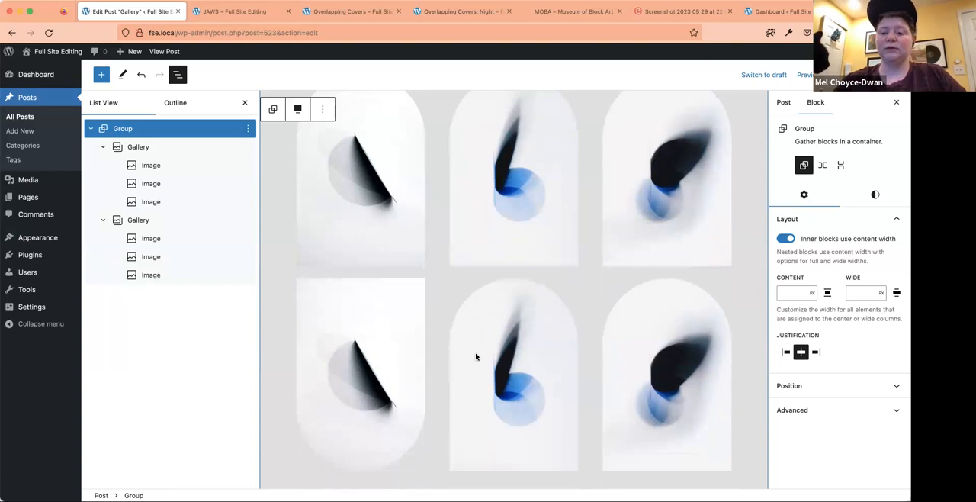
{"action": "left_click", "coordinate": [137, 219]}
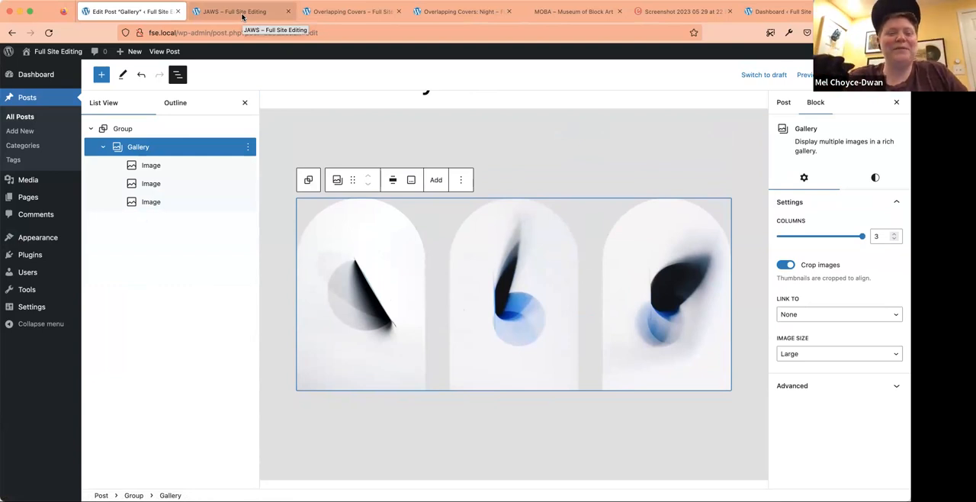
View the published JAWS post at fse.local/jaws, scrolling past its red title and shark poster.
{"action": "left_click", "coordinate": [244, 12]}
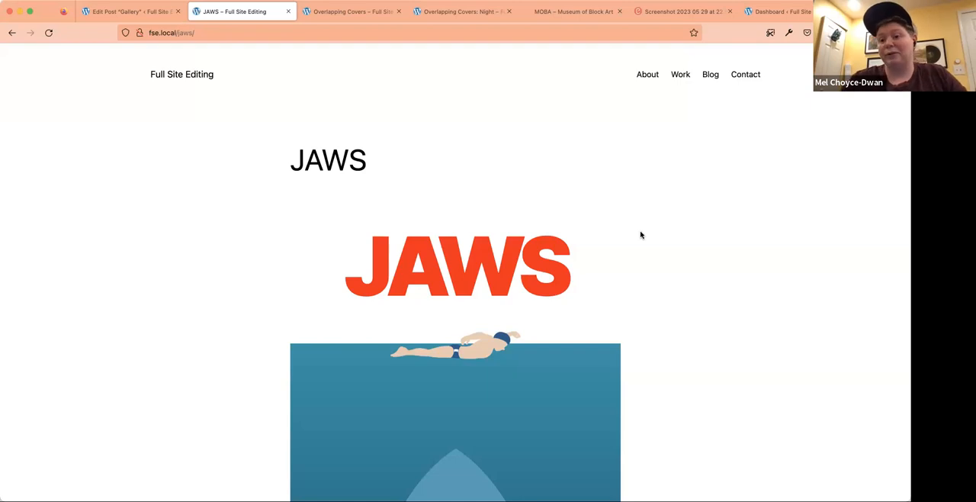
{"action": "scroll", "scroll_direction": "down", "scroll_amount": 3}
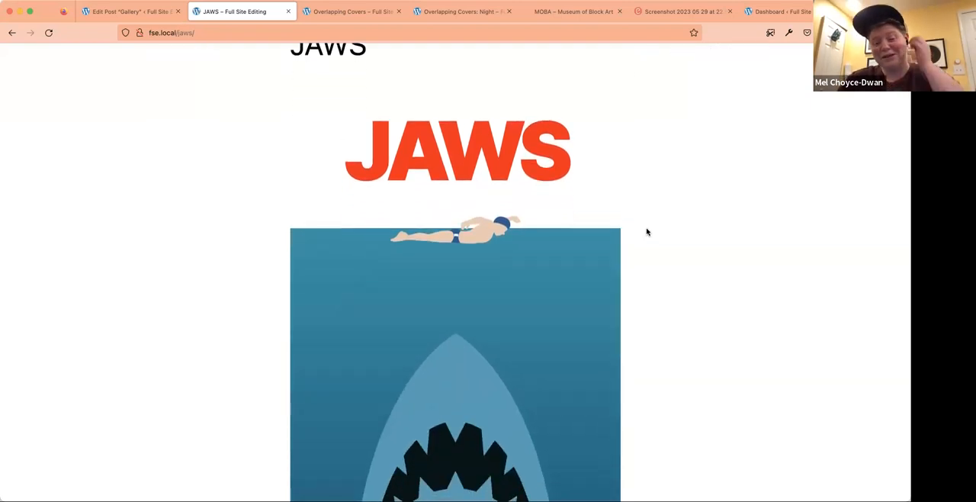
{"action": "scroll", "scroll_direction": "down", "scroll_amount": 3}
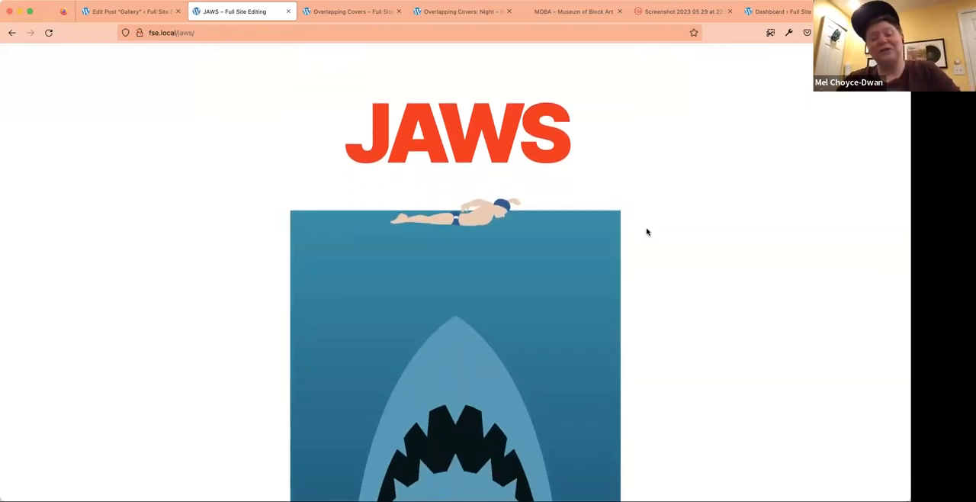
{"action": "scroll", "scroll_direction": "down", "scroll_amount": 3}
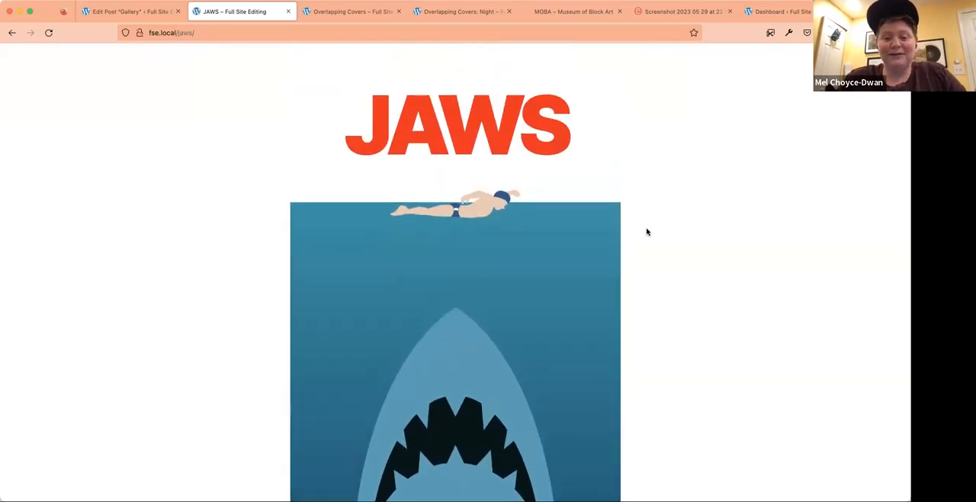
{"action": "scroll", "scroll_direction": "down", "scroll_amount": 3}
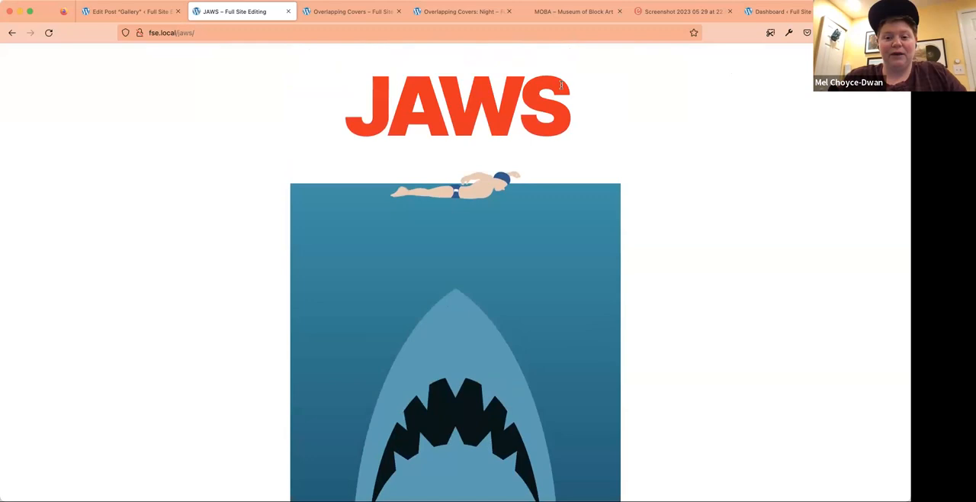
{"action": "mouse_move", "coordinate": [508, 186]}
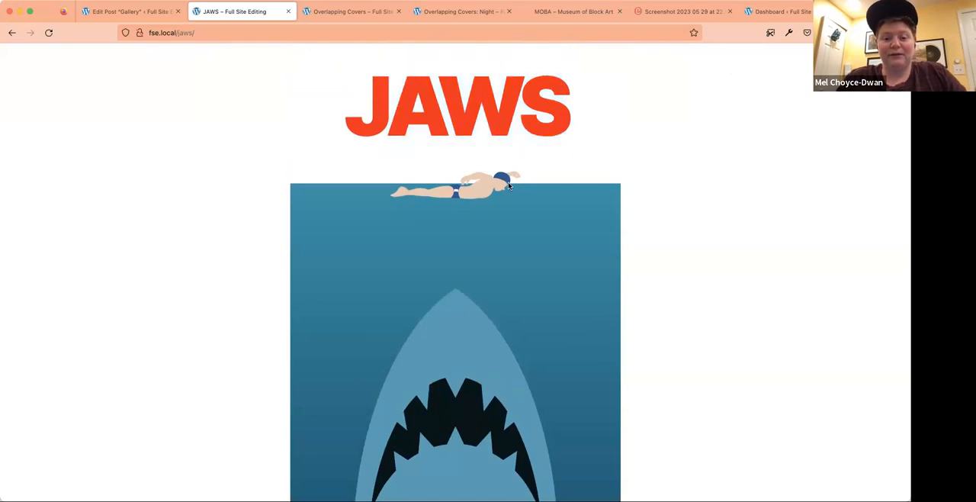
{"action": "mouse_move", "coordinate": [460, 310]}
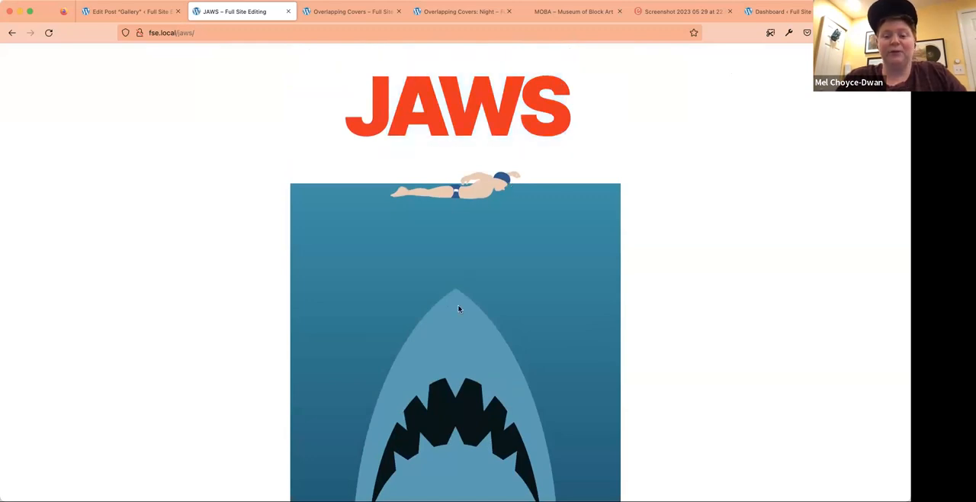
{"action": "scroll", "scroll_direction": "down", "scroll_amount": 3}
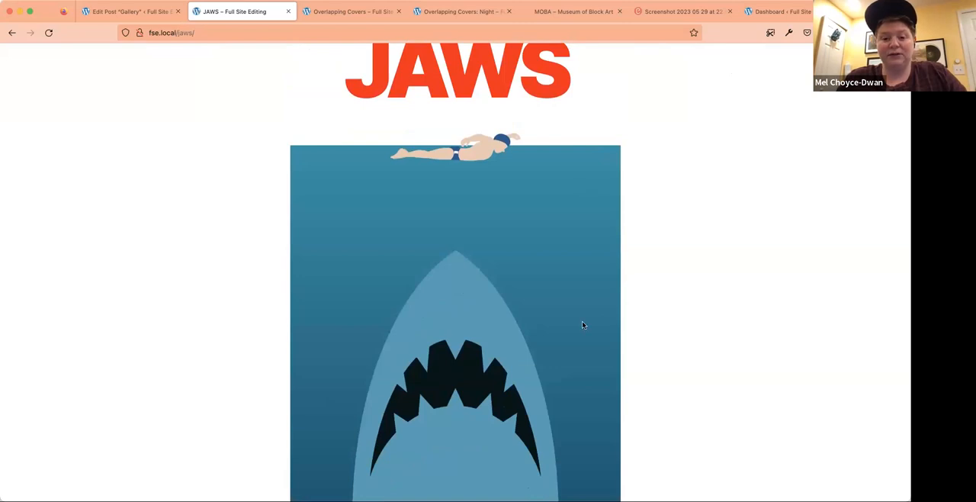
{"action": "scroll", "scroll_direction": "up", "scroll_amount": 3}
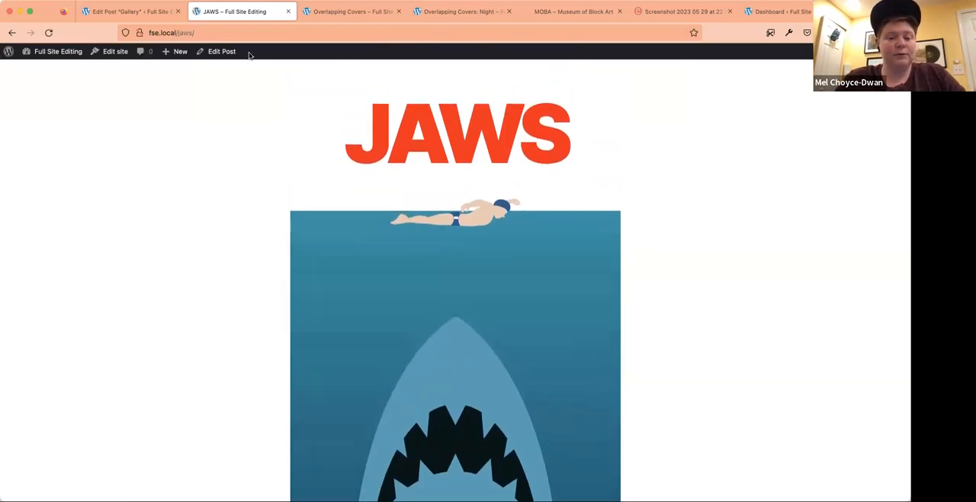
Edit the JAWS post and expand its Cover and Stack in List View, then select the Cover.
{"action": "left_click", "coordinate": [219, 52]}
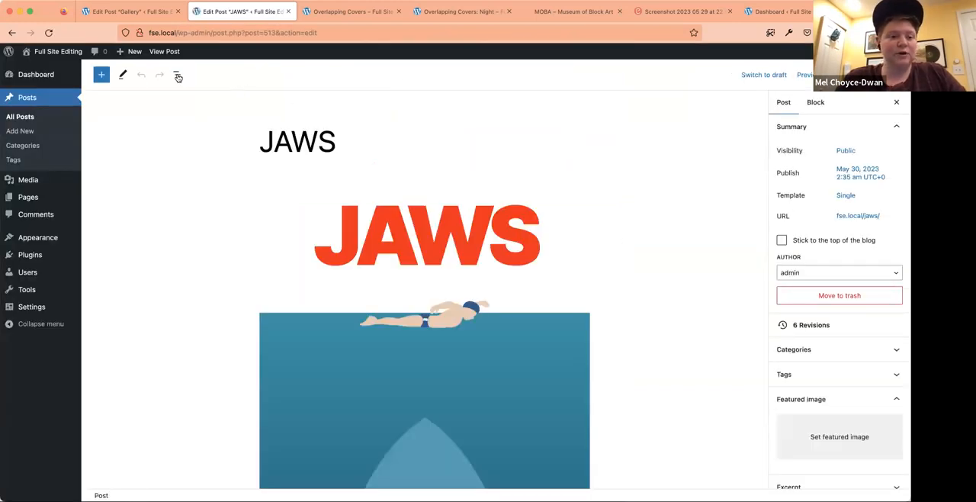
{"action": "left_click", "coordinate": [177, 75]}
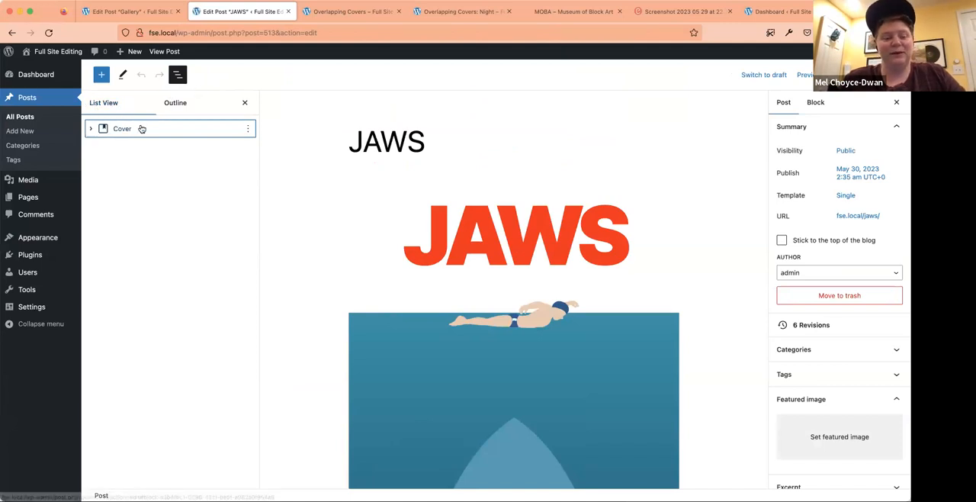
{"action": "left_click", "coordinate": [92, 128]}
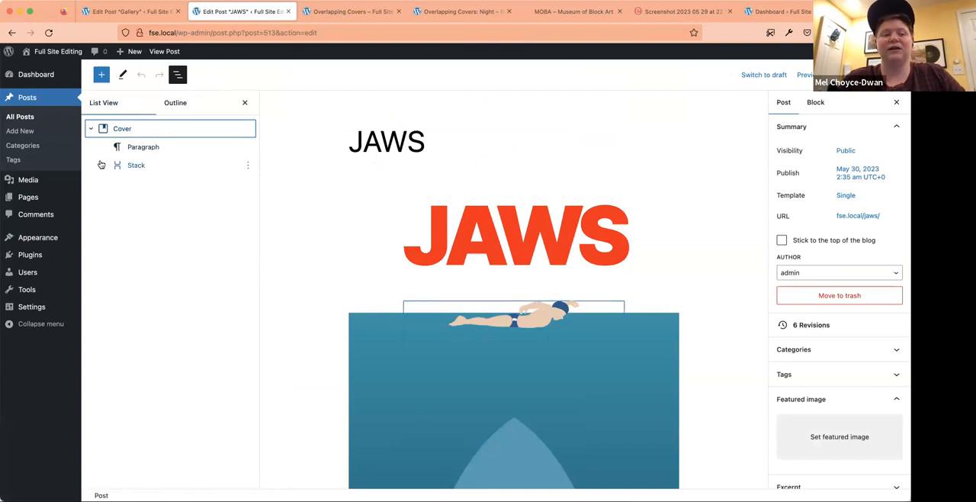
{"action": "left_click", "coordinate": [102, 165]}
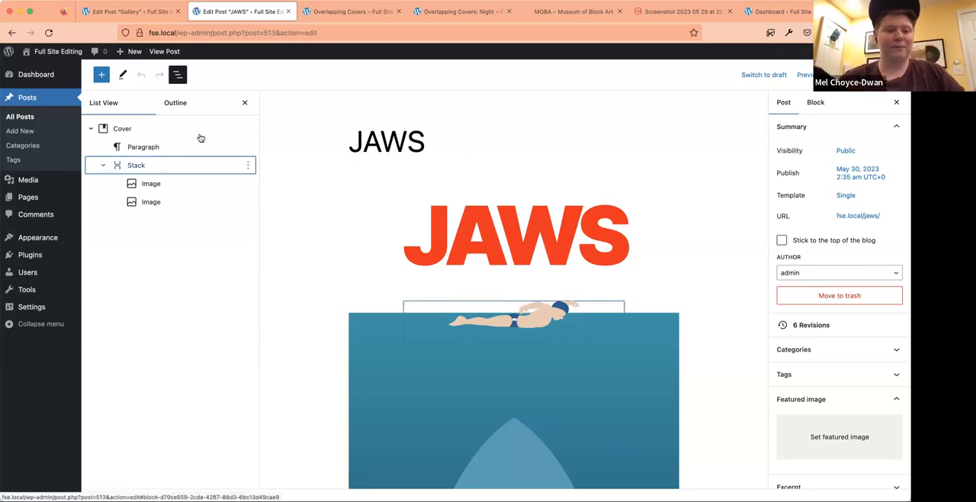
{"action": "left_click", "coordinate": [122, 128]}
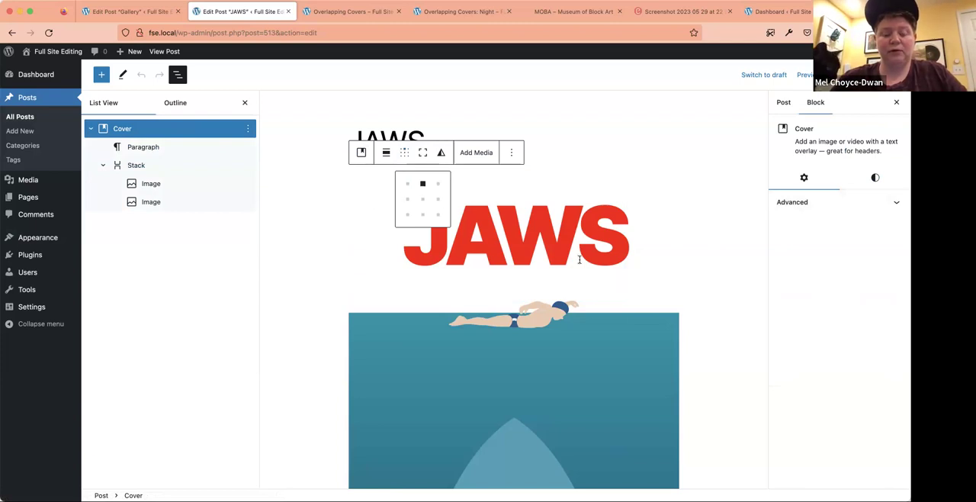
{"action": "mouse_move", "coordinate": [665, 252]}
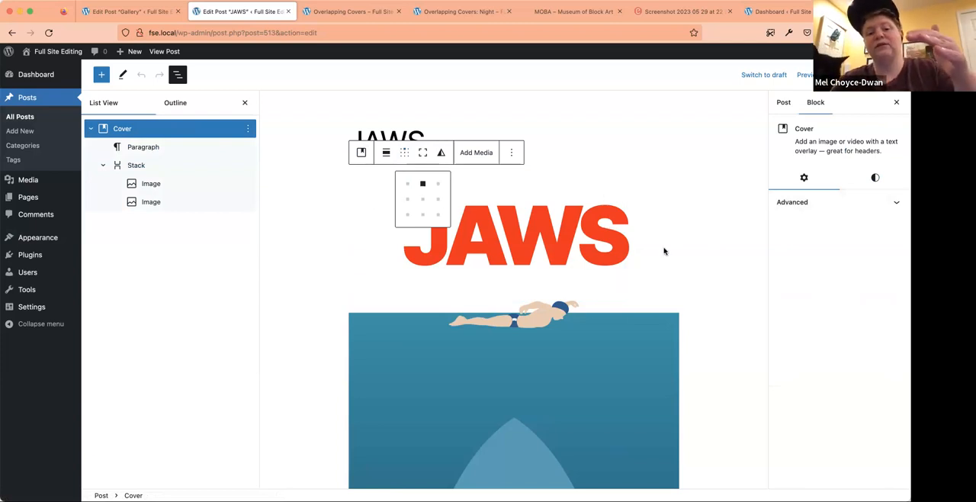
{"action": "mouse_move", "coordinate": [656, 210]}
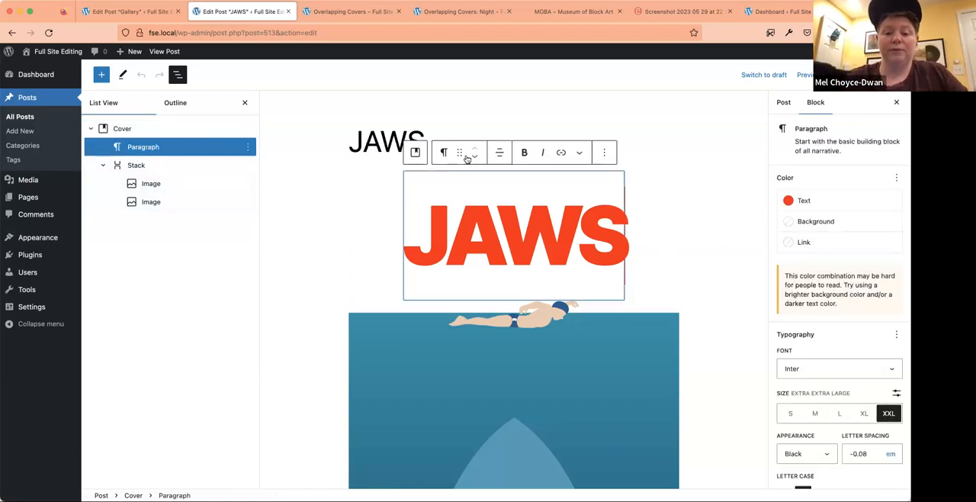
{"action": "left_click", "coordinate": [122, 128]}
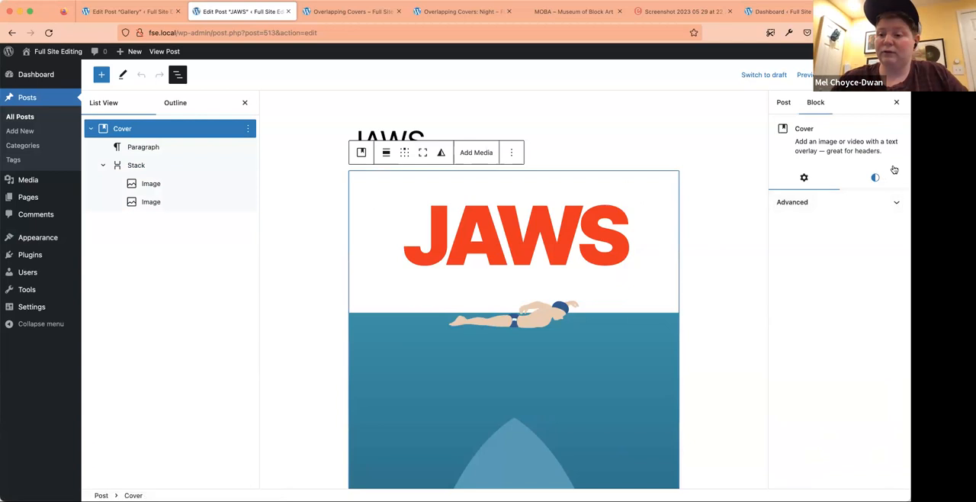
{"action": "left_click", "coordinate": [873, 177]}
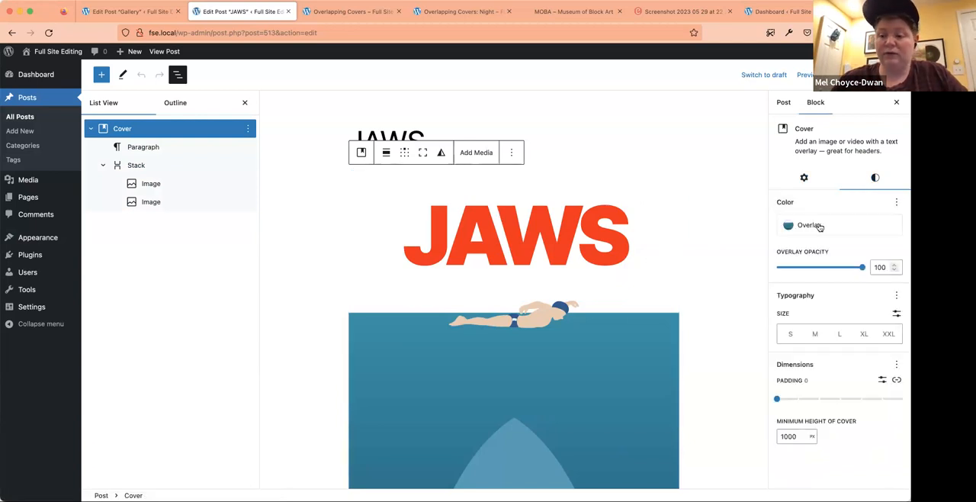
{"action": "left_click", "coordinate": [787, 225]}
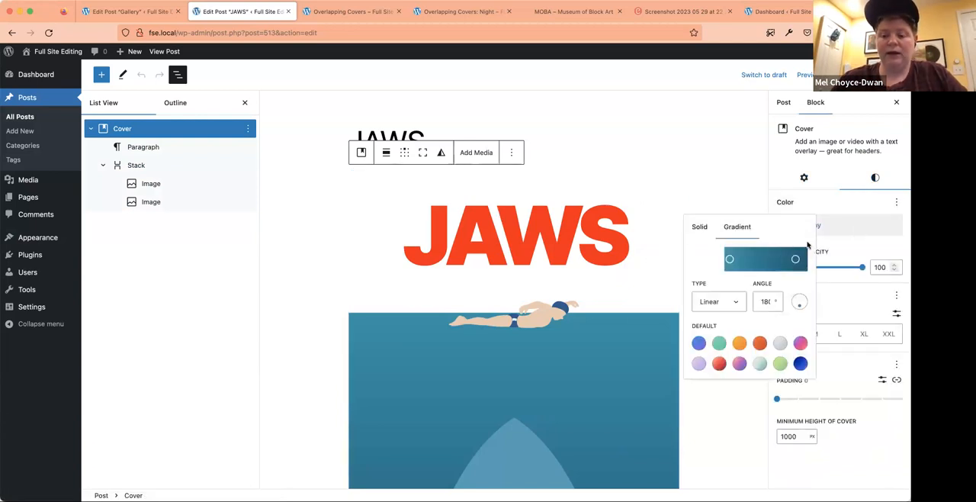
{"action": "mouse_move", "coordinate": [704, 260]}
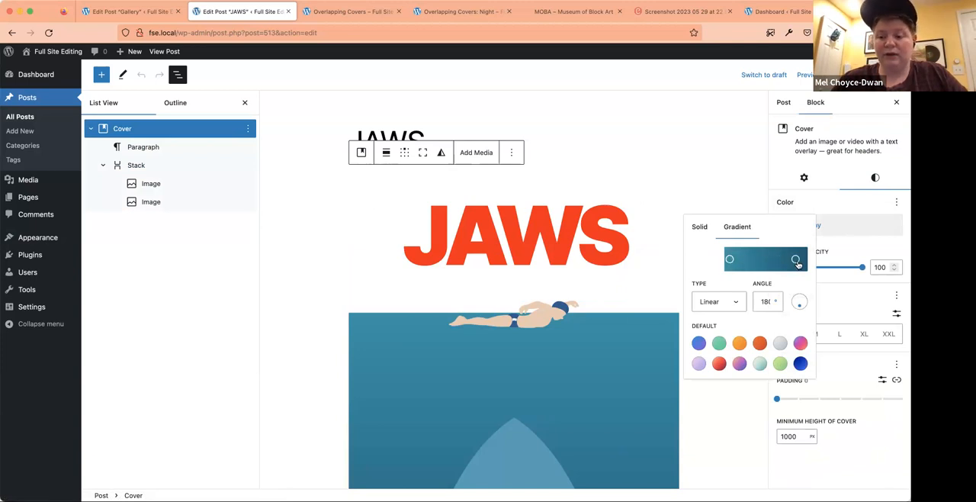
{"action": "left_click_drag", "start_coordinate": [729, 259], "coordinate": [744, 259]}
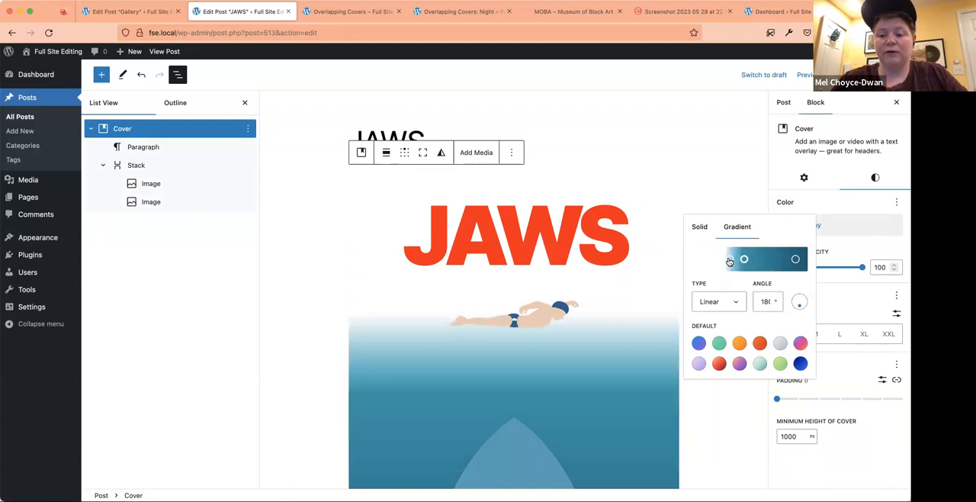
{"action": "left_click_drag", "start_coordinate": [744, 259], "coordinate": [732, 259]}
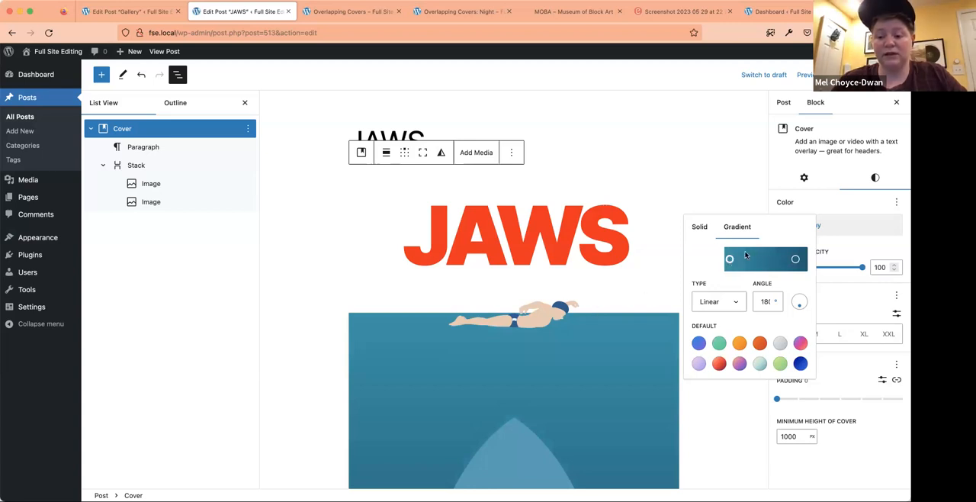
{"action": "scroll", "scroll_direction": "down", "scroll_amount": 3}
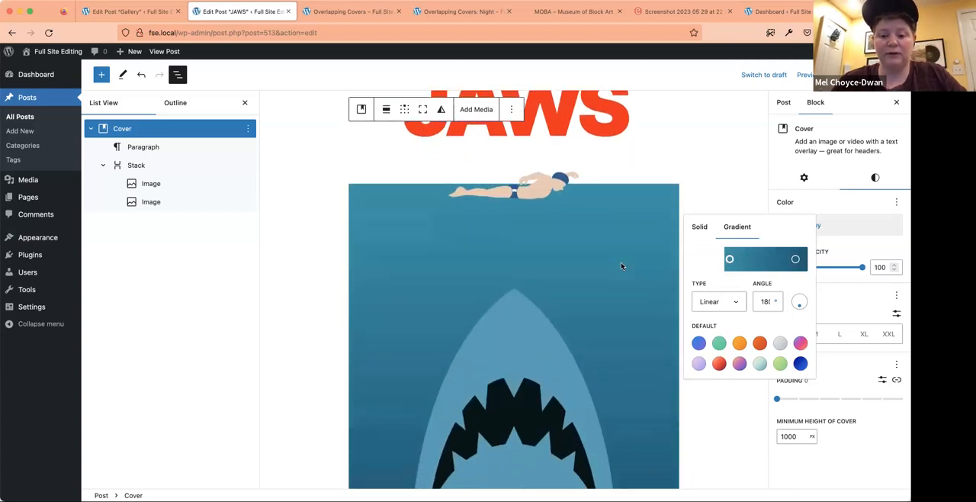
{"action": "scroll", "scroll_direction": "down", "scroll_amount": 3}
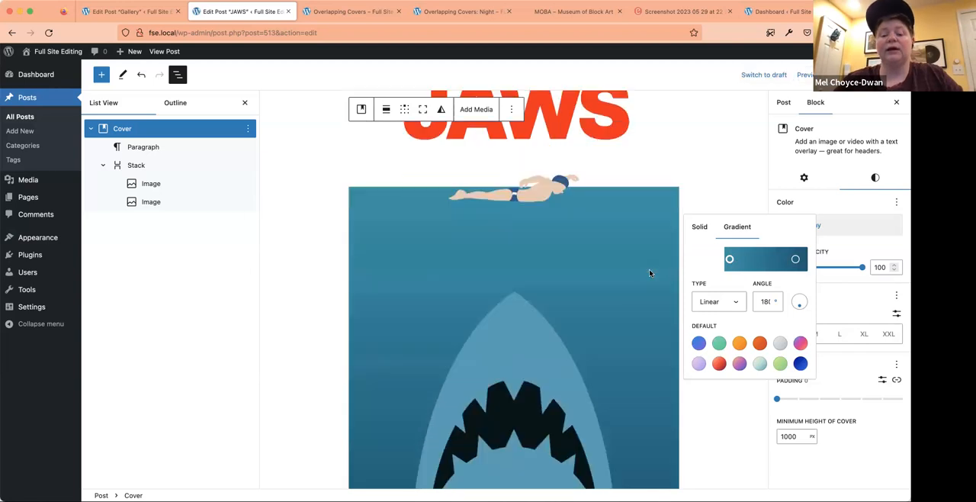
{"action": "scroll", "scroll_direction": "down", "scroll_amount": 3}
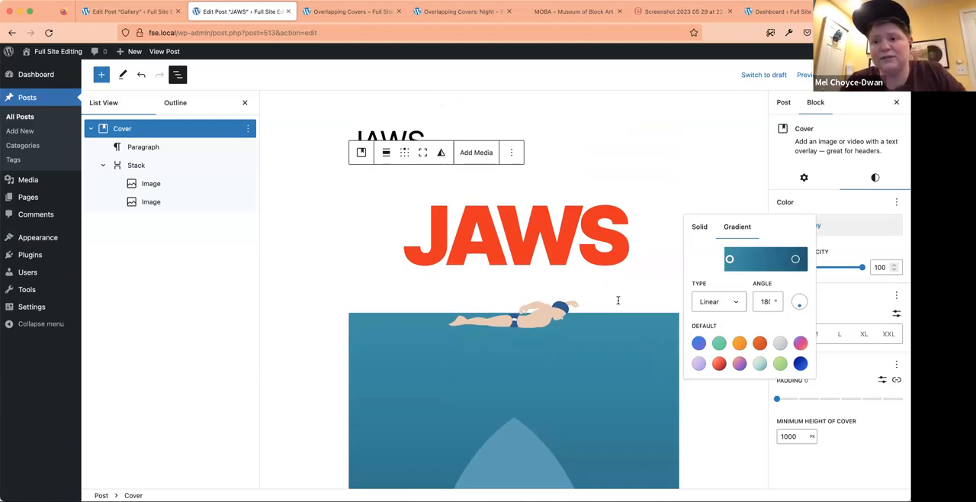
{"action": "mouse_move", "coordinate": [293, 178]}
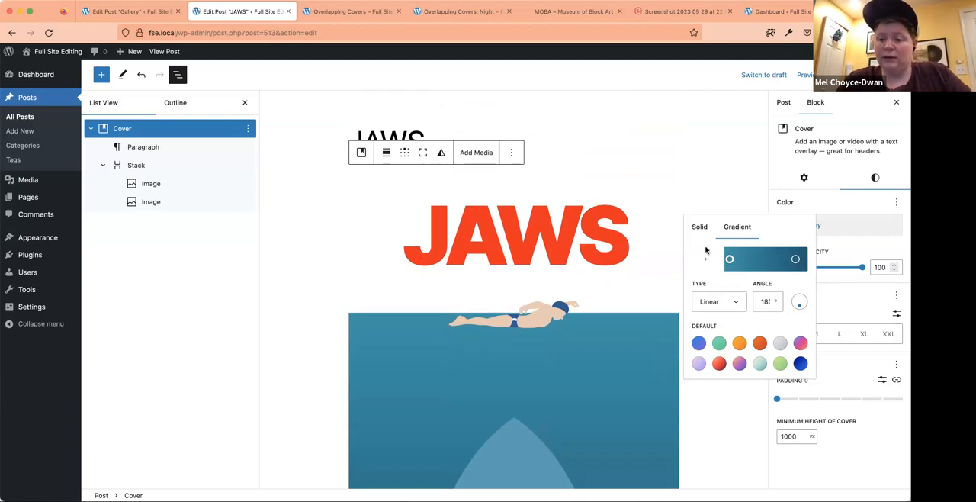
{"action": "mouse_move", "coordinate": [326, 247]}
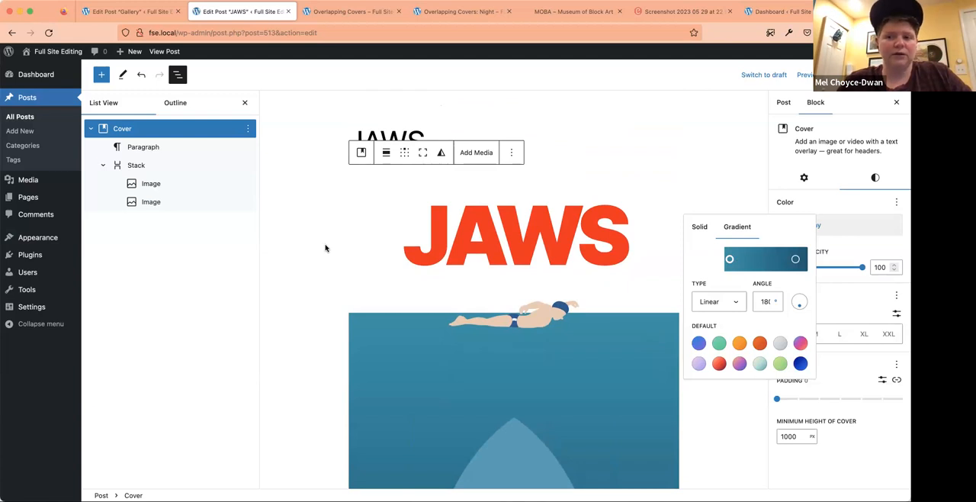
{"action": "mouse_move", "coordinate": [398, 212]}
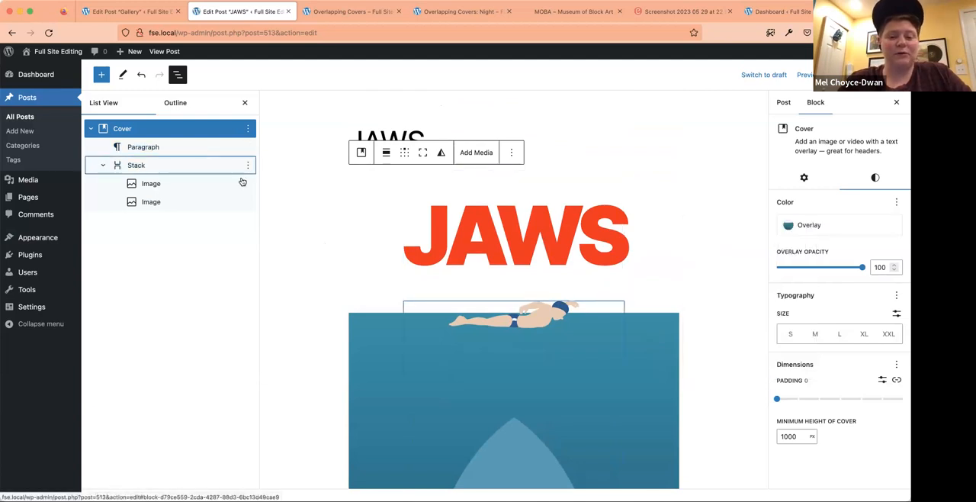
{"action": "left_click", "coordinate": [136, 165]}
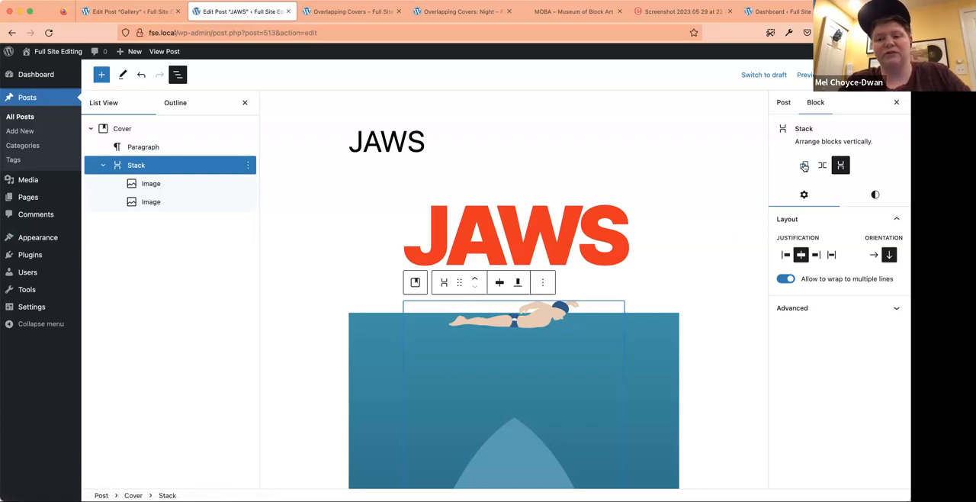
{"action": "mouse_move", "coordinate": [707, 189]}
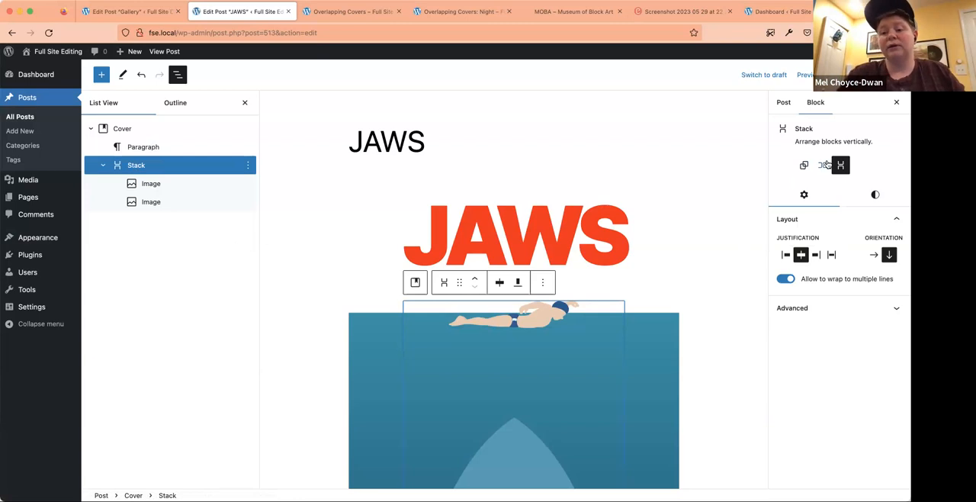
{"action": "mouse_move", "coordinate": [840, 165]}
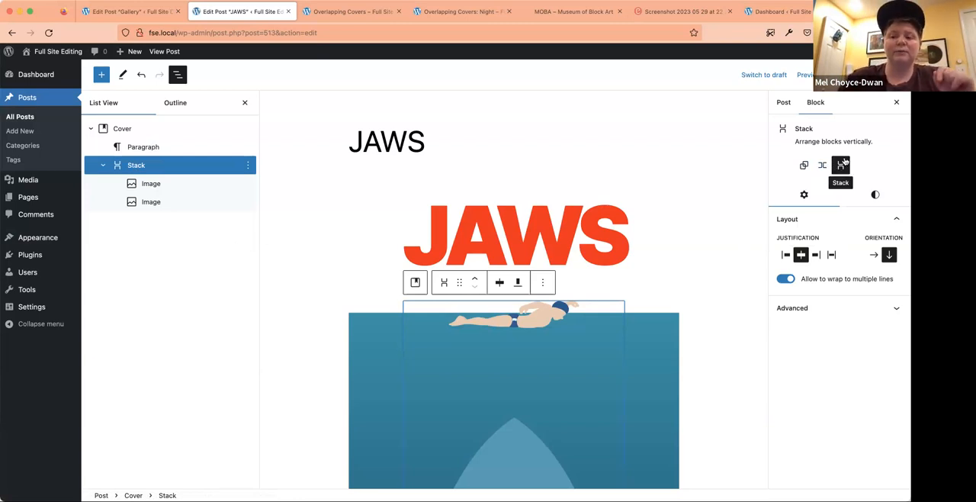
{"action": "mouse_move", "coordinate": [706, 180]}
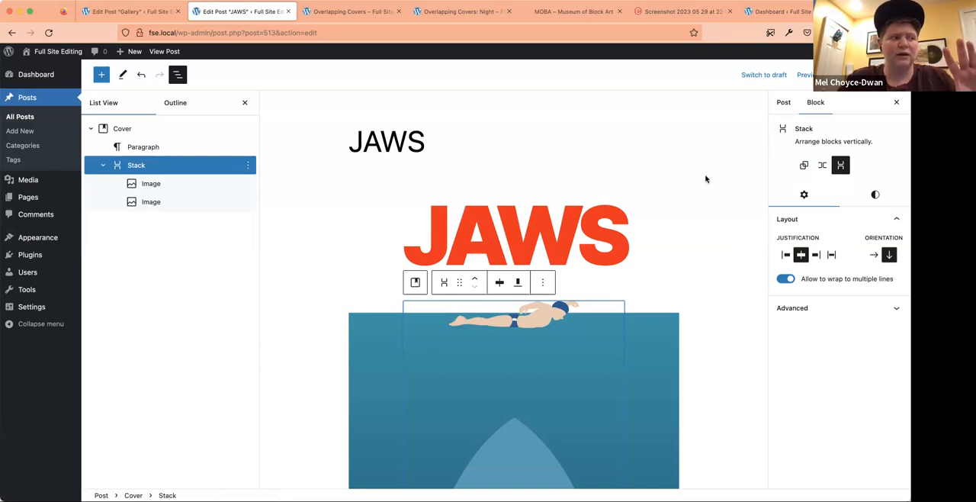
{"action": "mouse_move", "coordinate": [701, 186]}
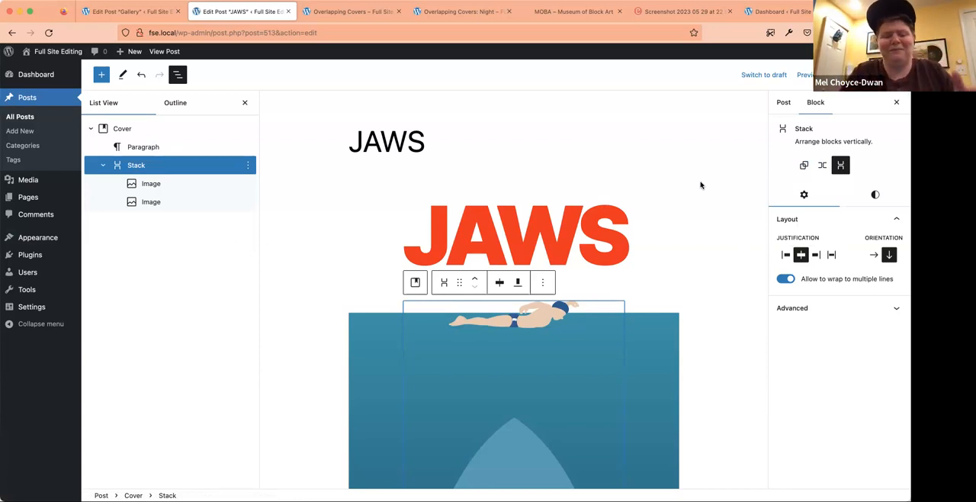
{"action": "mouse_move", "coordinate": [412, 253]}
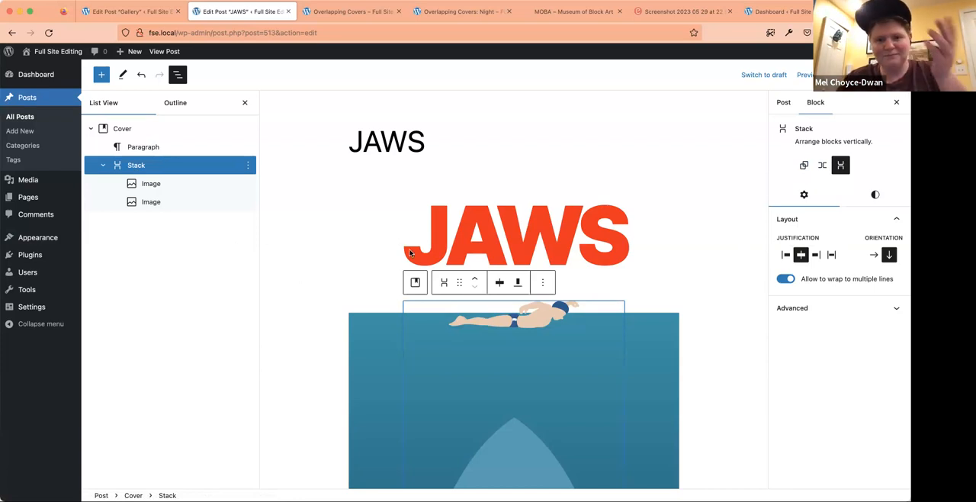
{"action": "mouse_move", "coordinate": [679, 220]}
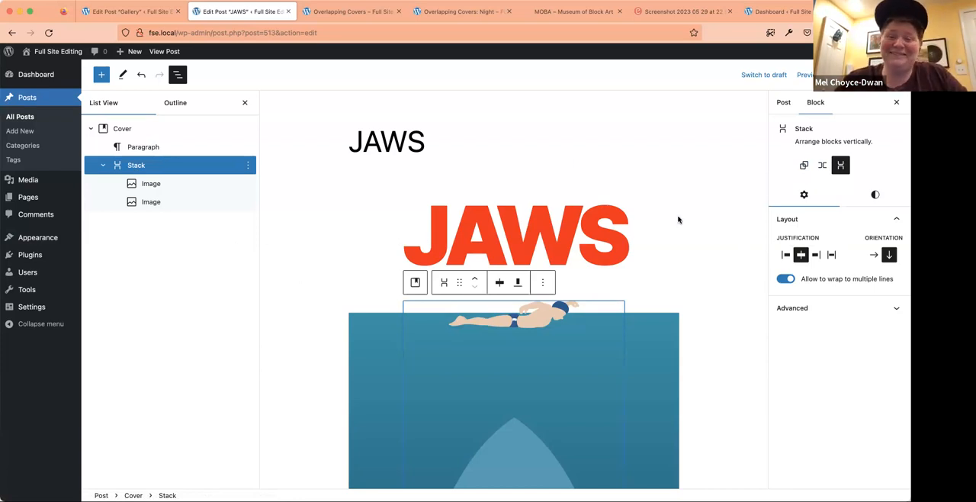
{"action": "scroll", "scroll_direction": "down", "scroll_amount": 3}
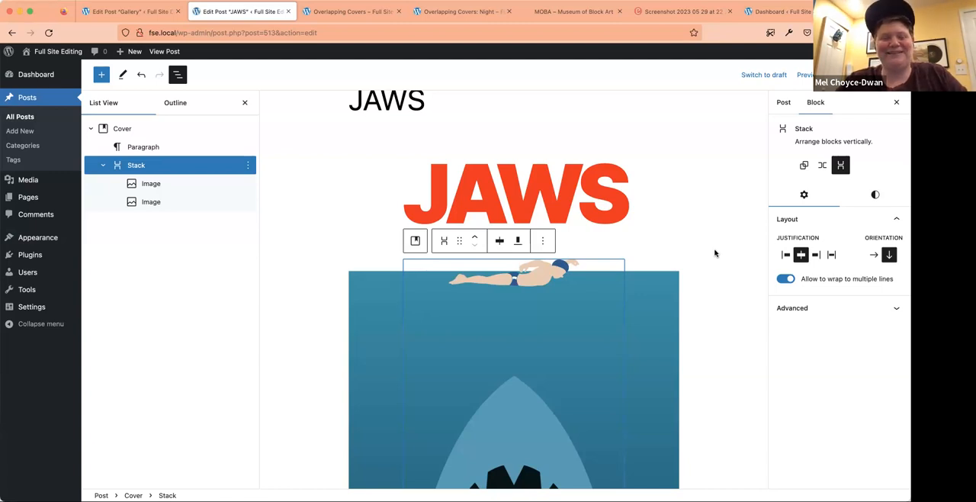
{"action": "scroll", "scroll_direction": "down", "scroll_amount": 3}
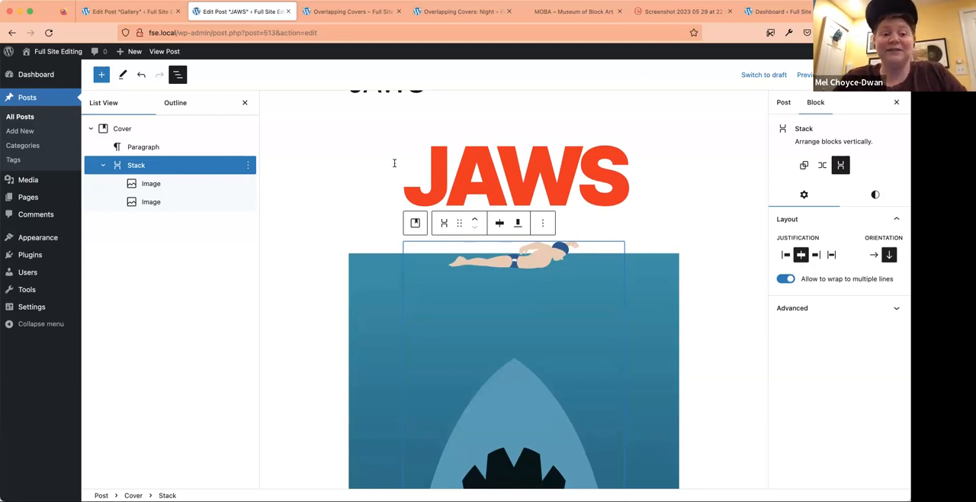
{"action": "mouse_move", "coordinate": [712, 155]}
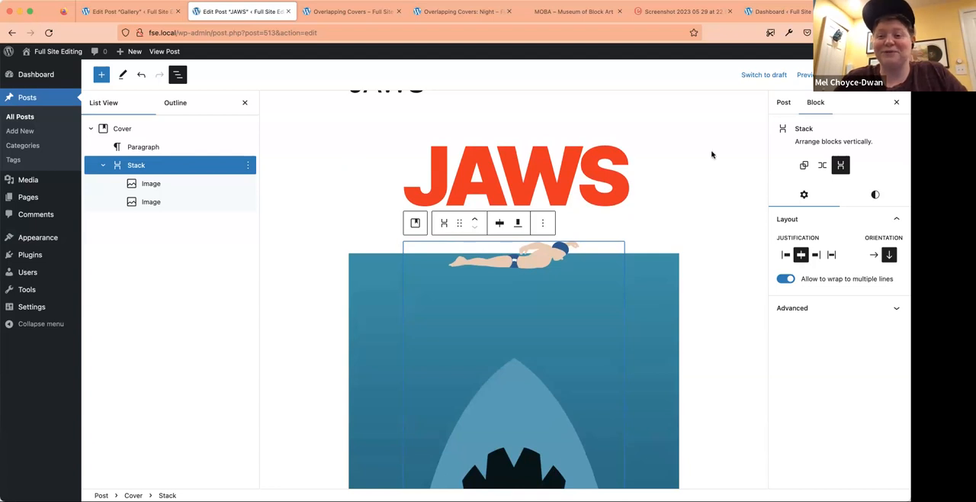
{"action": "mouse_move", "coordinate": [730, 195]}
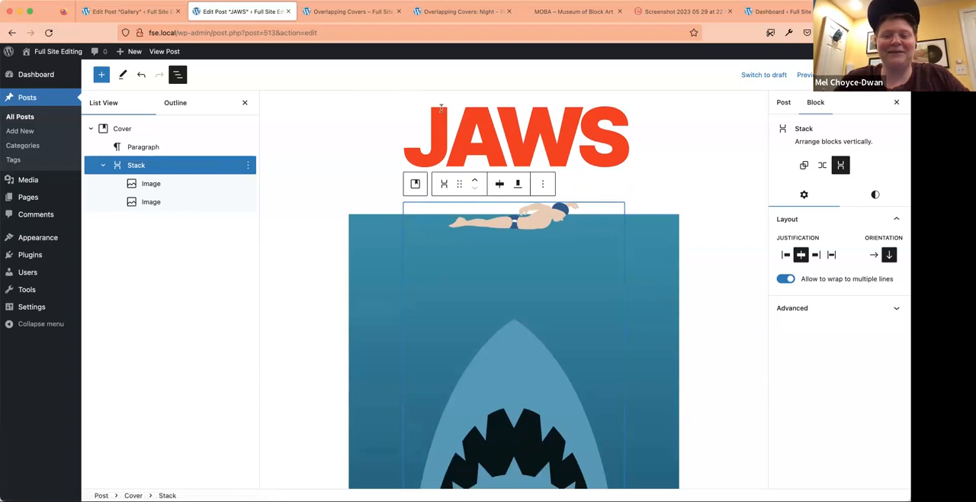
{"action": "left_click", "coordinate": [151, 183]}
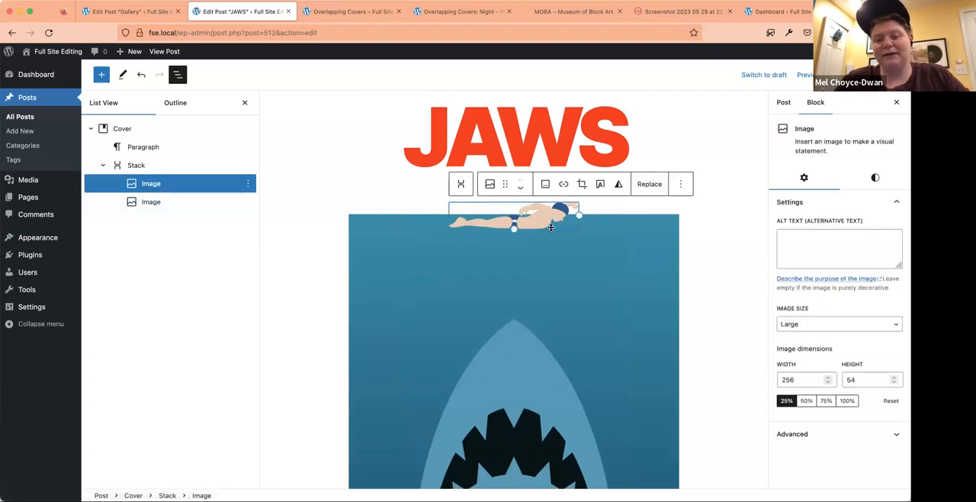
{"action": "mouse_move", "coordinate": [307, 234]}
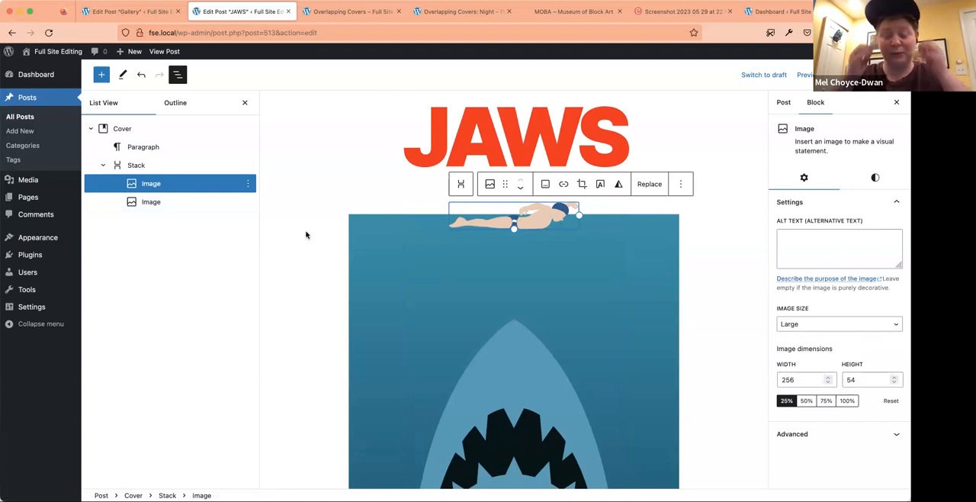
{"action": "mouse_move", "coordinate": [183, 223]}
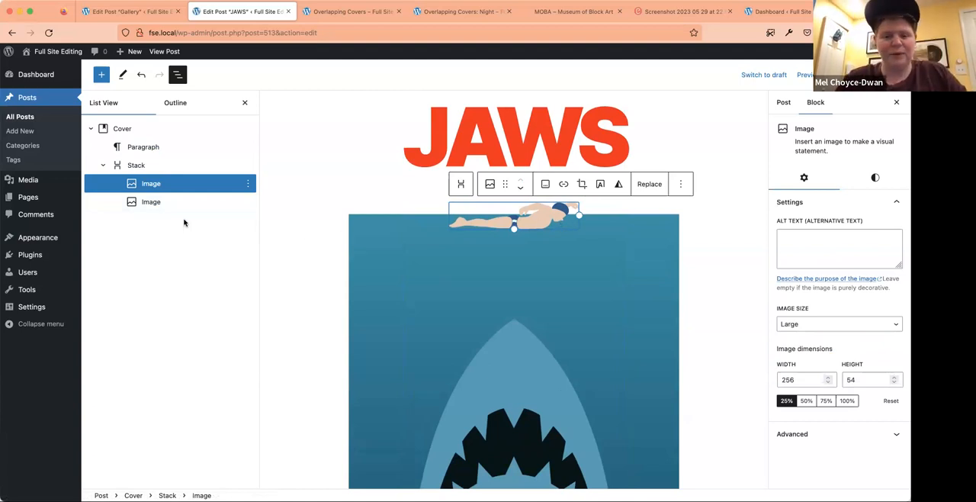
{"action": "mouse_move", "coordinate": [186, 205]}
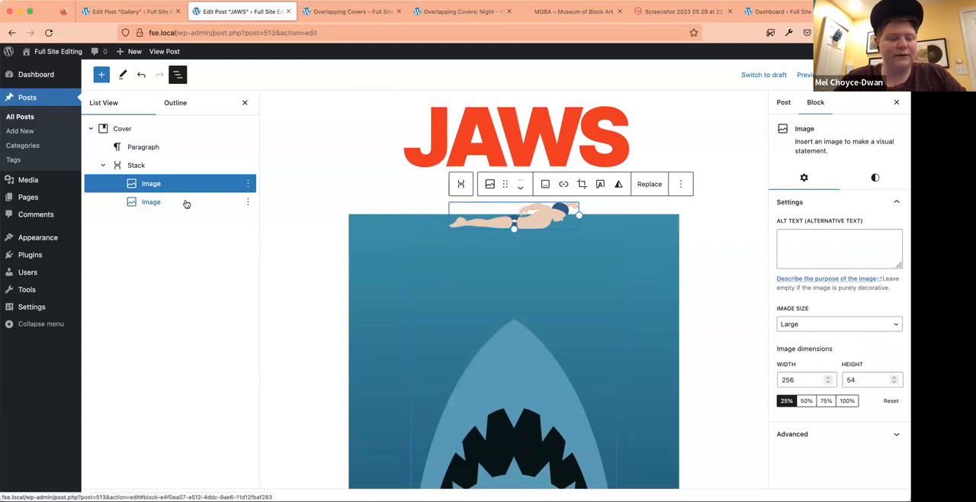
{"action": "left_click", "coordinate": [150, 201]}
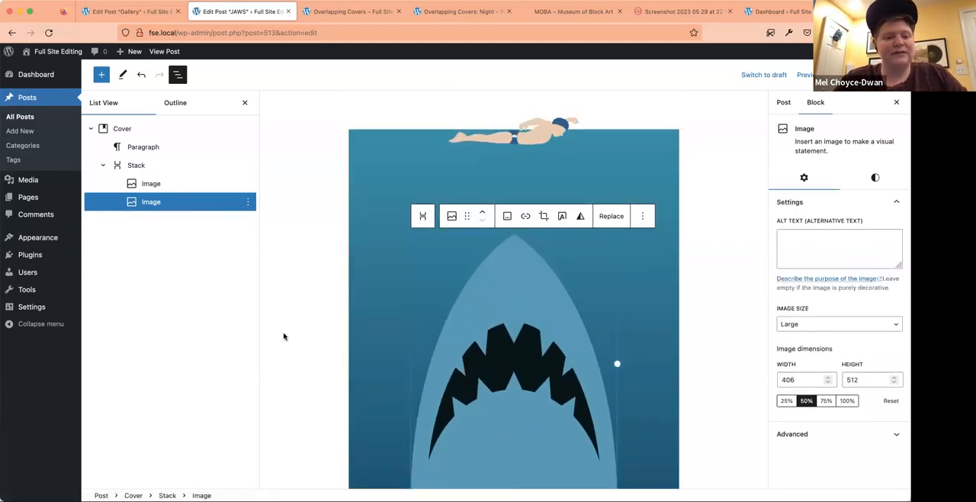
{"action": "mouse_move", "coordinate": [150, 183]}
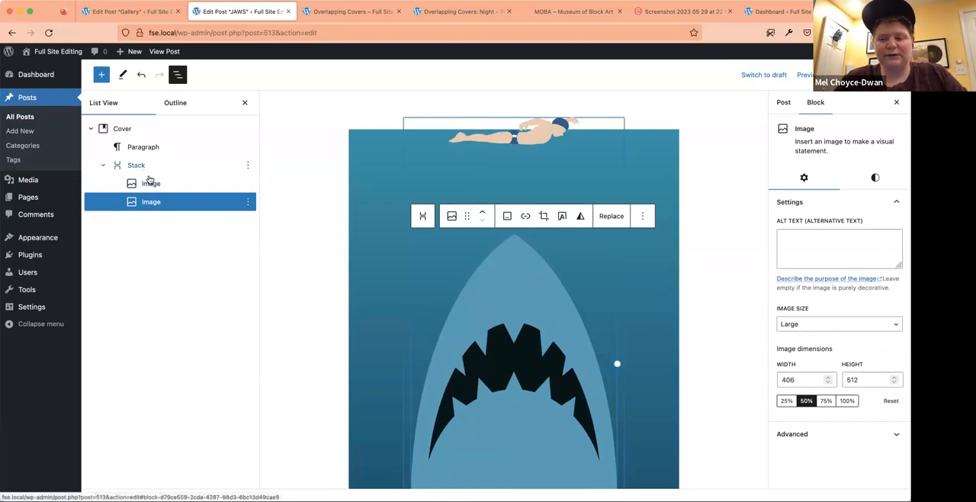
{"action": "left_click", "coordinate": [136, 165]}
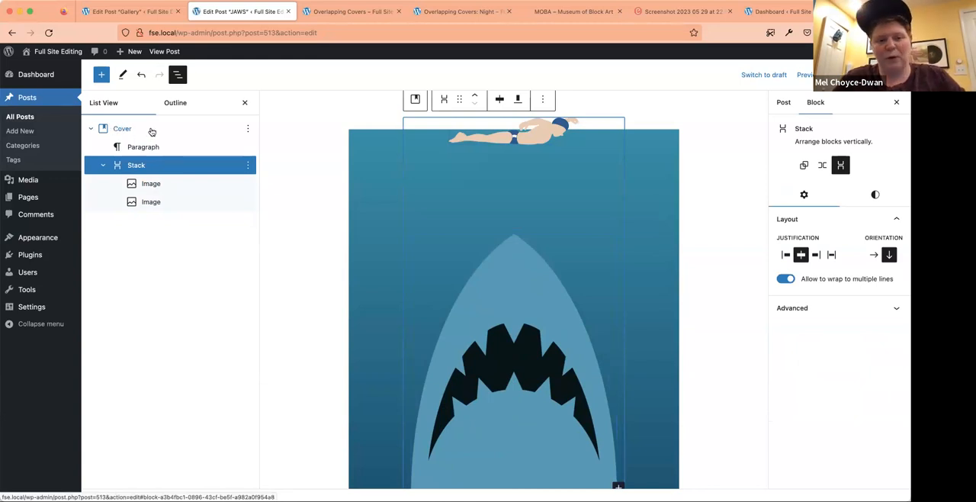
{"action": "left_click", "coordinate": [137, 165]}
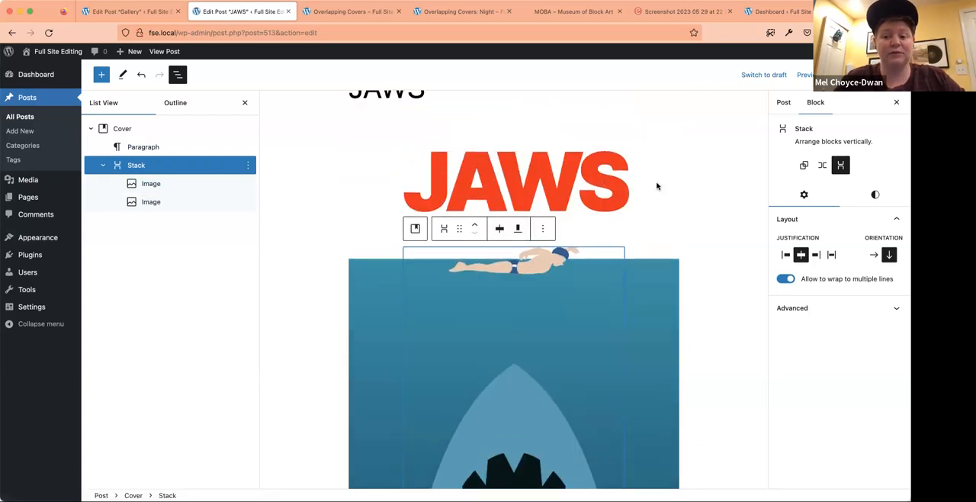
{"action": "scroll", "scroll_direction": "down", "scroll_amount": 3}
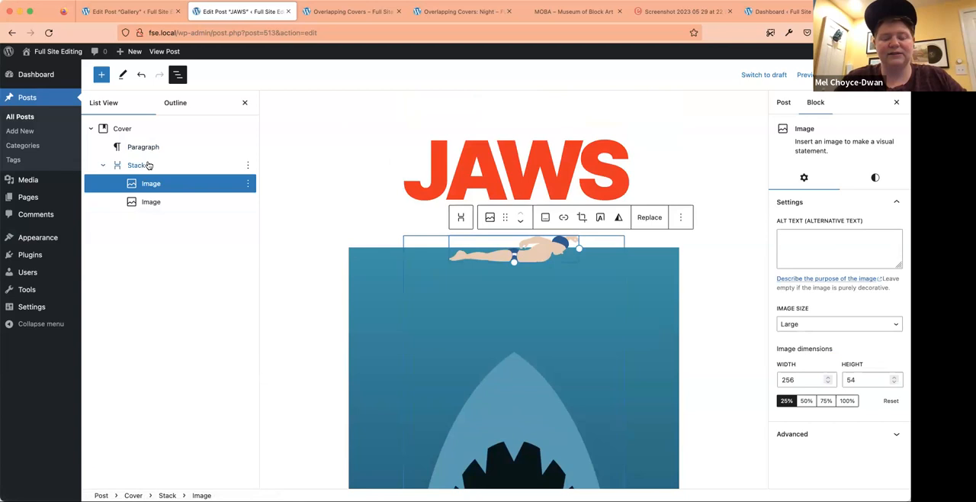
{"action": "mouse_move", "coordinate": [195, 165]}
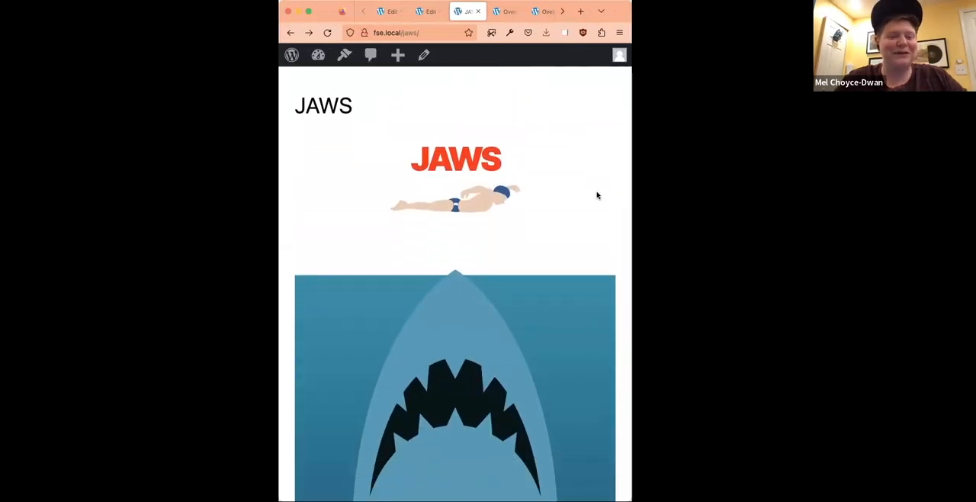
{"action": "scroll", "scroll_direction": "down", "scroll_amount": 3}
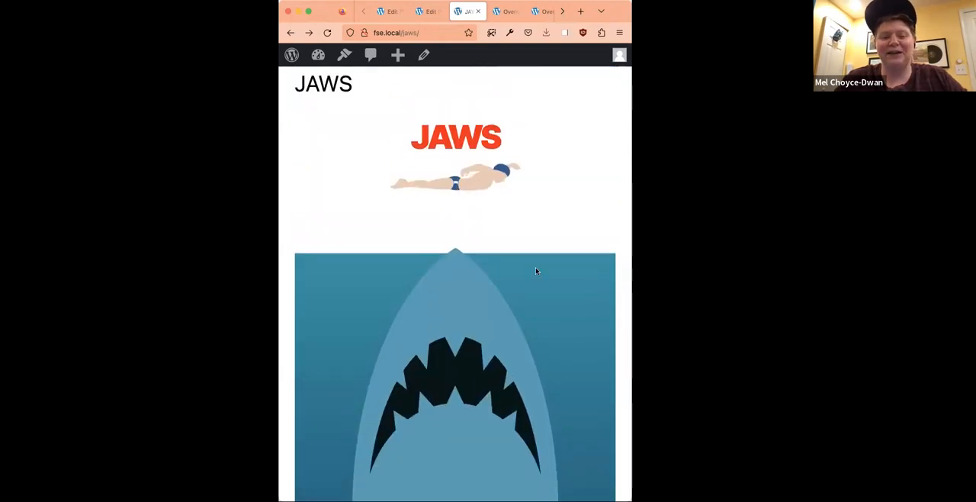
{"action": "mouse_move", "coordinate": [491, 336]}
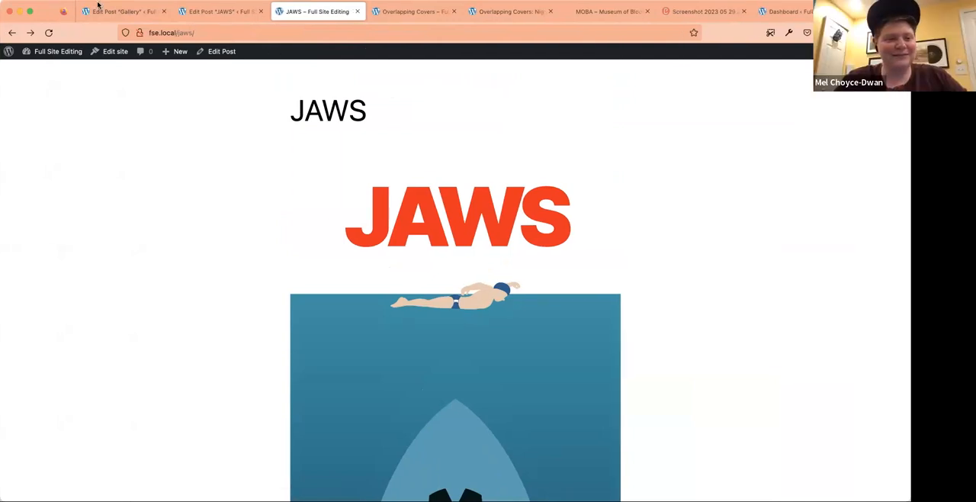
{"action": "left_click", "coordinate": [122, 12]}
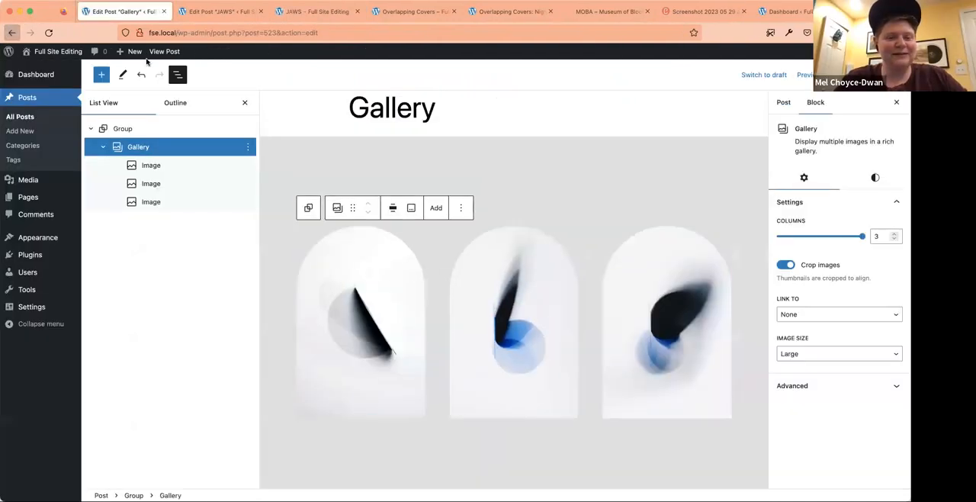
{"action": "left_click", "coordinate": [165, 52]}
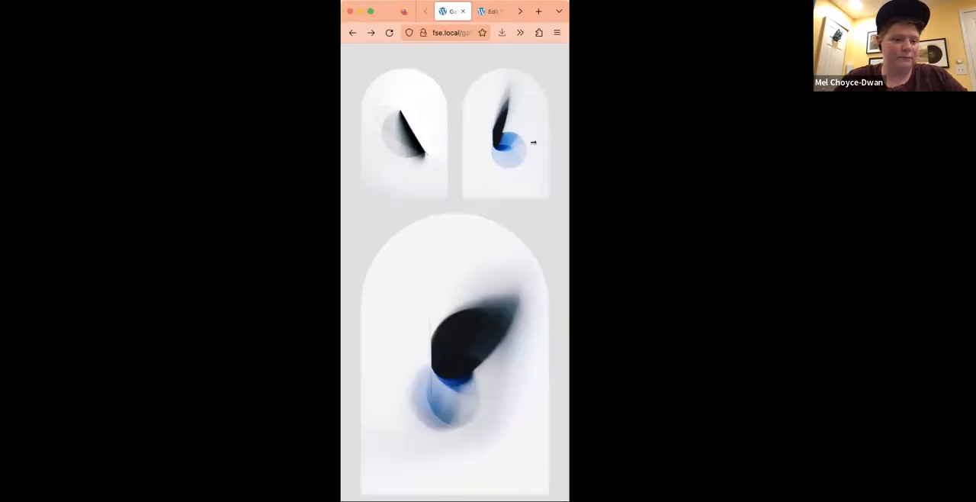
{"action": "mouse_move", "coordinate": [522, 145]}
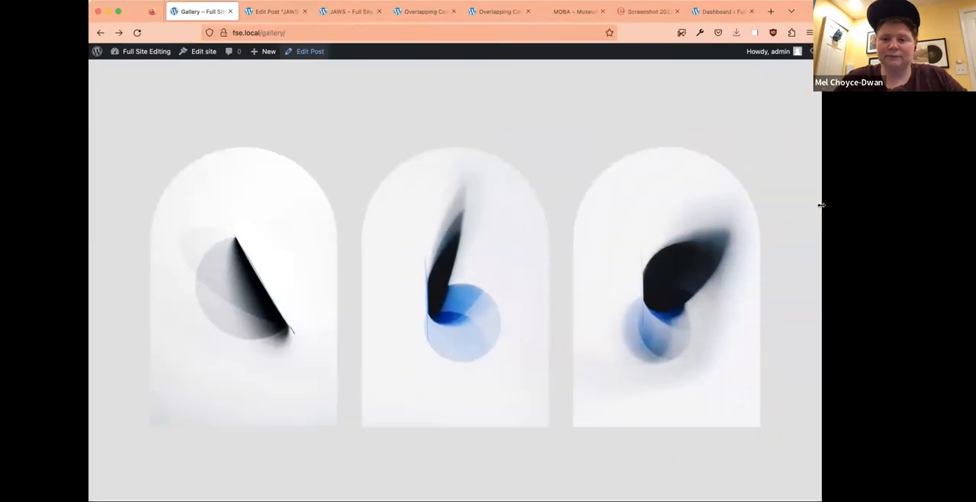
{"action": "left_click", "coordinate": [323, 13]}
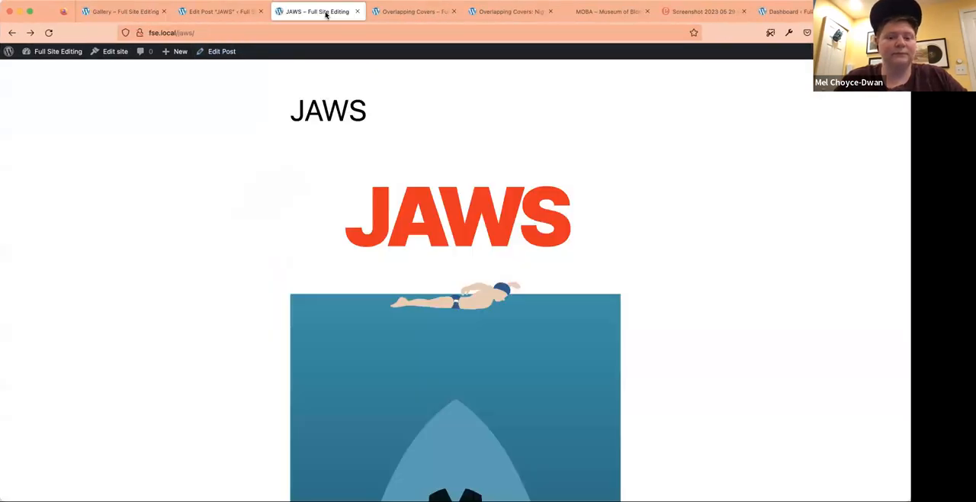
{"action": "left_click", "coordinate": [221, 13]}
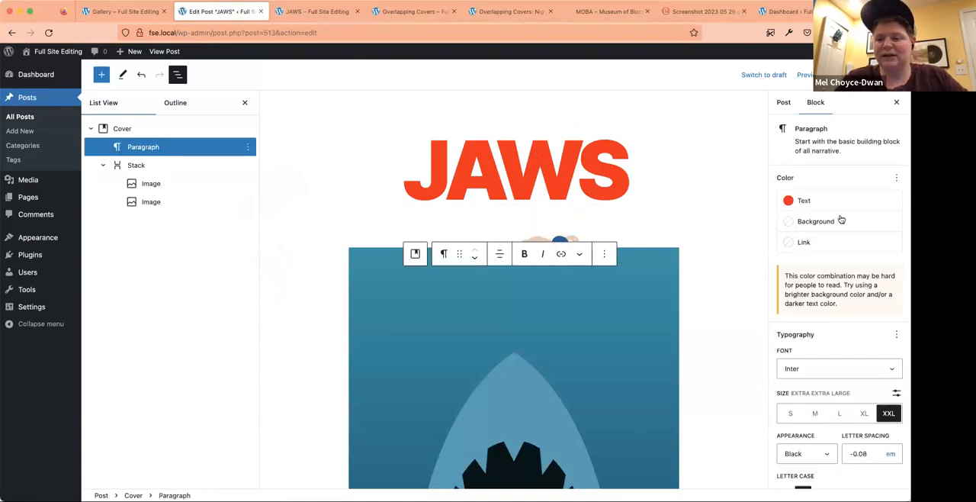
{"action": "scroll", "scroll_direction": "down", "scroll_amount": 3}
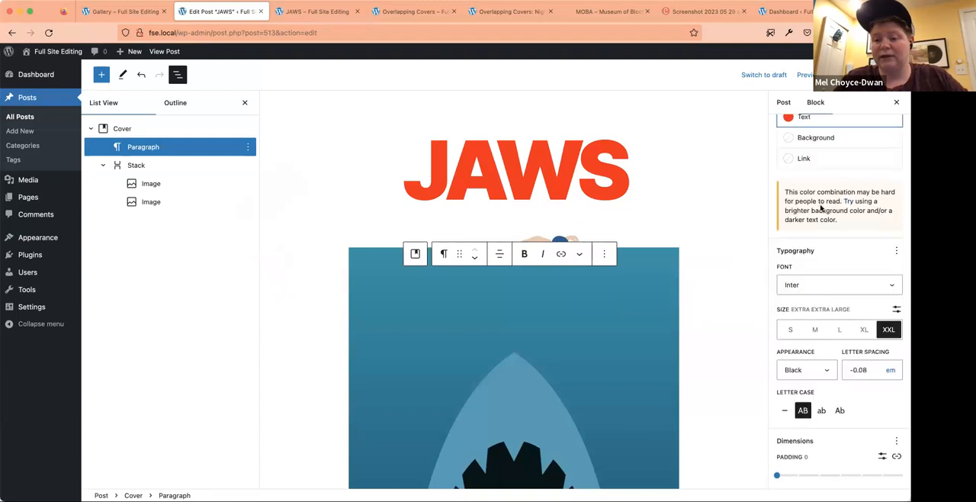
{"action": "left_click", "coordinate": [896, 250]}
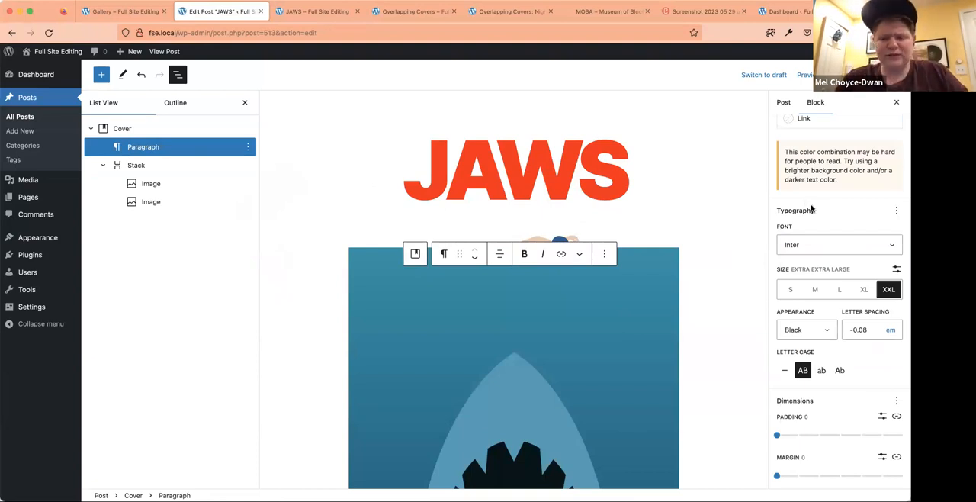
{"action": "left_click", "coordinate": [838, 244]}
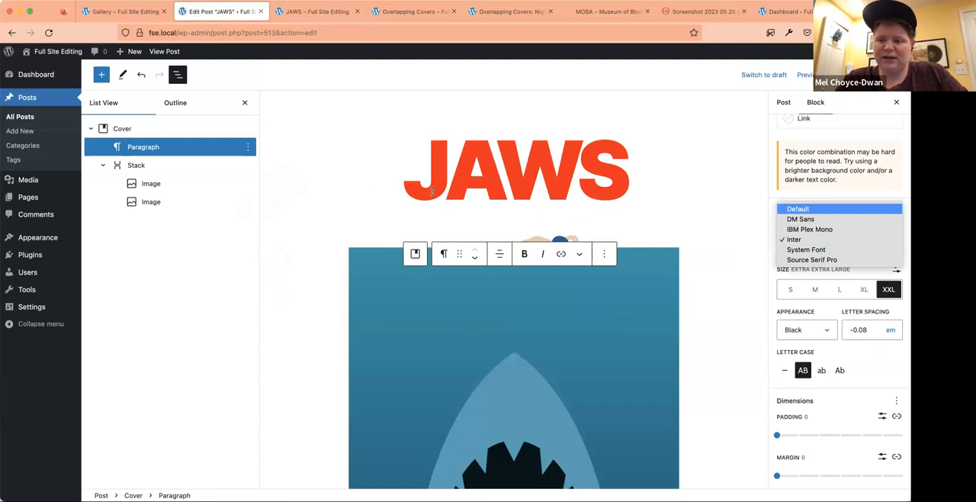
{"action": "left_click", "coordinate": [793, 238]}
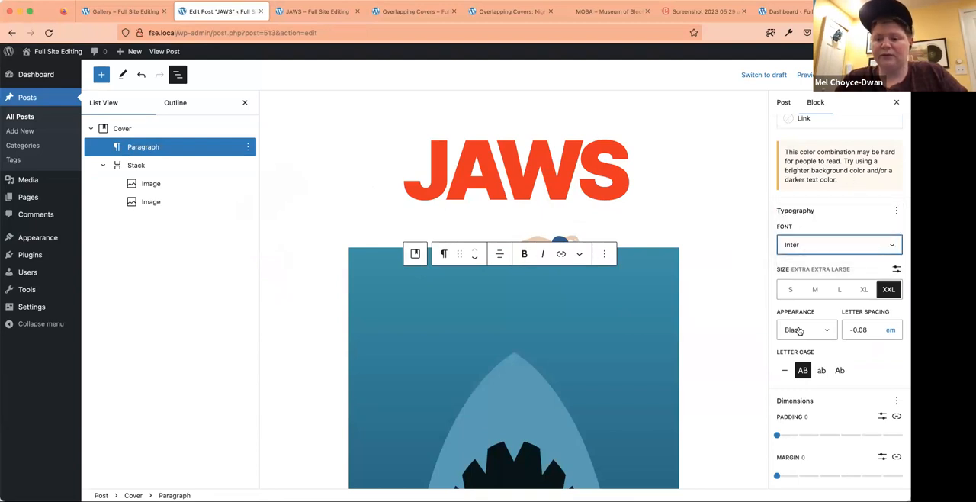
{"action": "left_click", "coordinate": [805, 330]}
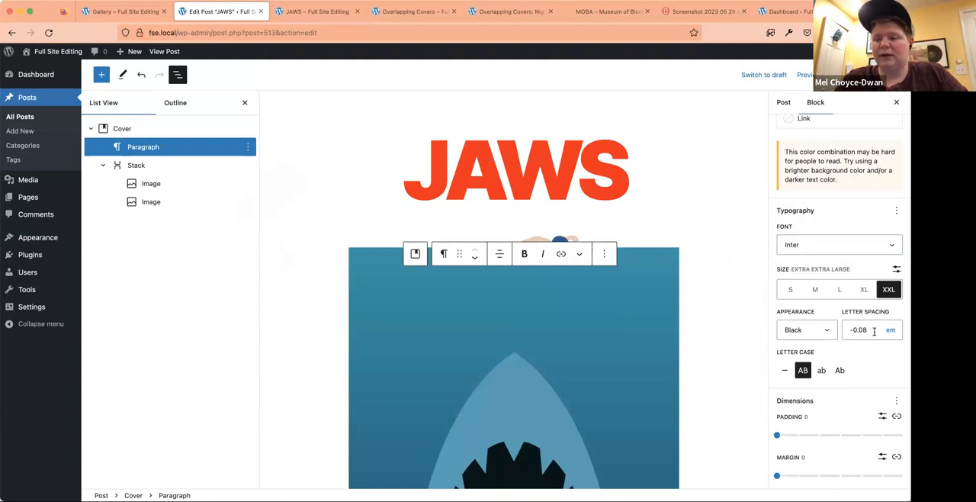
{"action": "type", "text": "-0.11"}
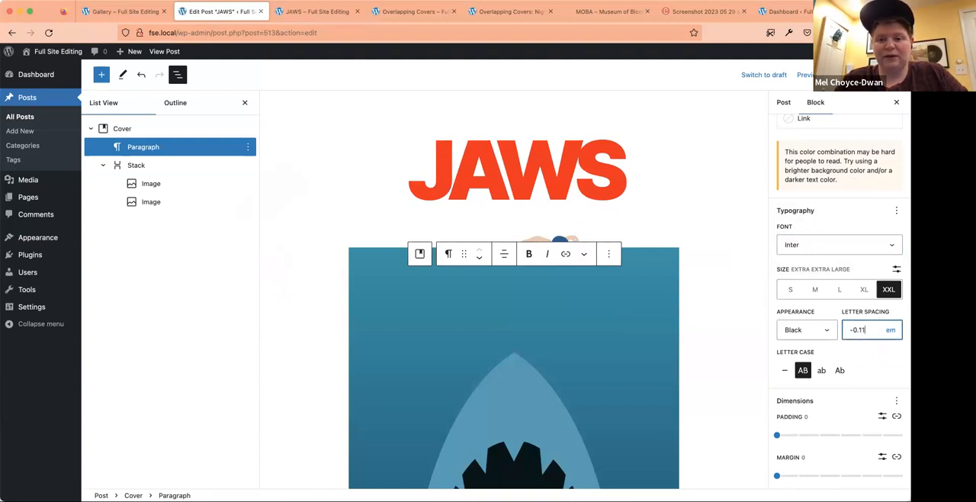
{"action": "type", "text": "-0.09"}
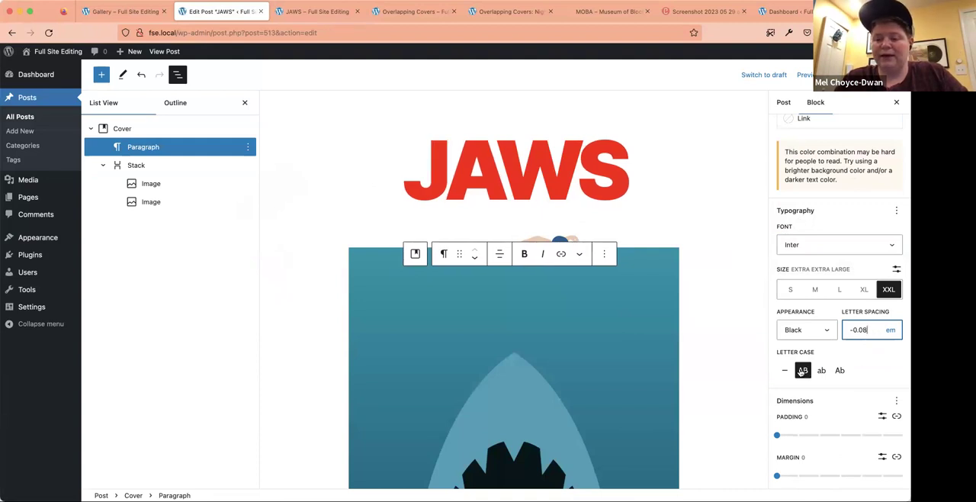
{"action": "left_click", "coordinate": [802, 369]}
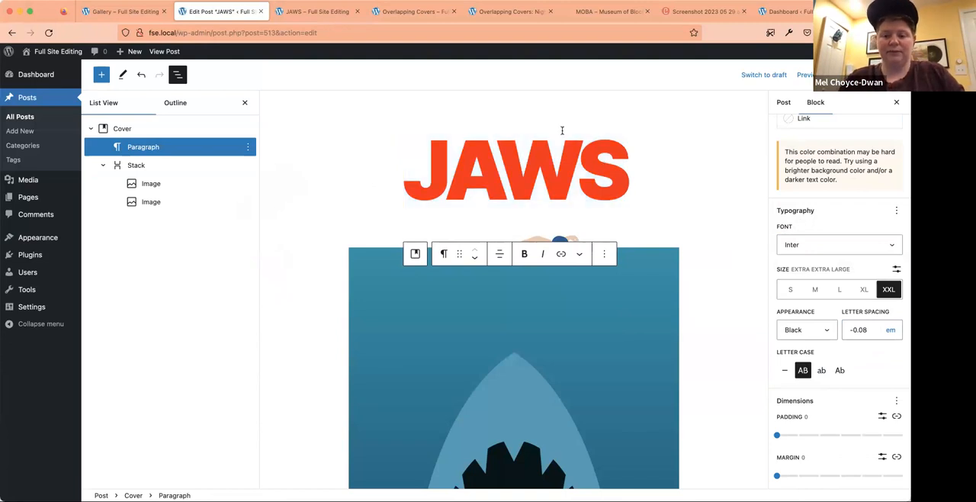
{"action": "type", "text": "DSG"}
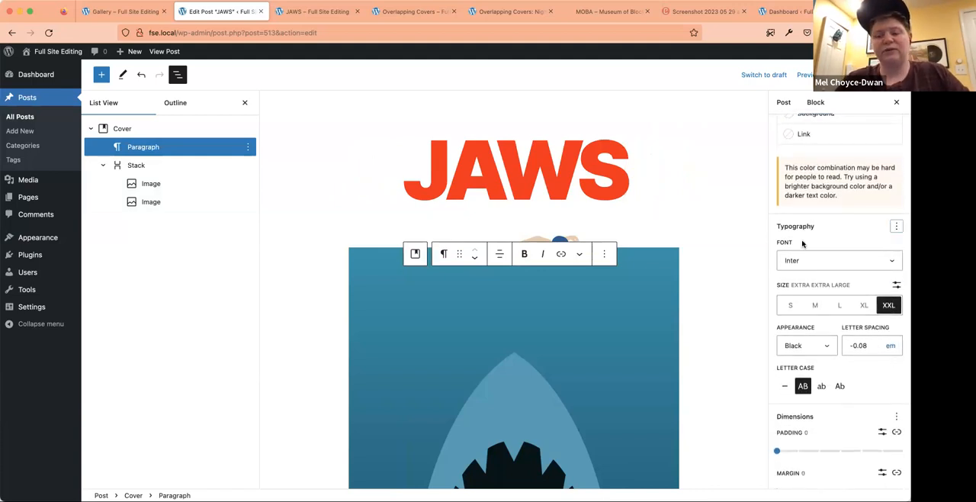
{"action": "left_click", "coordinate": [897, 226]}
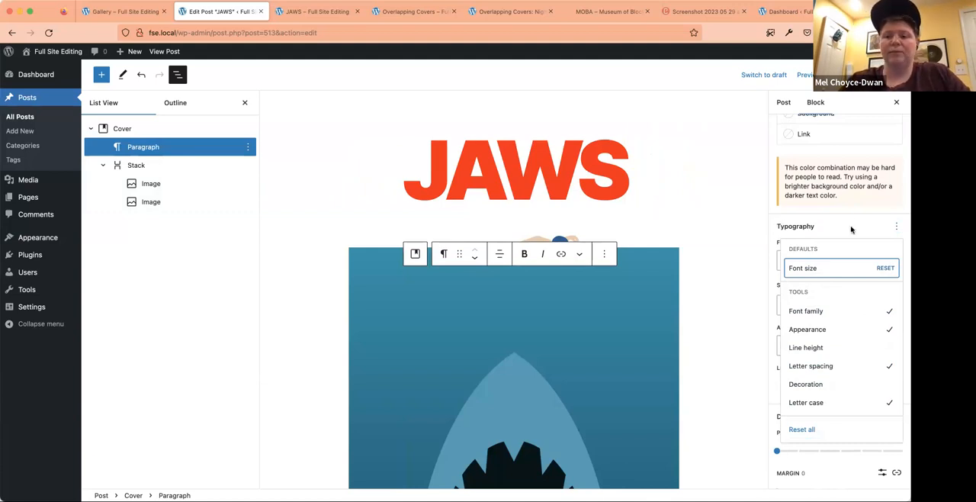
{"action": "left_click", "coordinate": [897, 226]}
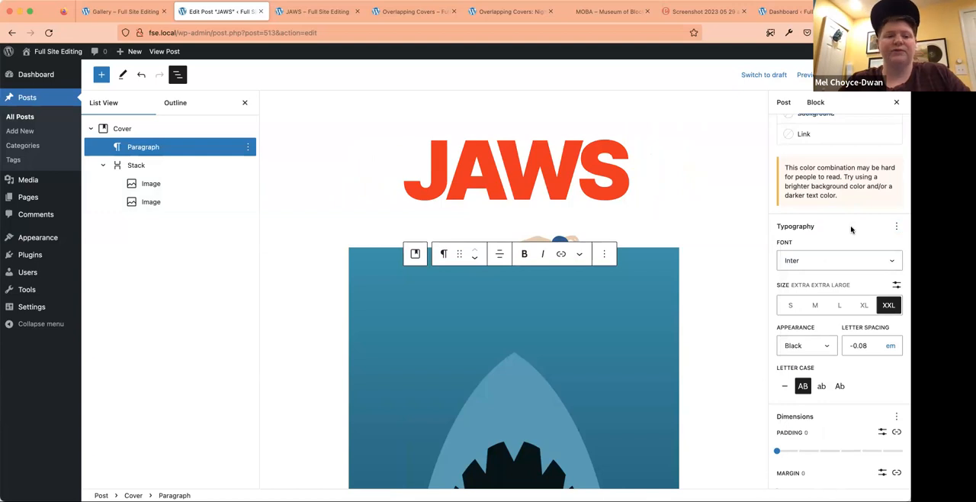
{"action": "scroll", "scroll_direction": "down", "scroll_amount": 3}
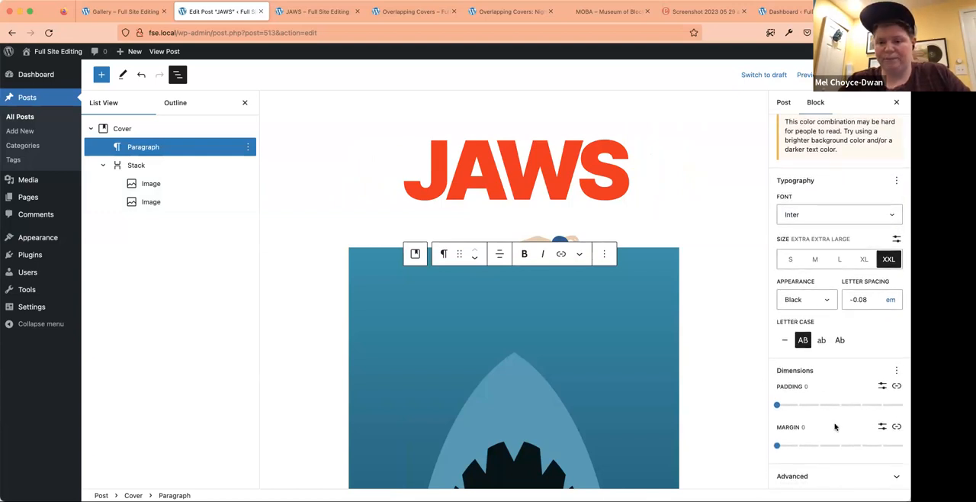
{"action": "mouse_move", "coordinate": [807, 431]}
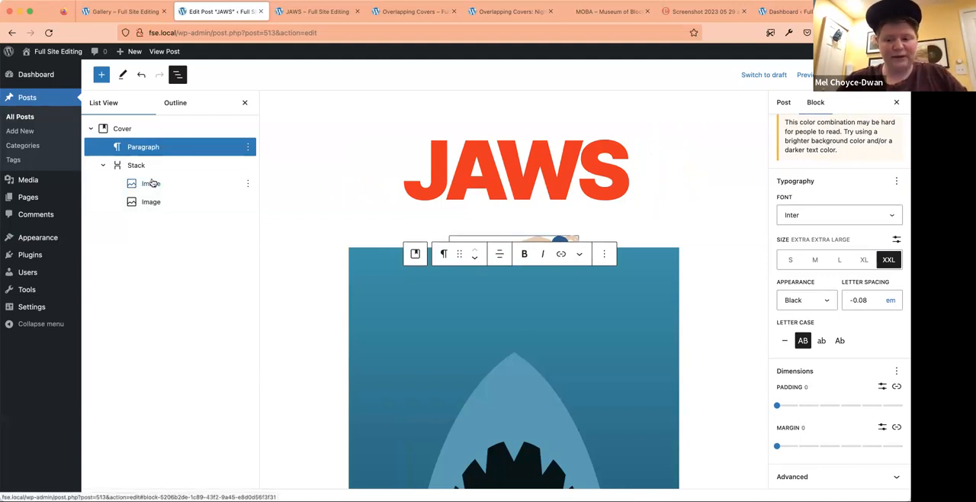
{"action": "left_click", "coordinate": [151, 183]}
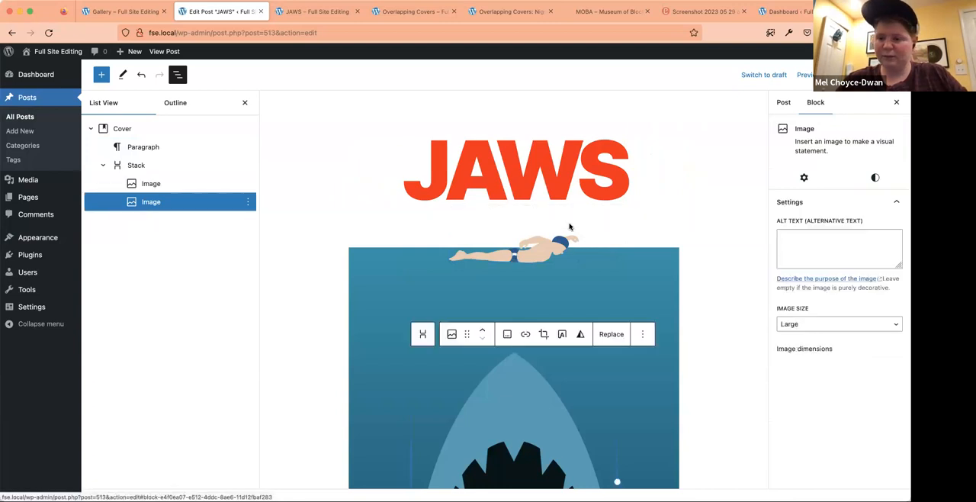
{"action": "left_click", "coordinate": [876, 177]}
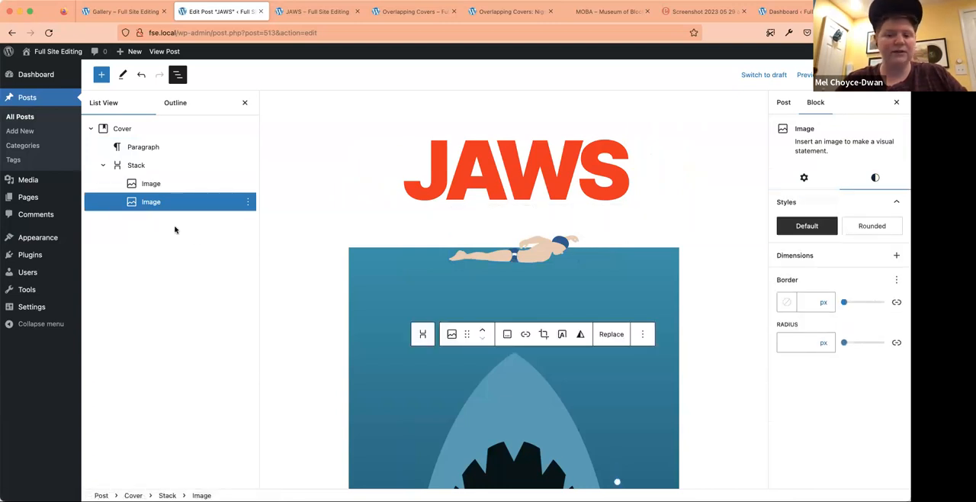
{"action": "left_click", "coordinate": [136, 165]}
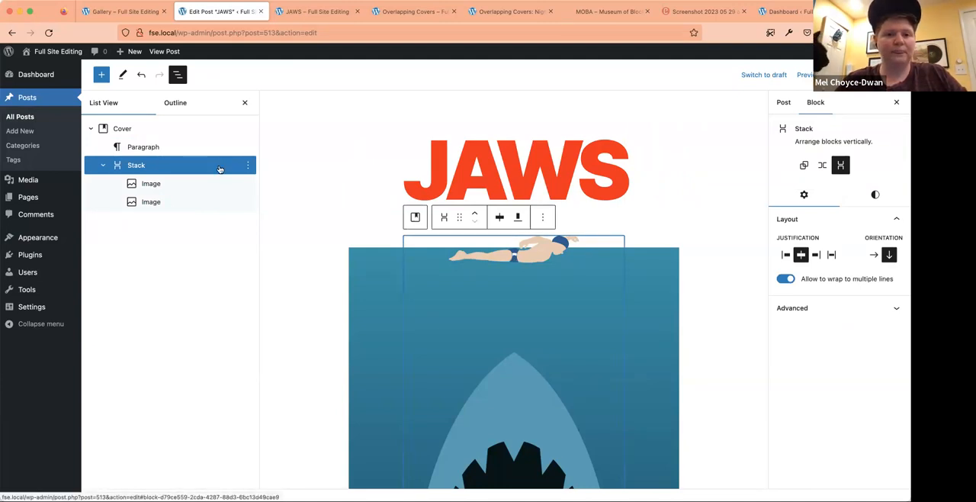
{"action": "left_click", "coordinate": [318, 12]}
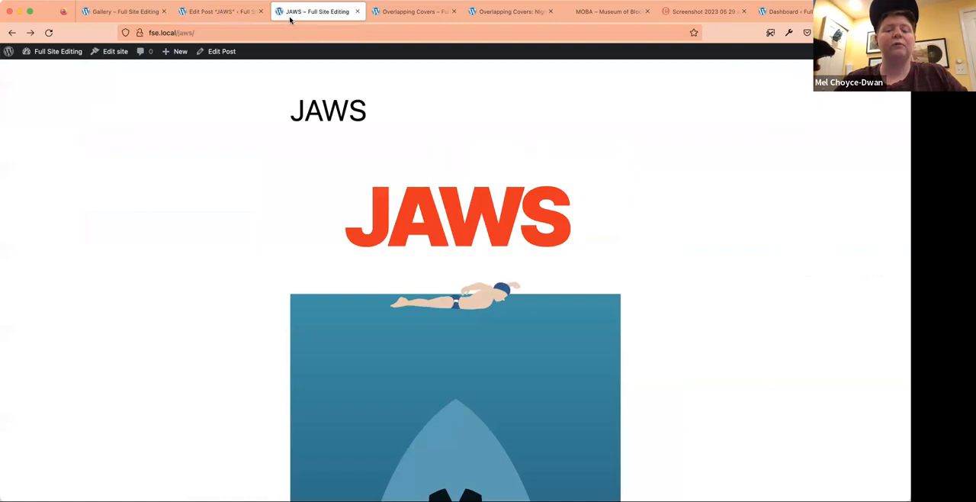
Browse the live Overlapping Covers post's room scene, then start editing it.
{"action": "scroll", "scroll_direction": "down", "scroll_amount": 3}
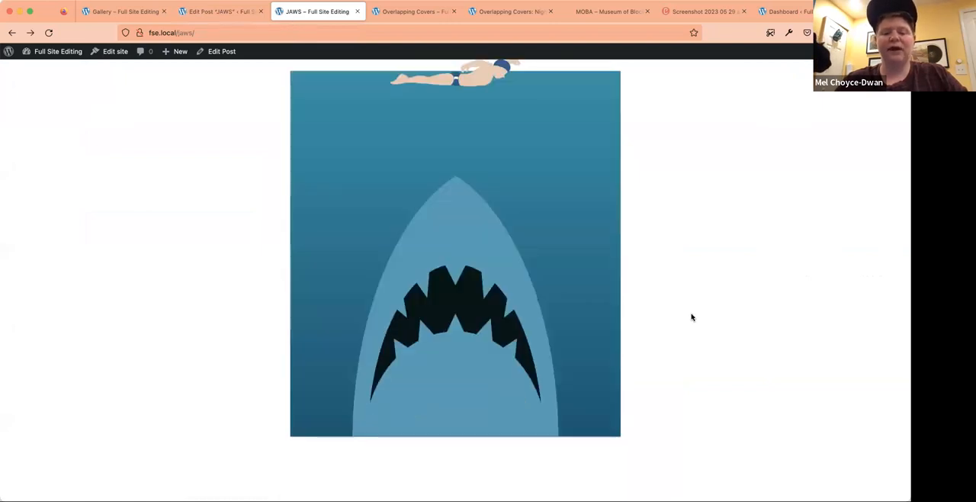
{"action": "scroll", "scroll_direction": "up", "scroll_amount": 3}
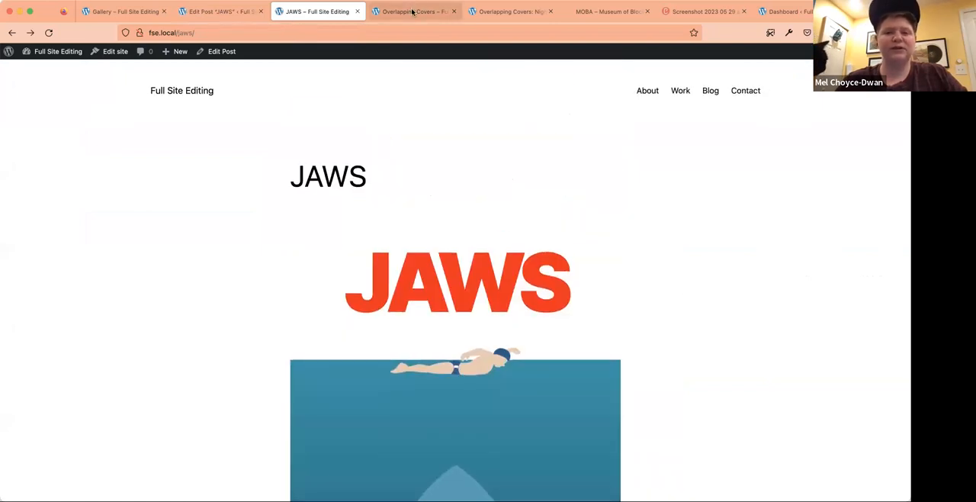
{"action": "left_click", "coordinate": [414, 13]}
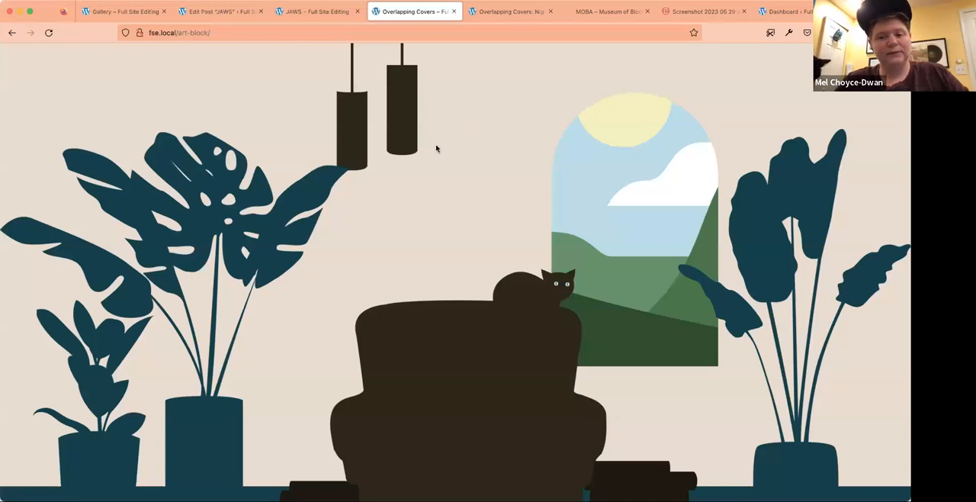
{"action": "mouse_move", "coordinate": [629, 242]}
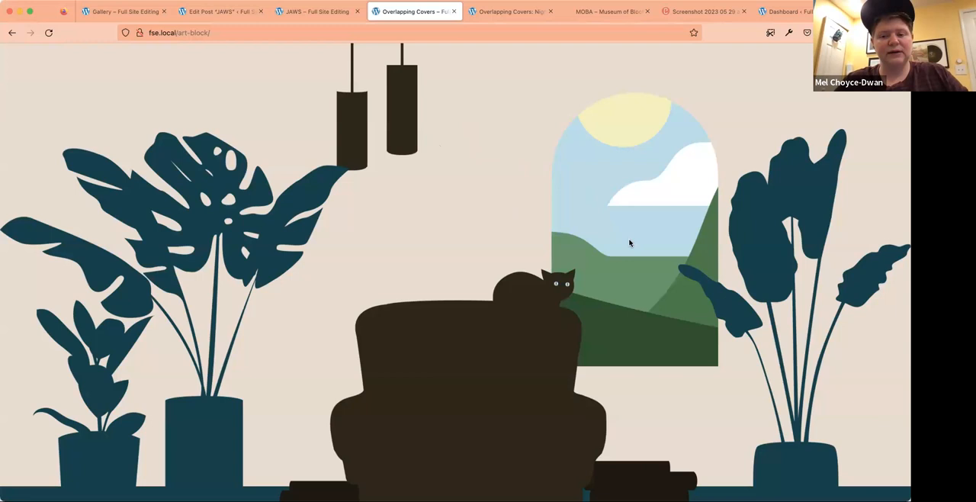
{"action": "mouse_move", "coordinate": [628, 175]}
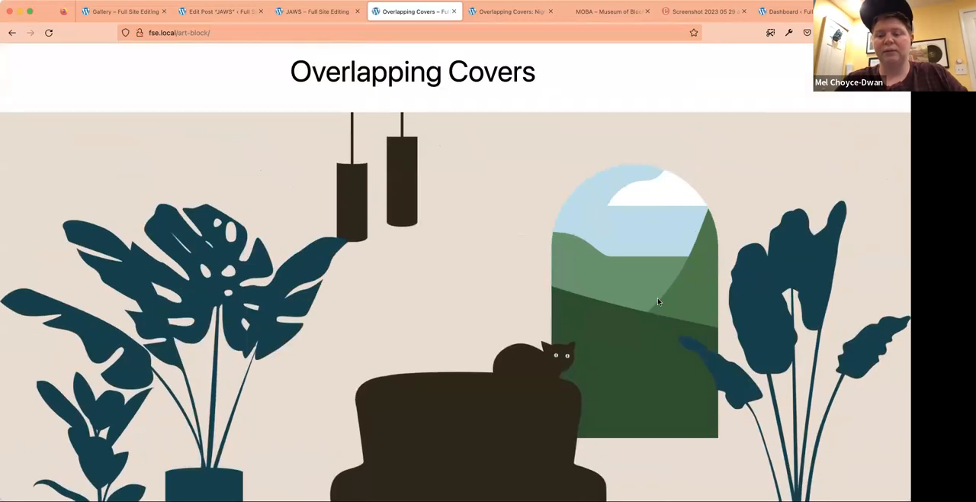
{"action": "scroll", "scroll_direction": "down", "scroll_amount": 3}
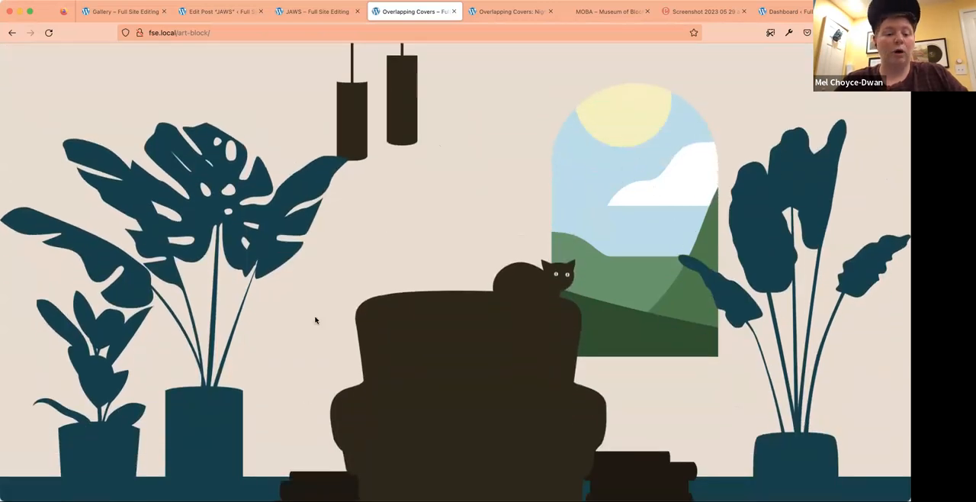
{"action": "mouse_move", "coordinate": [24, 439]}
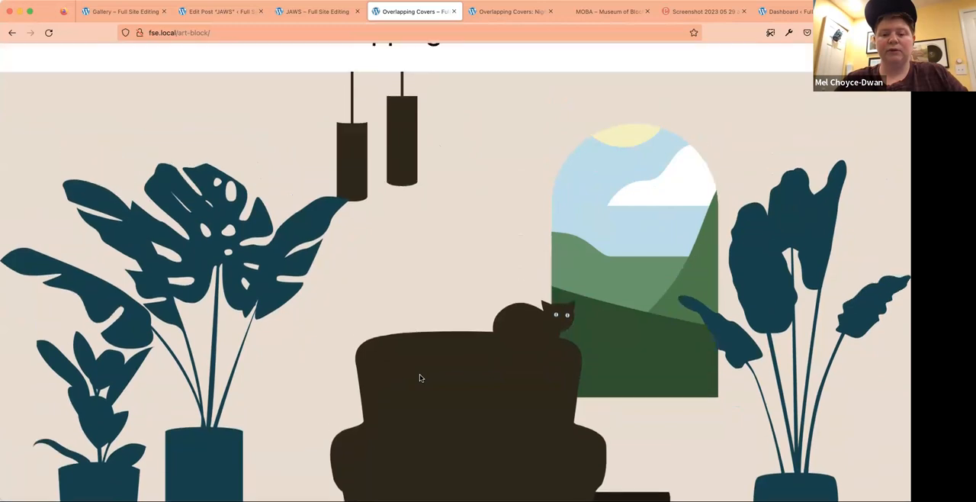
{"action": "scroll", "scroll_direction": "down", "scroll_amount": 3}
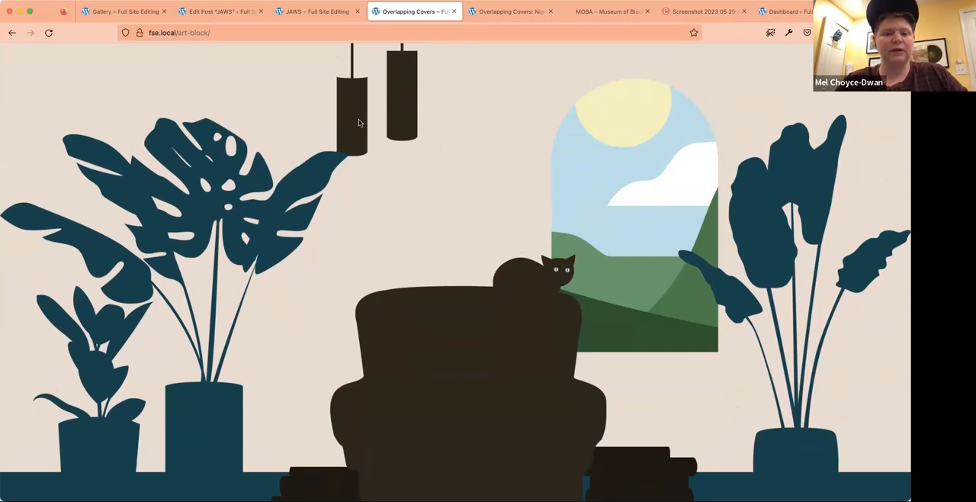
{"action": "mouse_move", "coordinate": [458, 164]}
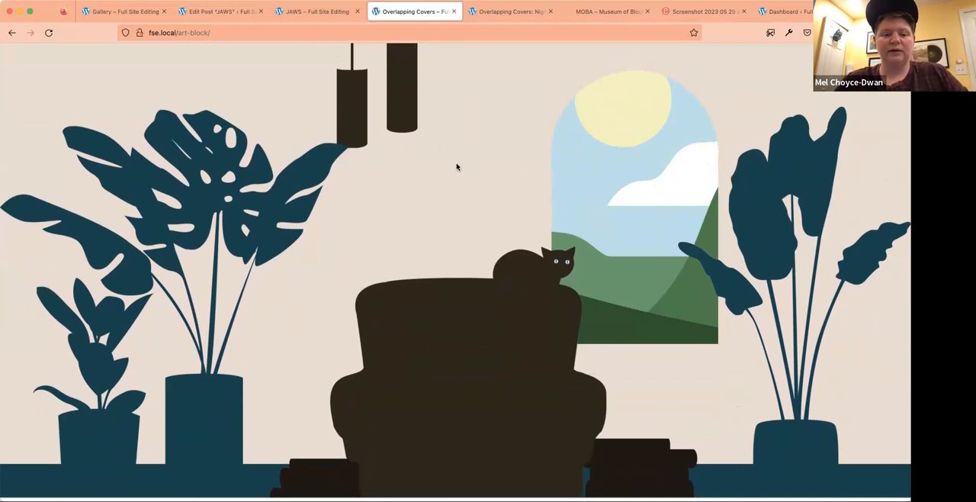
{"action": "mouse_move", "coordinate": [176, 165]}
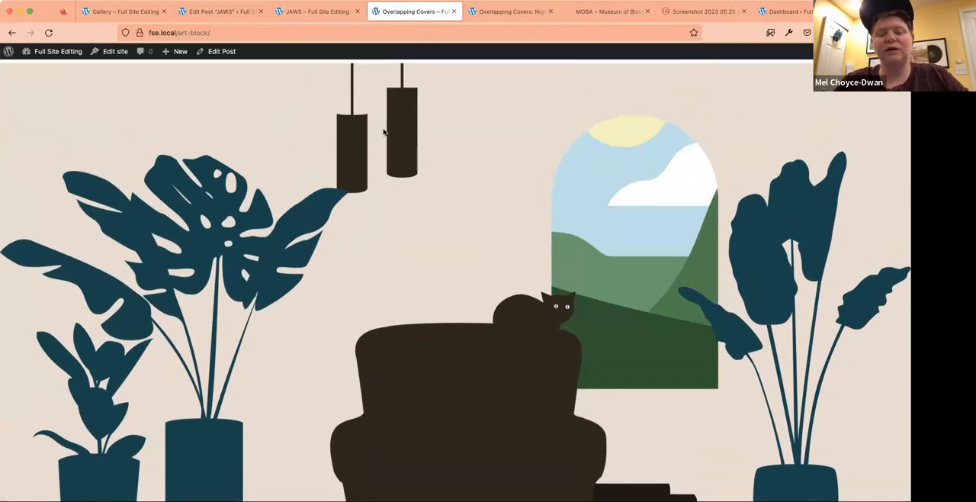
{"action": "scroll", "scroll_direction": "down", "scroll_amount": 3}
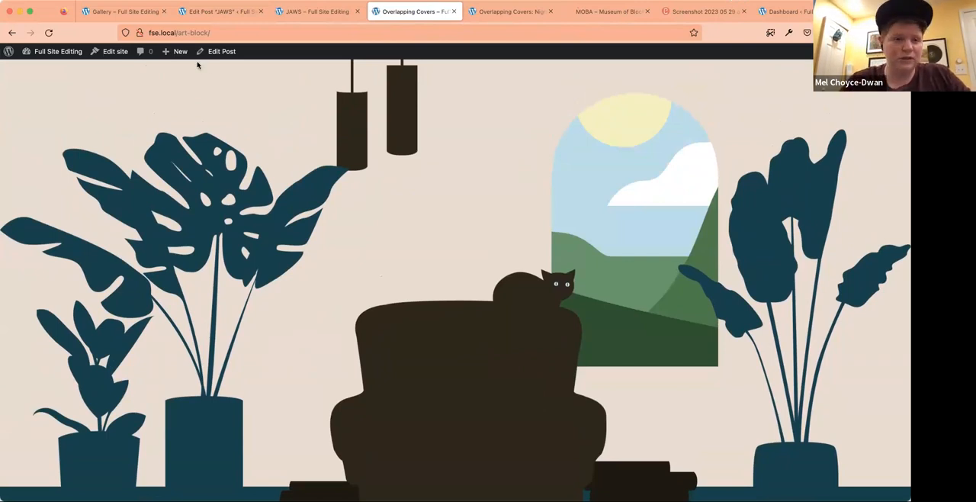
{"action": "left_click", "coordinate": [221, 52]}
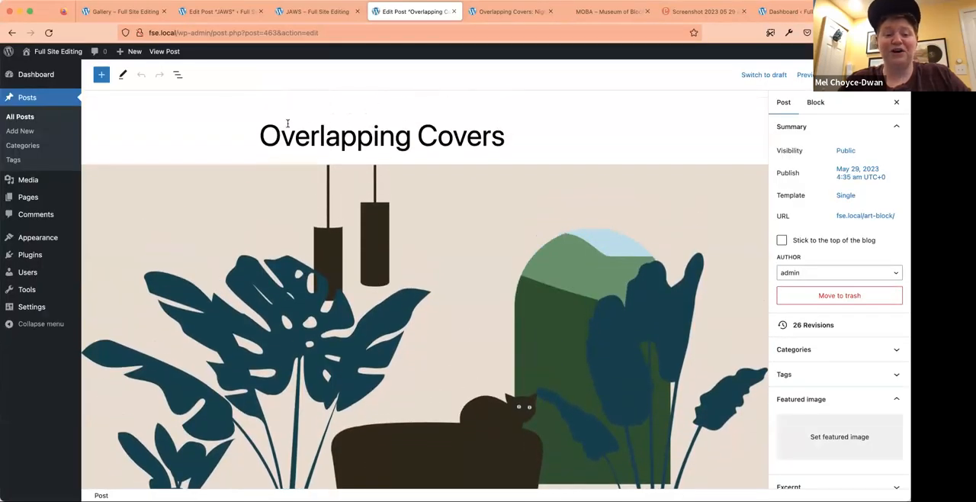
Expand the nested Cover, Cover, Columns and Column blocks in List View.
{"action": "left_click", "coordinate": [177, 73]}
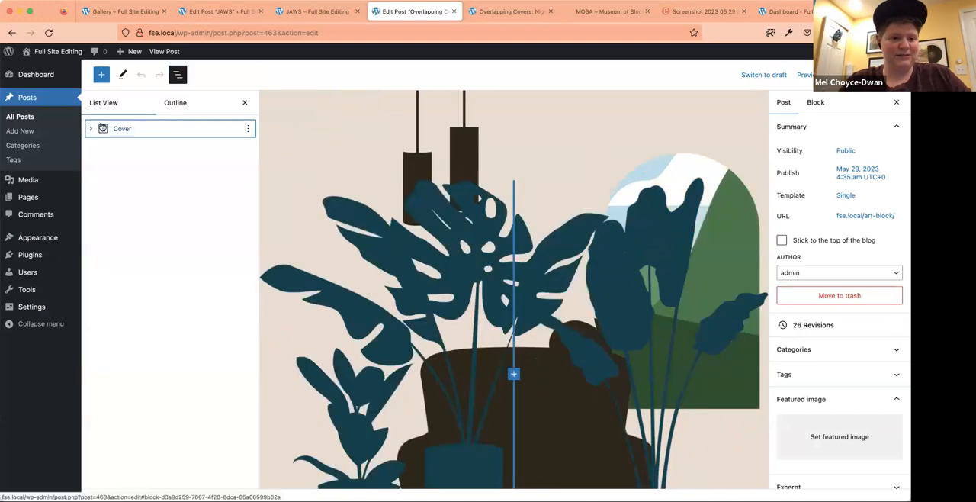
{"action": "left_click", "coordinate": [122, 128]}
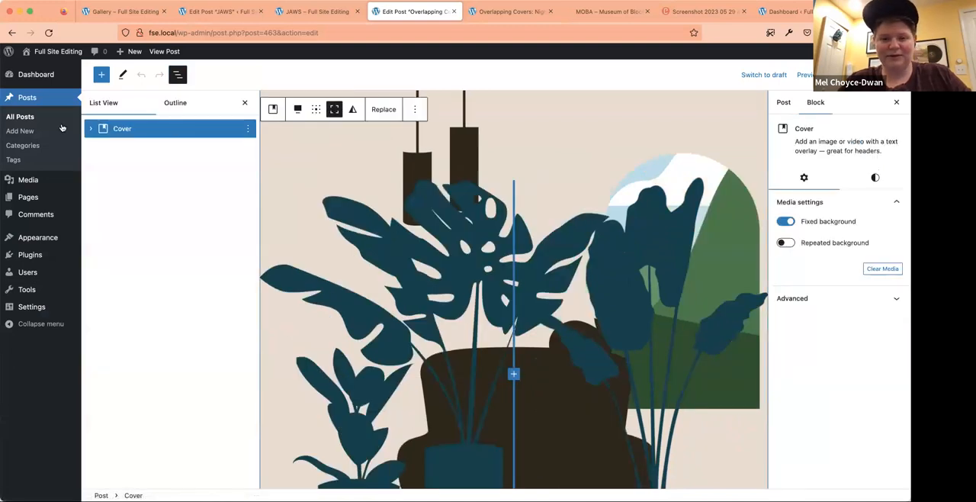
{"action": "left_click", "coordinate": [92, 128]}
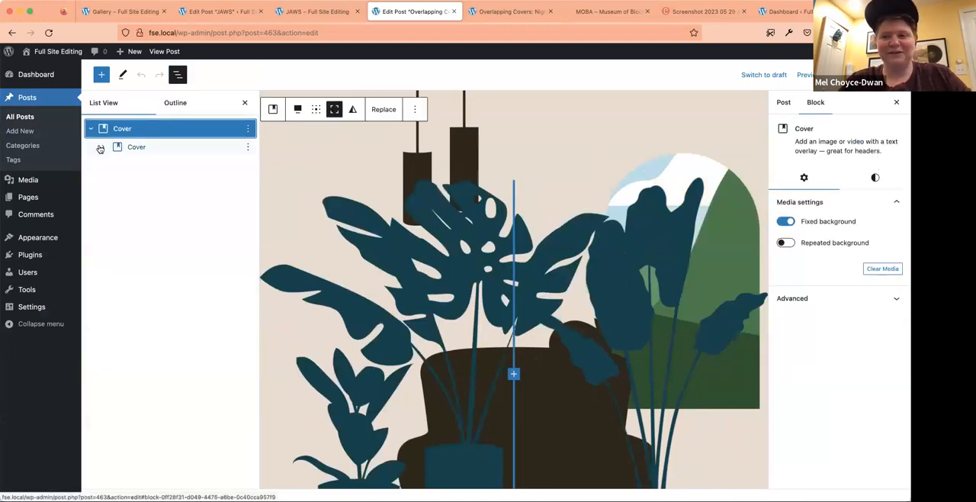
{"action": "left_click", "coordinate": [101, 148]}
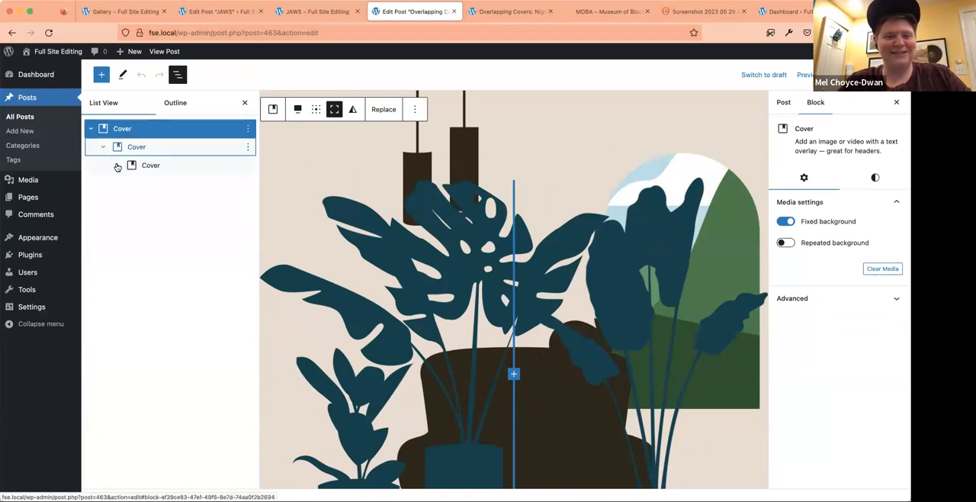
{"action": "left_click", "coordinate": [116, 165]}
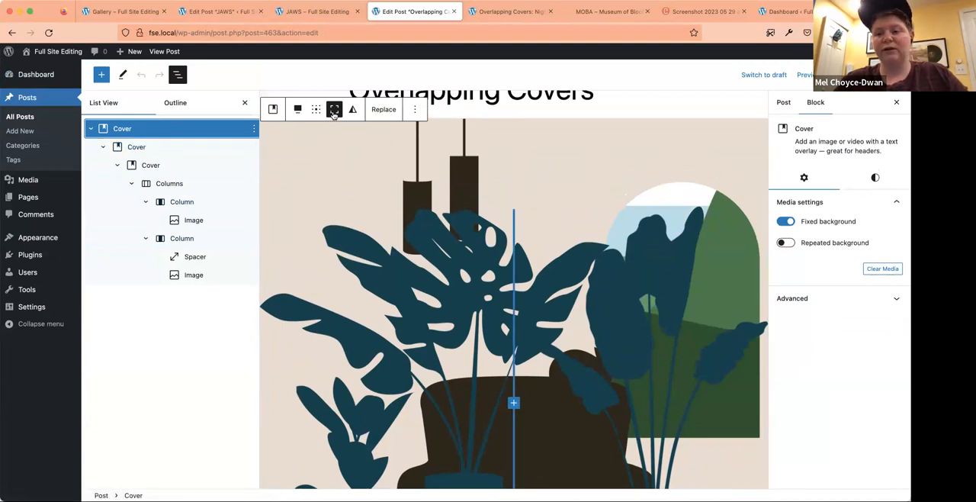
{"action": "mouse_move", "coordinate": [334, 110]}
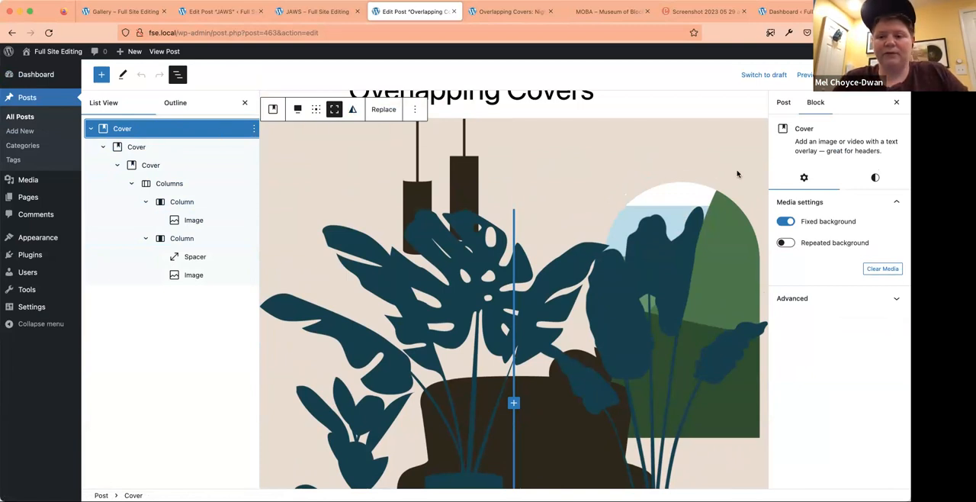
{"action": "left_click", "coordinate": [385, 110]}
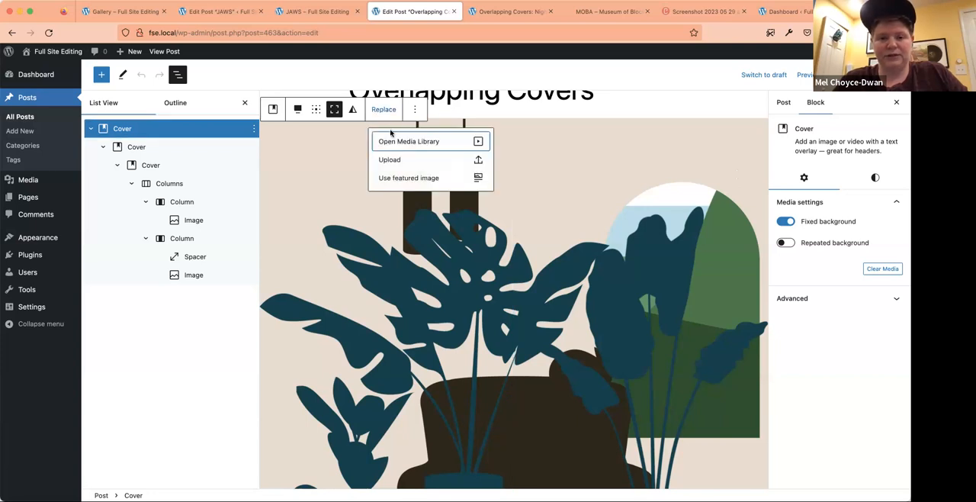
{"action": "left_click", "coordinate": [409, 141]}
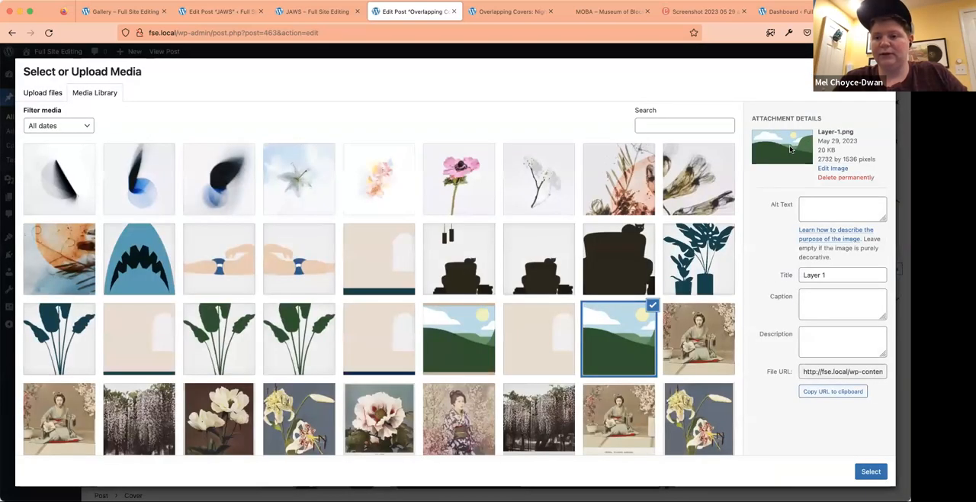
{"action": "mouse_move", "coordinate": [801, 137]}
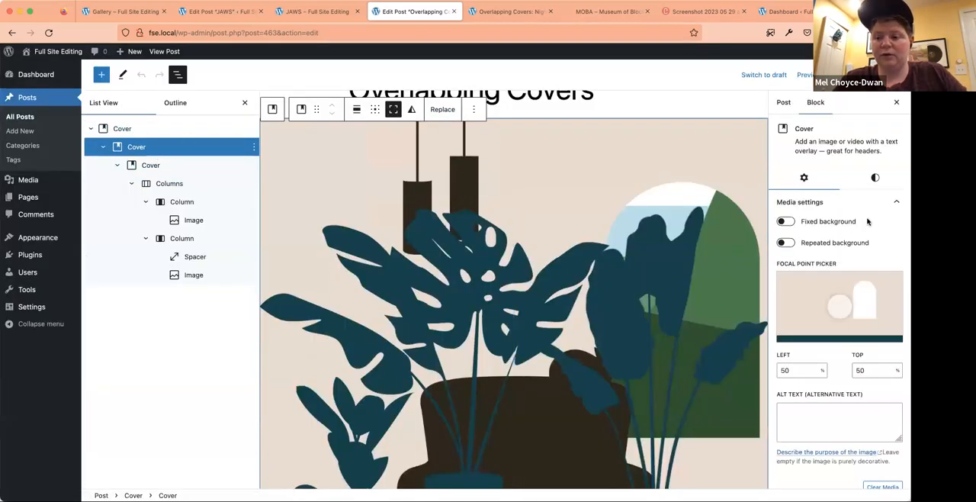
{"action": "mouse_move", "coordinate": [900, 302]}
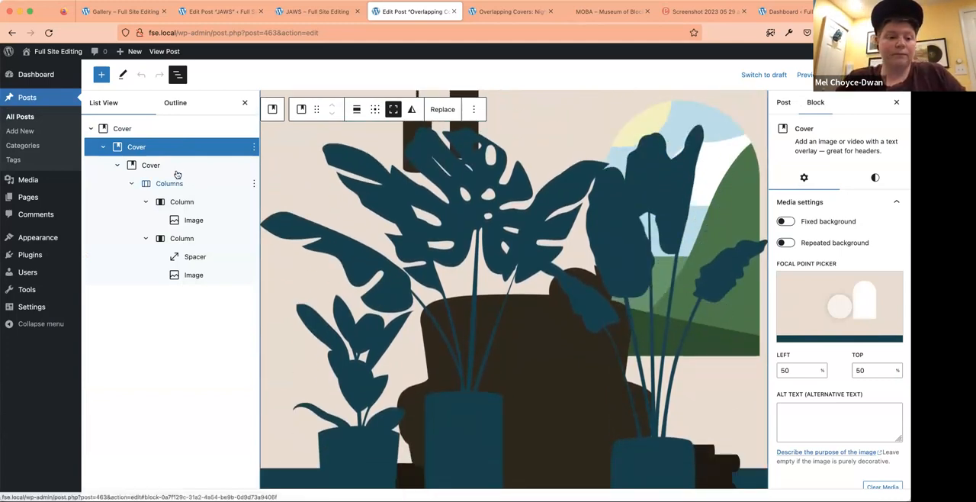
Inspect the inner Cover, the Columns block and the first Column's style settings.
{"action": "left_click", "coordinate": [150, 165]}
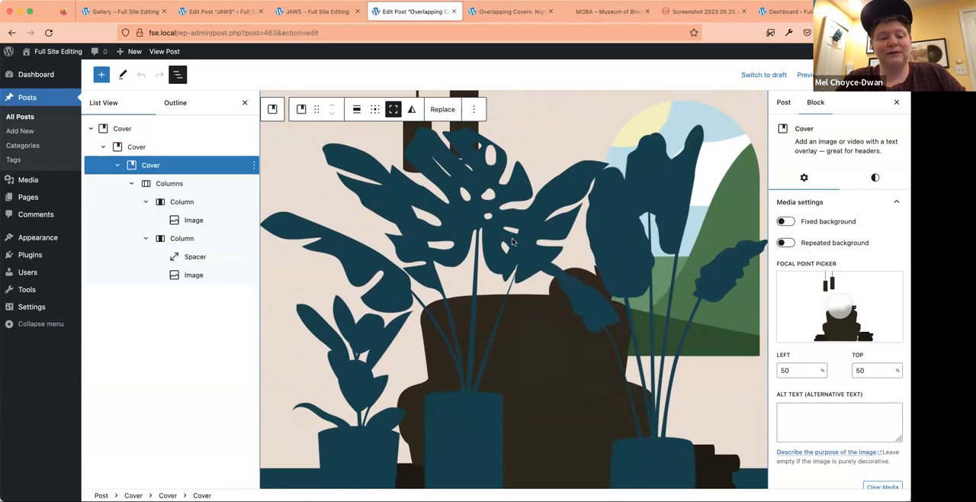
{"action": "left_click", "coordinate": [169, 183]}
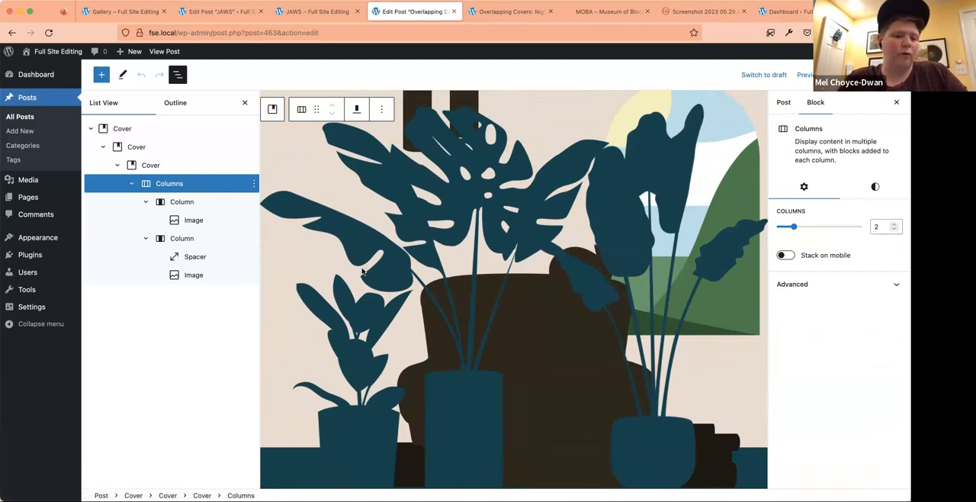
{"action": "left_click", "coordinate": [181, 201]}
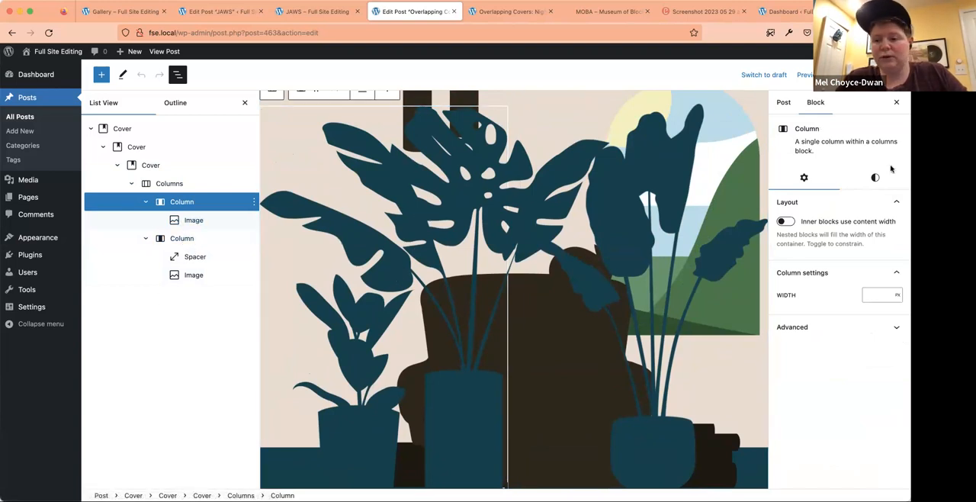
{"action": "left_click", "coordinate": [875, 177]}
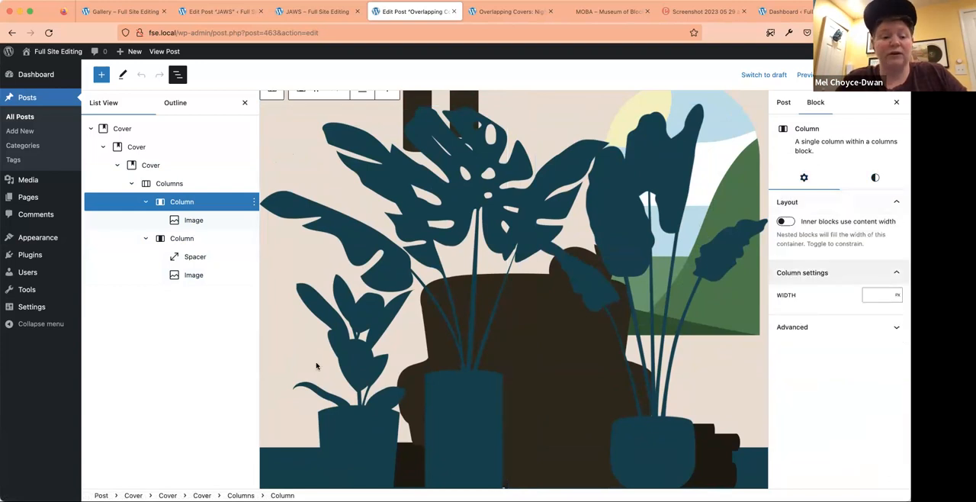
Inspect the second Column and its Spacer with height 160.
{"action": "left_click", "coordinate": [182, 238]}
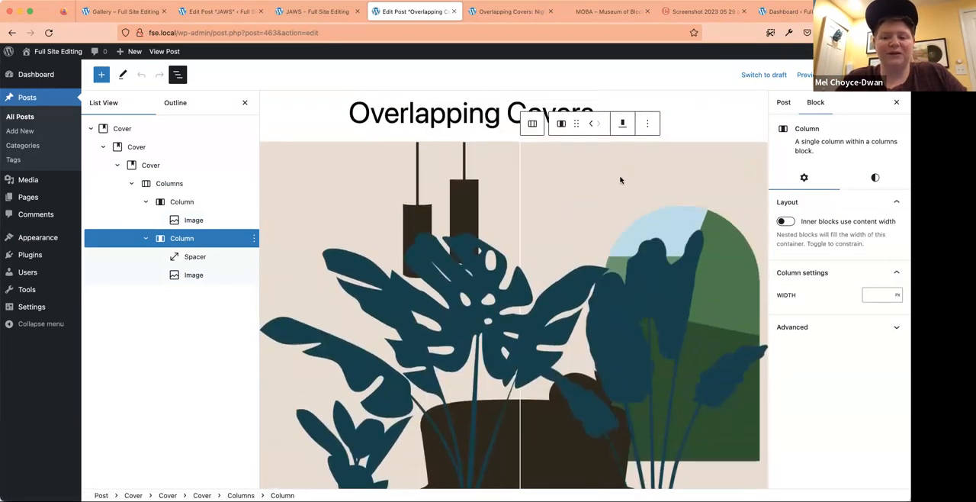
{"action": "scroll", "scroll_direction": "down", "scroll_amount": 3}
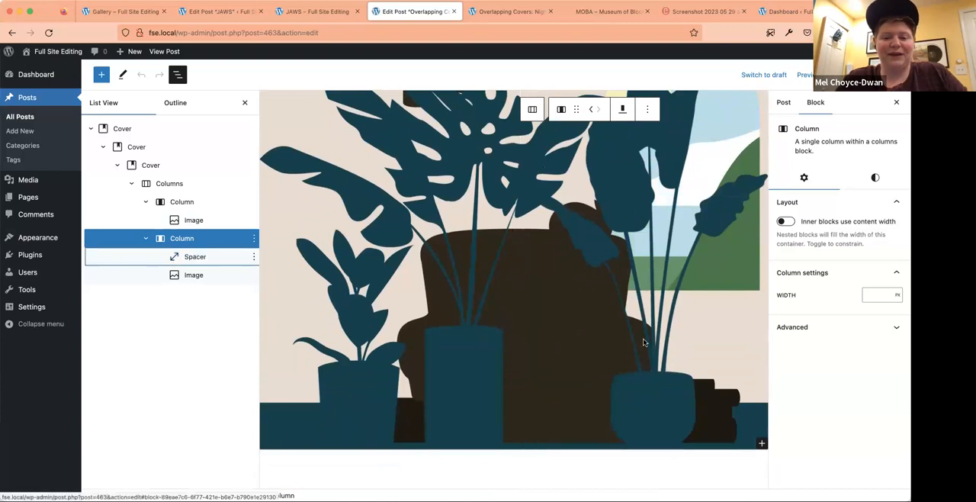
{"action": "left_click", "coordinate": [195, 257]}
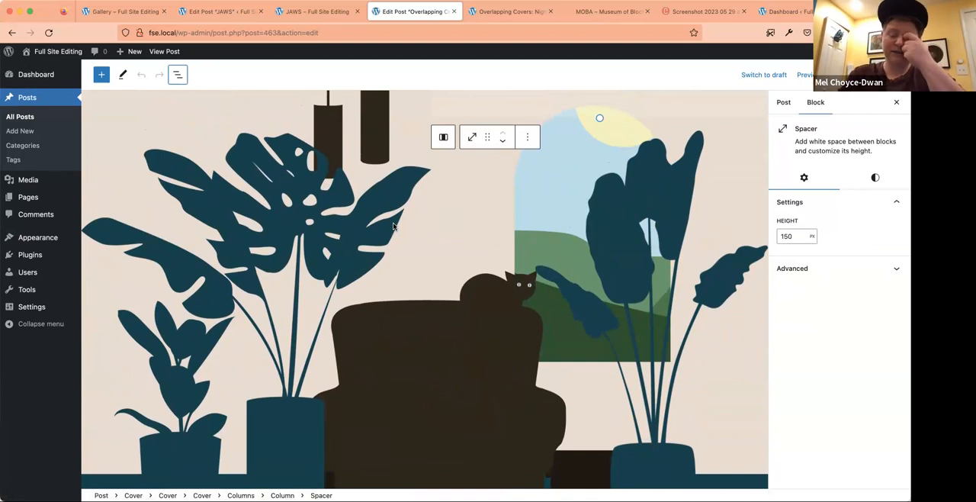
{"action": "mouse_move", "coordinate": [155, 305]}
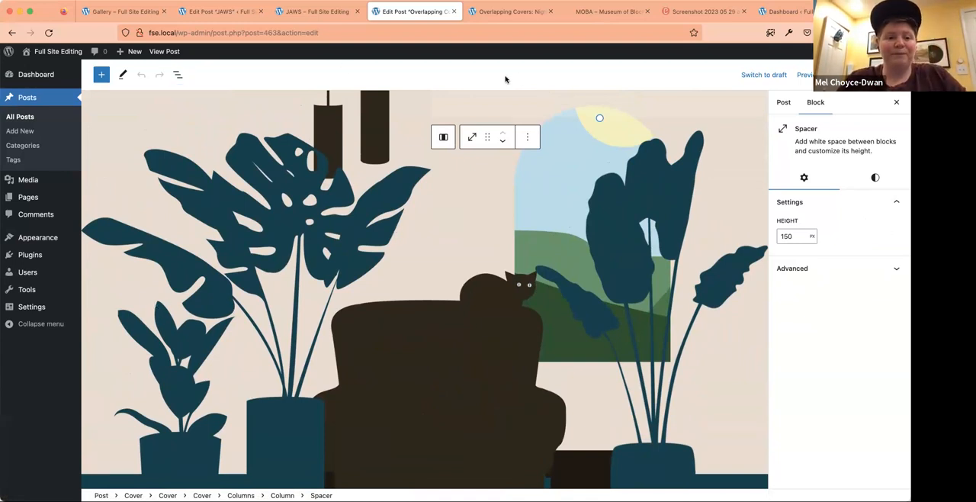
{"action": "mouse_move", "coordinate": [842, 396]}
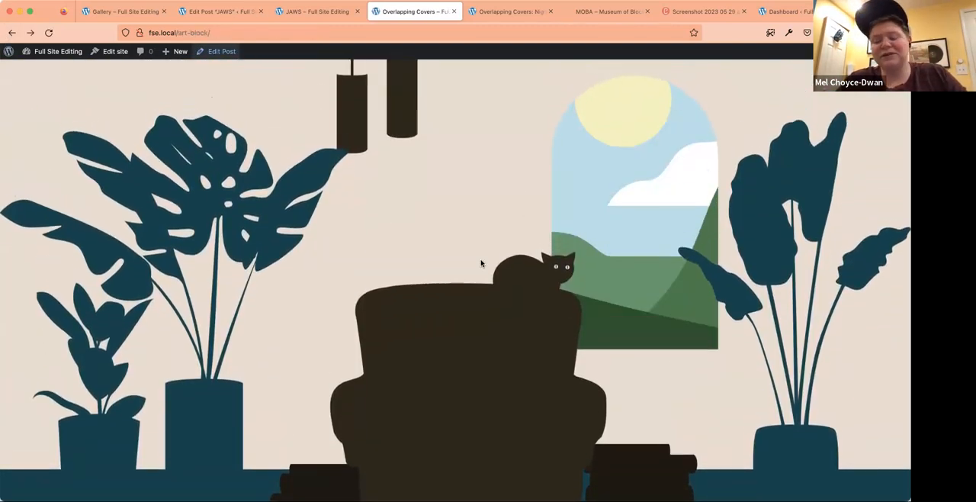
{"action": "mouse_move", "coordinate": [448, 227]}
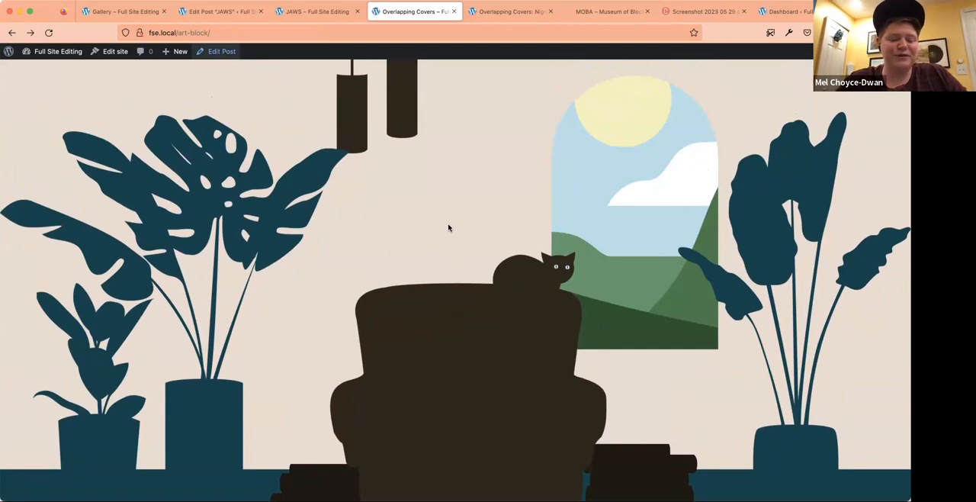
{"action": "mouse_move", "coordinate": [511, 11]}
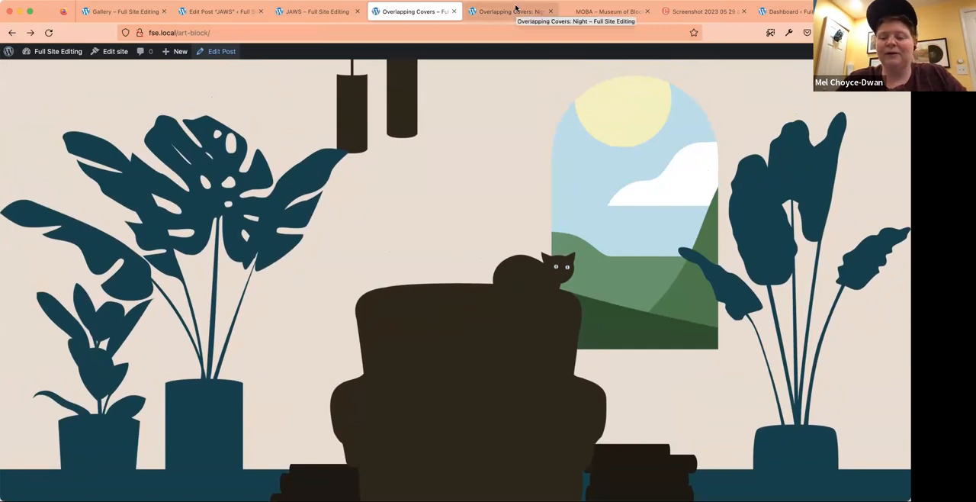
Open the Overlapping Covers: Night post for editing from its browser tab's admin bar.
{"action": "left_click", "coordinate": [511, 10]}
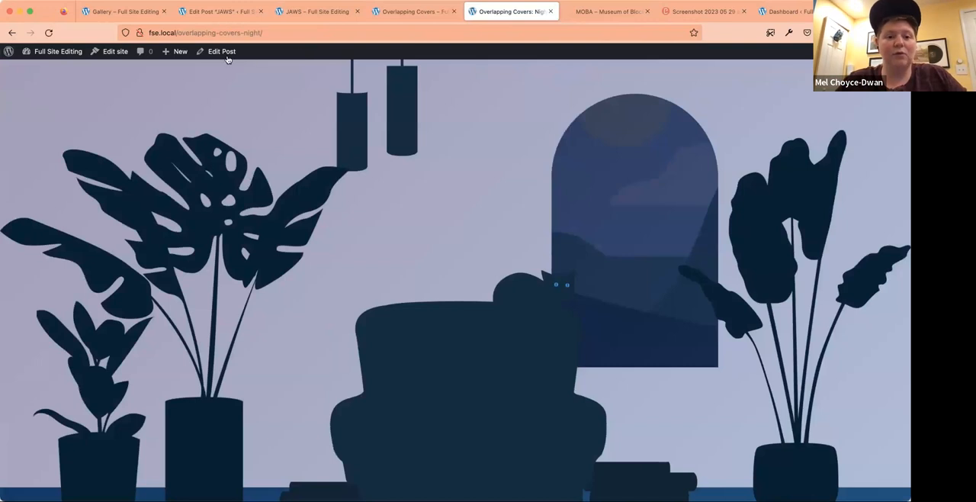
{"action": "left_click", "coordinate": [221, 52]}
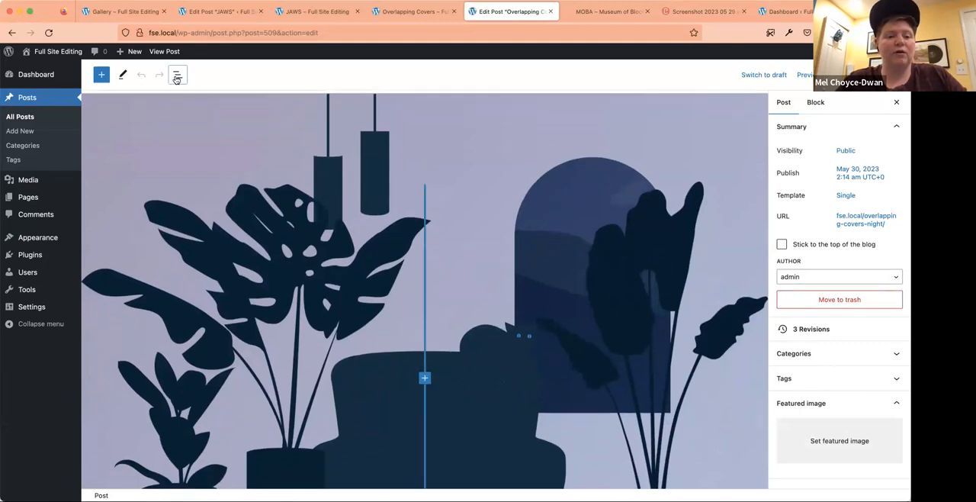
Expand the outer Cover in List View and show its style settings.
{"action": "left_click", "coordinate": [177, 74]}
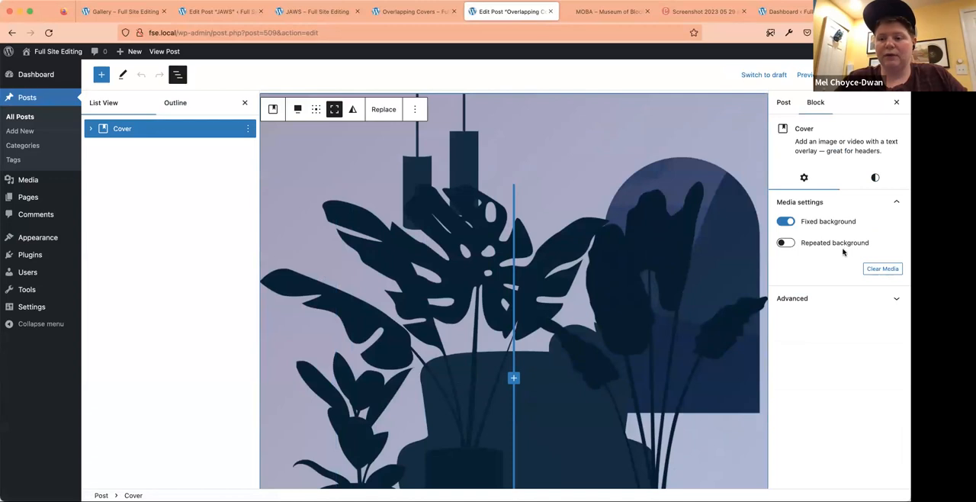
{"action": "left_click", "coordinate": [91, 128]}
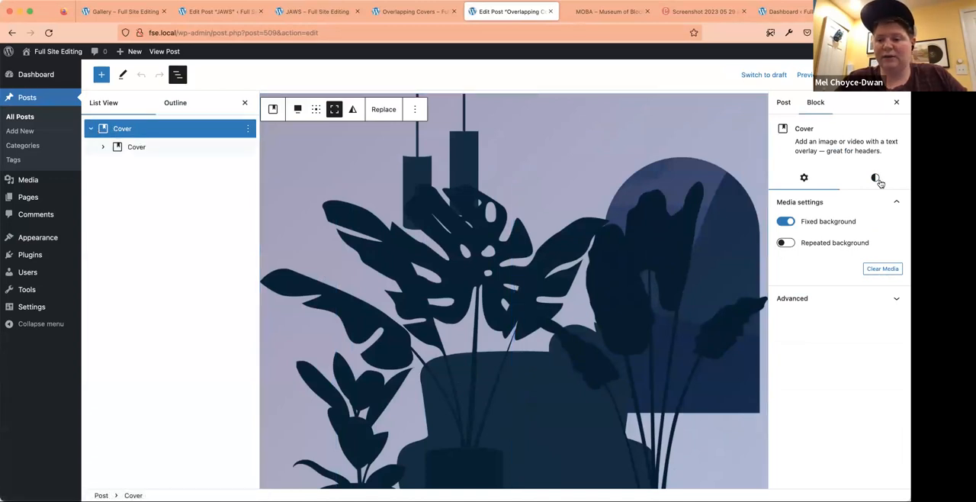
{"action": "left_click", "coordinate": [876, 176]}
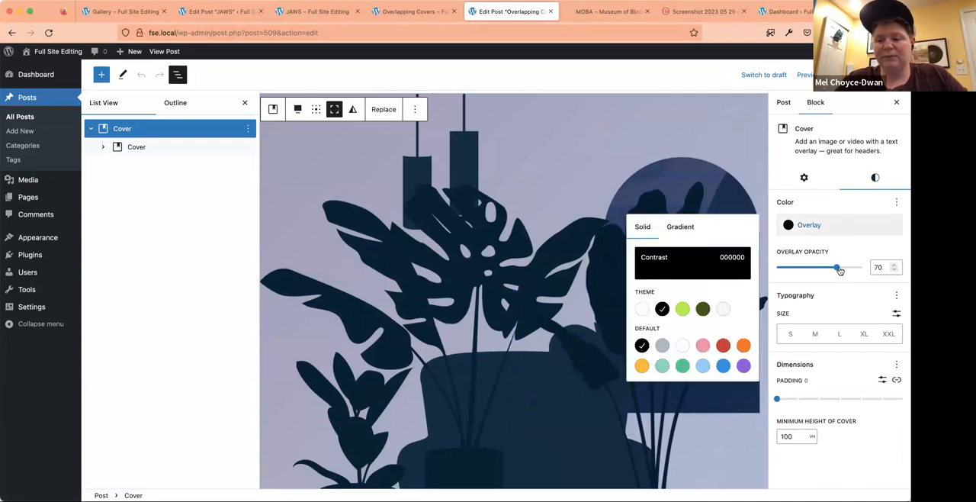
Drag the outer Cover's black overlay opacity from 70 through 90, 80, 60 down to 50.
{"action": "left_click_drag", "start_coordinate": [839, 267], "coordinate": [852, 266]}
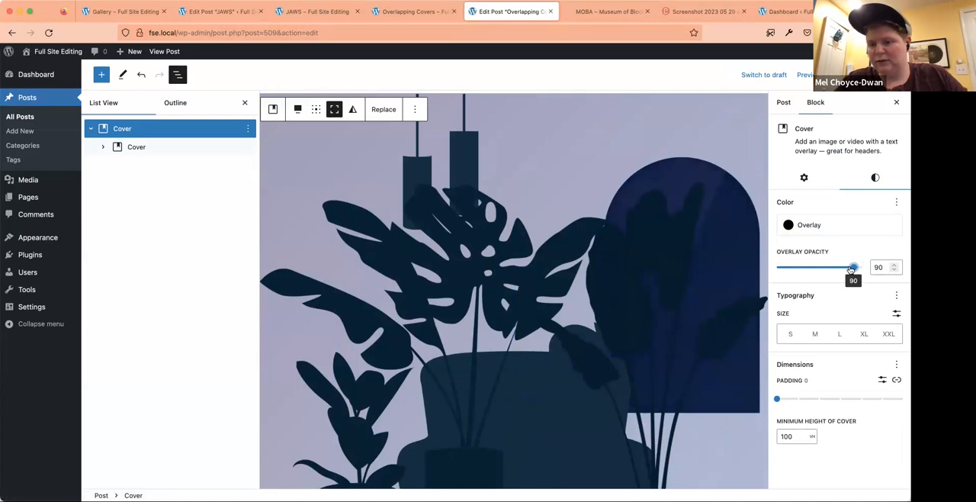
{"action": "left_click_drag", "start_coordinate": [852, 267], "coordinate": [845, 267]}
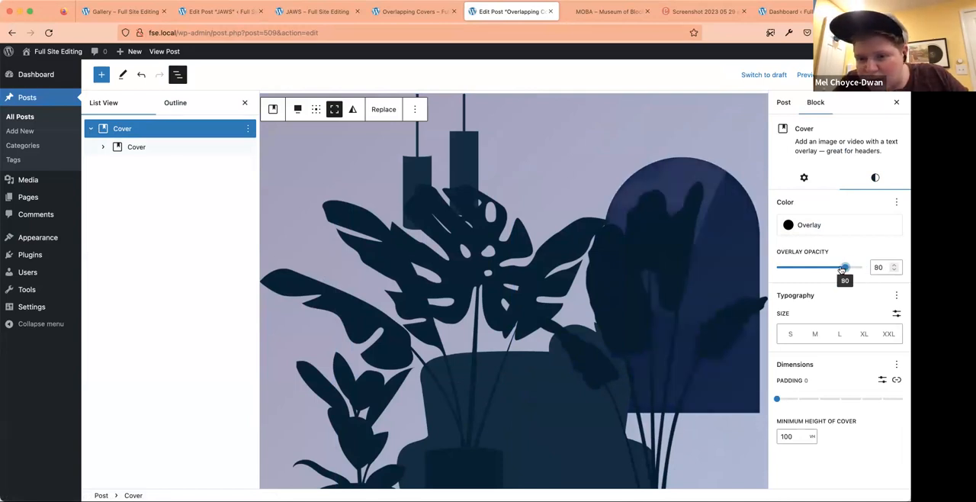
{"action": "left_click_drag", "start_coordinate": [844, 267], "coordinate": [827, 267]}
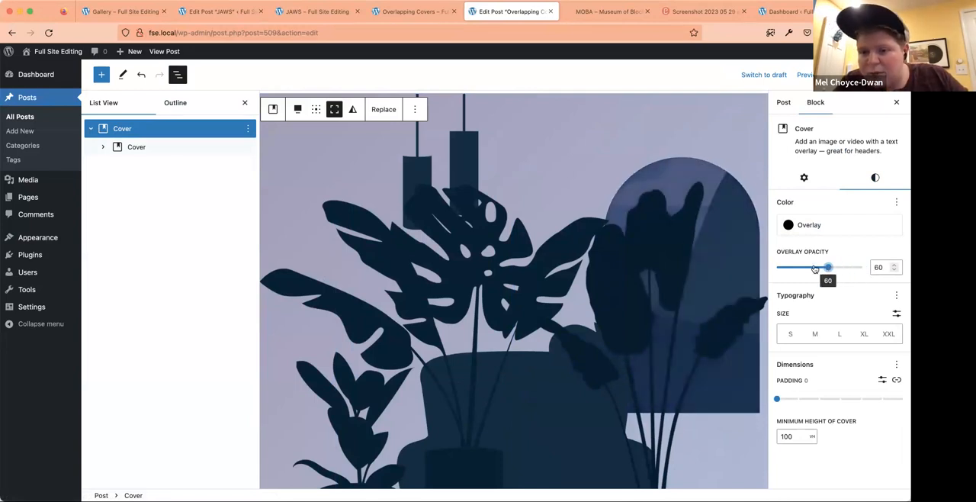
{"action": "left_click_drag", "start_coordinate": [828, 267], "coordinate": [821, 267]}
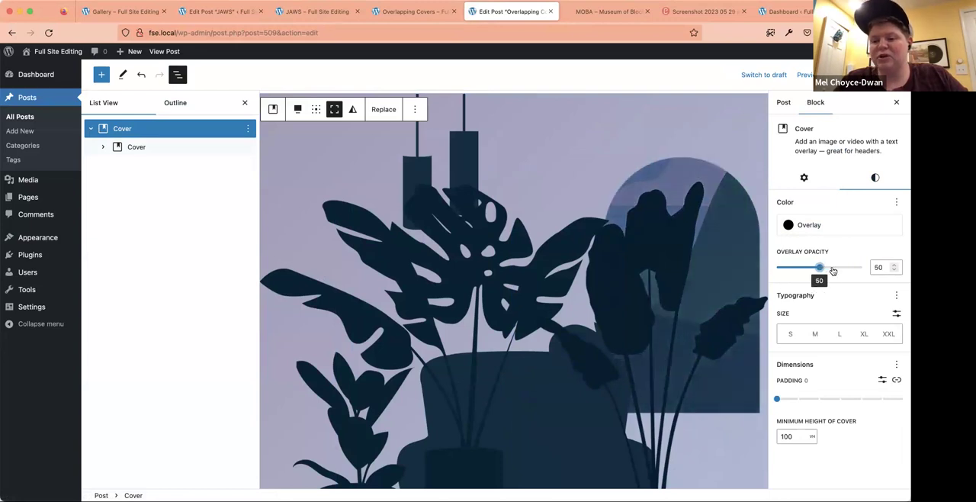
{"action": "left_click_drag", "start_coordinate": [819, 266], "coordinate": [836, 267]}
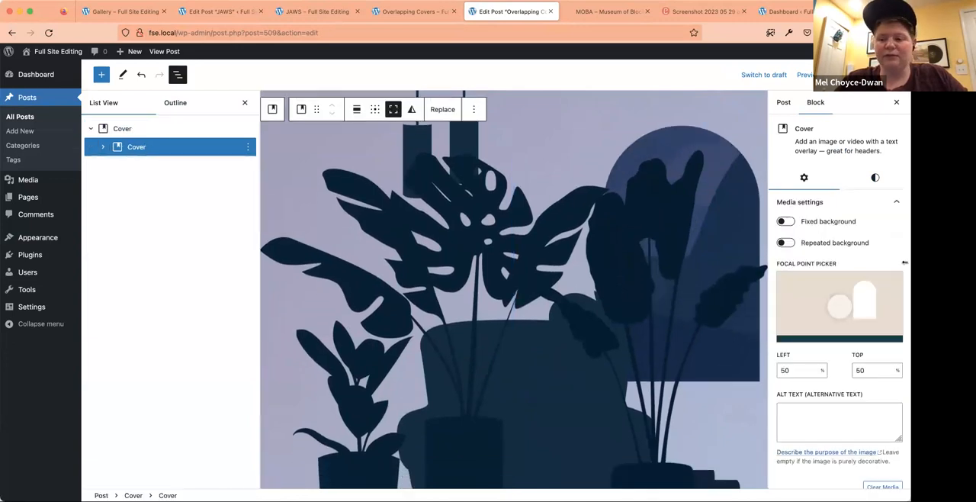
Try the inner Cover's blue overlay at 100, 70, 40, leave it at 30, and expand its nested Cover.
{"action": "left_click", "coordinate": [875, 177]}
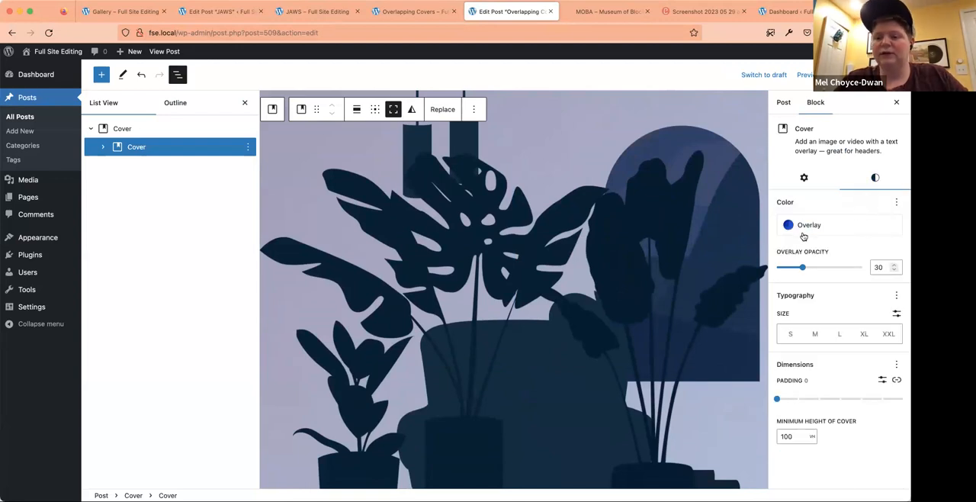
{"action": "left_click", "coordinate": [787, 225]}
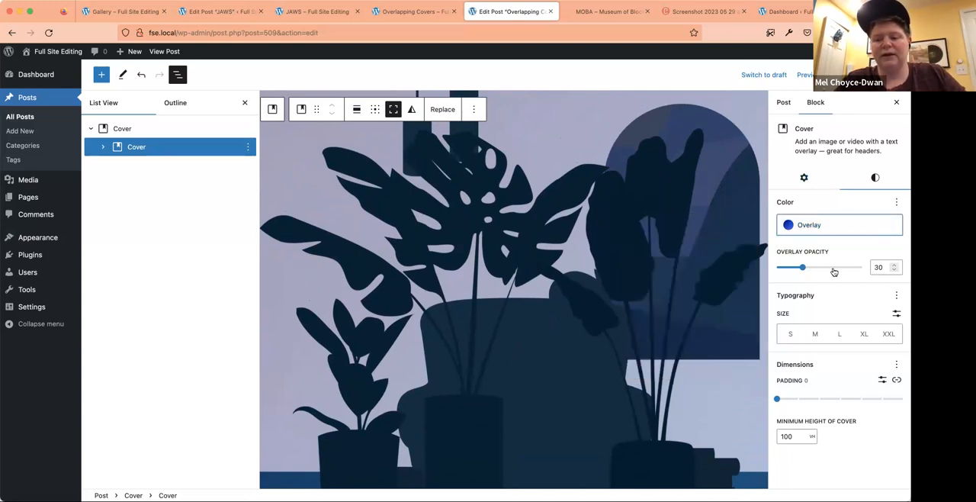
{"action": "left_click_drag", "start_coordinate": [802, 267], "coordinate": [861, 267]}
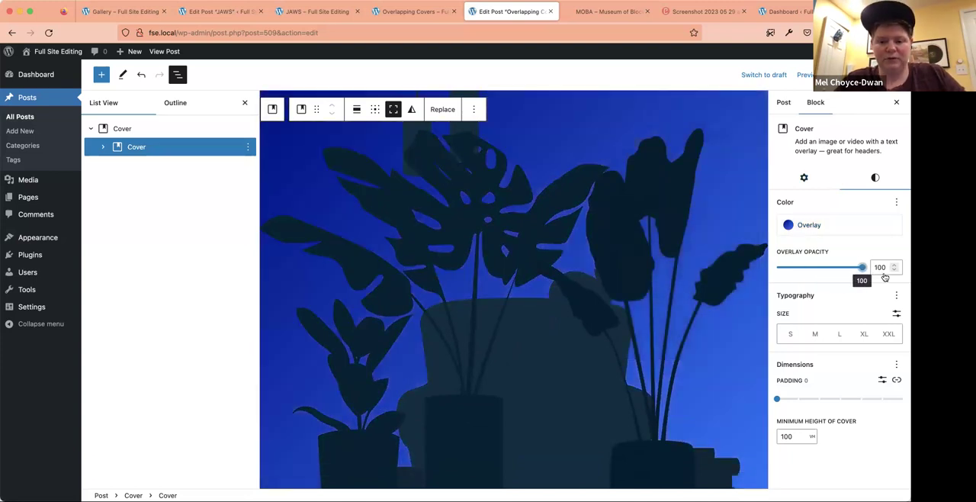
{"action": "left_click_drag", "start_coordinate": [861, 267], "coordinate": [836, 267]}
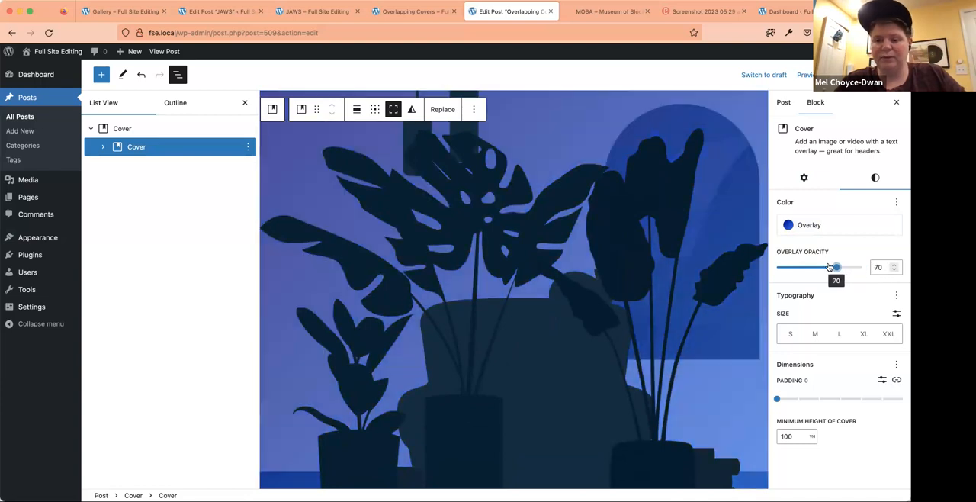
{"action": "left_click_drag", "start_coordinate": [835, 267], "coordinate": [812, 267]}
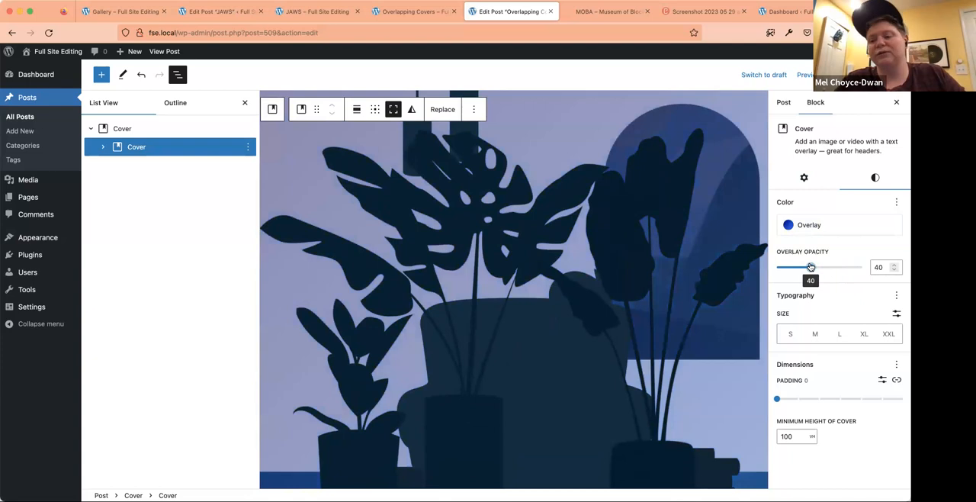
{"action": "left_click_drag", "start_coordinate": [812, 267], "coordinate": [802, 266]}
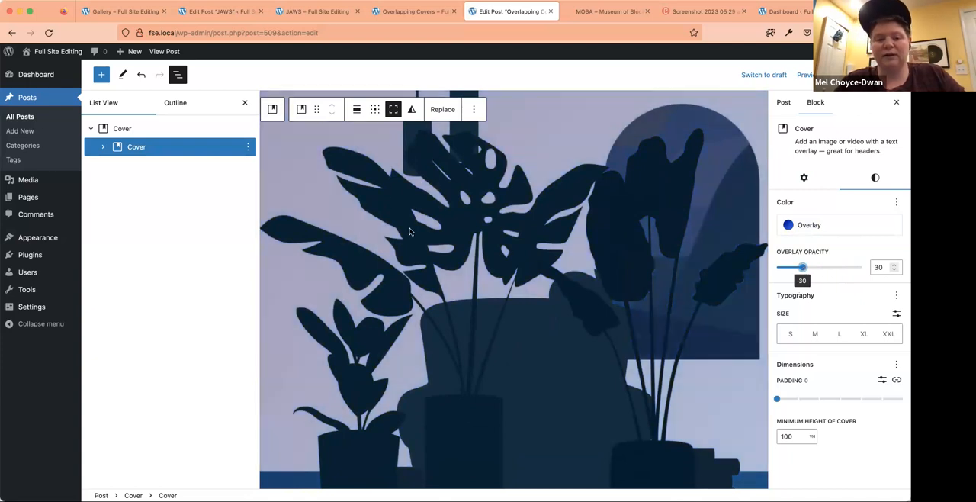
{"action": "mouse_move", "coordinate": [104, 225]}
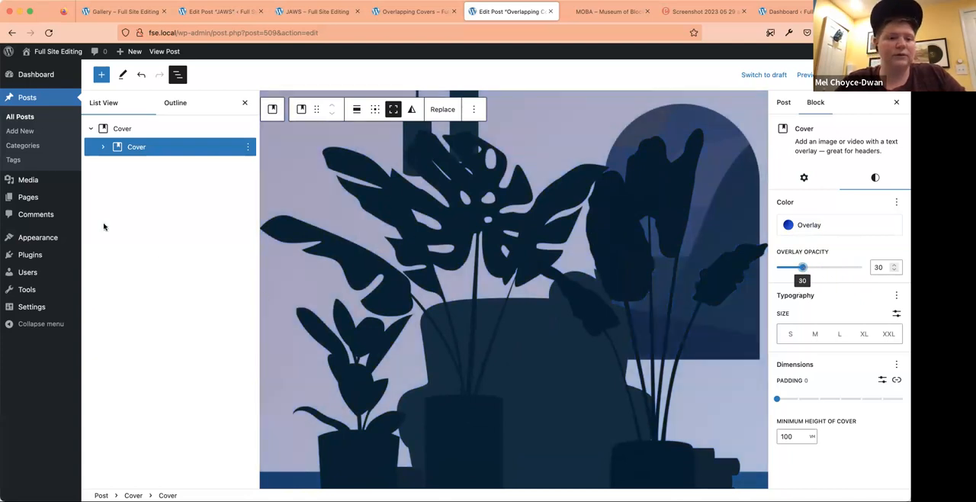
{"action": "left_click", "coordinate": [102, 147]}
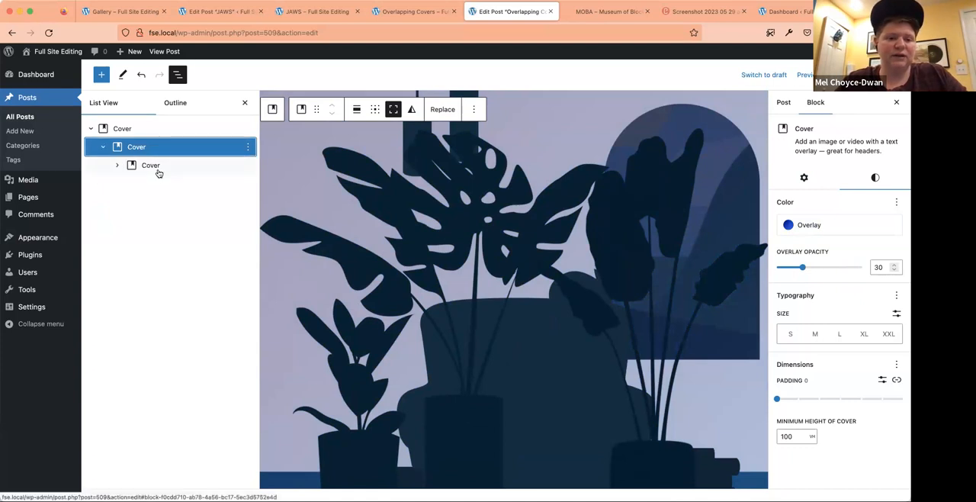
Select the innermost Cover and review its duotone filter choices (dark shadows, blue highlights).
{"action": "left_click", "coordinate": [149, 165]}
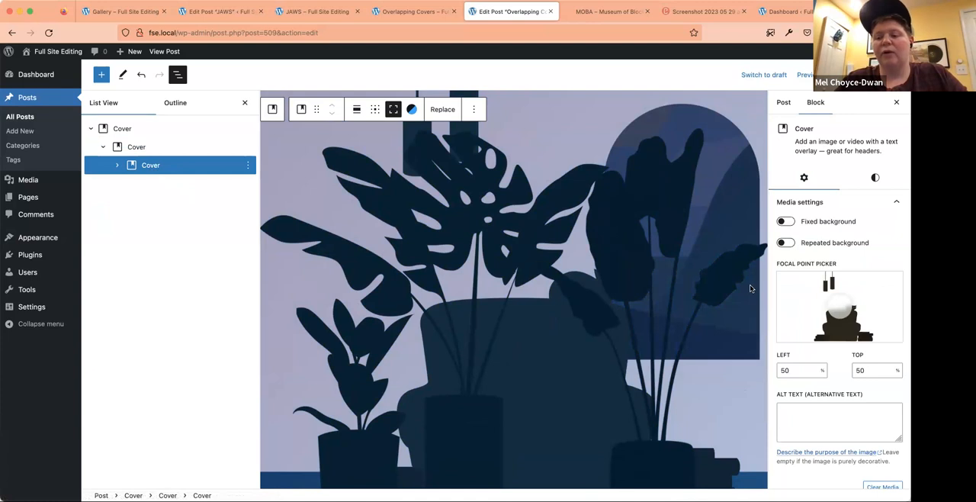
{"action": "mouse_move", "coordinate": [475, 339]}
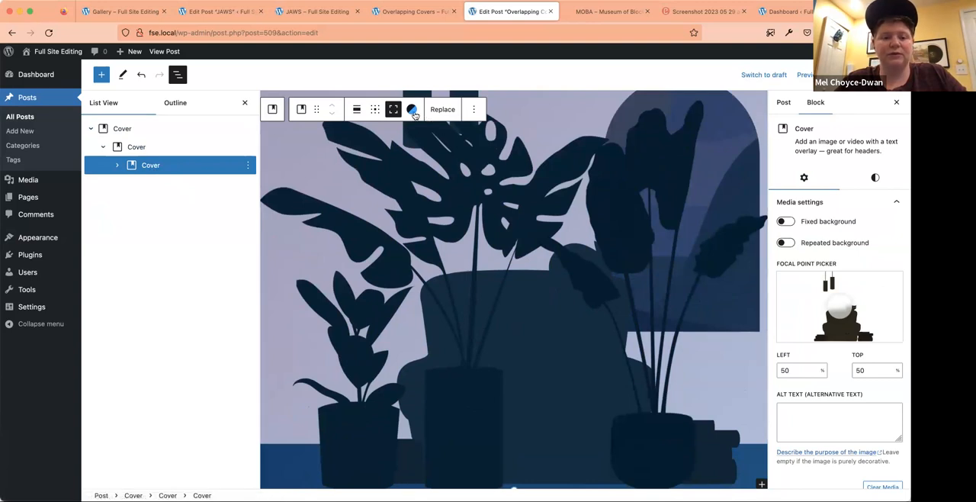
{"action": "left_click", "coordinate": [412, 110]}
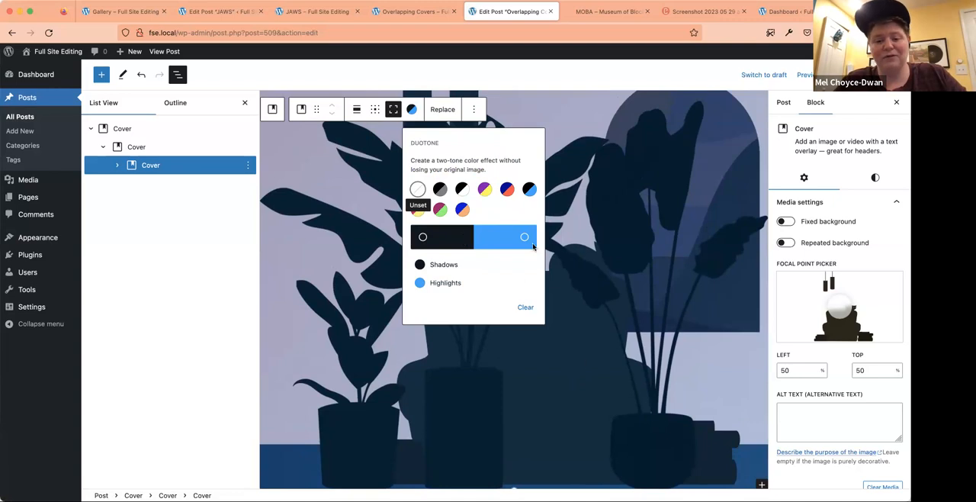
{"action": "mouse_move", "coordinate": [427, 143]}
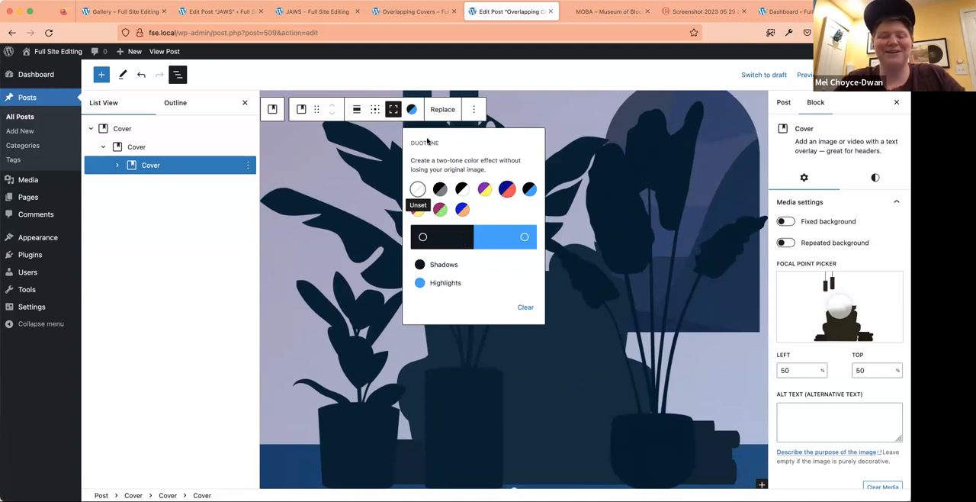
{"action": "mouse_move", "coordinate": [393, 110]}
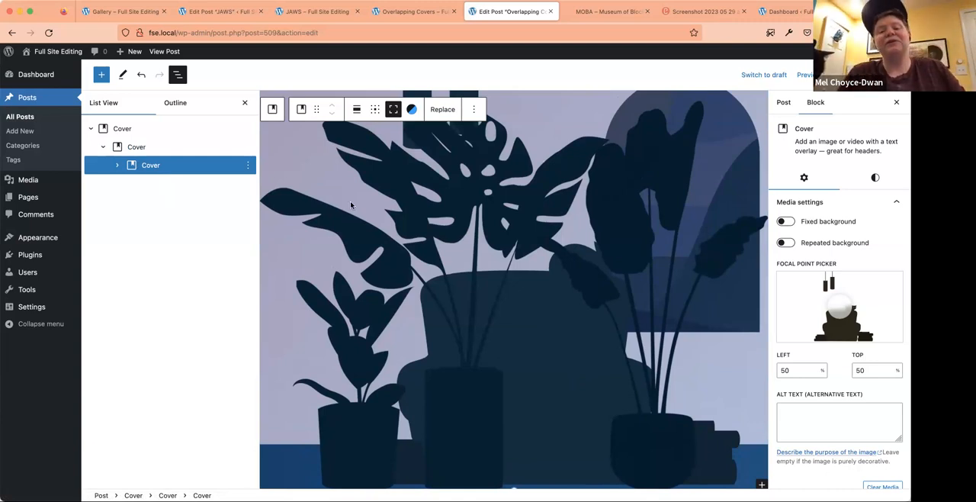
{"action": "mouse_move", "coordinate": [561, 262]}
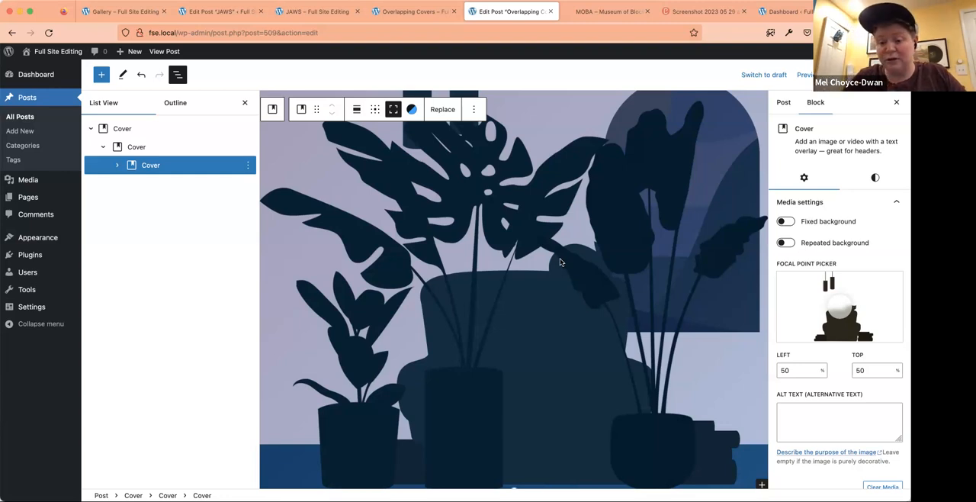
{"action": "mouse_move", "coordinate": [614, 291]}
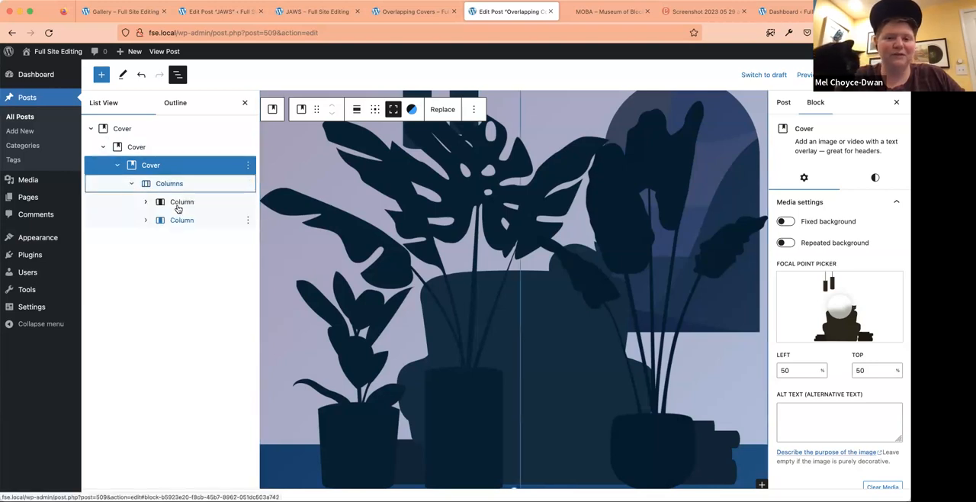
Select the first column's image and the second column's image, then hide the settings sidebar.
{"action": "left_click", "coordinate": [181, 201]}
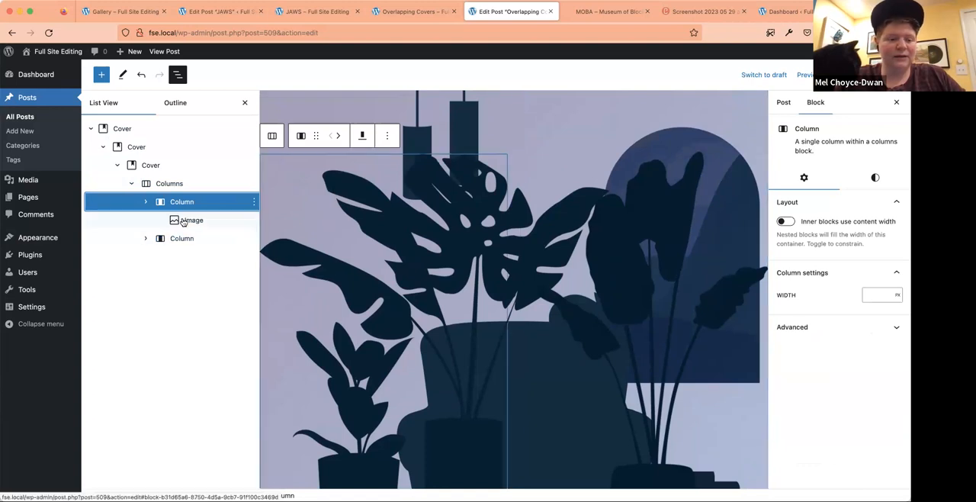
{"action": "left_click", "coordinate": [192, 220]}
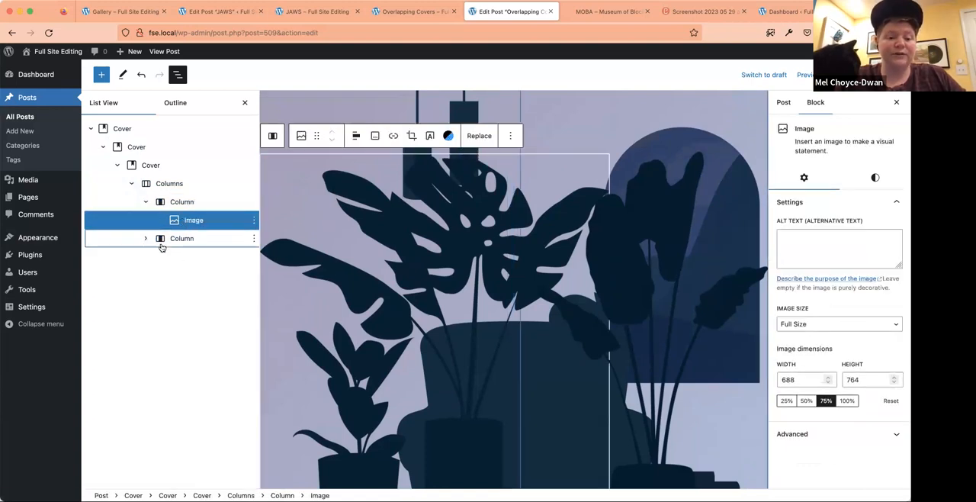
{"action": "left_click", "coordinate": [146, 237]}
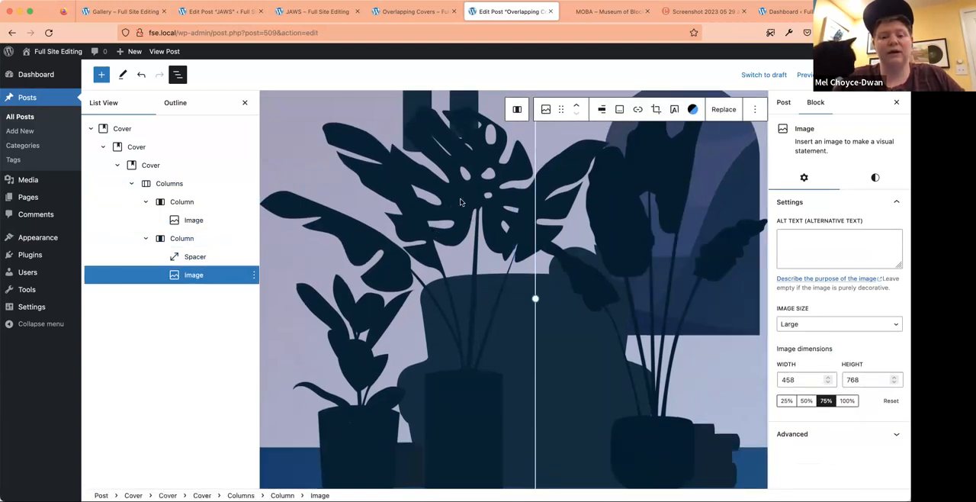
{"action": "mouse_move", "coordinate": [491, 246]}
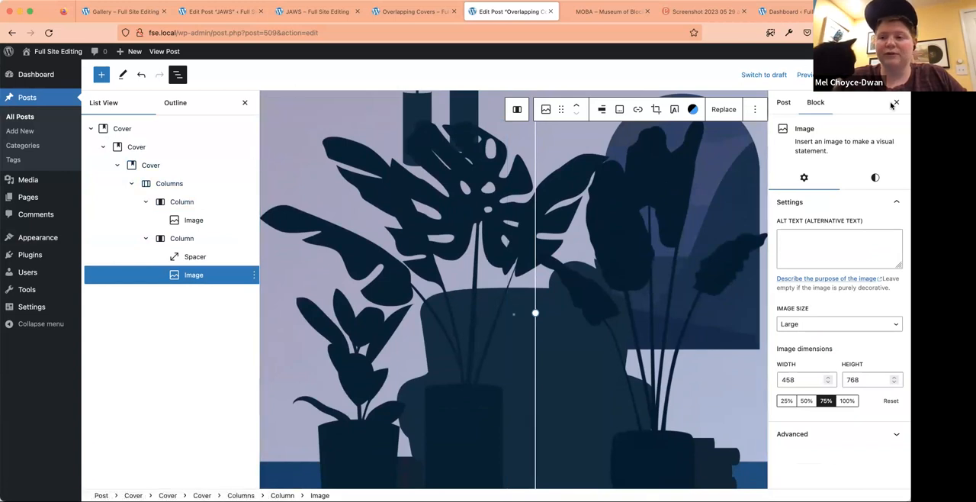
{"action": "left_click", "coordinate": [895, 104]}
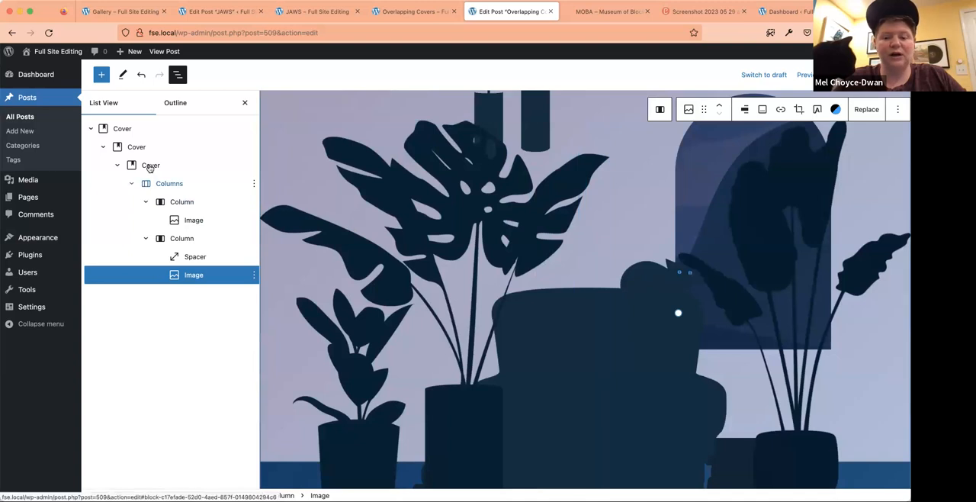
Select the innermost Cover block again with the settings panel hidden.
{"action": "left_click", "coordinate": [149, 165]}
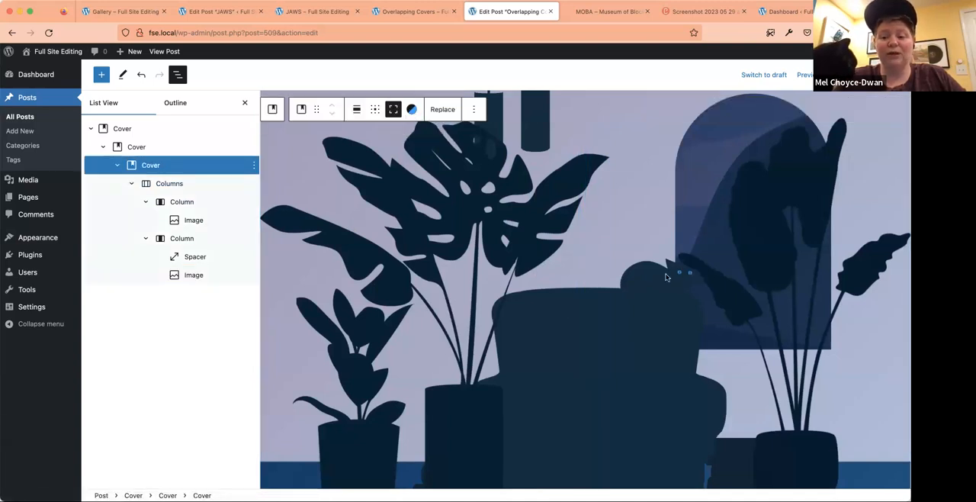
{"action": "mouse_move", "coordinate": [642, 366]}
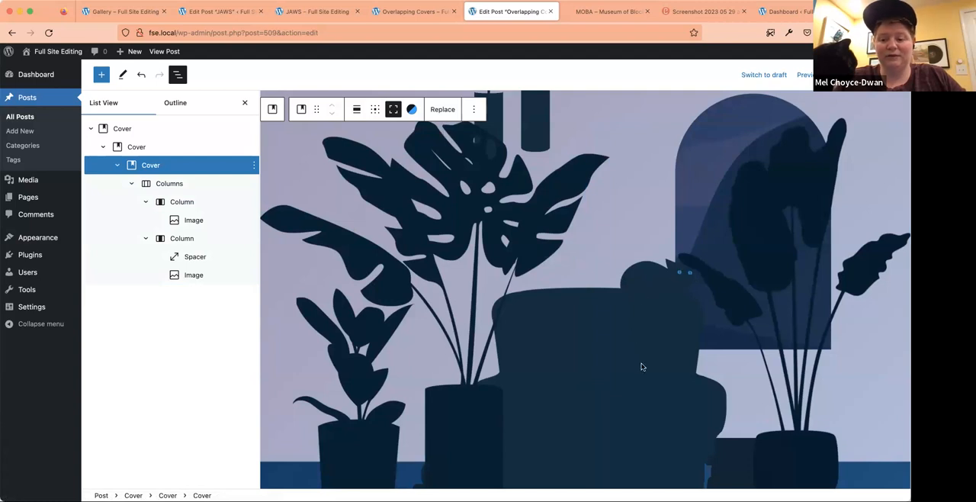
{"action": "mouse_move", "coordinate": [686, 275]}
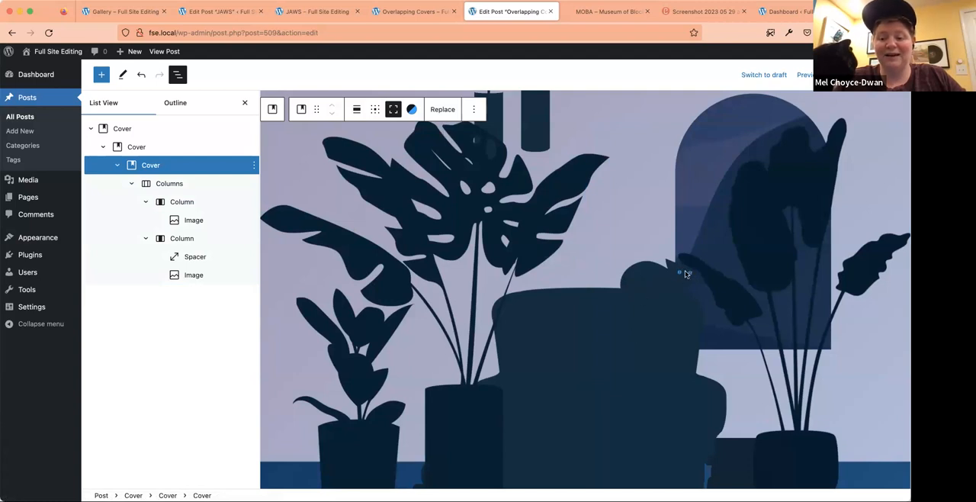
{"action": "mouse_move", "coordinate": [677, 299]}
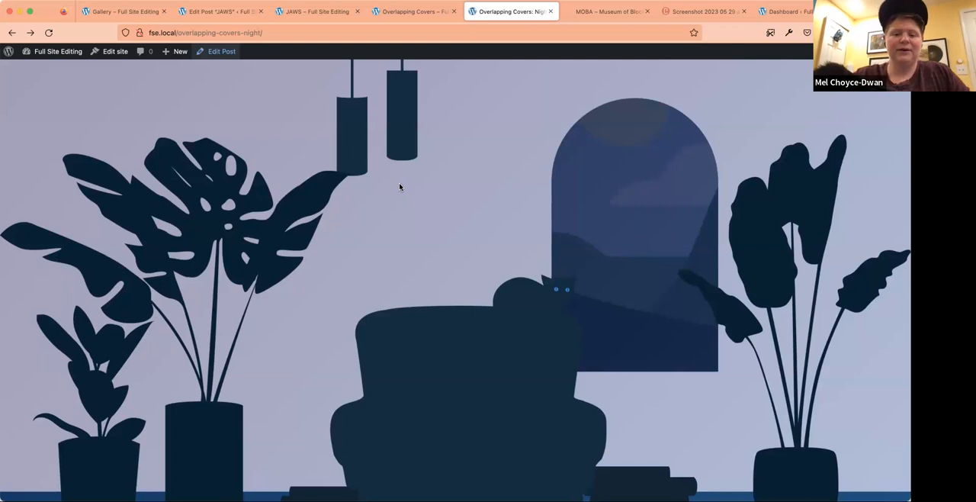
{"action": "scroll", "scroll_direction": "down", "scroll_amount": 3}
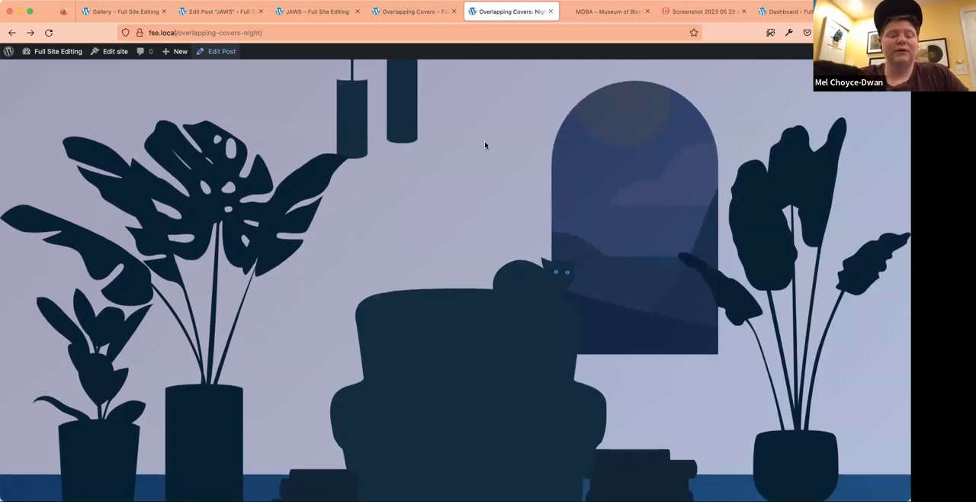
{"action": "mouse_move", "coordinate": [493, 220]}
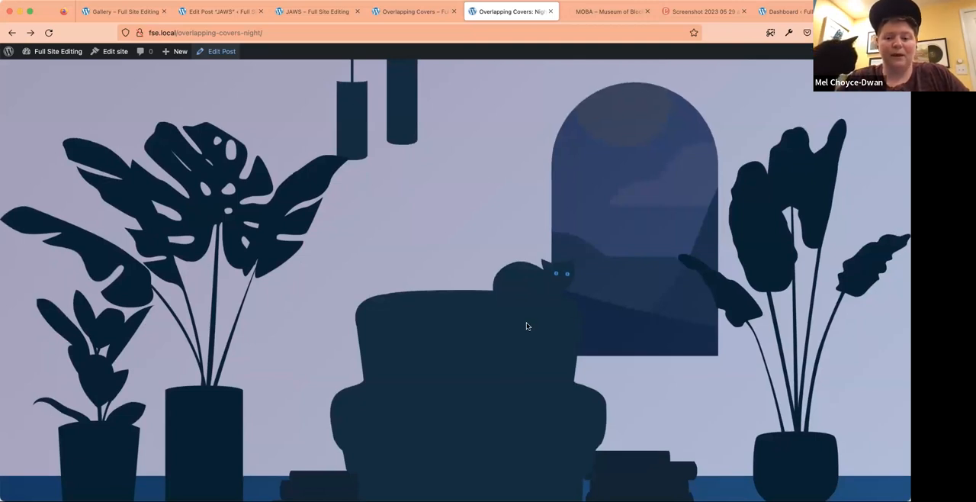
{"action": "mouse_move", "coordinate": [582, 201]}
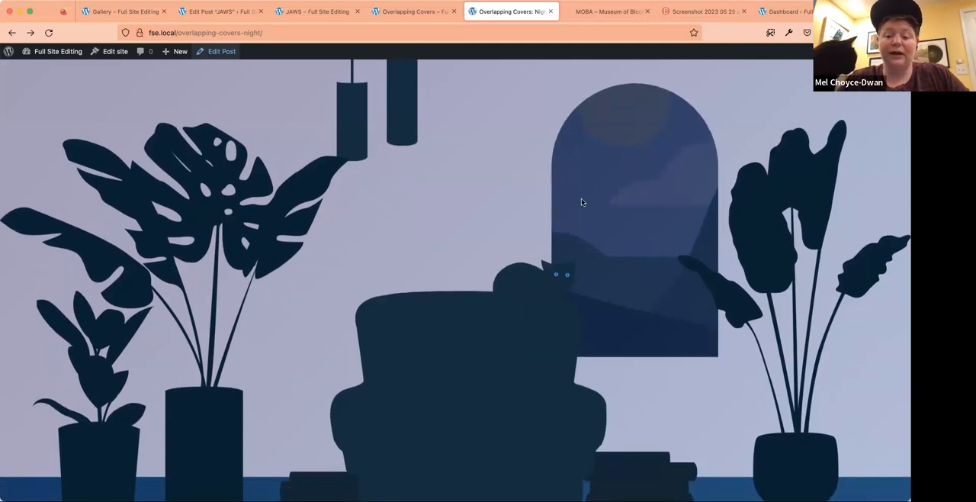
{"action": "mouse_move", "coordinate": [519, 183]}
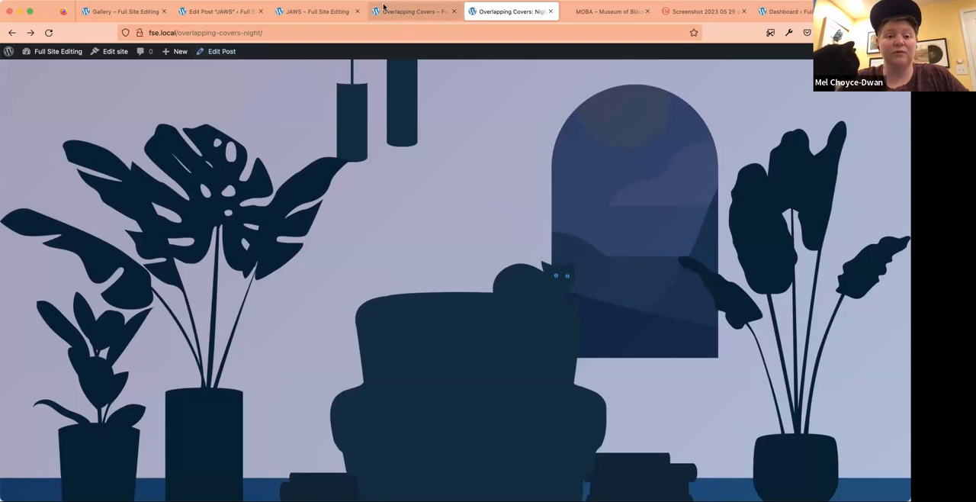
{"action": "left_click", "coordinate": [122, 11]}
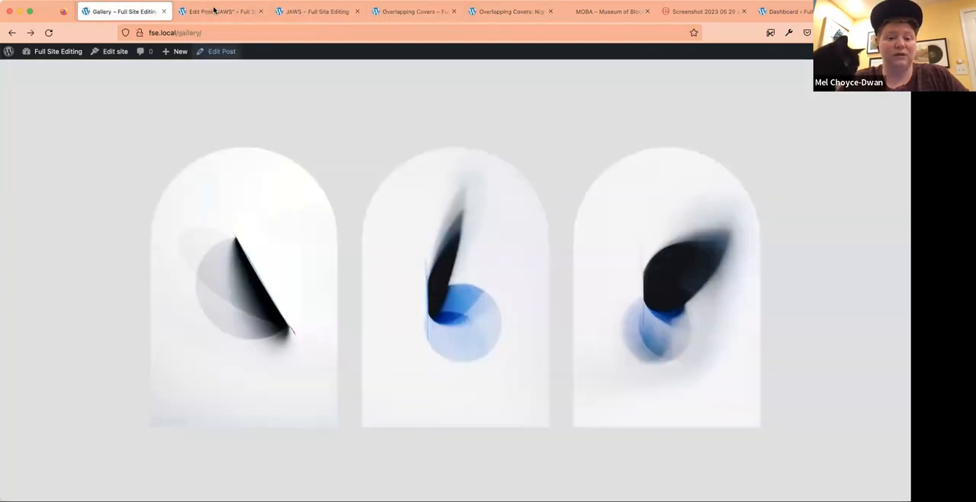
Scroll the live Overlapping Covers post, then the JAWS post page, in their browser tabs.
{"action": "left_click", "coordinate": [511, 12]}
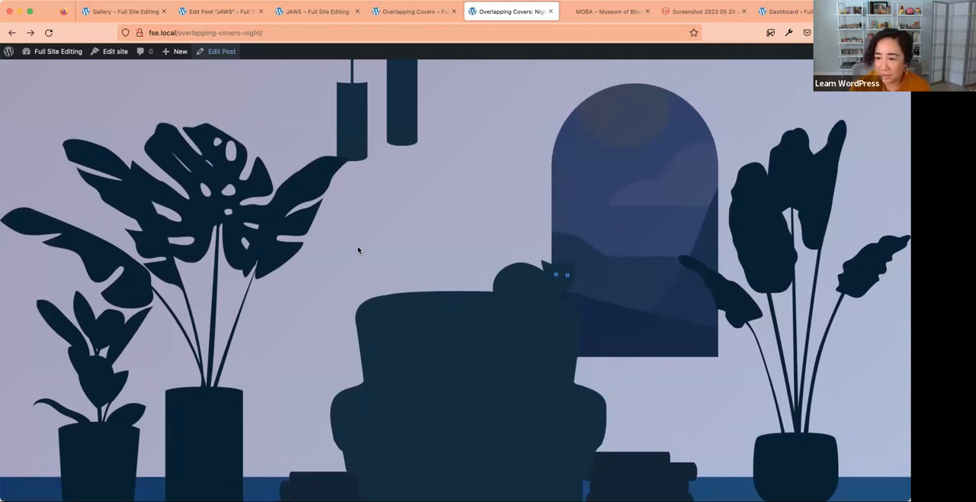
{"action": "scroll", "scroll_direction": "down", "scroll_amount": 3}
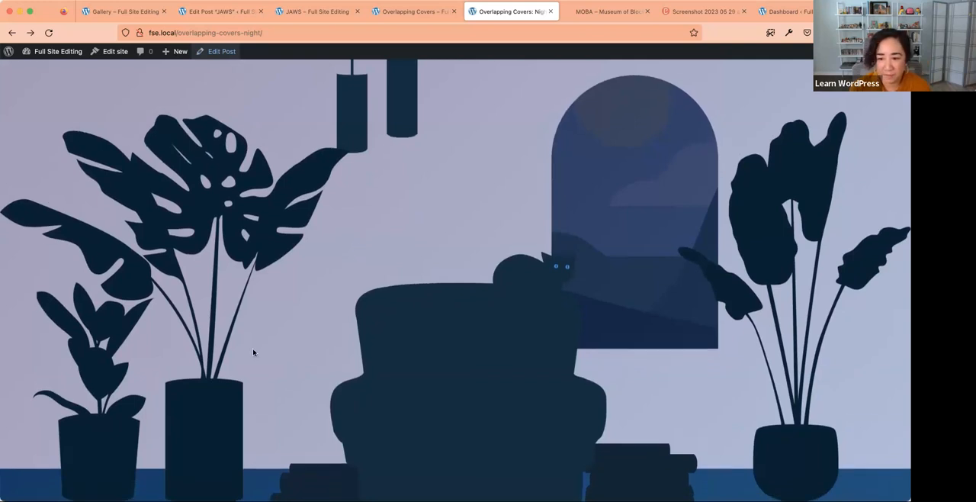
{"action": "mouse_move", "coordinate": [491, 244]}
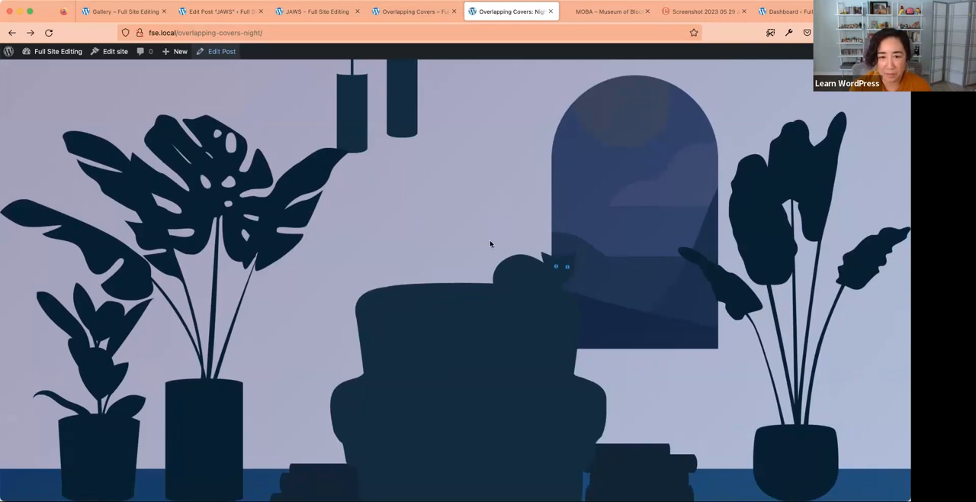
{"action": "mouse_move", "coordinate": [475, 253]}
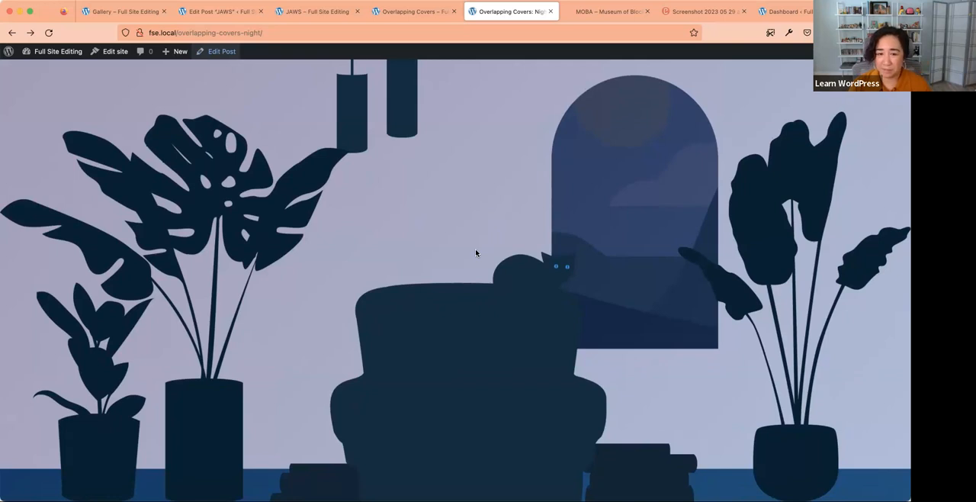
{"action": "mouse_move", "coordinate": [369, 83]}
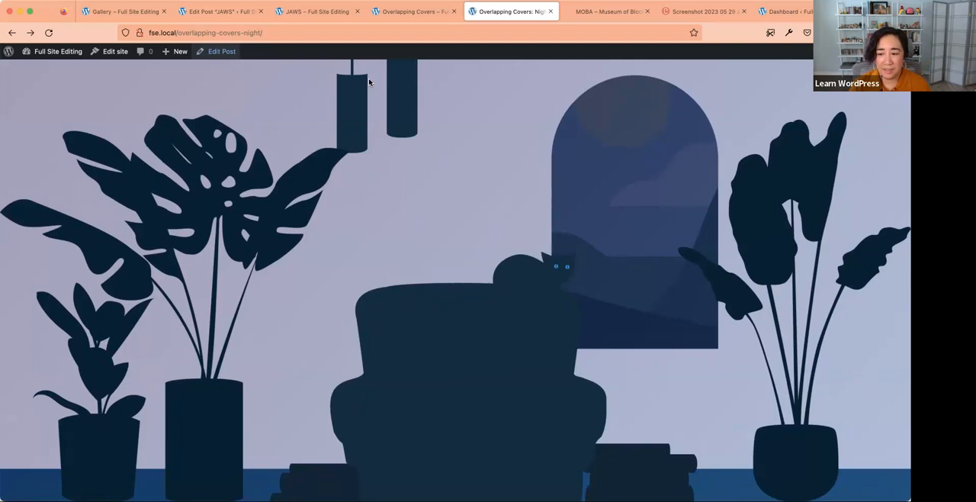
{"action": "mouse_move", "coordinate": [532, 79]}
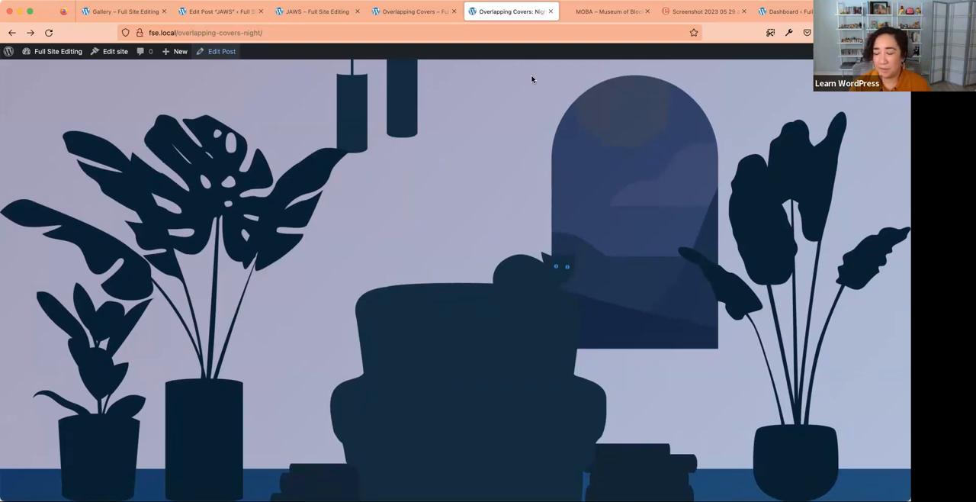
{"action": "mouse_move", "coordinate": [537, 137]}
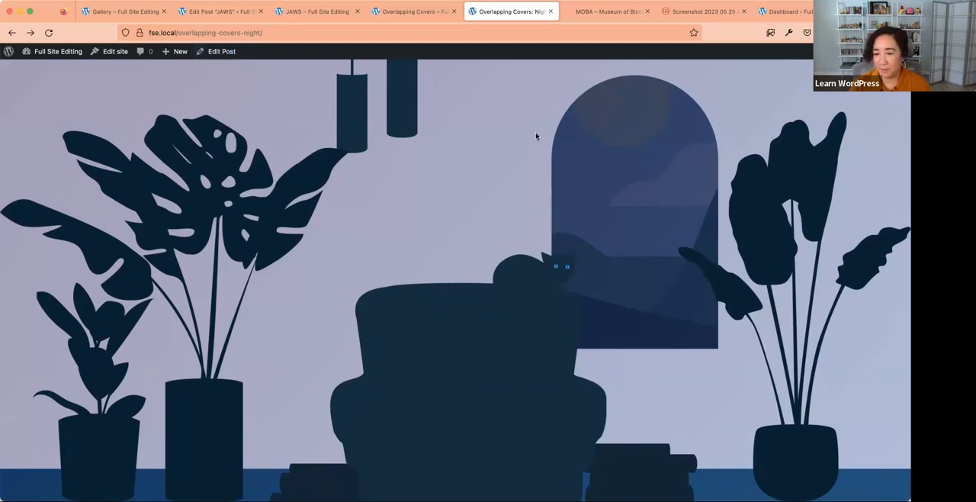
{"action": "mouse_move", "coordinate": [540, 128]}
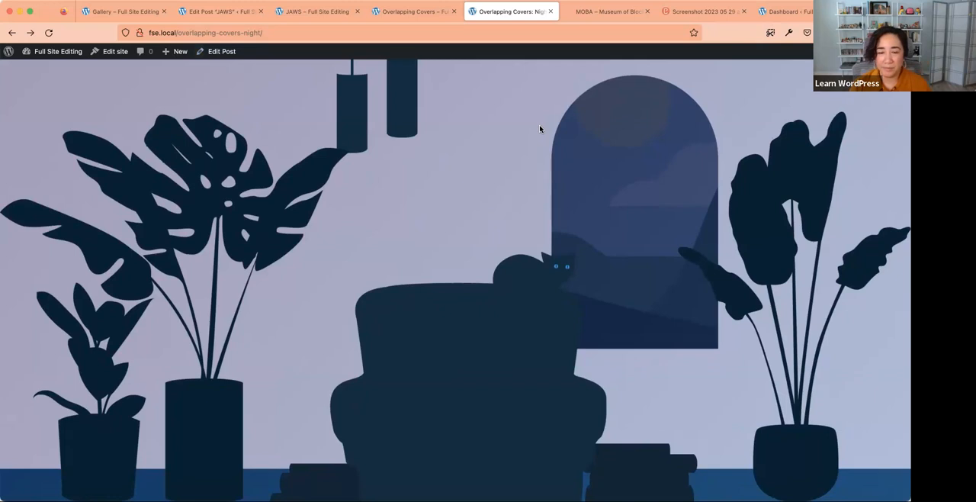
{"action": "mouse_move", "coordinate": [766, 58]}
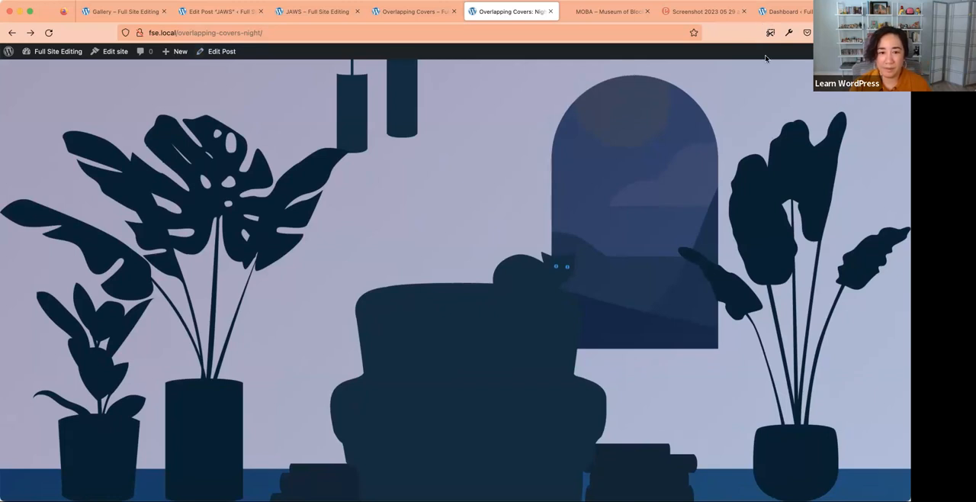
{"action": "mouse_move", "coordinate": [775, 73]}
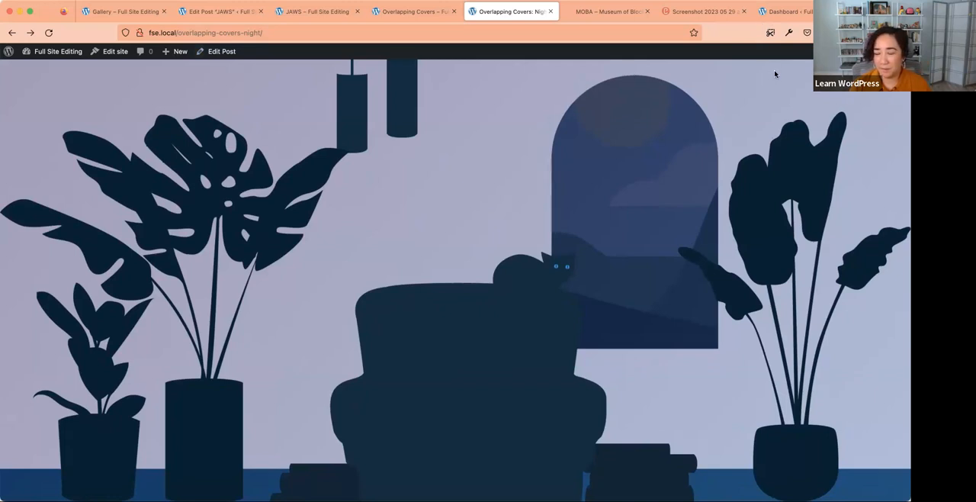
{"action": "mouse_move", "coordinate": [493, 149]}
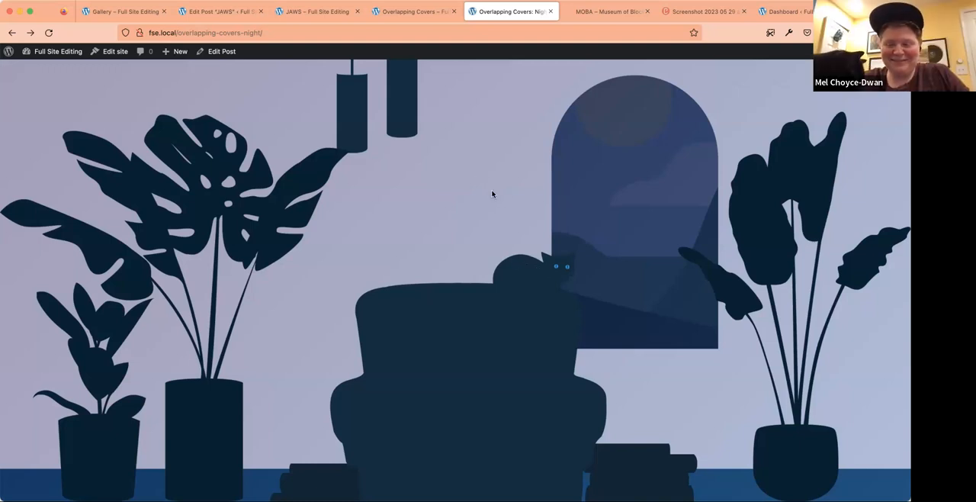
{"action": "mouse_move", "coordinate": [543, 287]}
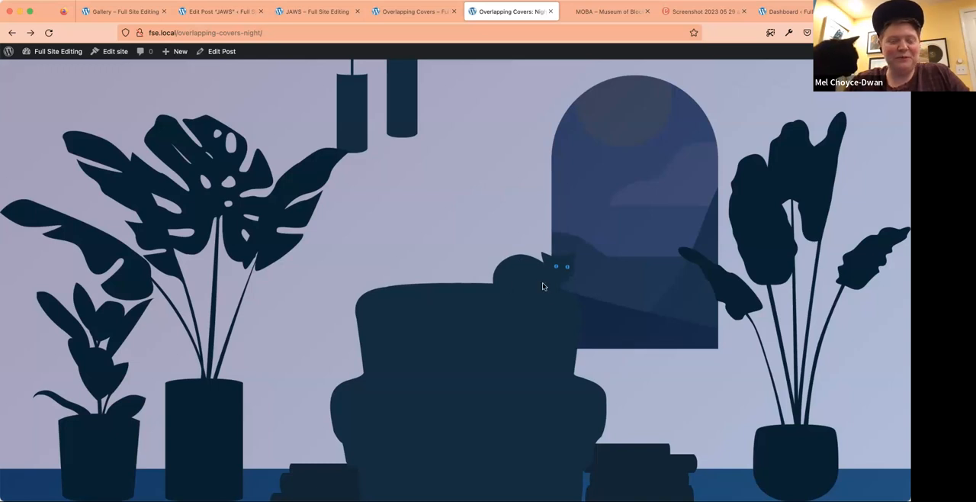
{"action": "mouse_move", "coordinate": [454, 235]}
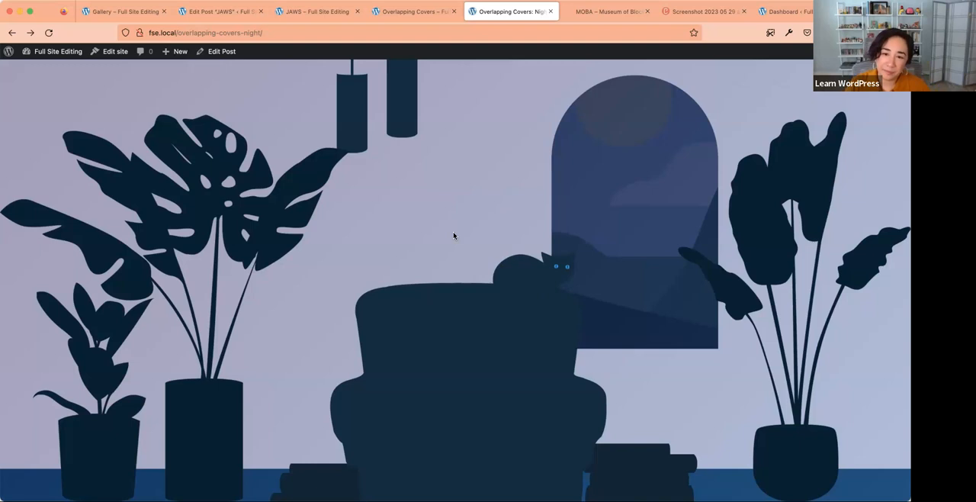
{"action": "mouse_move", "coordinate": [461, 261]}
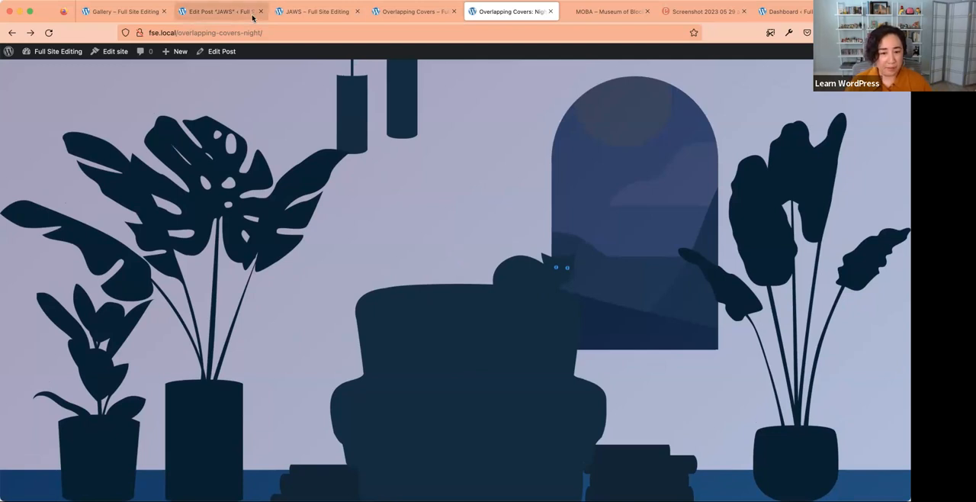
{"action": "left_click", "coordinate": [317, 12]}
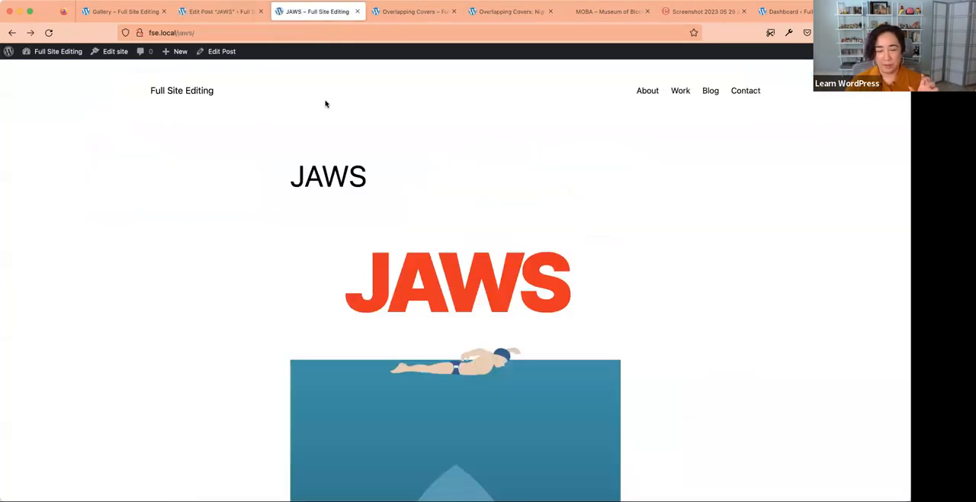
{"action": "scroll", "scroll_direction": "down", "scroll_amount": 3}
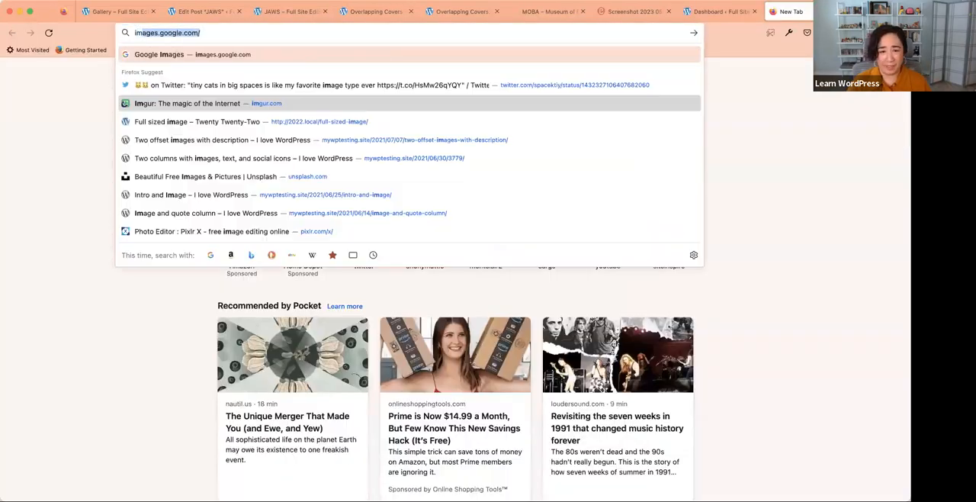
Search Google Images for 'jaws poster' and preview the Pixy.org JAWS movie poster.
{"action": "type", "text": "jaws poster"}
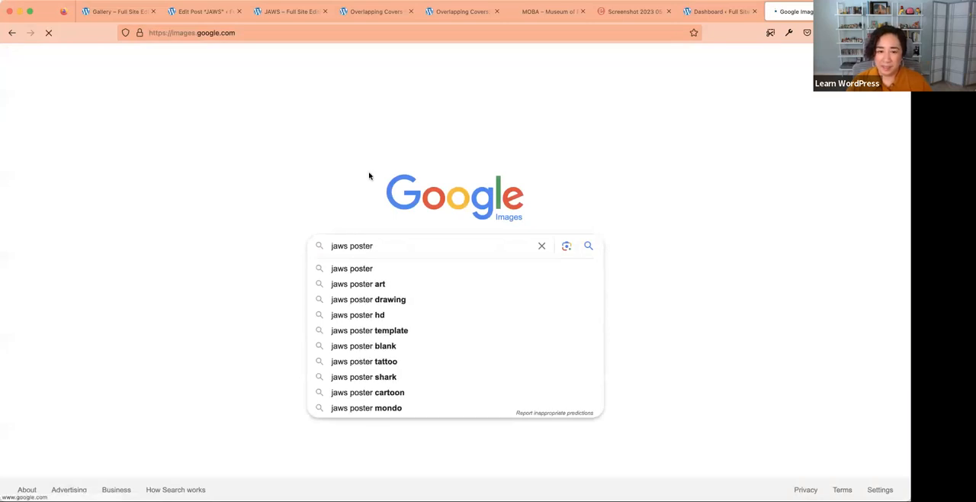
{"action": "key", "text": "Enter"}
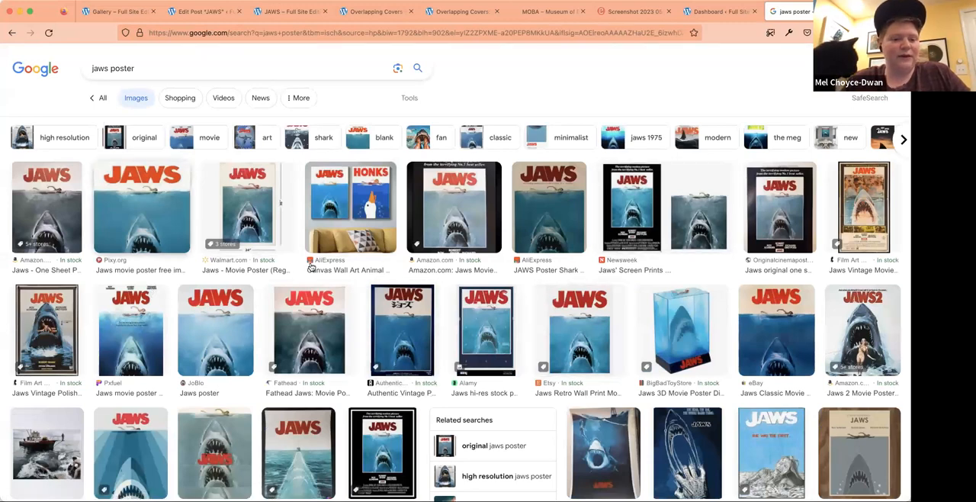
{"action": "left_click", "coordinate": [140, 206]}
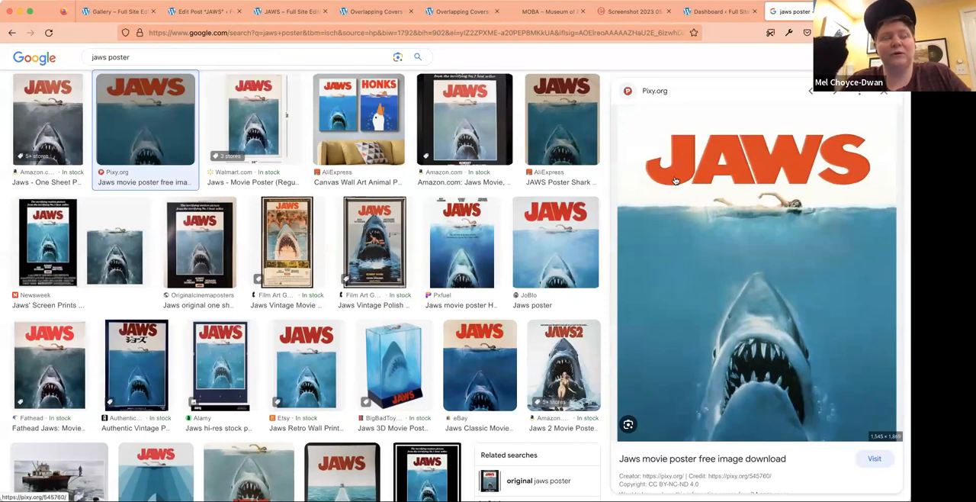
{"action": "mouse_move", "coordinate": [653, 226]}
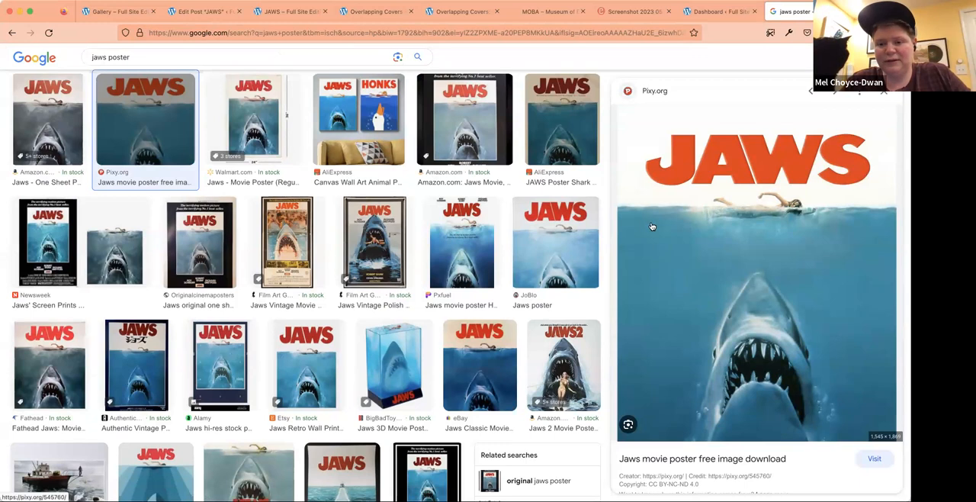
{"action": "mouse_move", "coordinate": [726, 70]}
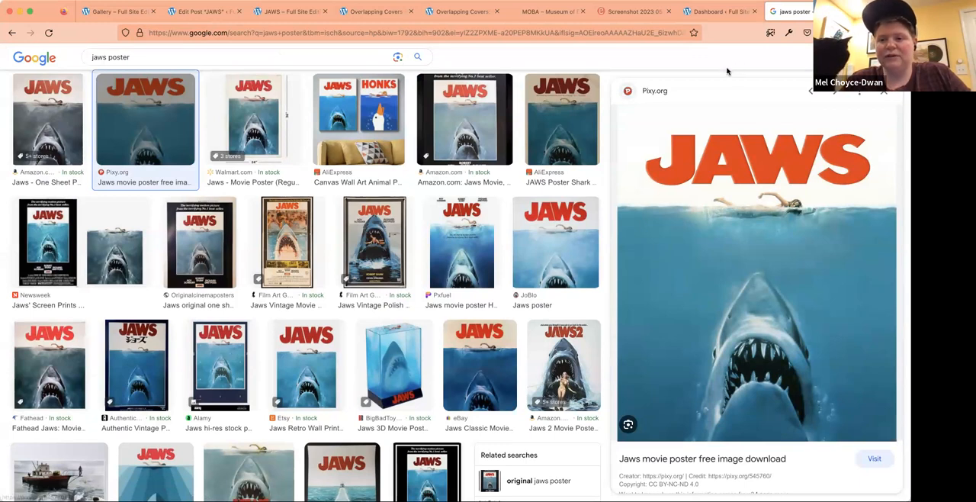
{"action": "mouse_move", "coordinate": [723, 203]}
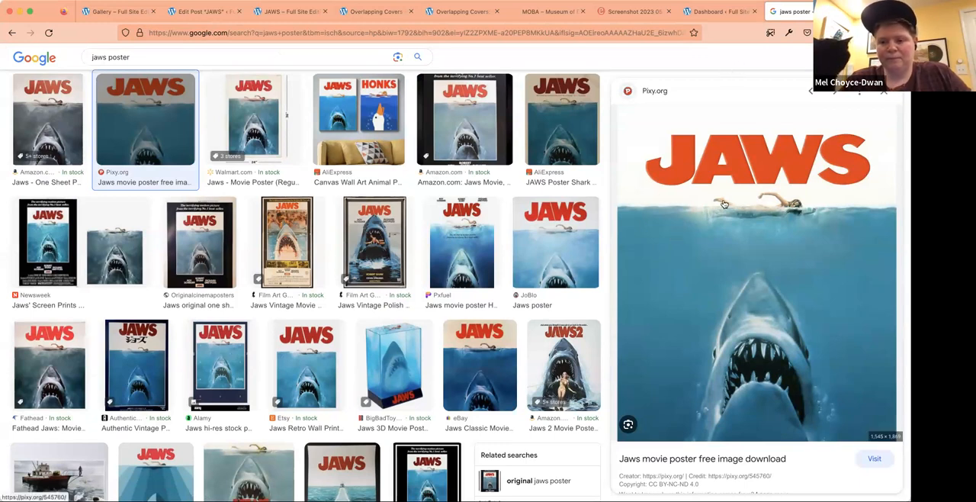
{"action": "mouse_move", "coordinate": [793, 220]}
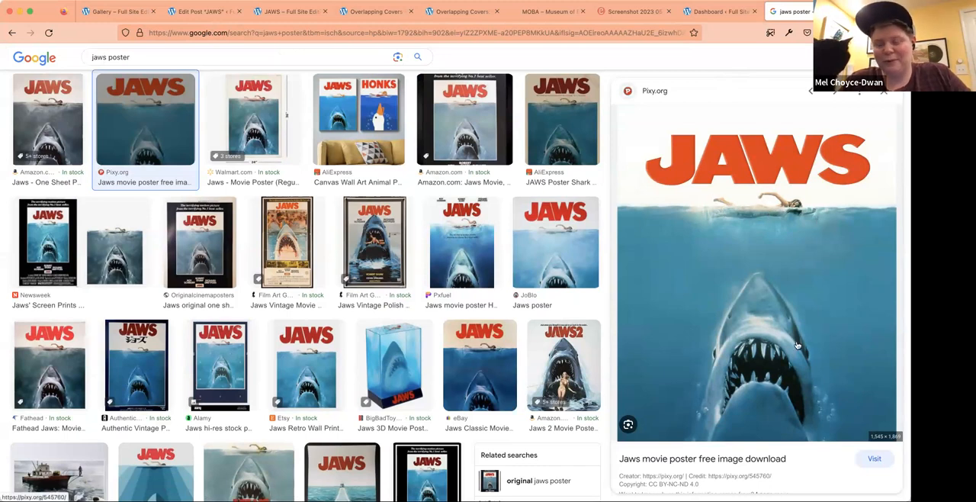
{"action": "mouse_move", "coordinate": [762, 277]}
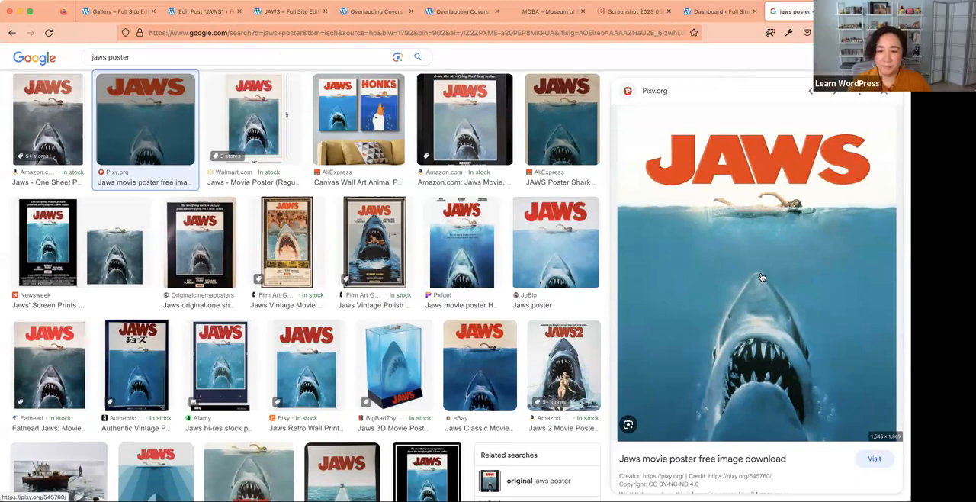
{"action": "mouse_move", "coordinate": [787, 275]}
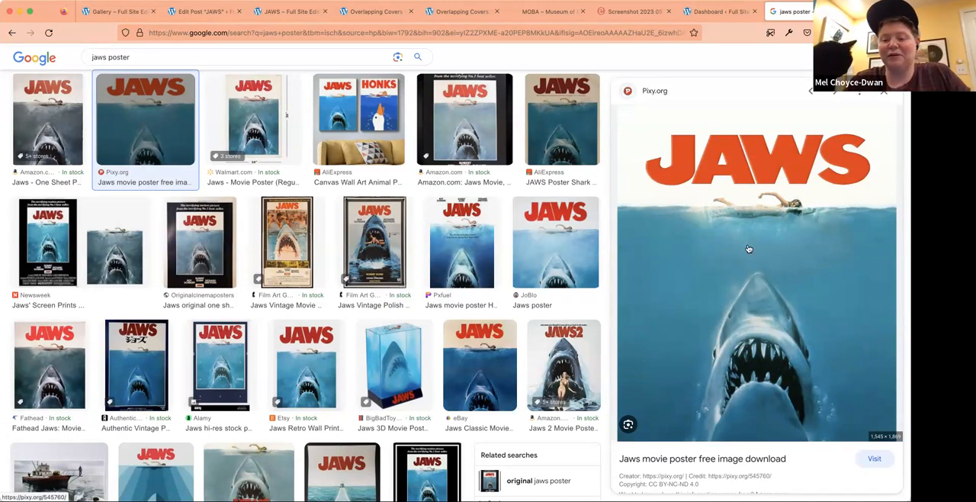
{"action": "mouse_move", "coordinate": [789, 207]}
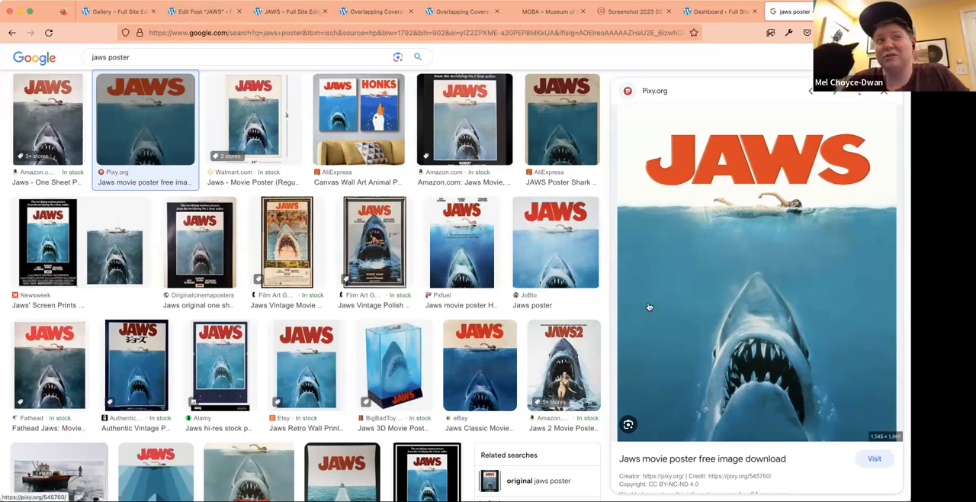
{"action": "mouse_move", "coordinate": [664, 319]}
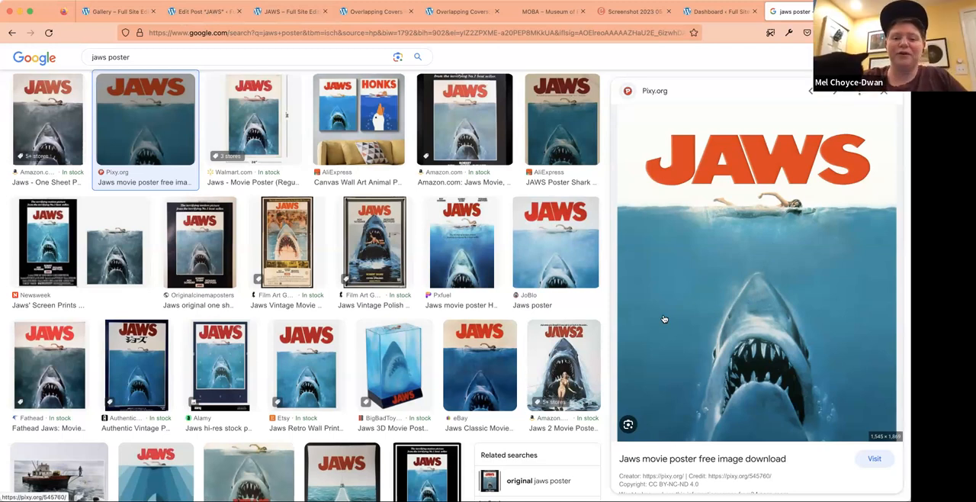
{"action": "mouse_move", "coordinate": [813, 142]}
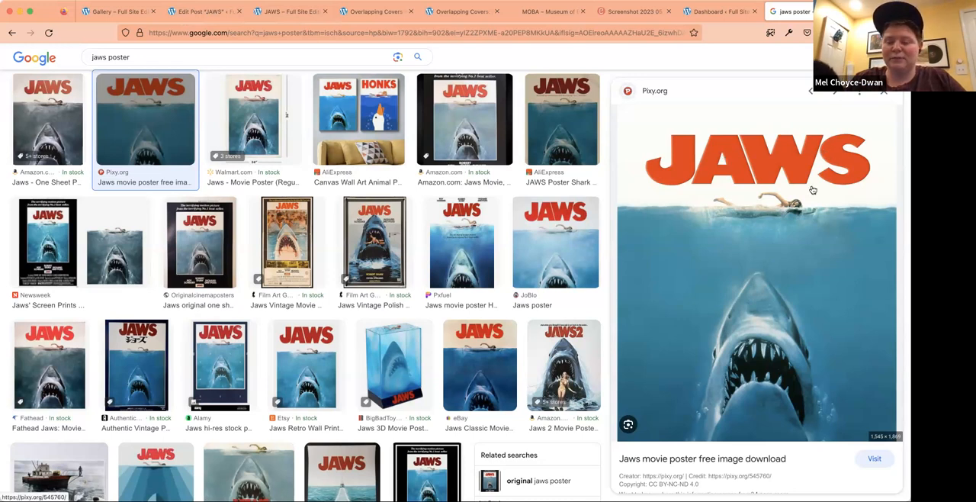
{"action": "mouse_move", "coordinate": [790, 224]}
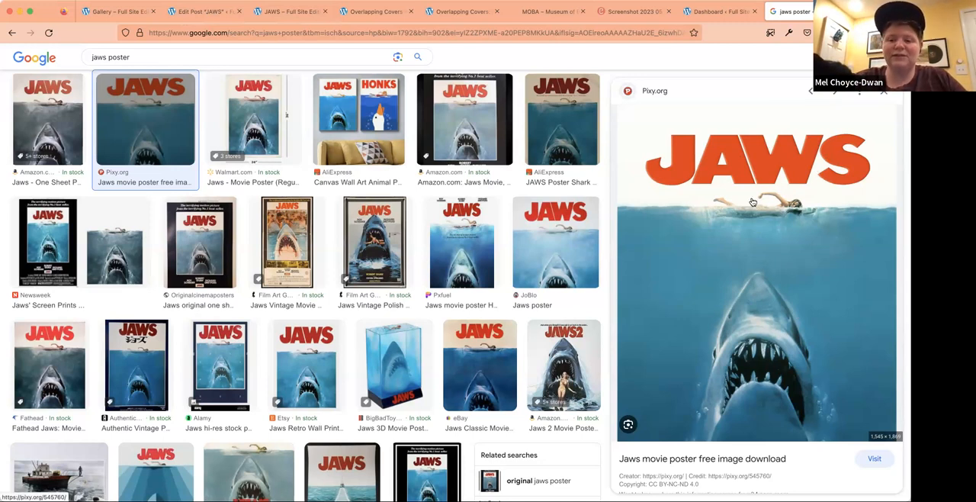
{"action": "mouse_move", "coordinate": [710, 325]}
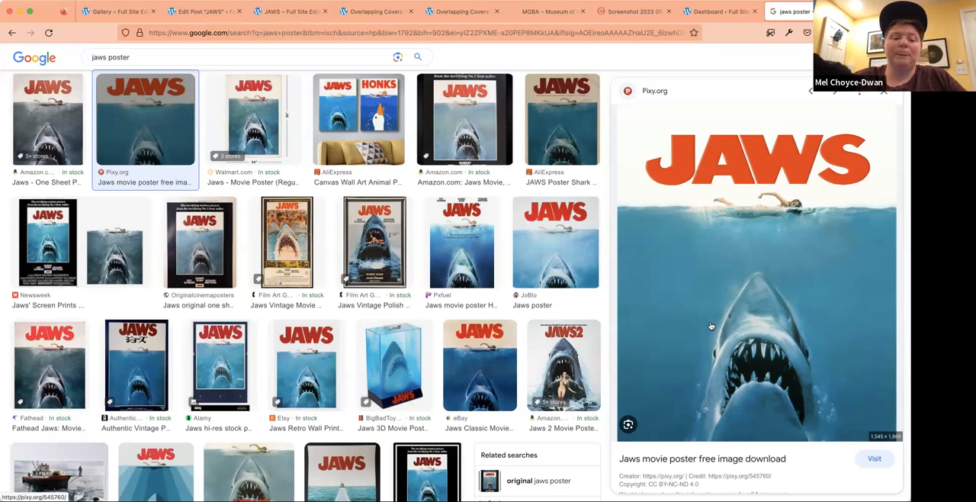
{"action": "mouse_move", "coordinate": [801, 211]}
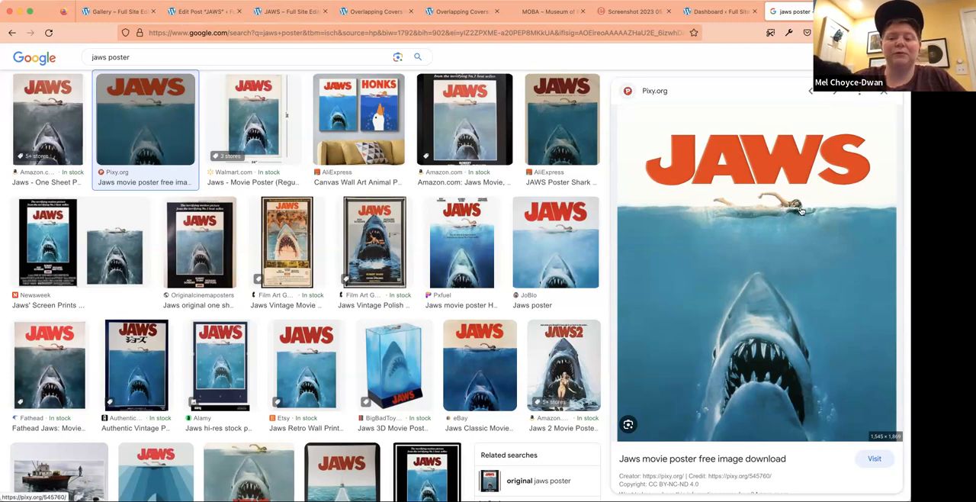
{"action": "mouse_move", "coordinate": [759, 201]}
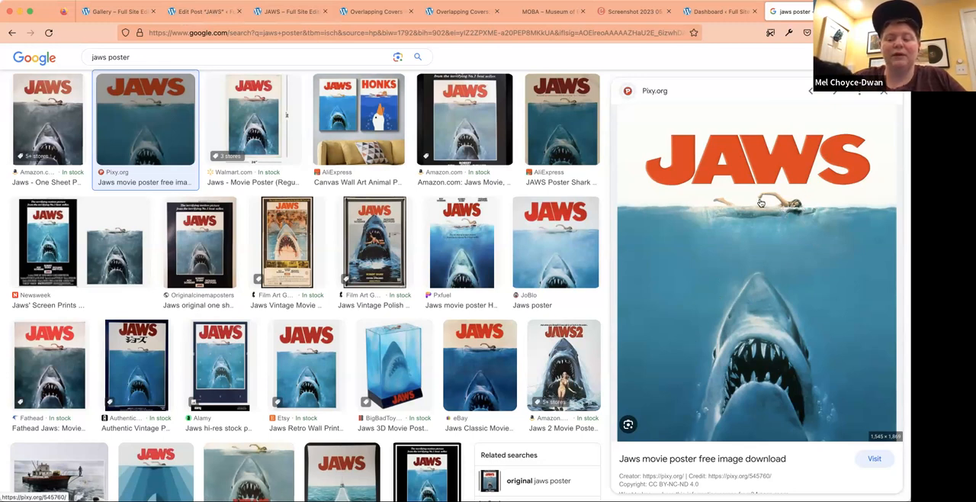
{"action": "mouse_move", "coordinate": [750, 321]}
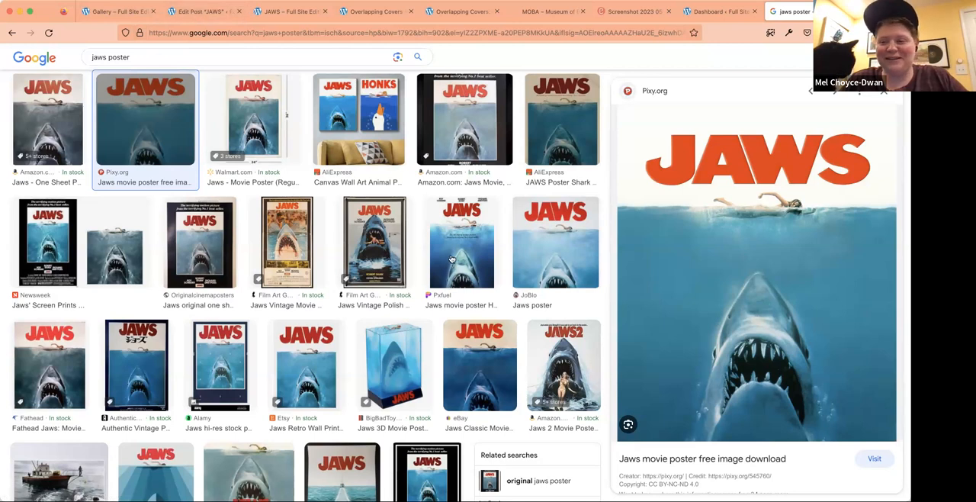
{"action": "mouse_move", "coordinate": [777, 229]}
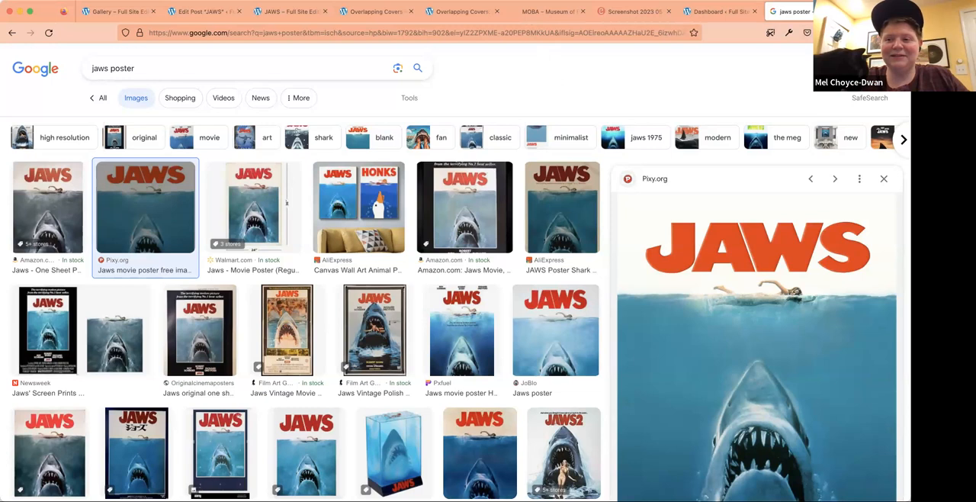
View the local JAWS page, then the live Overlapping Covers artwork page.
{"action": "left_click", "coordinate": [313, 10]}
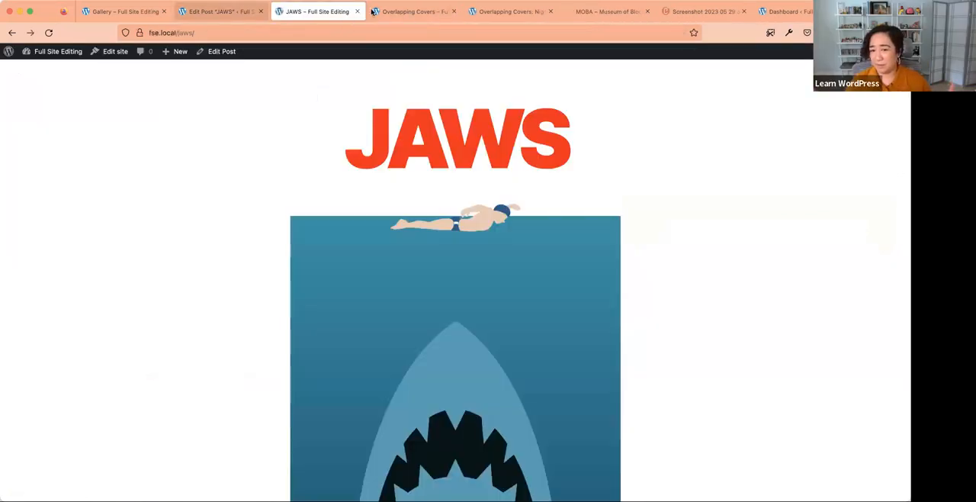
{"action": "left_click", "coordinate": [419, 11]}
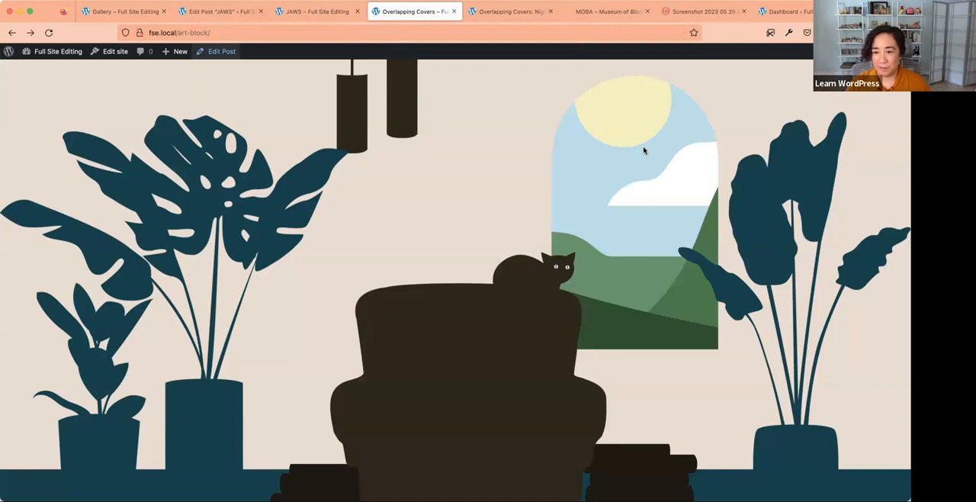
{"action": "mouse_move", "coordinate": [659, 183]}
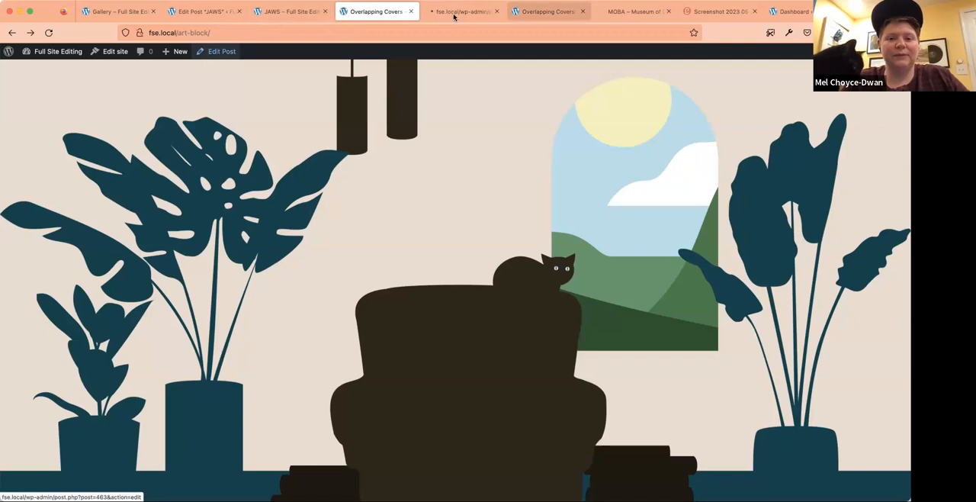
Go to the Museum of Block Art site's Contribute page and read through its guidelines.
{"action": "left_click", "coordinate": [635, 11]}
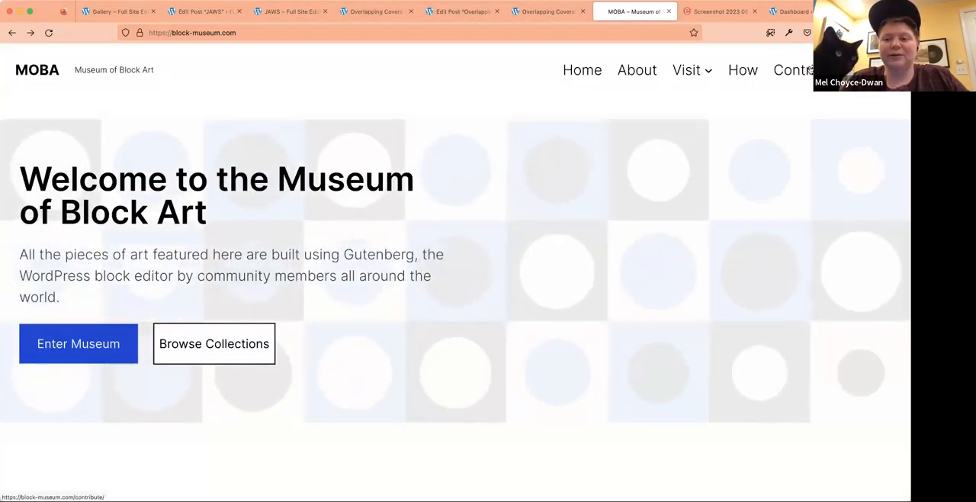
{"action": "left_click", "coordinate": [793, 71]}
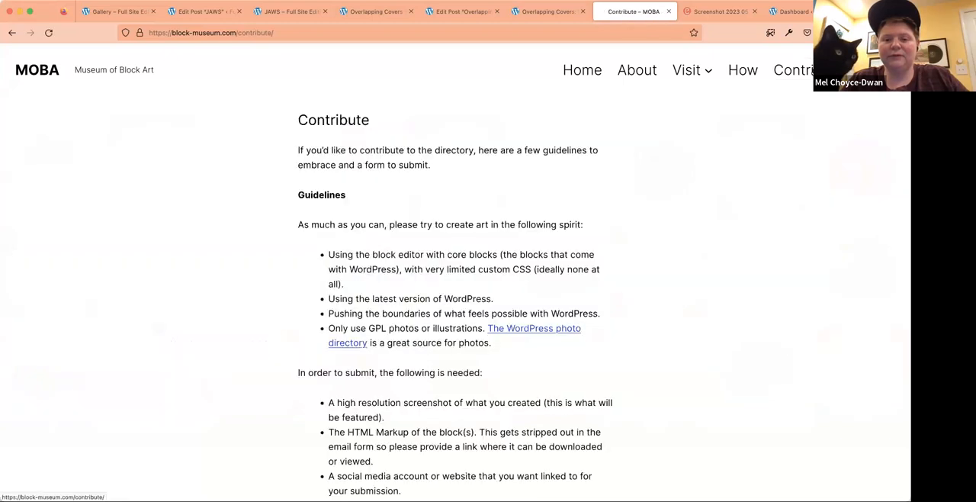
{"action": "scroll", "scroll_direction": "down", "scroll_amount": 3}
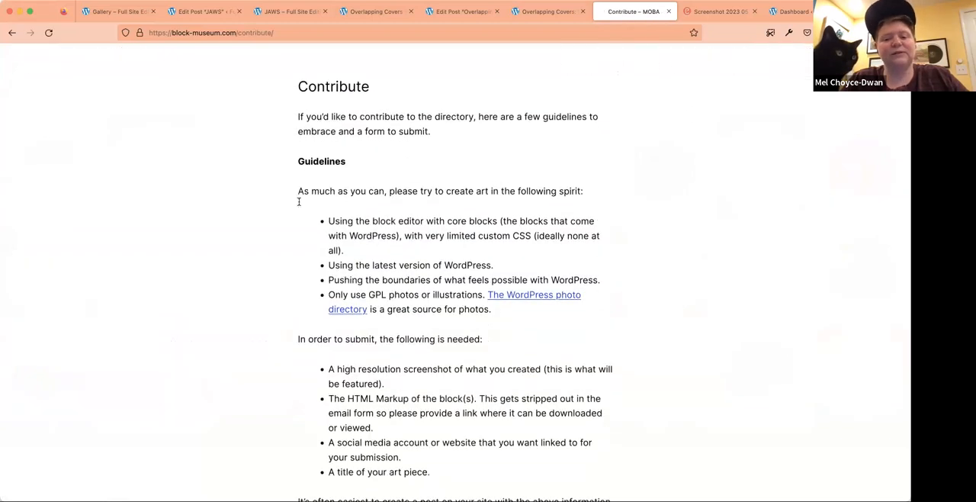
{"action": "scroll", "scroll_direction": "down", "scroll_amount": 3}
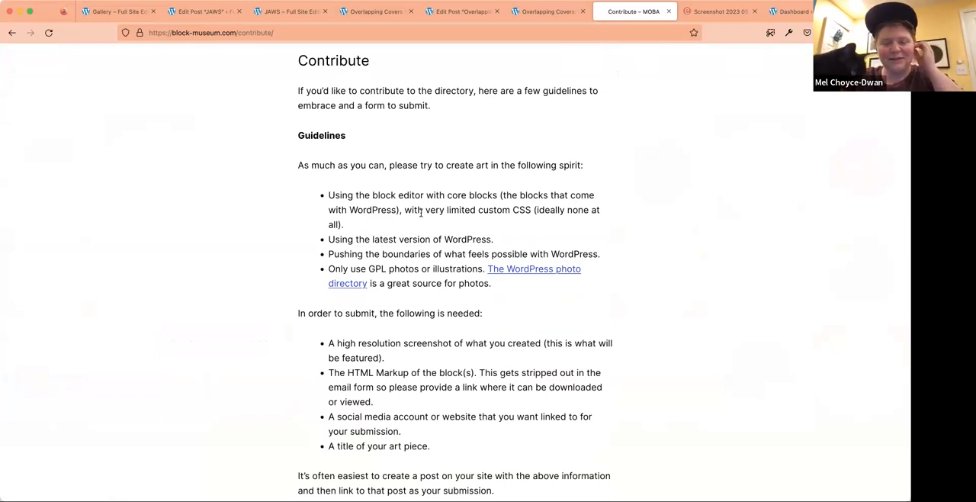
{"action": "mouse_move", "coordinate": [558, 215]}
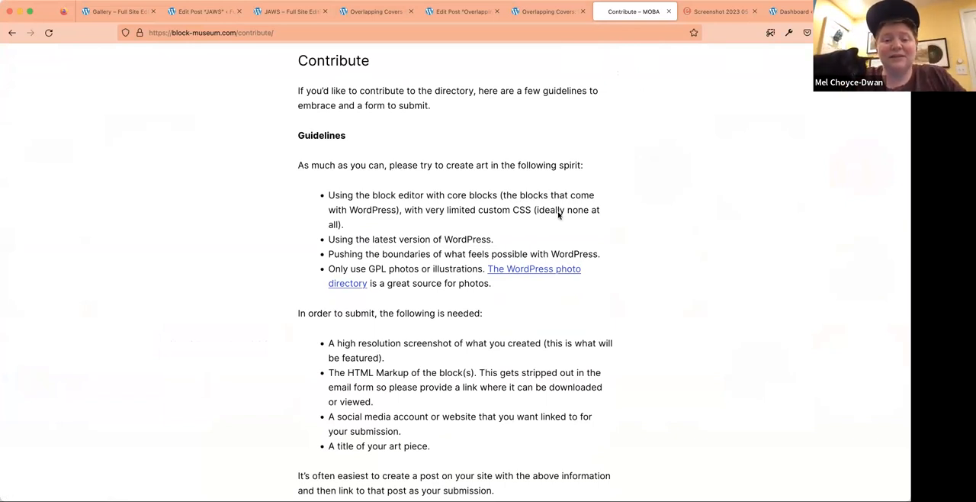
{"action": "mouse_move", "coordinate": [470, 238]}
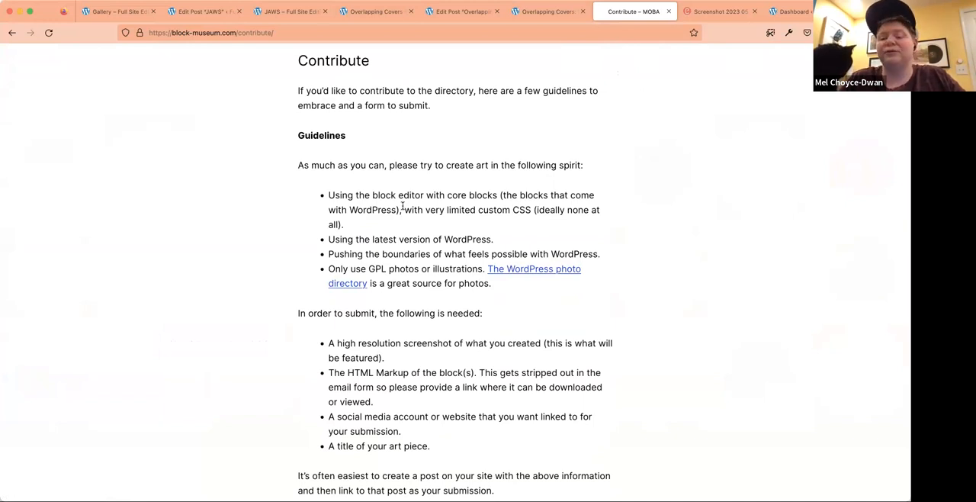
{"action": "scroll", "scroll_direction": "down", "scroll_amount": 3}
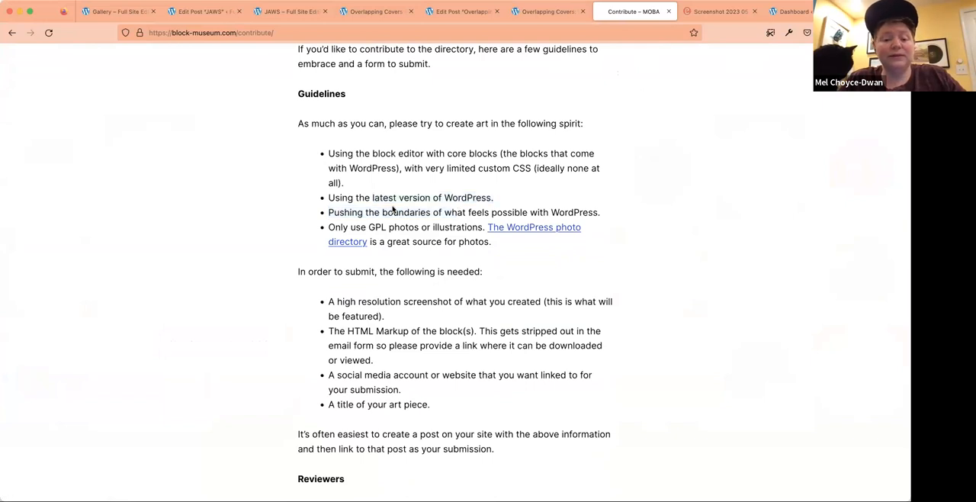
{"action": "scroll", "scroll_direction": "down", "scroll_amount": 3}
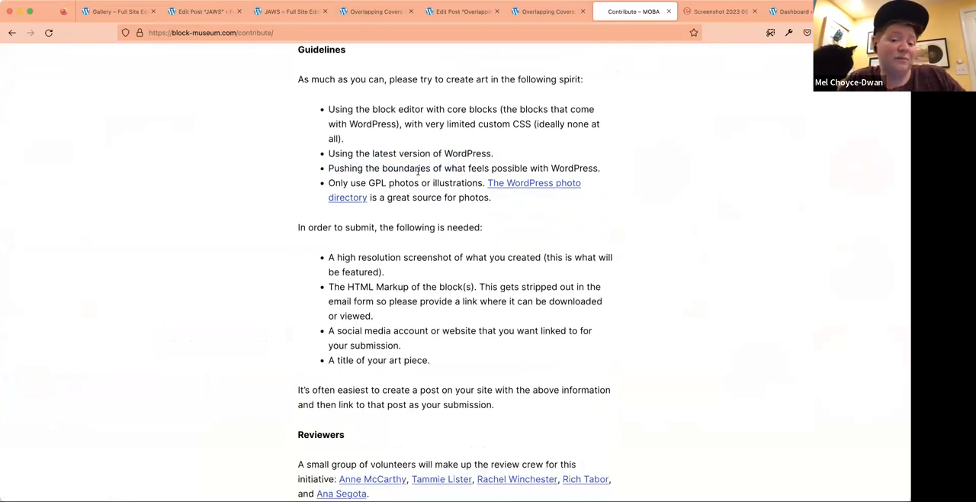
{"action": "left_click_drag", "start_coordinate": [328, 168], "coordinate": [439, 168]}
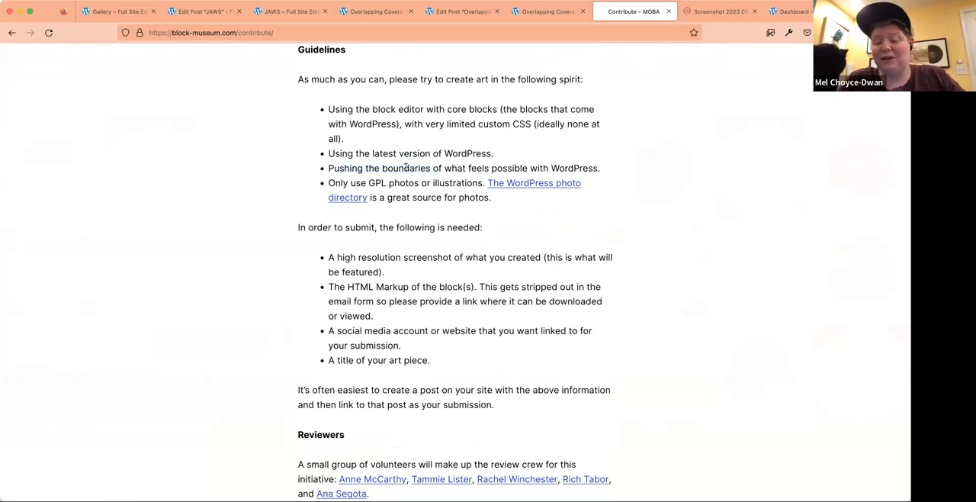
Read the submission requirements, glancing at the Overlapping Covers editor tab in between.
{"action": "scroll", "scroll_direction": "down", "scroll_amount": 3}
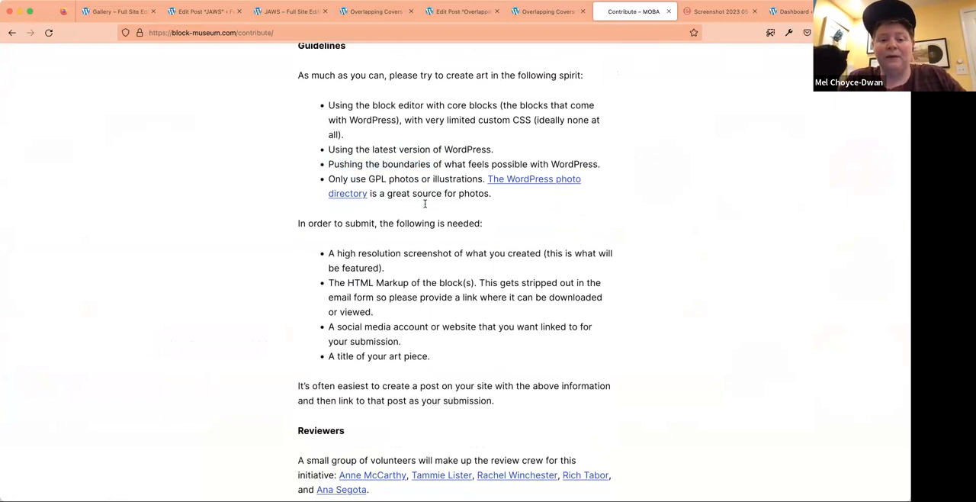
{"action": "scroll", "scroll_direction": "down", "scroll_amount": 3}
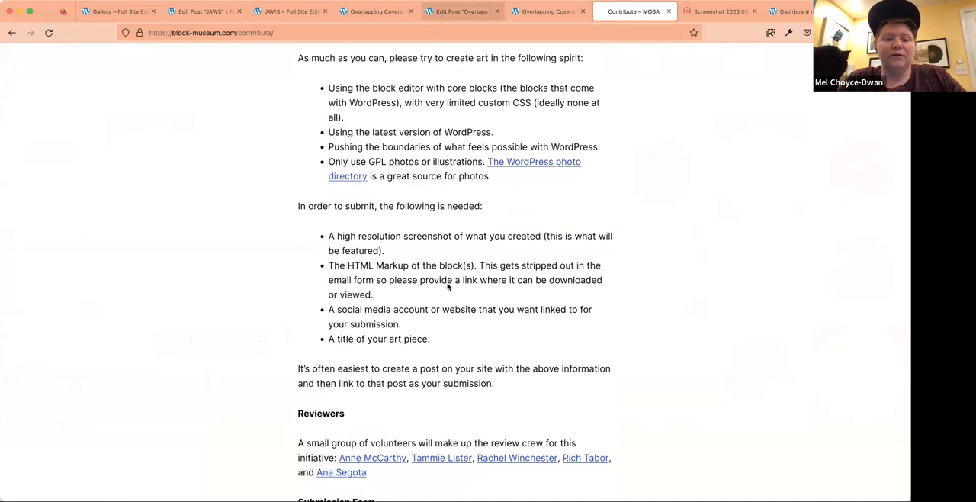
{"action": "left_click", "coordinate": [464, 13]}
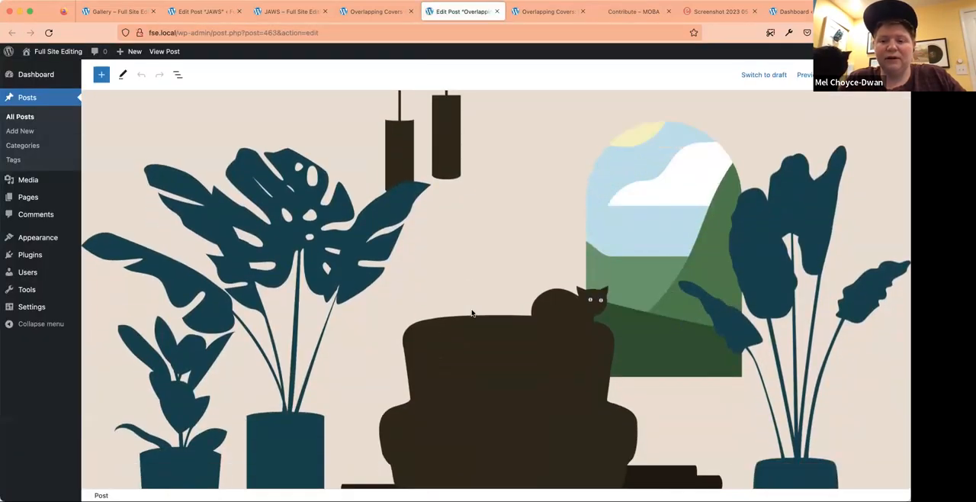
{"action": "left_click", "coordinate": [634, 13]}
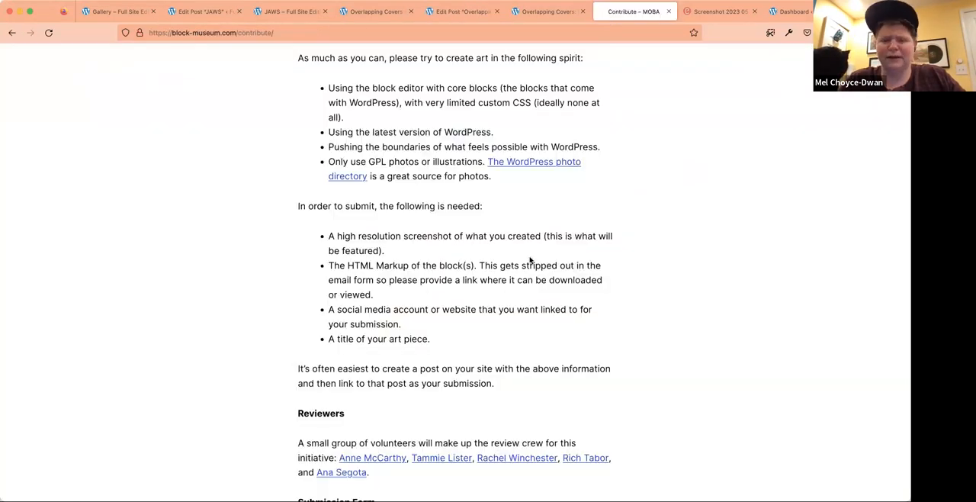
{"action": "mouse_move", "coordinate": [519, 259]}
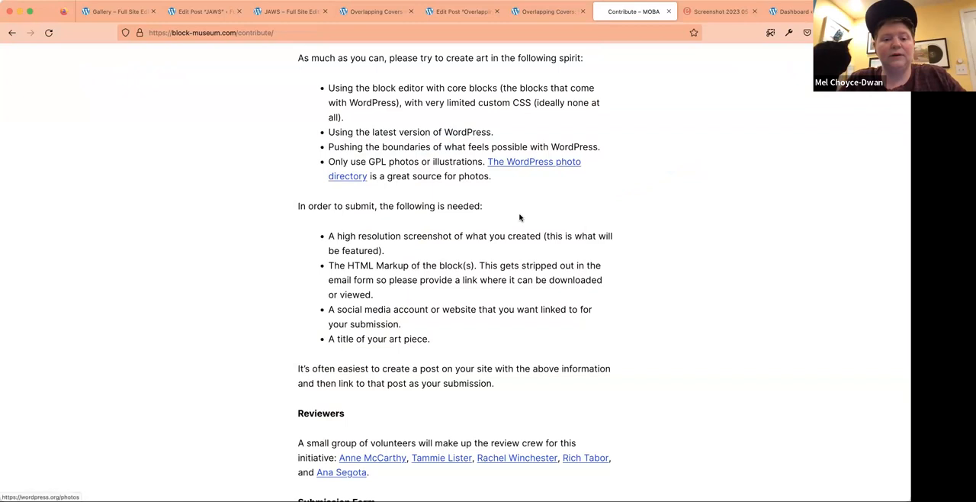
{"action": "scroll", "scroll_direction": "down", "scroll_amount": 3}
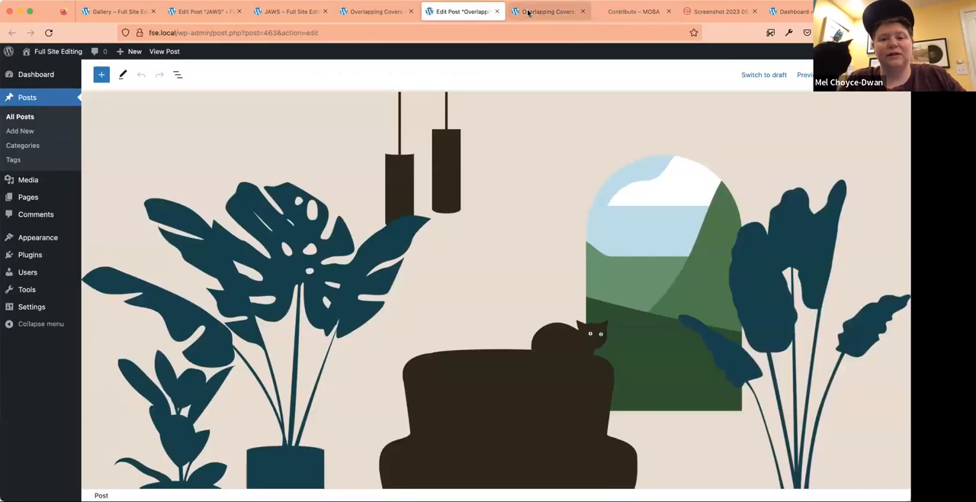
Start a Firefox screenshot of the live Overlapping Covers artwork page, choosing the artwork area.
{"action": "left_click", "coordinate": [378, 11]}
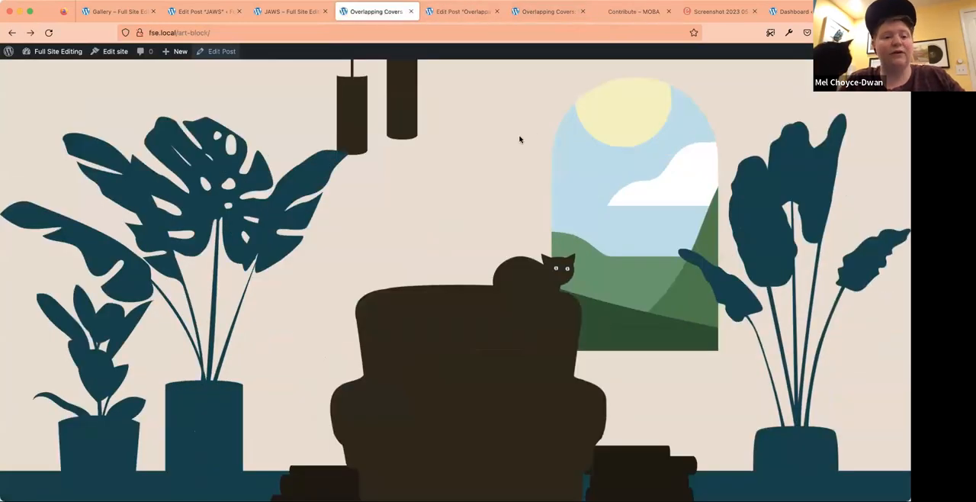
{"action": "right_click", "coordinate": [520, 140]}
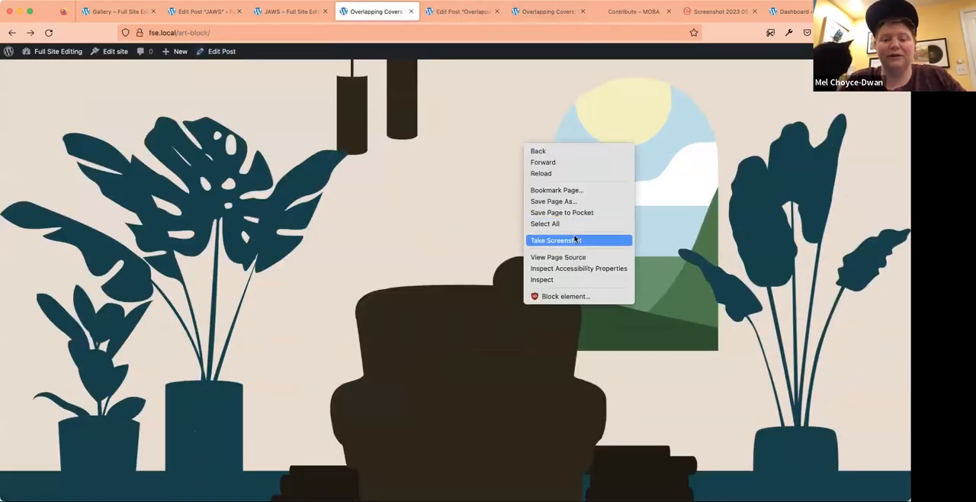
{"action": "left_click", "coordinate": [555, 240]}
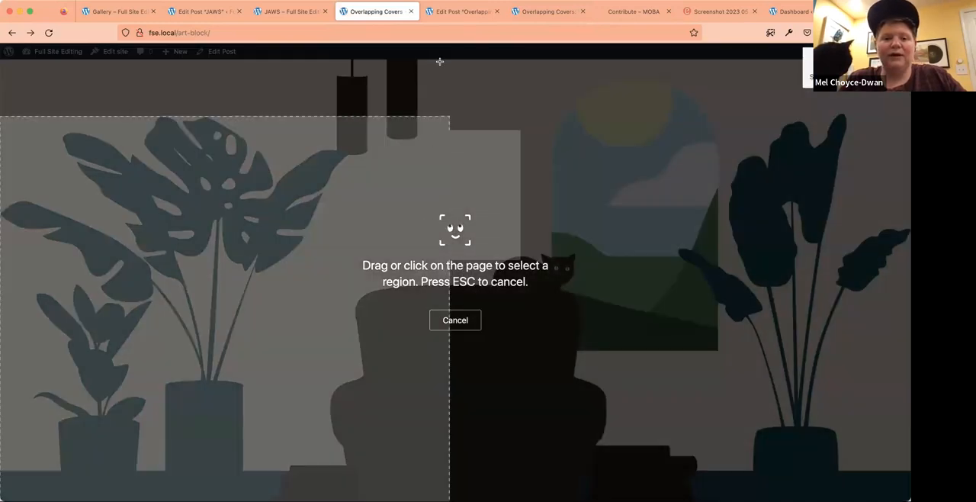
{"action": "left_click", "coordinate": [454, 320]}
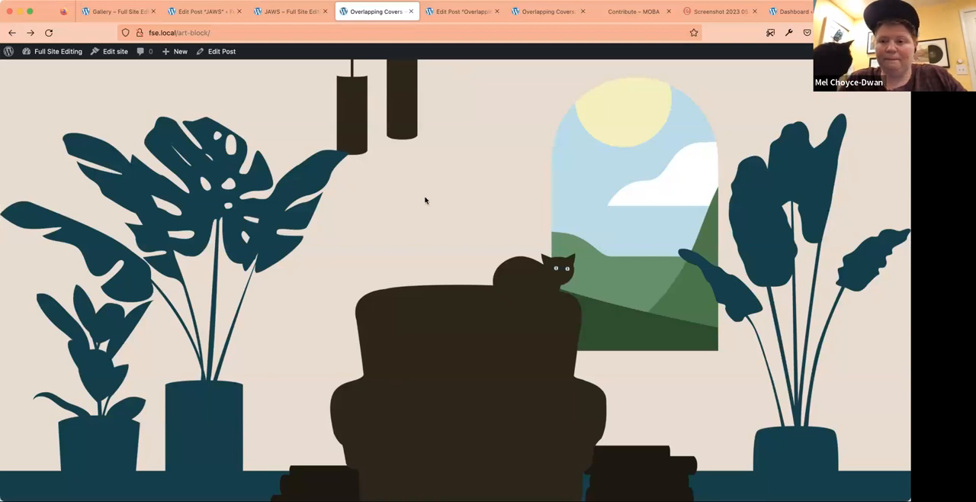
{"action": "mouse_move", "coordinate": [284, 409]}
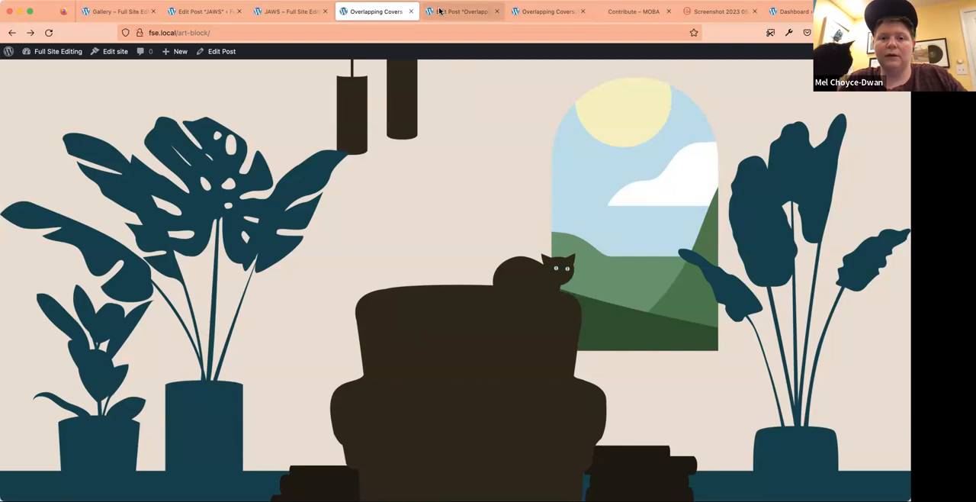
Copy the Overlapping Covers post's outer Cover block to the clipboard via List View.
{"action": "left_click", "coordinate": [460, 11]}
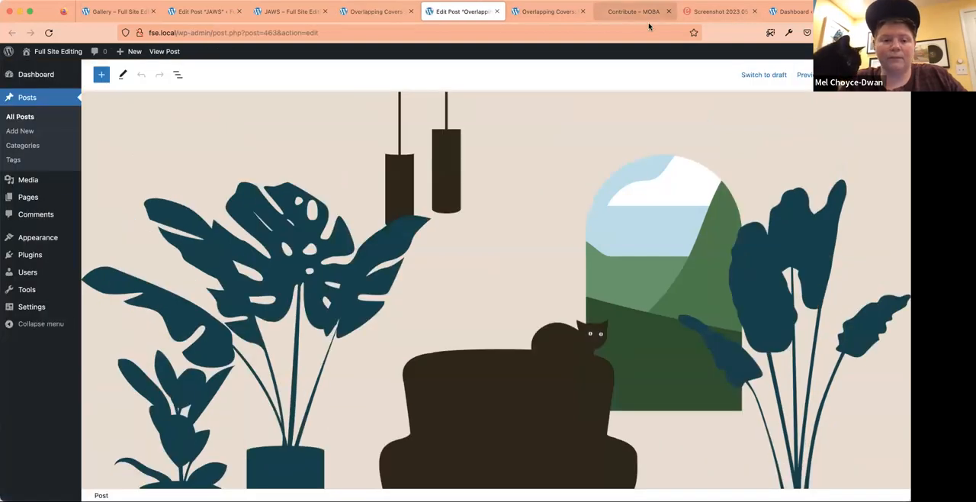
{"action": "left_click", "coordinate": [633, 10]}
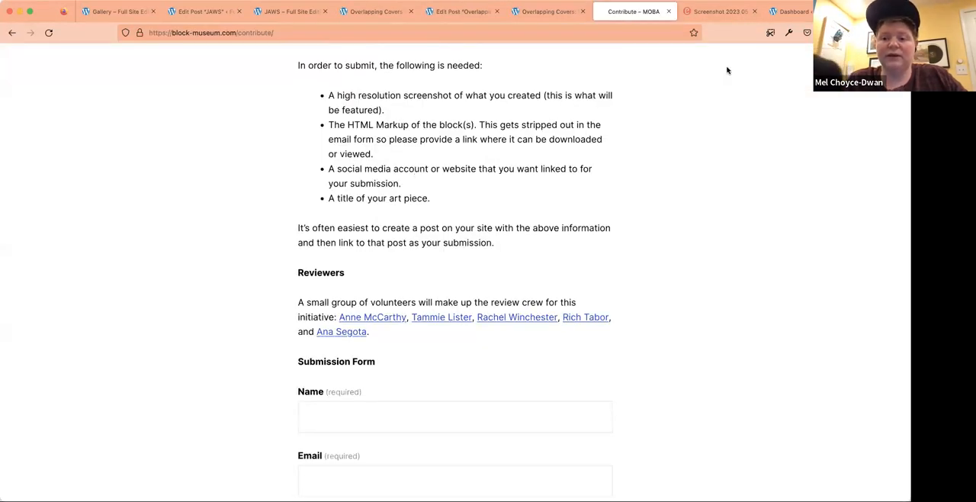
{"action": "mouse_move", "coordinate": [378, 183]}
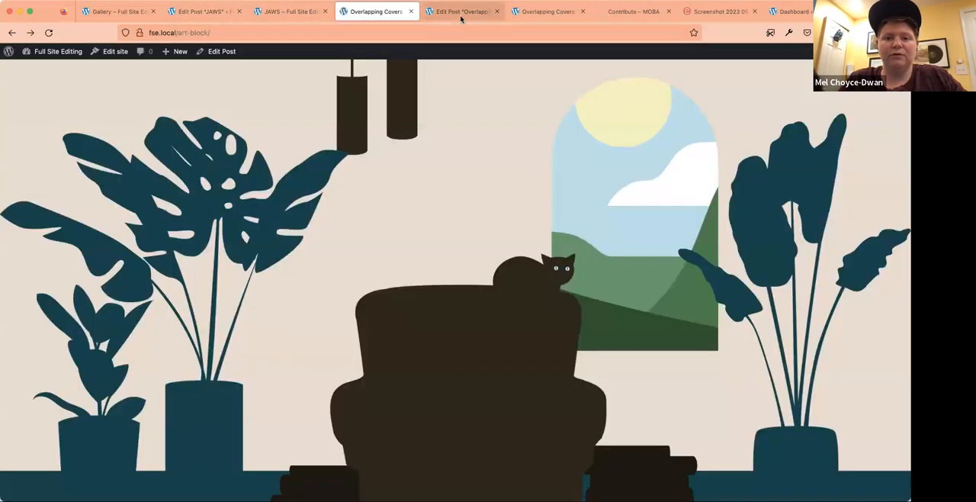
{"action": "left_click", "coordinate": [461, 11]}
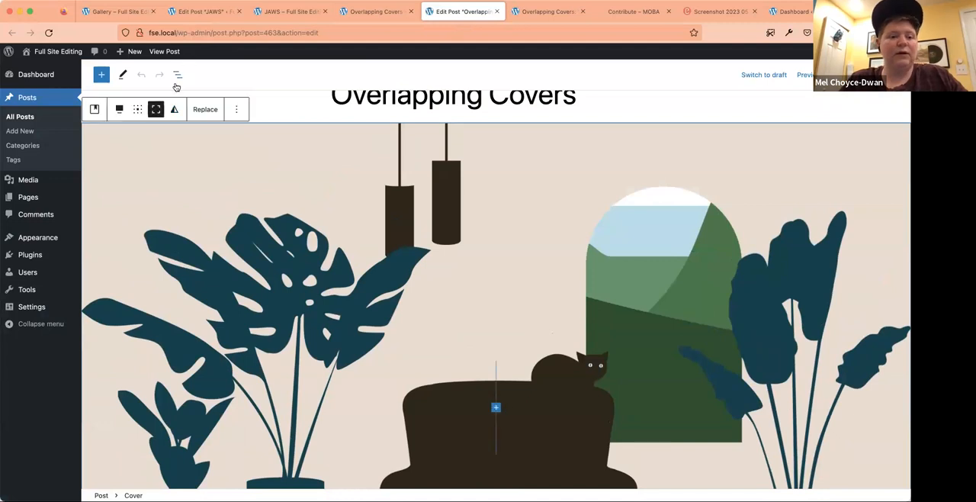
{"action": "left_click", "coordinate": [177, 75]}
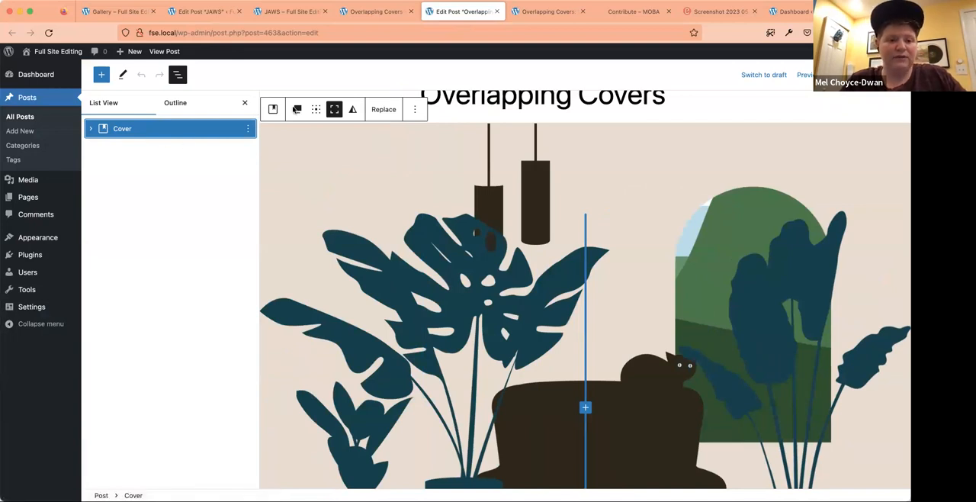
{"action": "left_click", "coordinate": [414, 110]}
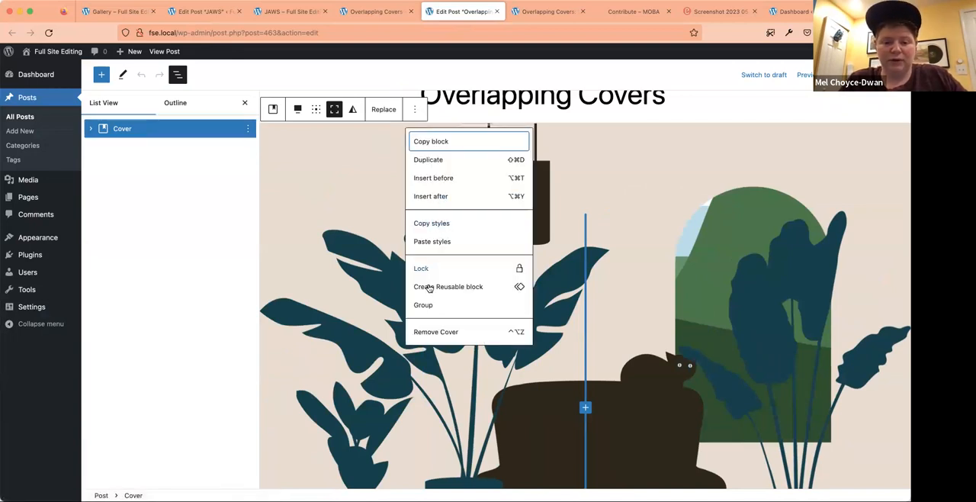
{"action": "left_click", "coordinate": [430, 142]}
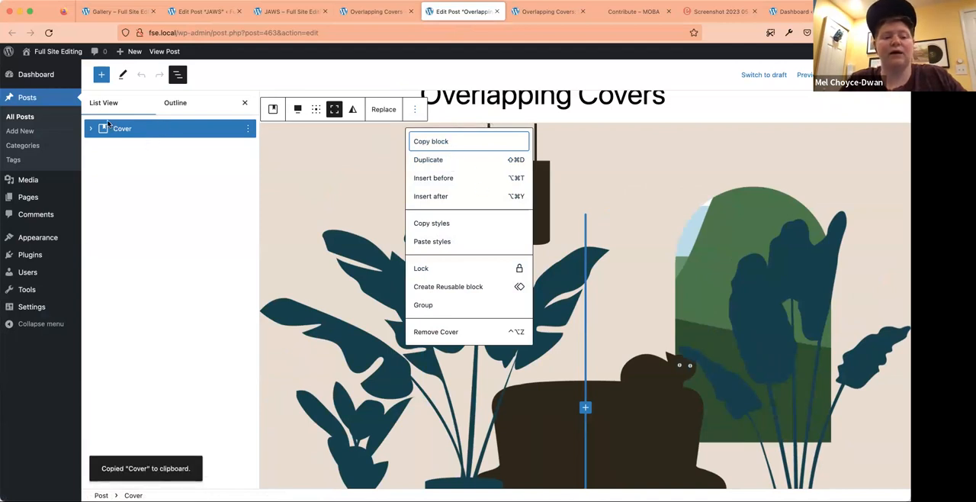
{"action": "mouse_move", "coordinate": [515, 78]}
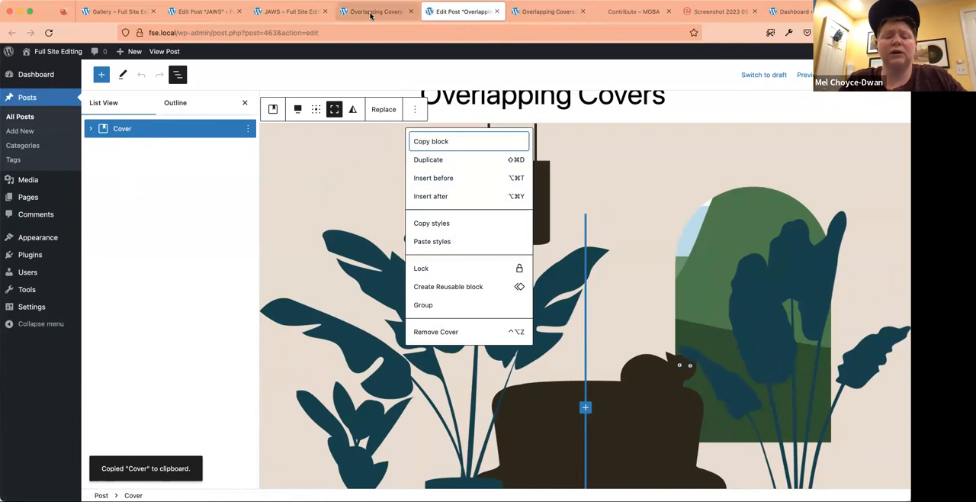
Highlight the Contribute page requirement about providing the block markup via a download link.
{"action": "left_click", "coordinate": [631, 11]}
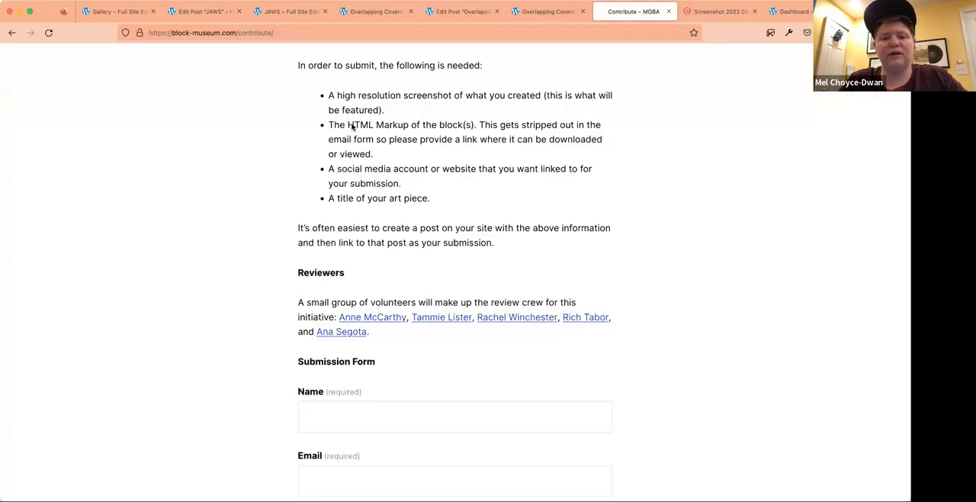
{"action": "left_click_drag", "start_coordinate": [345, 125], "coordinate": [461, 139]}
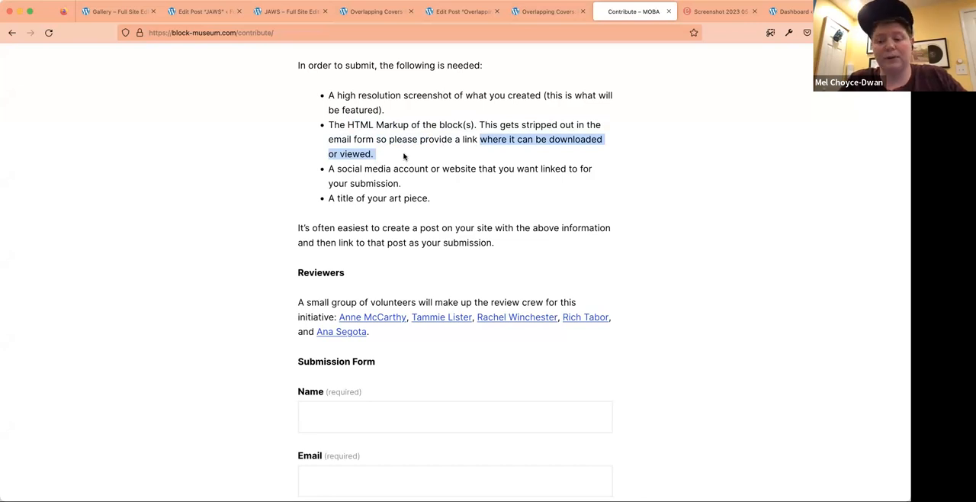
{"action": "left_click", "coordinate": [479, 131]}
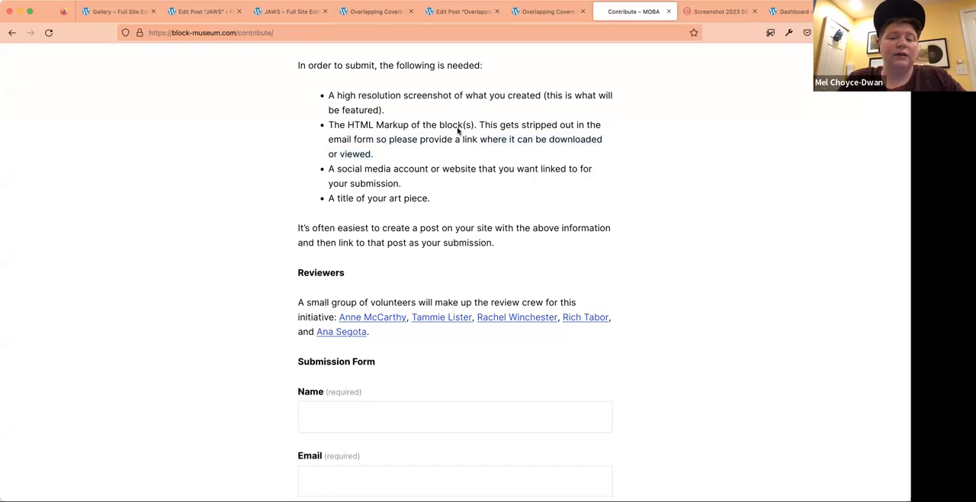
Preview the Cloudup collection's screenshot and block markup items and copy the collection's URL.
{"action": "left_click", "coordinate": [722, 11]}
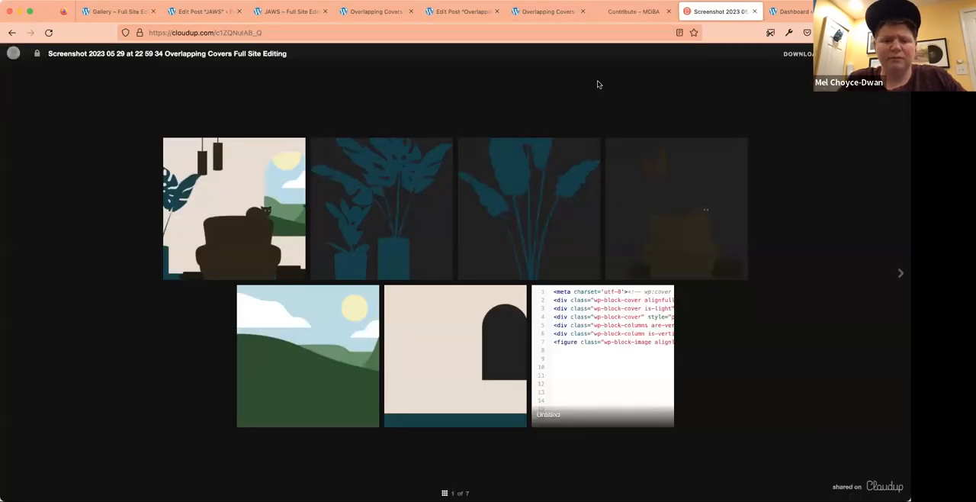
{"action": "mouse_move", "coordinate": [500, 180]}
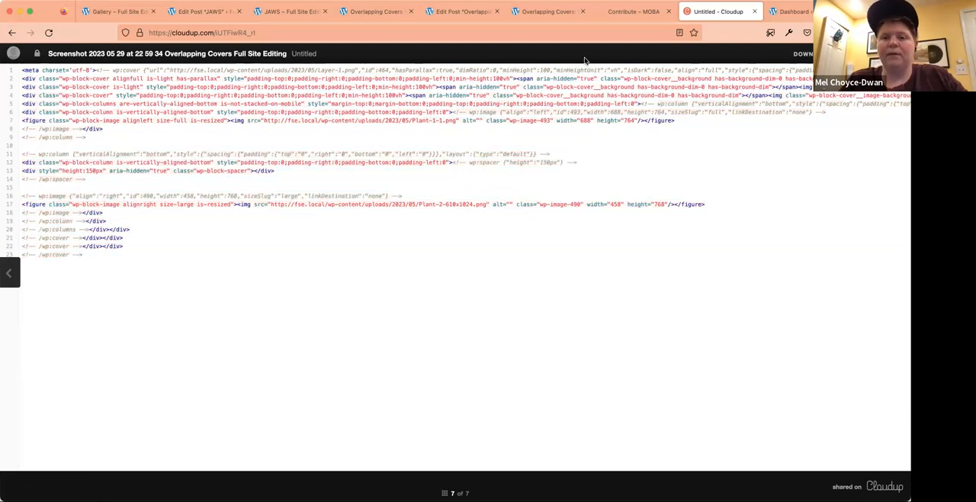
{"action": "left_click", "coordinate": [633, 11]}
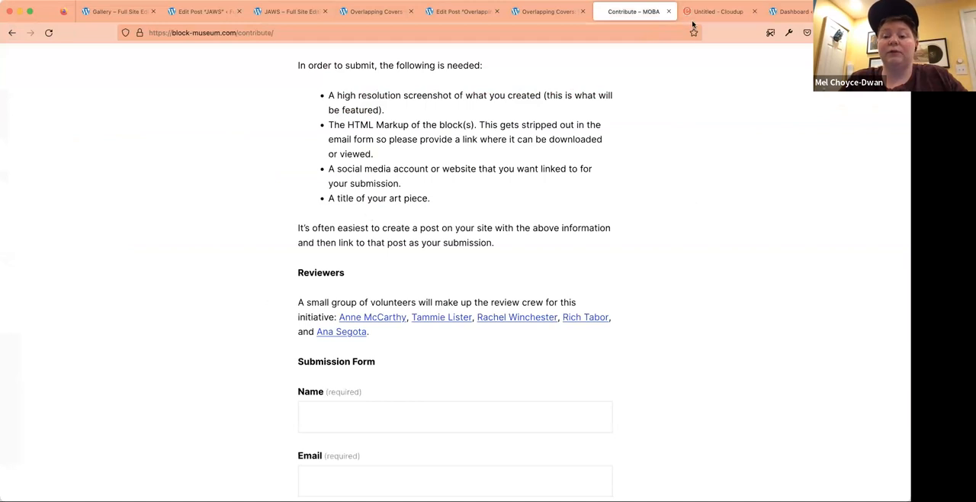
{"action": "left_click", "coordinate": [723, 10]}
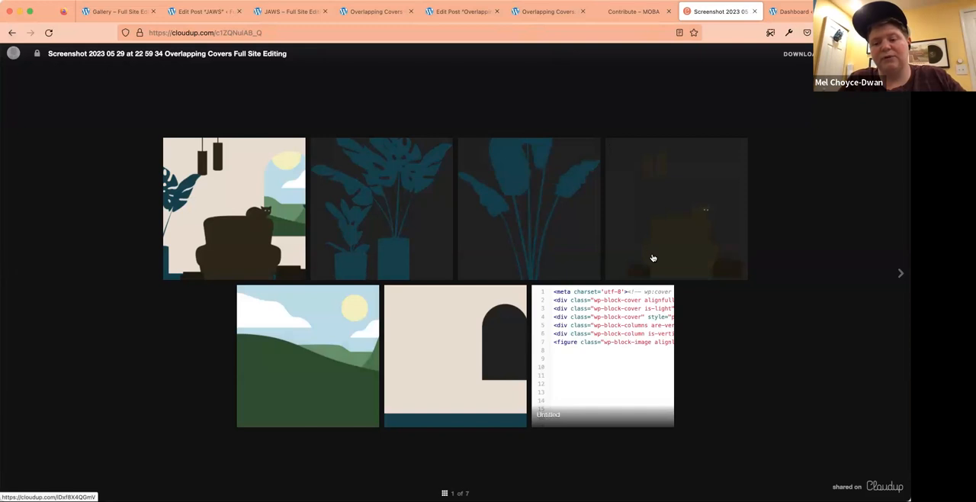
{"action": "mouse_move", "coordinate": [558, 80]}
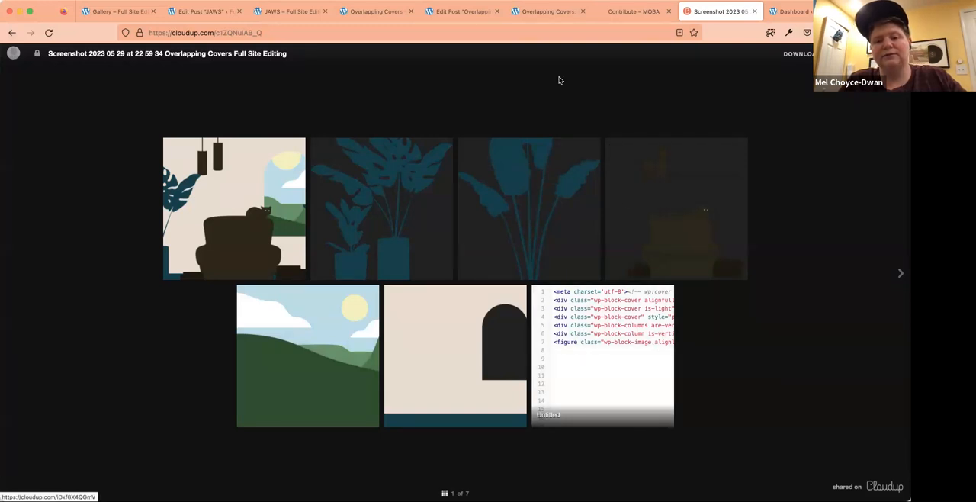
{"action": "mouse_move", "coordinate": [575, 363]}
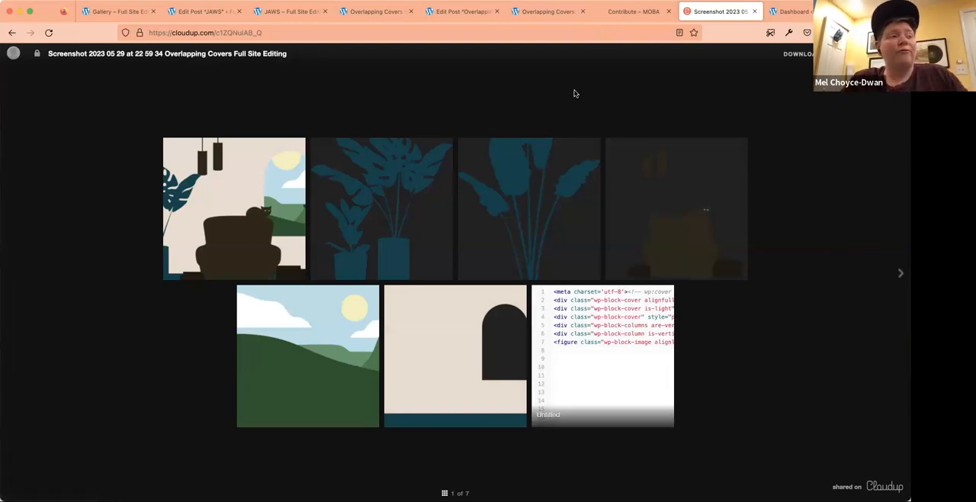
{"action": "mouse_move", "coordinate": [551, 108]}
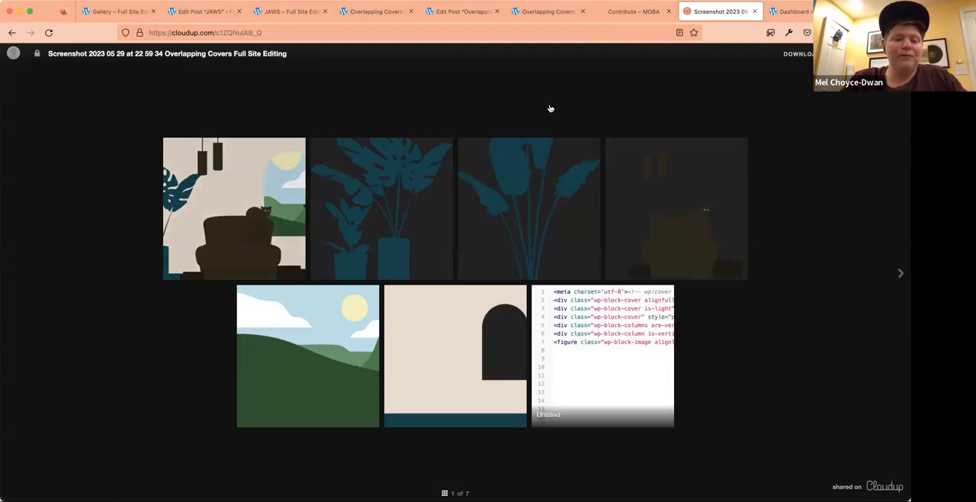
{"action": "left_click", "coordinate": [235, 207]}
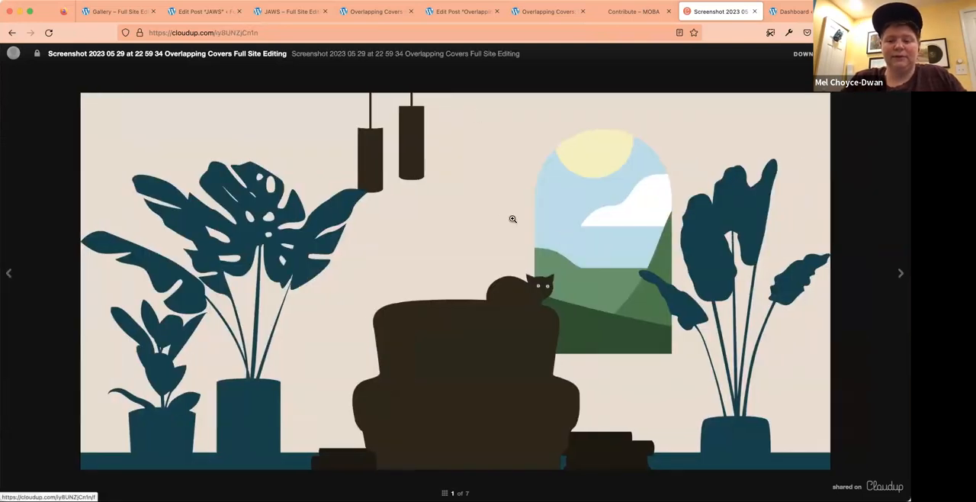
{"action": "left_click", "coordinate": [900, 273]}
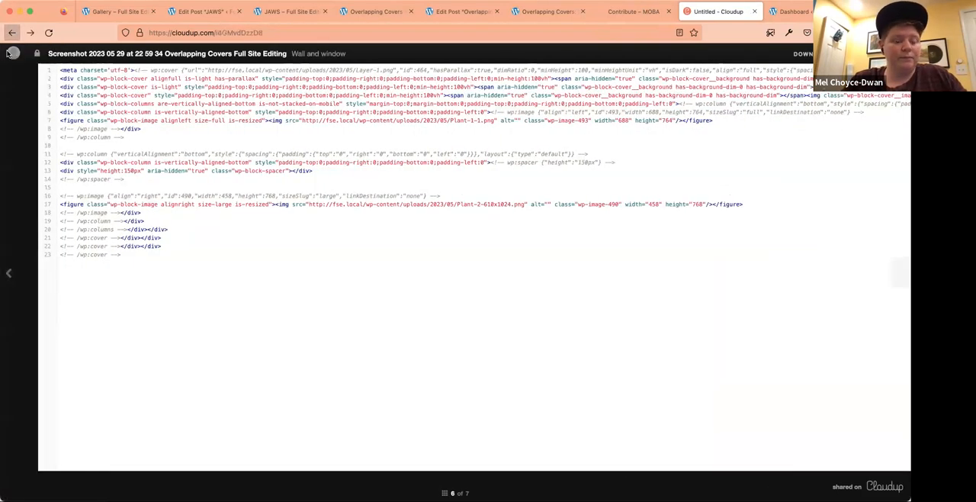
{"action": "left_click", "coordinate": [16, 52]}
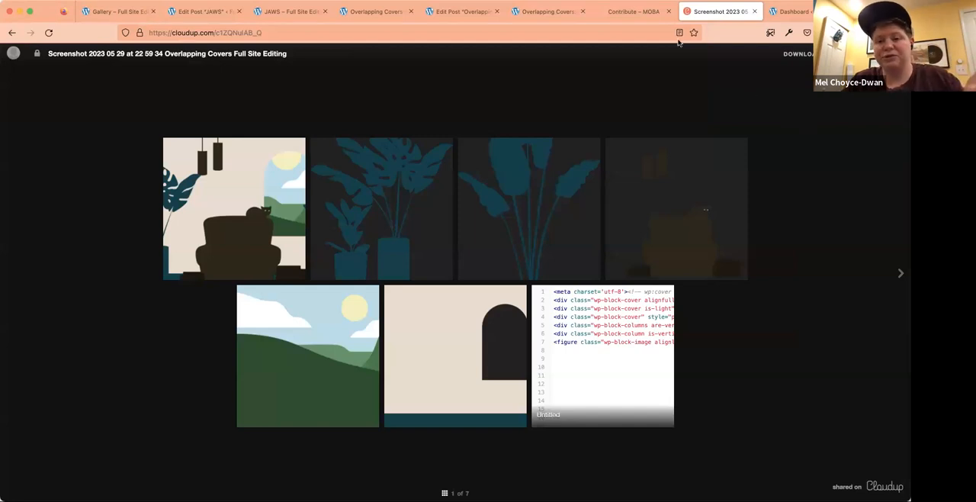
{"action": "left_click", "coordinate": [633, 11]}
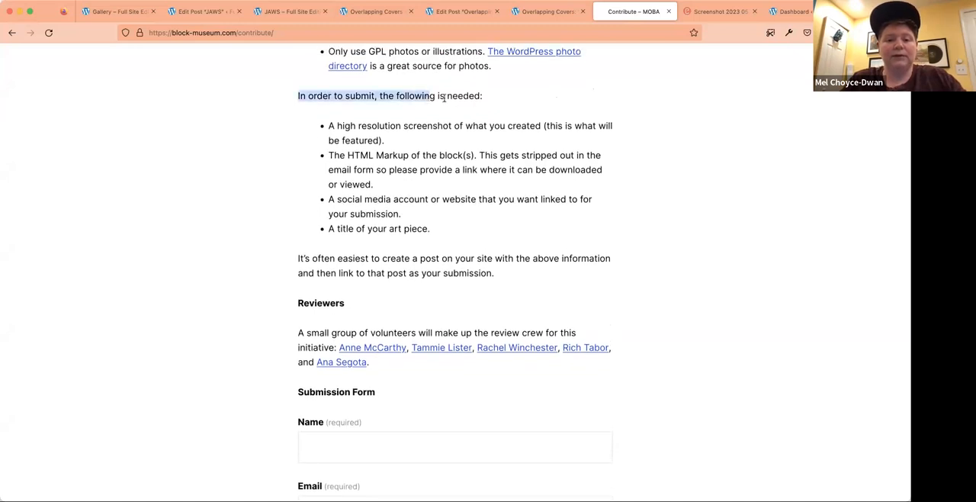
Enter the Cloudup link and note it contains the screenshot and all images used in the block.
{"action": "scroll", "scroll_direction": "down", "scroll_amount": 3}
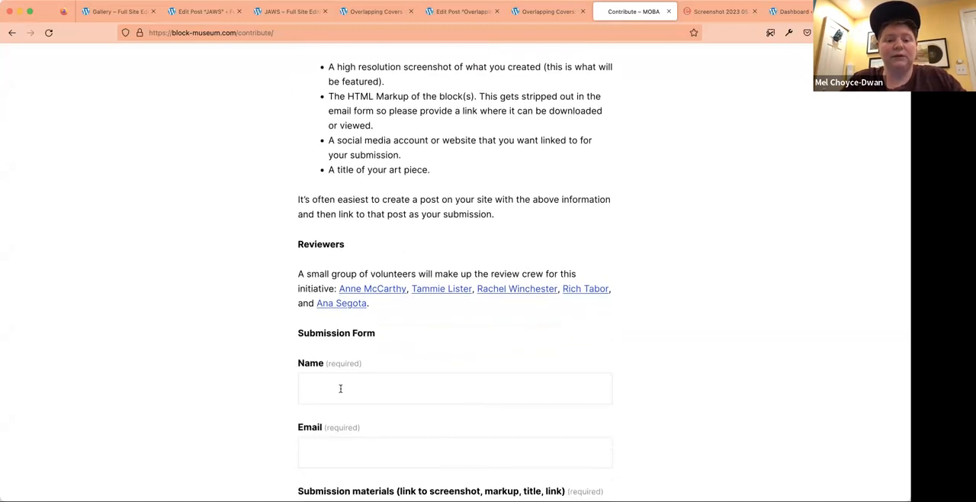
{"action": "type", "text": "Mel Choyce-Dwan"}
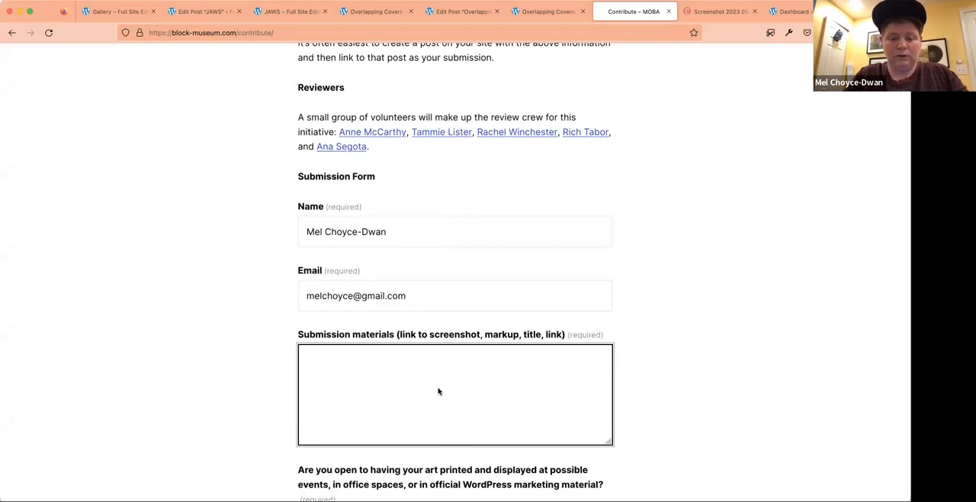
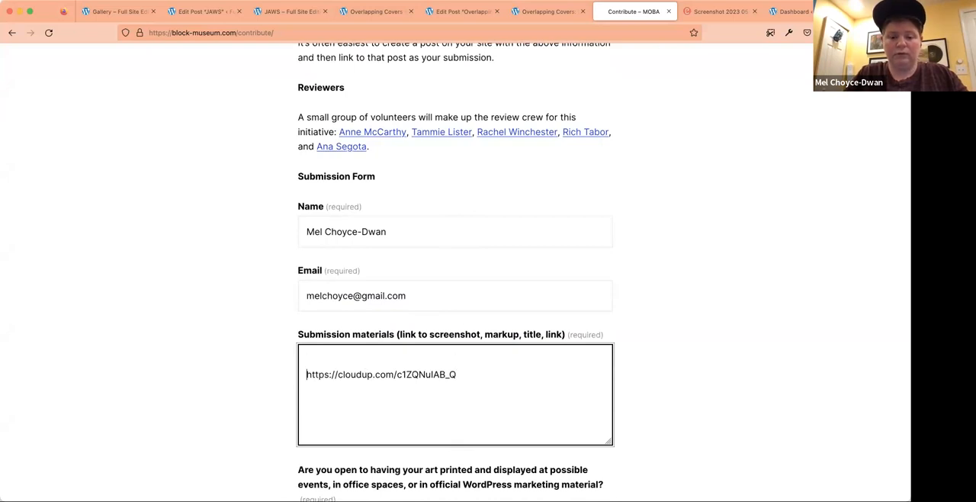
{"action": "type", "text": "Contains"}
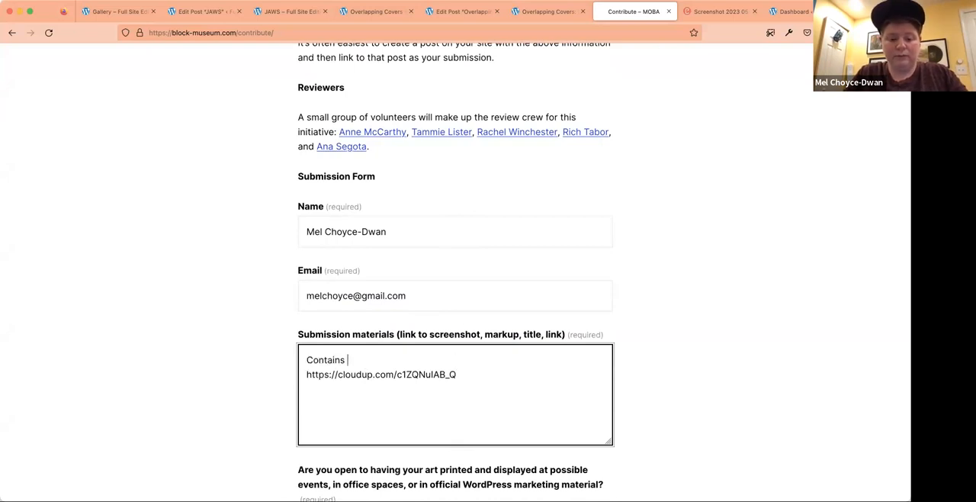
{"action": "type", "text": "my screenshot,"}
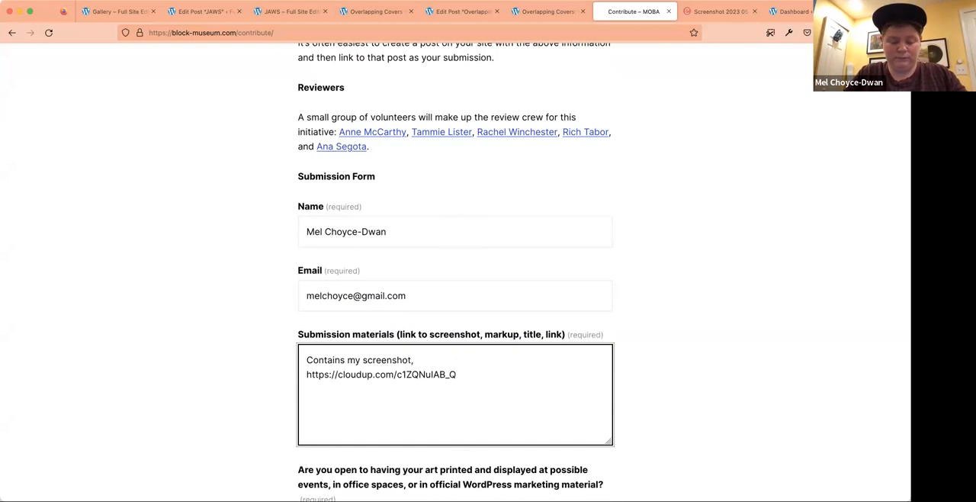
{"action": "type", "text": "all the images used in h"}
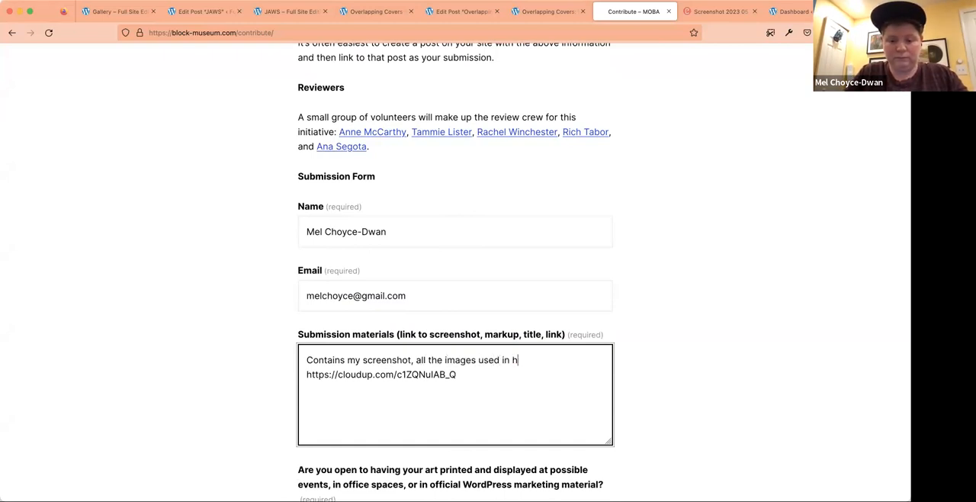
{"action": "type", "text": "the block ("}
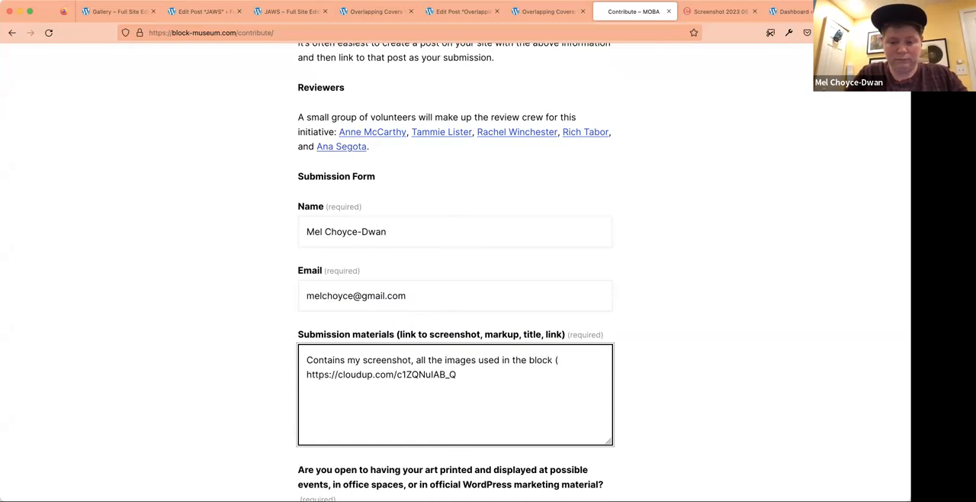
{"action": "type", "text": "made by me in"}
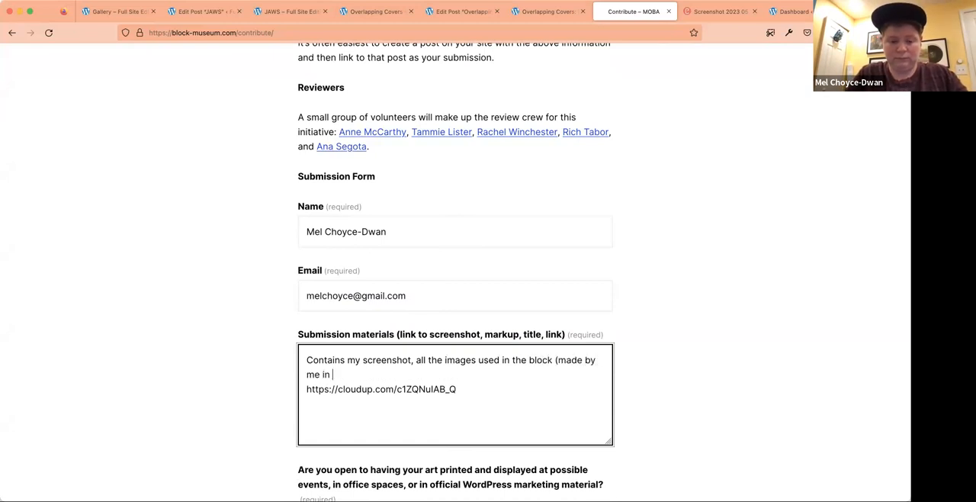
Add that the images are declared CC0 and the block code is included, then begin a title line.
{"action": "type", "text": "and"}
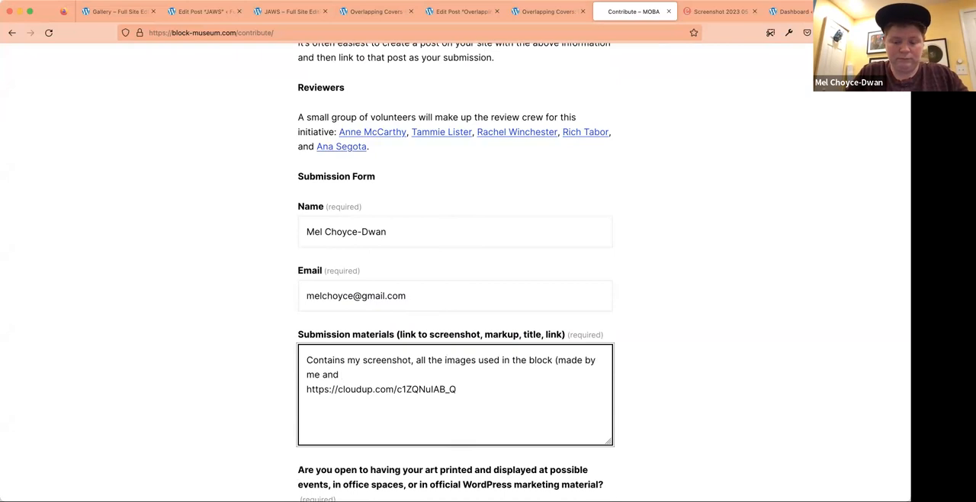
{"action": "type", "text": "declared CC0),"}
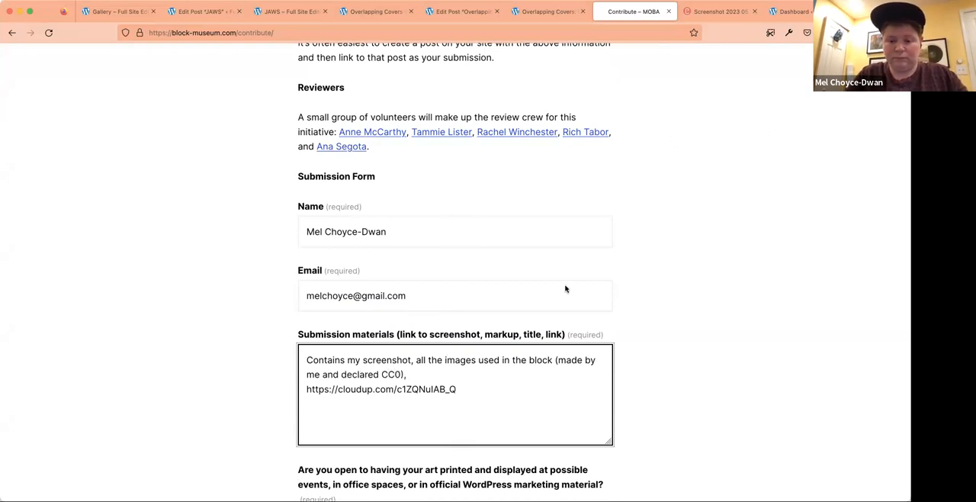
{"action": "type", "text": "and"}
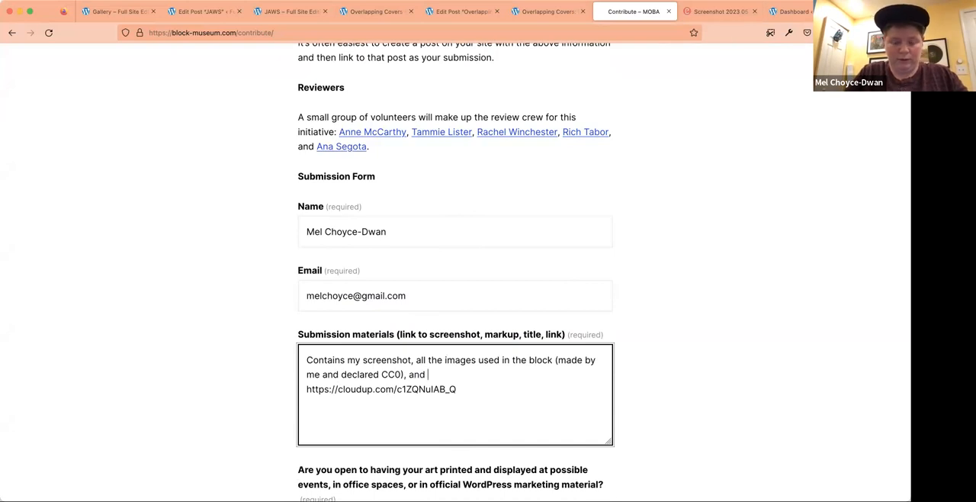
{"action": "type", "text": "my block code"}
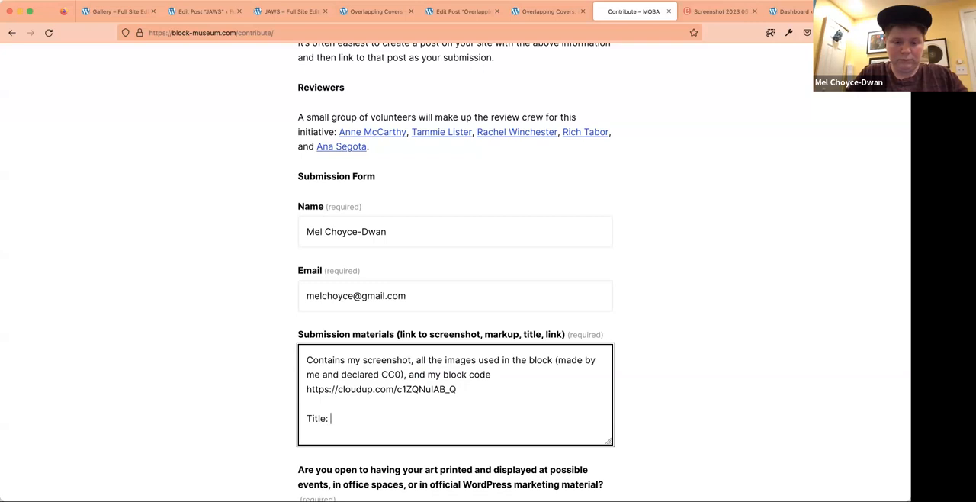
{"action": "type", "text": "\""}
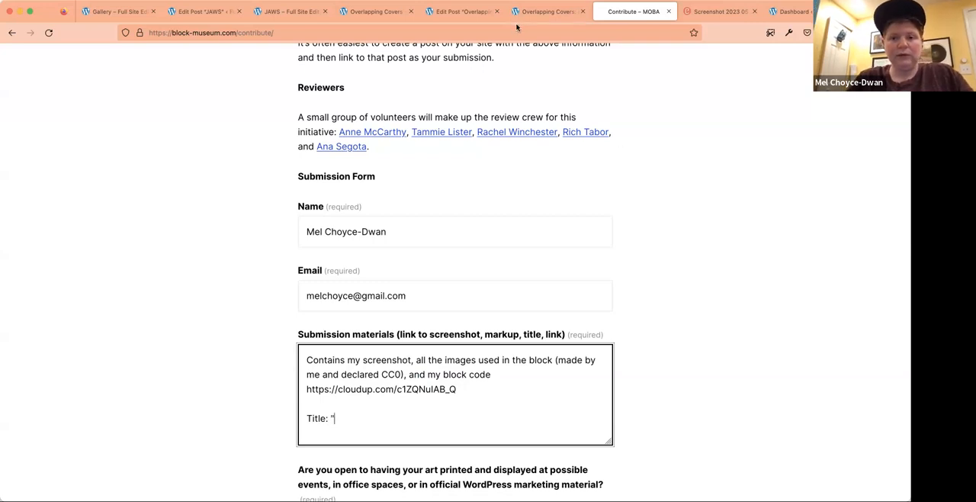
Make the submission begin with Title: "Relaxing Indoors" instead of the trailing title line.
{"action": "left_click", "coordinate": [547, 11]}
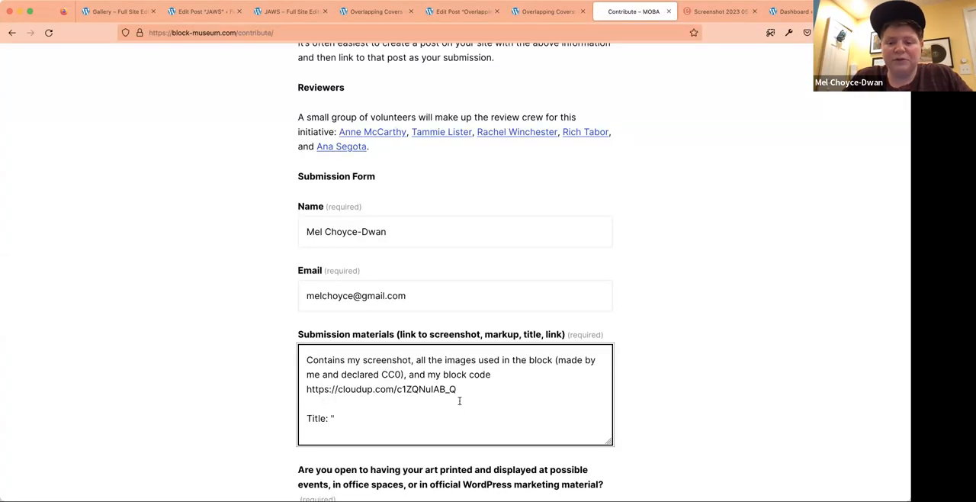
{"action": "mouse_move", "coordinate": [357, 413]}
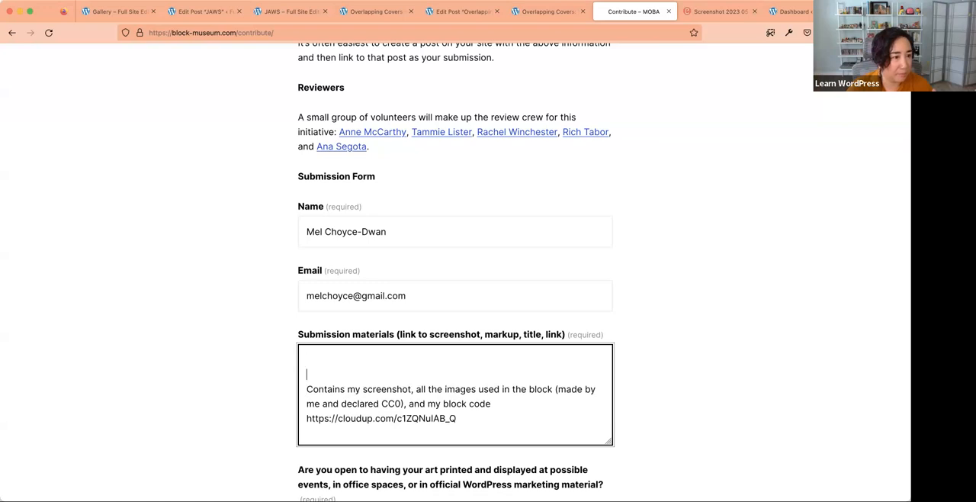
{"action": "type", "text": "Title: \"\""}
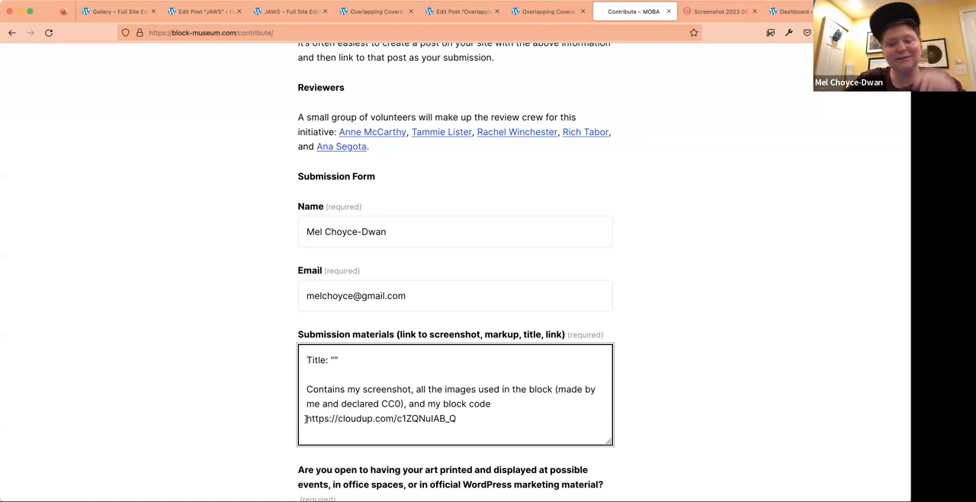
{"action": "left_click", "coordinate": [333, 360]}
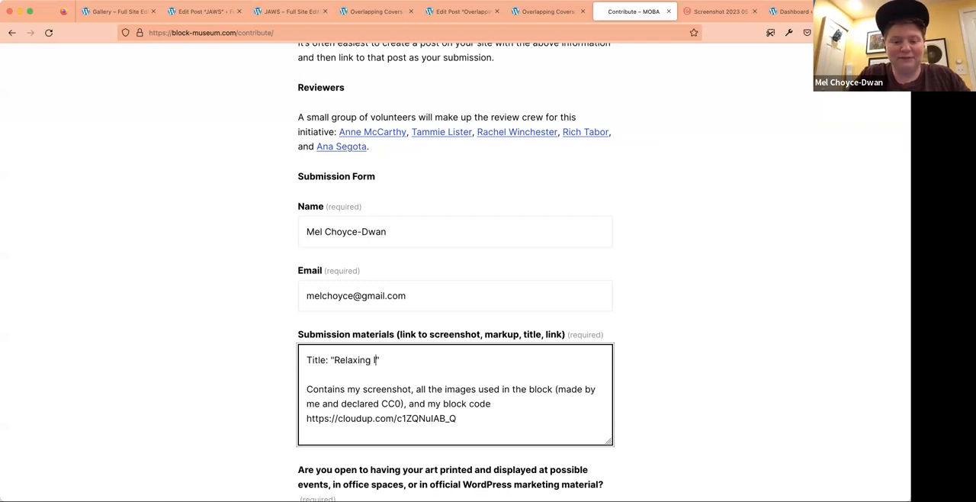
{"action": "type", "text": "Indoors"}
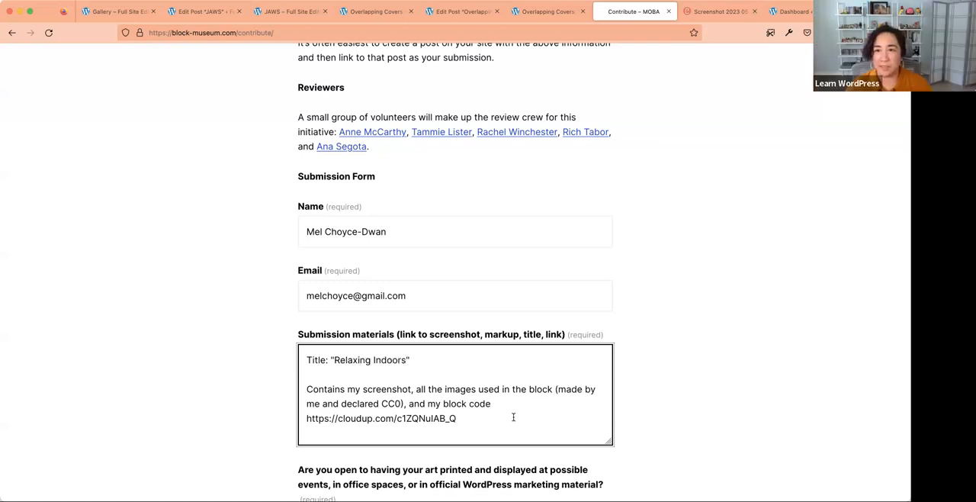
{"action": "mouse_move", "coordinate": [586, 93]}
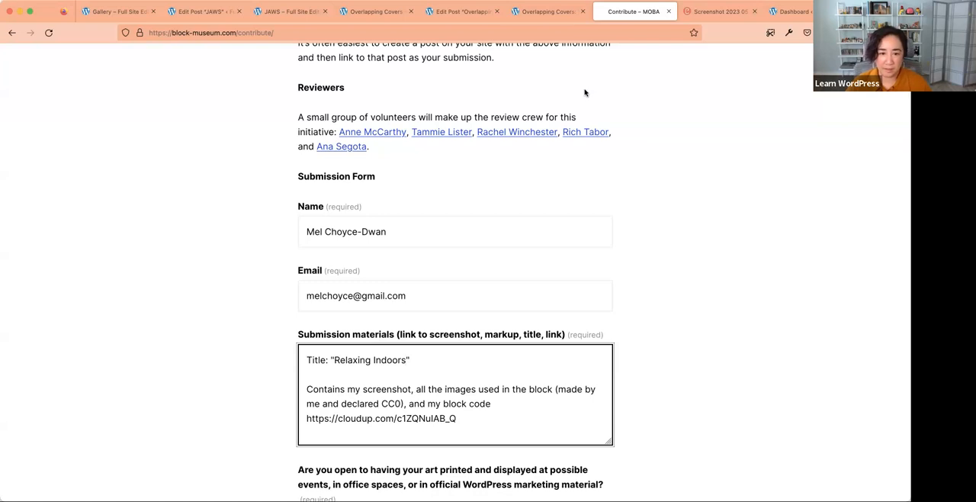
{"action": "left_click", "coordinate": [545, 11]}
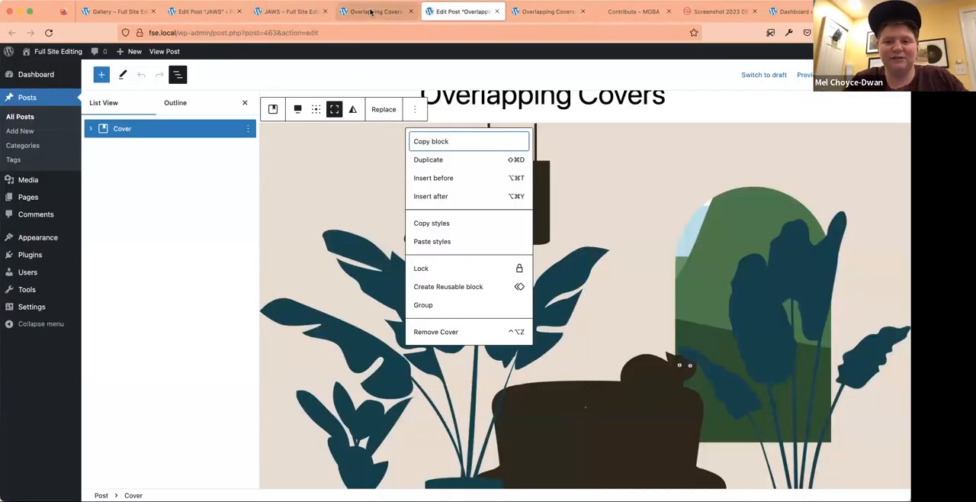
{"action": "left_click", "coordinate": [634, 10]}
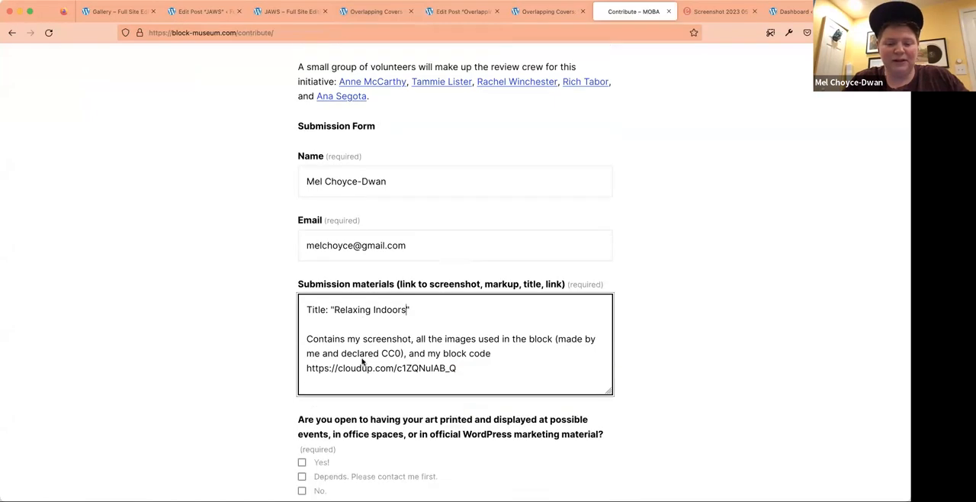
{"action": "scroll", "scroll_direction": "down", "scroll_amount": 3}
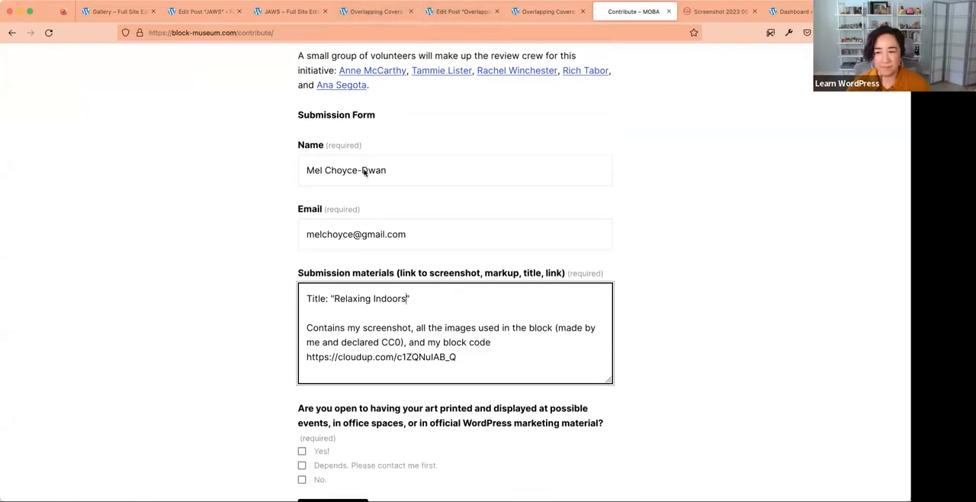
{"action": "scroll", "scroll_direction": "down", "scroll_amount": 3}
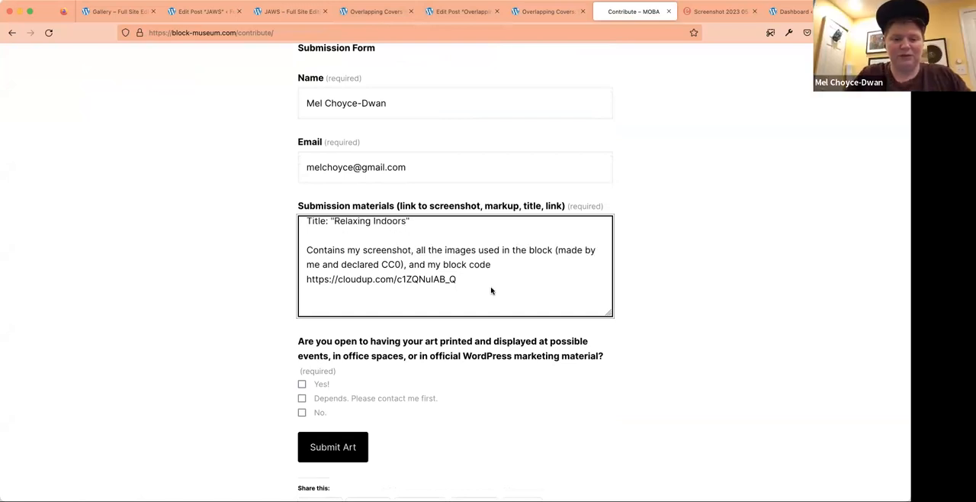
{"action": "type", "text": "@"}
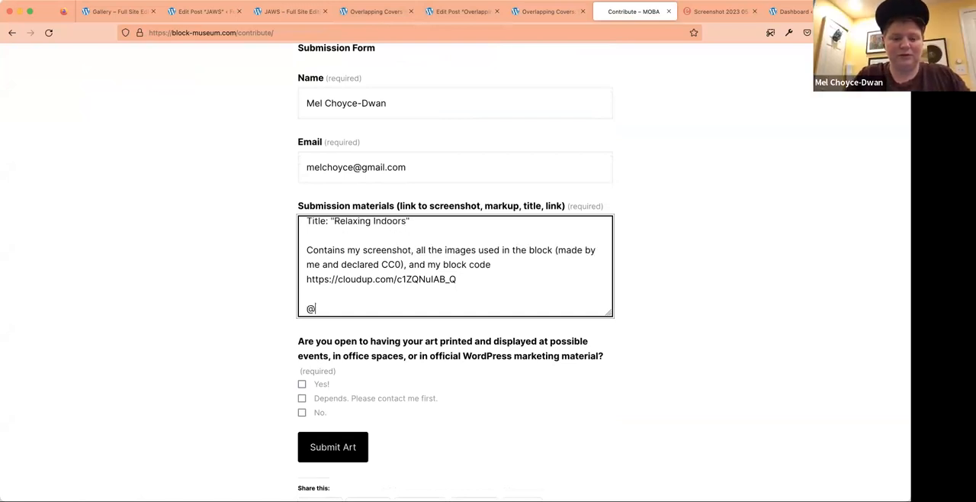
{"action": "type", "text": "melchoyce on twitter"}
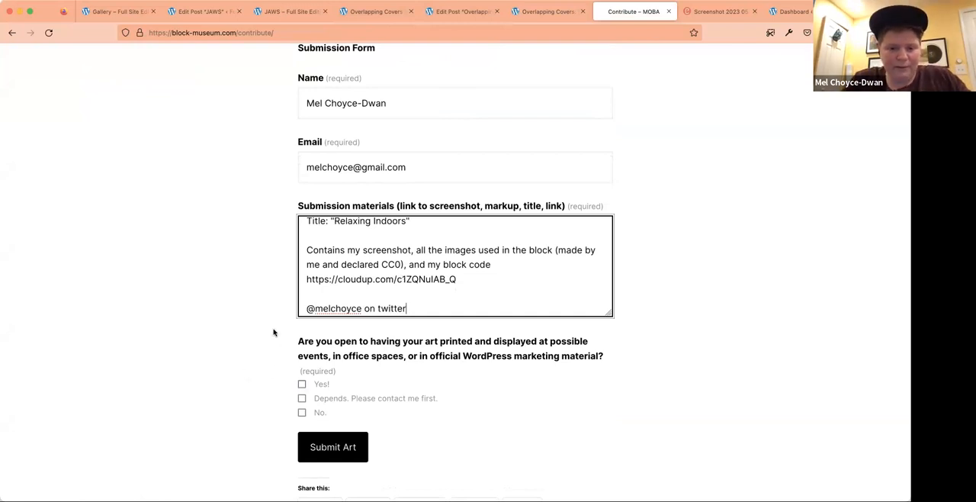
{"action": "scroll", "scroll_direction": "down", "scroll_amount": 3}
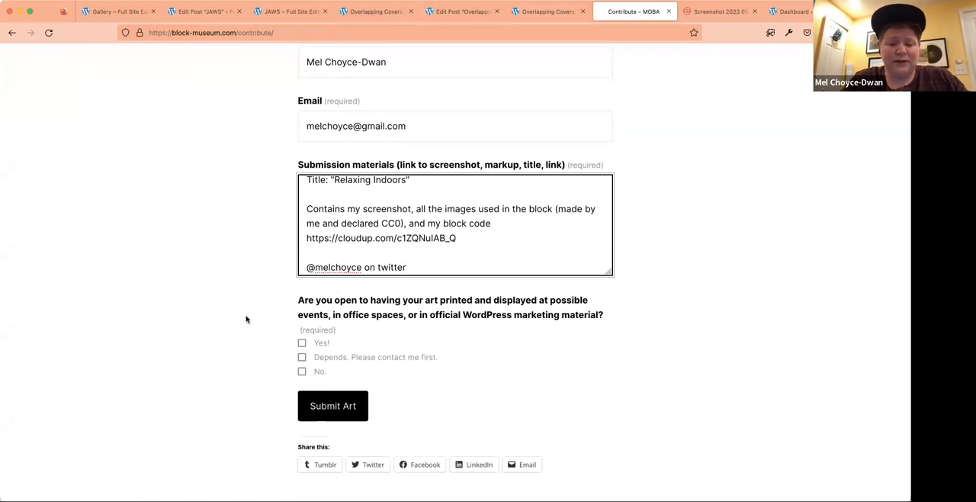
{"action": "left_click", "coordinate": [302, 342]}
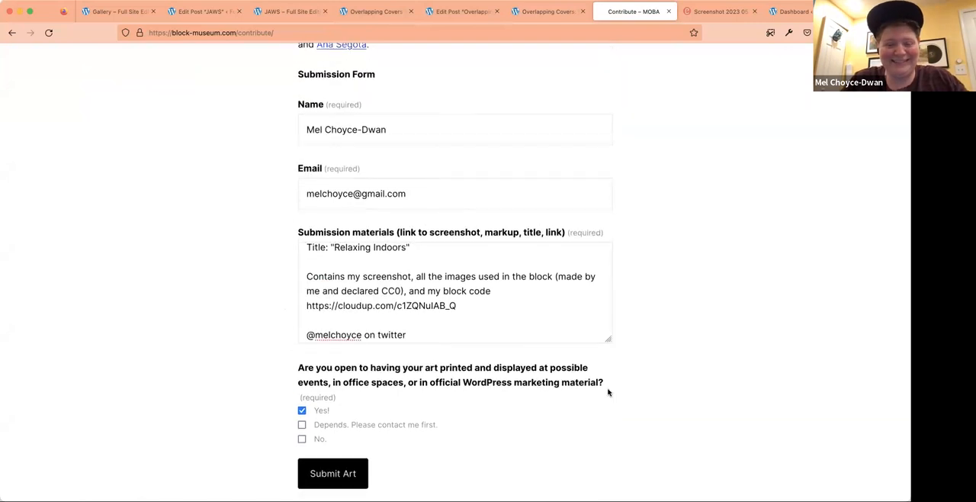
{"action": "scroll", "scroll_direction": "down", "scroll_amount": 3}
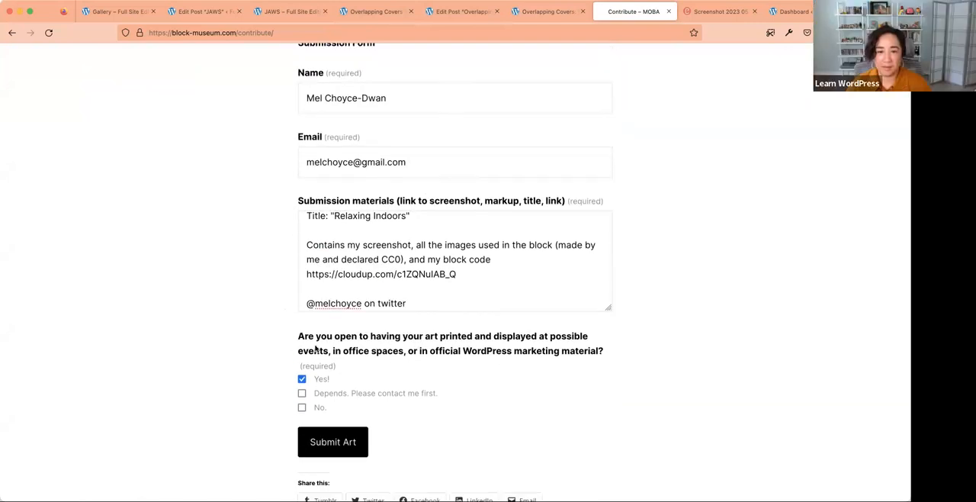
{"action": "scroll", "scroll_direction": "down", "scroll_amount": 3}
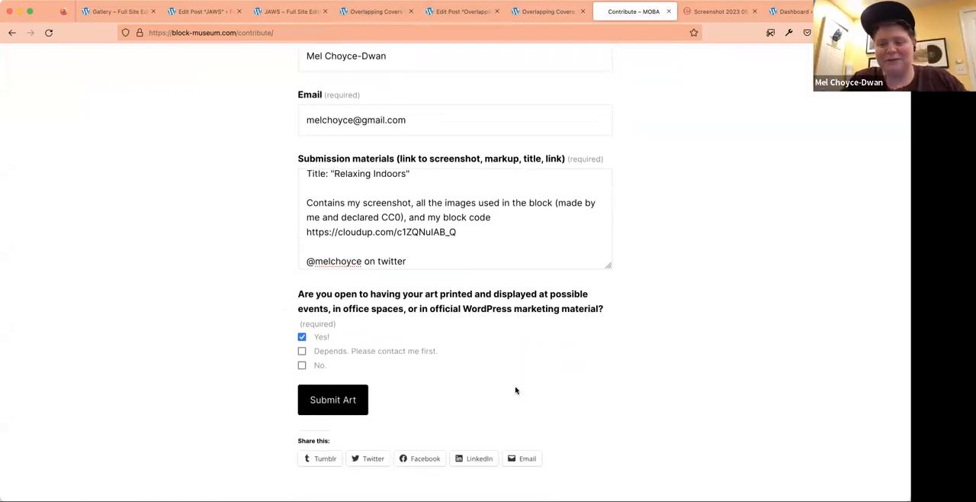
{"action": "mouse_move", "coordinate": [428, 367]}
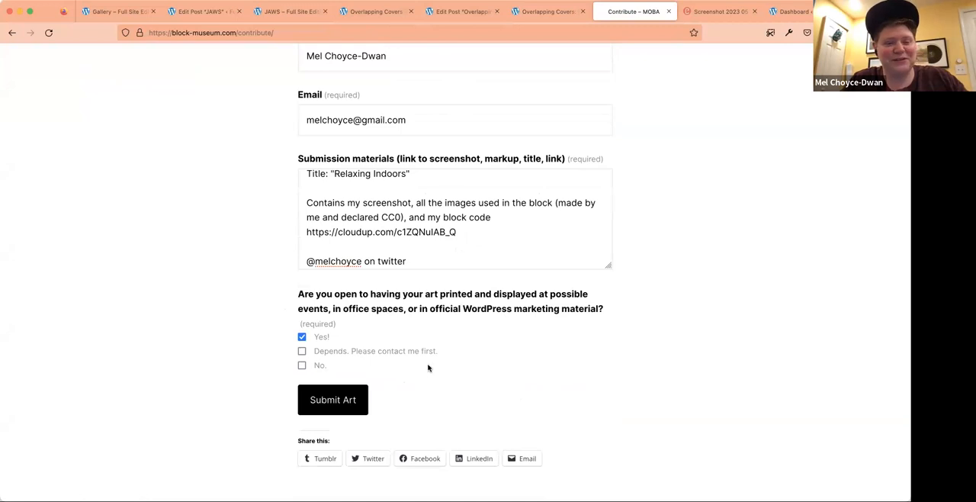
{"action": "mouse_move", "coordinate": [196, 357]}
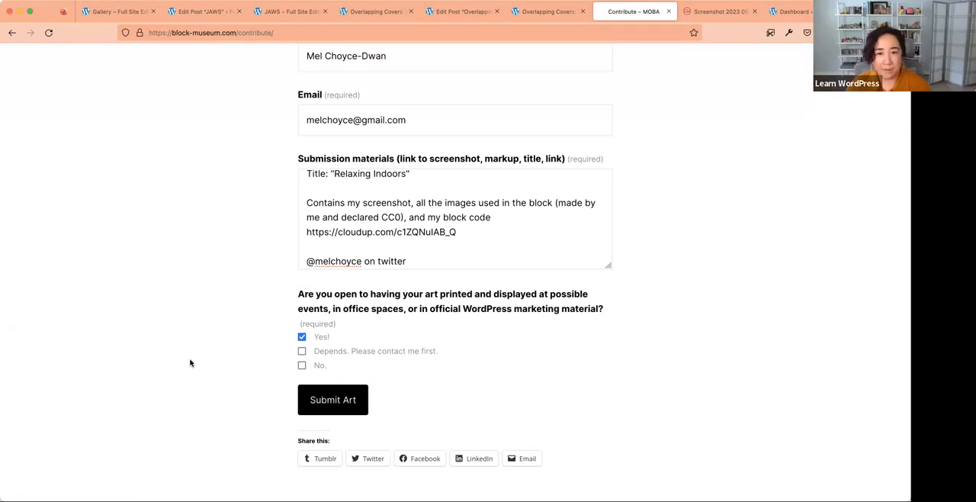
{"action": "mouse_move", "coordinate": [221, 410]}
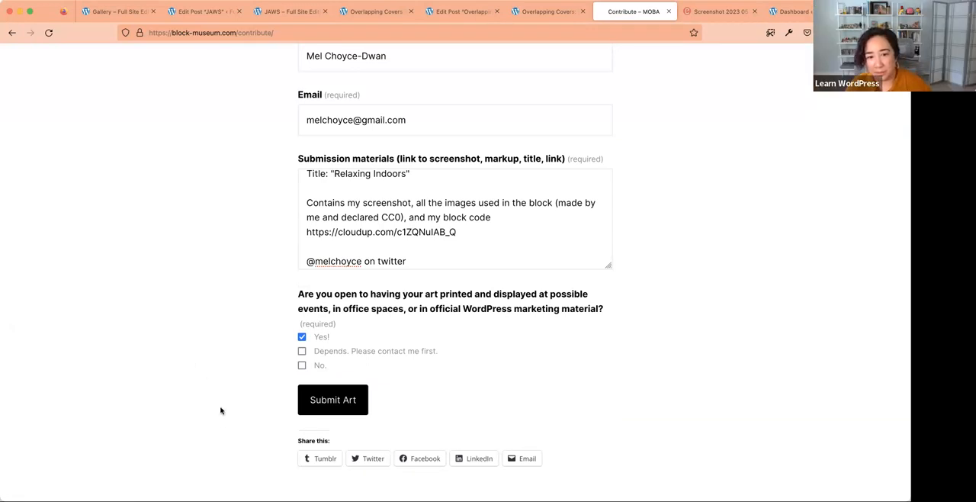
{"action": "mouse_move", "coordinate": [828, 183]}
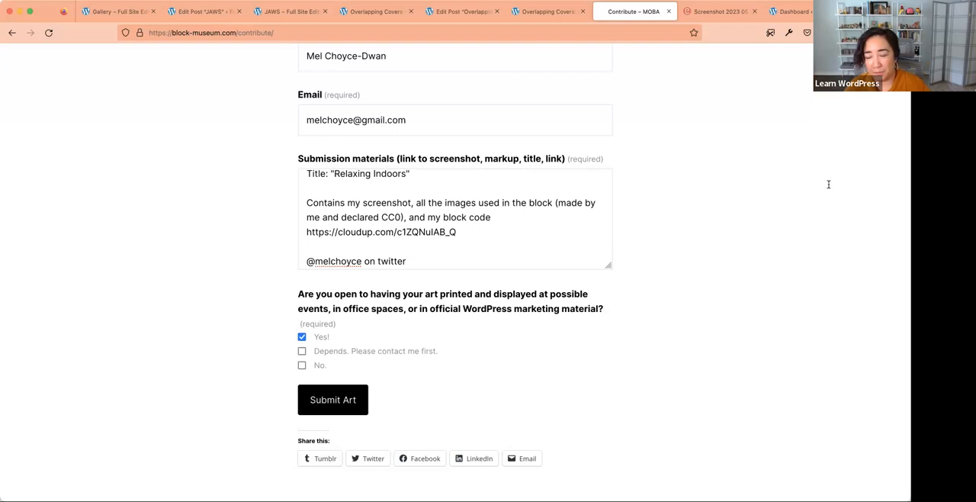
{"action": "mouse_move", "coordinate": [699, 232]}
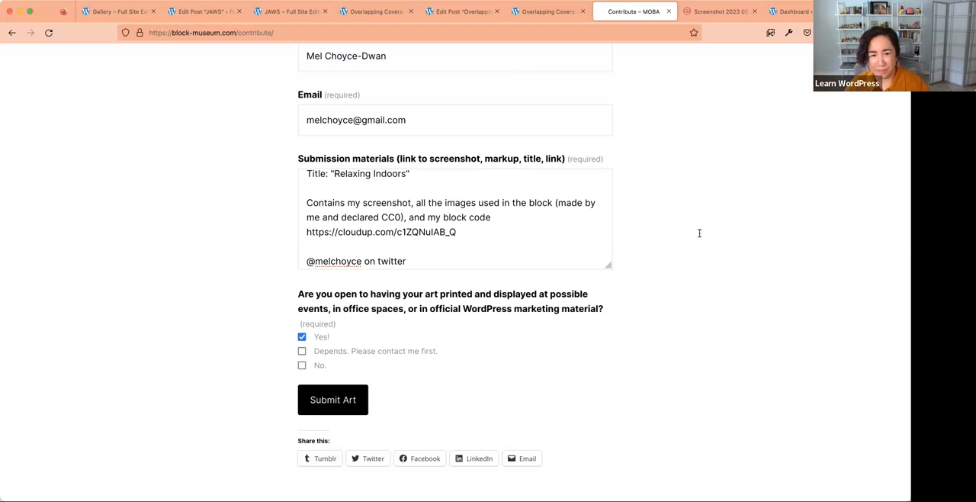
{"action": "mouse_move", "coordinate": [645, 290]}
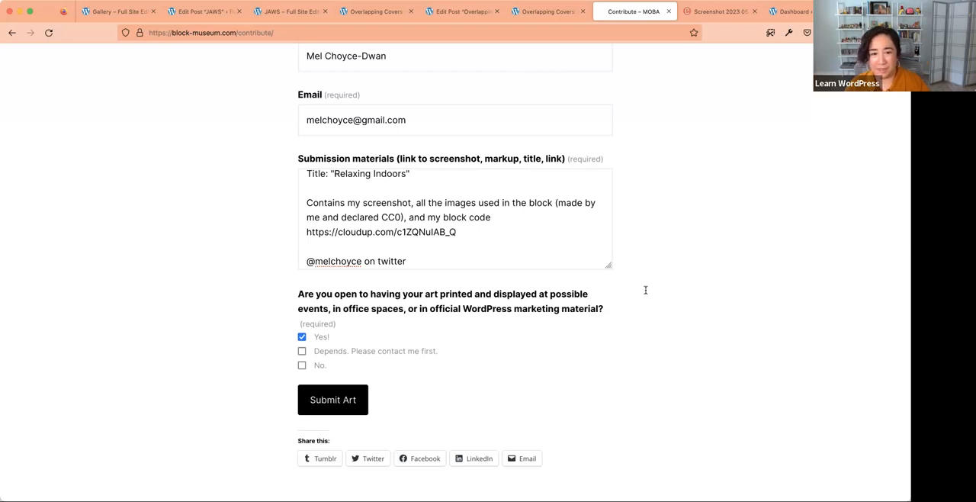
{"action": "mouse_move", "coordinate": [648, 332]}
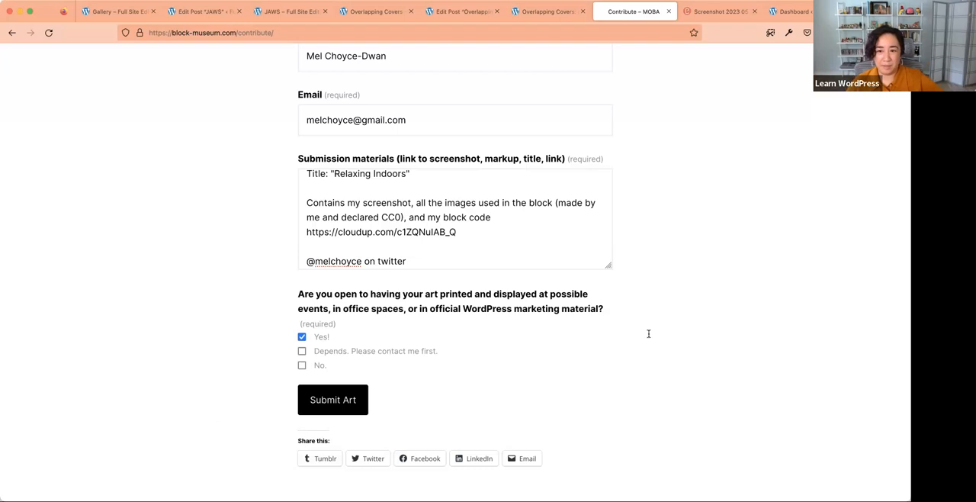
{"action": "mouse_move", "coordinate": [565, 363]}
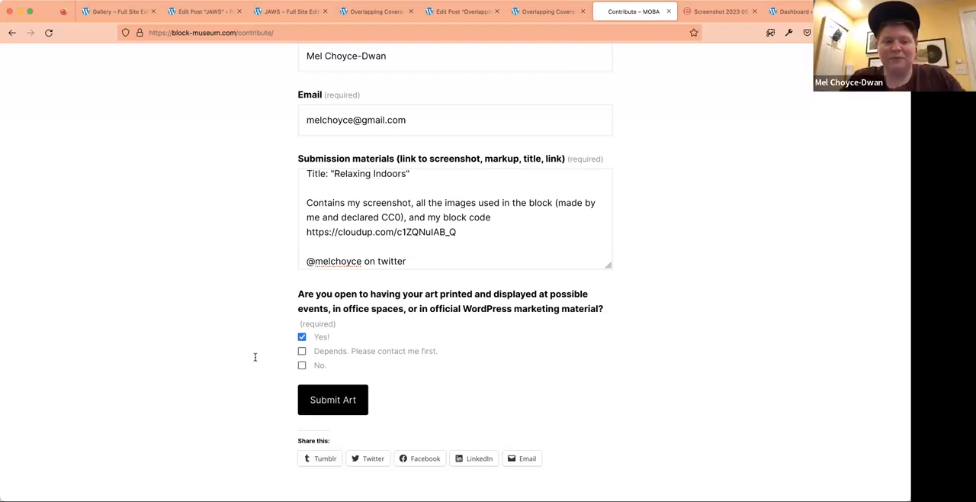
{"action": "mouse_move", "coordinate": [242, 332]}
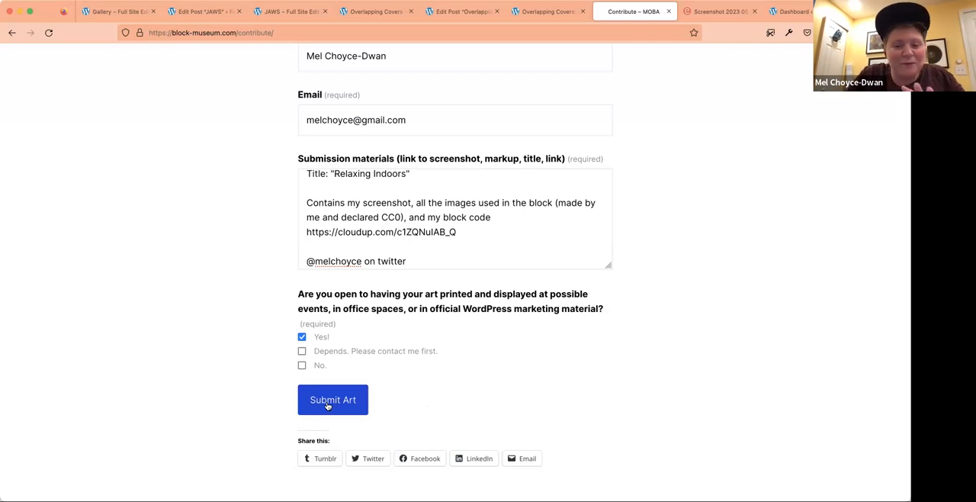
{"action": "left_click", "coordinate": [333, 399]}
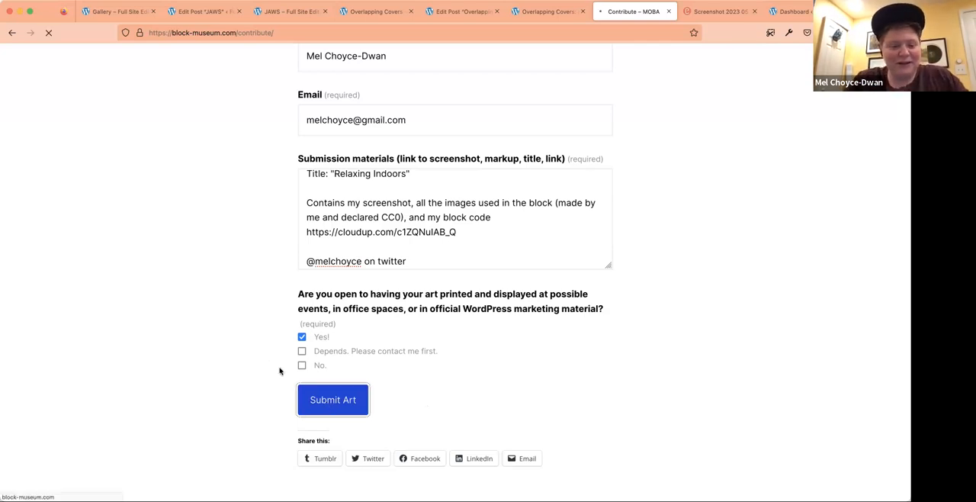
{"action": "left_click", "coordinate": [332, 400]}
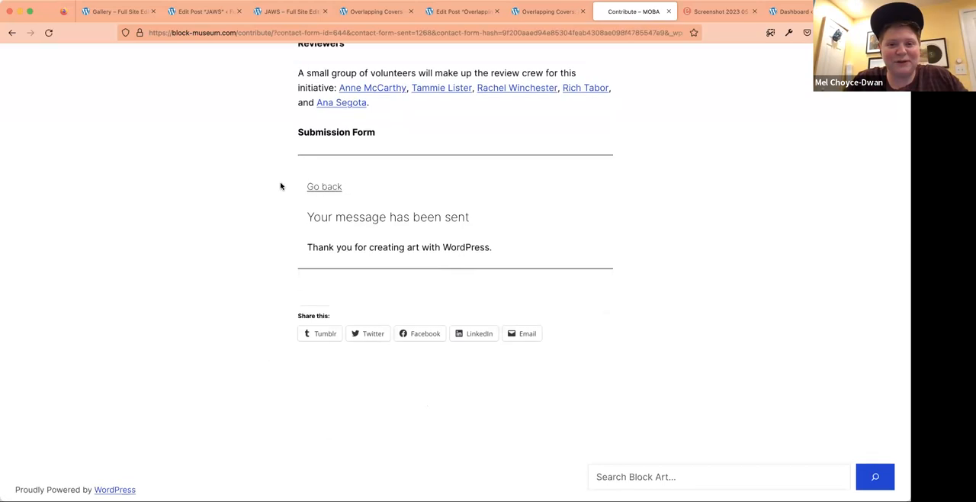
{"action": "scroll", "scroll_direction": "up", "scroll_amount": 3}
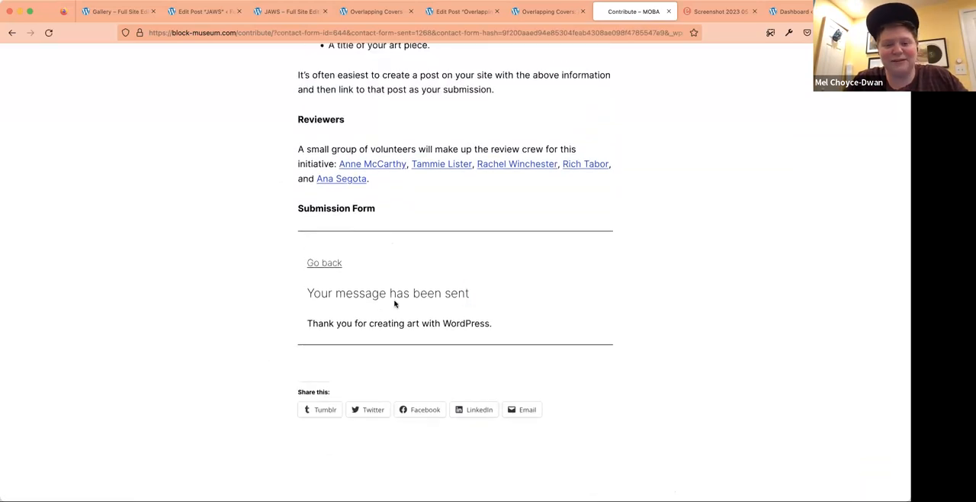
{"action": "scroll", "scroll_direction": "up", "scroll_amount": 3}
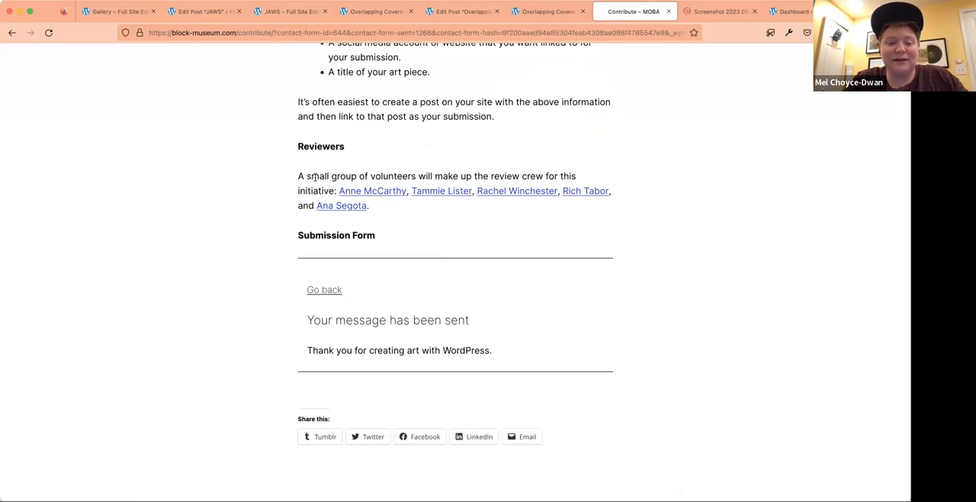
{"action": "mouse_move", "coordinate": [396, 206]}
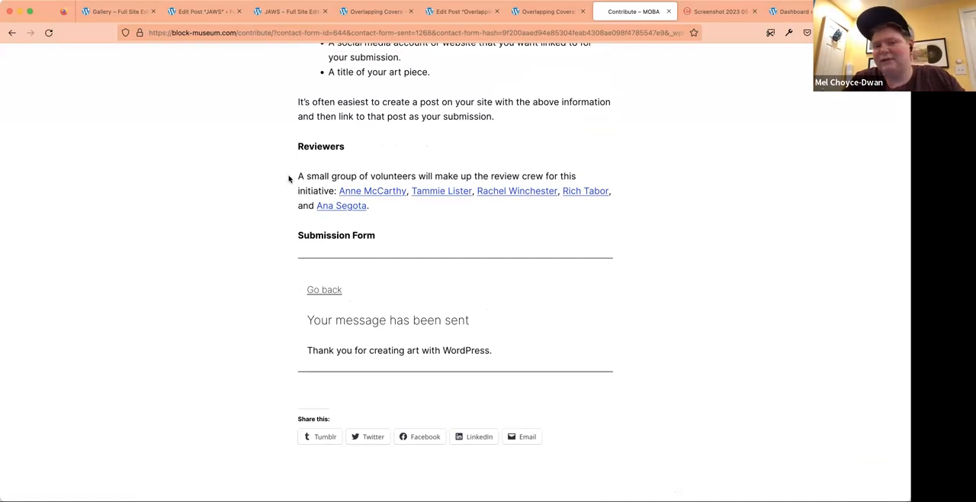
{"action": "scroll", "scroll_direction": "up", "scroll_amount": 3}
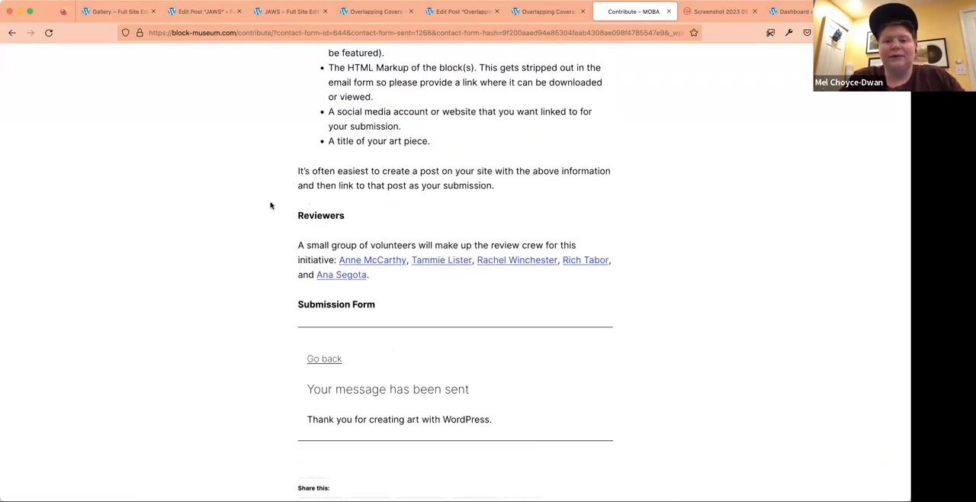
{"action": "scroll", "scroll_direction": "down", "scroll_amount": 3}
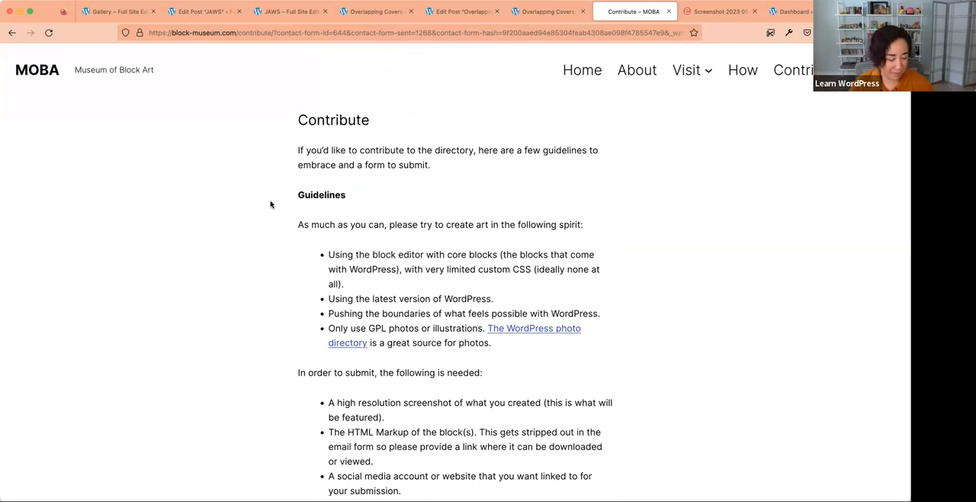
{"action": "mouse_move", "coordinate": [717, 64]}
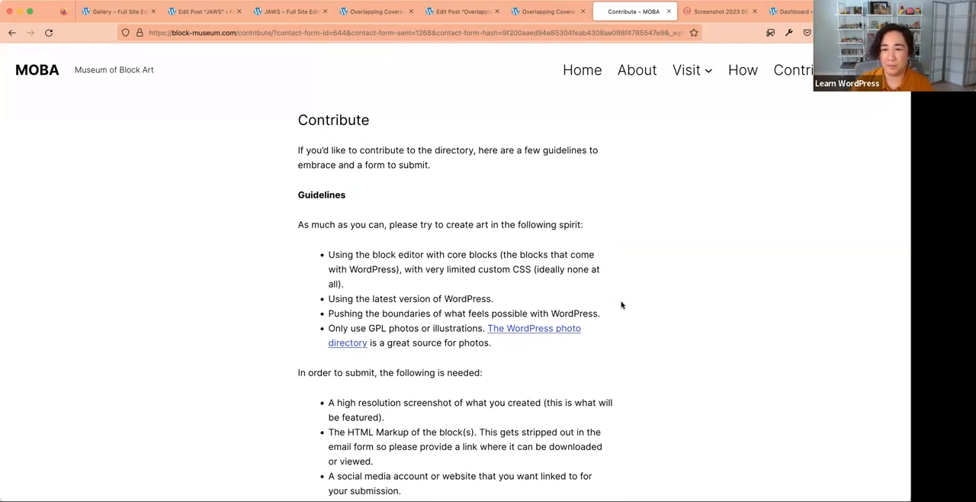
{"action": "mouse_move", "coordinate": [582, 71]}
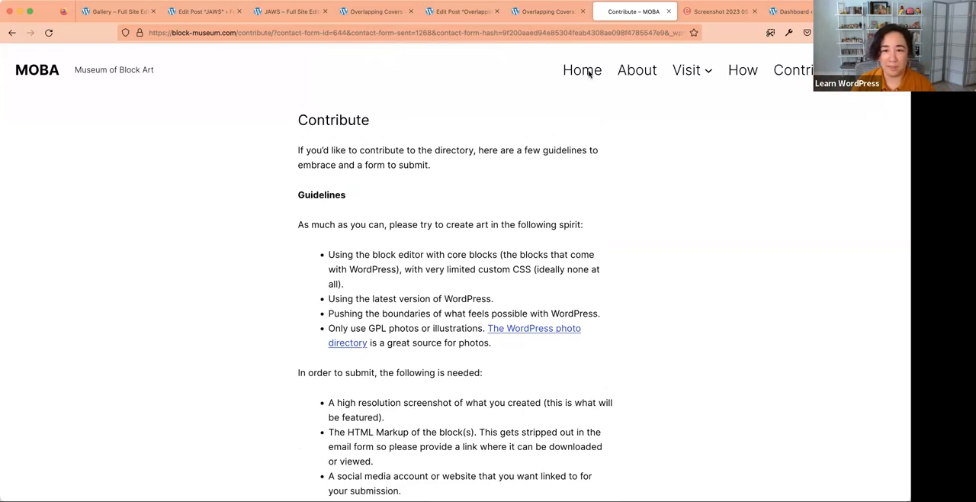
Return to the museum's home page and expand the Visit menu of exhibits.
{"action": "left_click", "coordinate": [582, 70]}
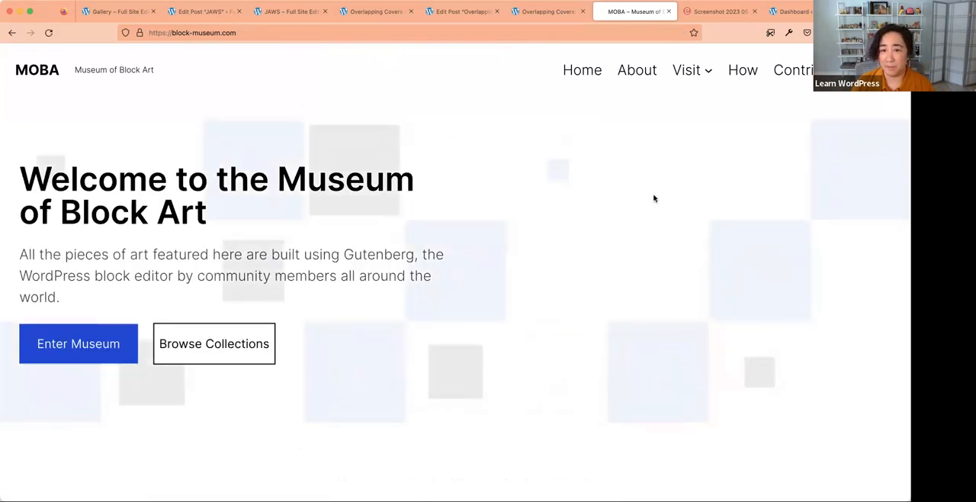
{"action": "scroll", "scroll_direction": "down", "scroll_amount": 3}
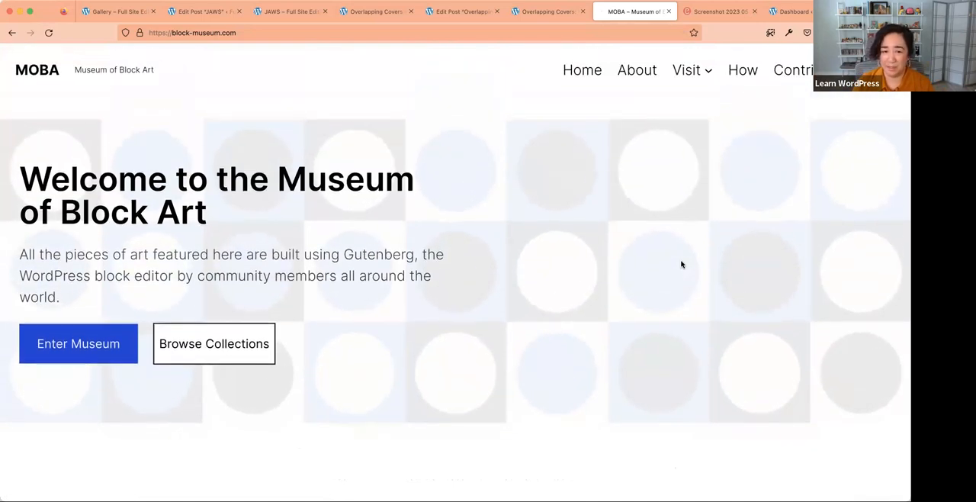
{"action": "mouse_move", "coordinate": [617, 104]}
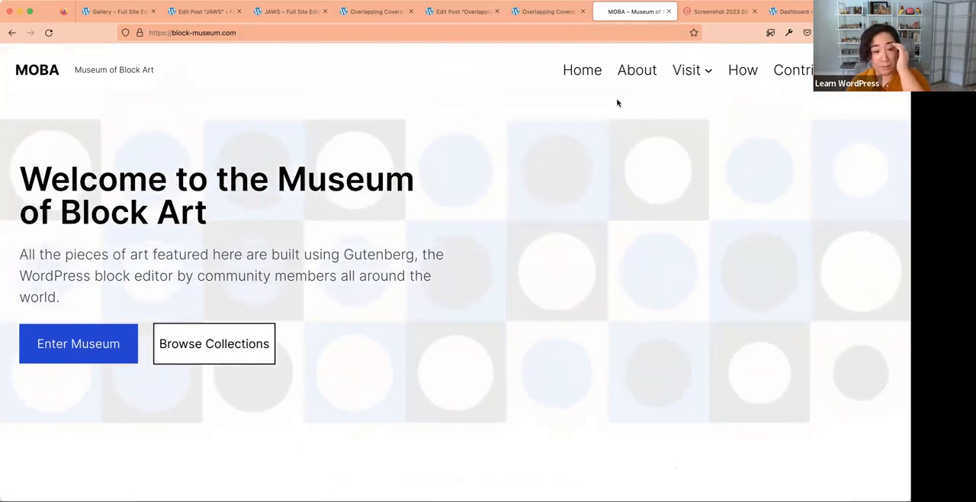
{"action": "left_click", "coordinate": [687, 70]}
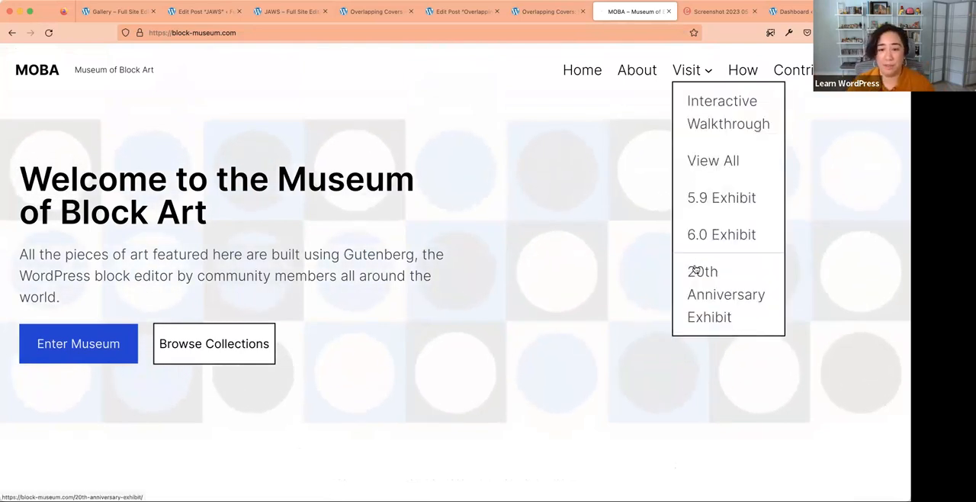
Open the 20th Anniversary Exhibit and go into the Colorful twenty artwork page.
{"action": "left_click", "coordinate": [725, 294]}
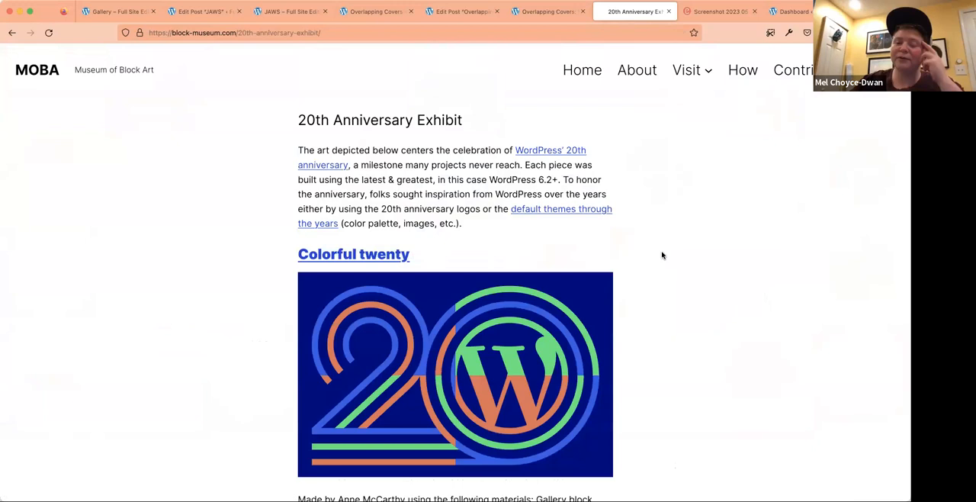
{"action": "scroll", "scroll_direction": "down", "scroll_amount": 3}
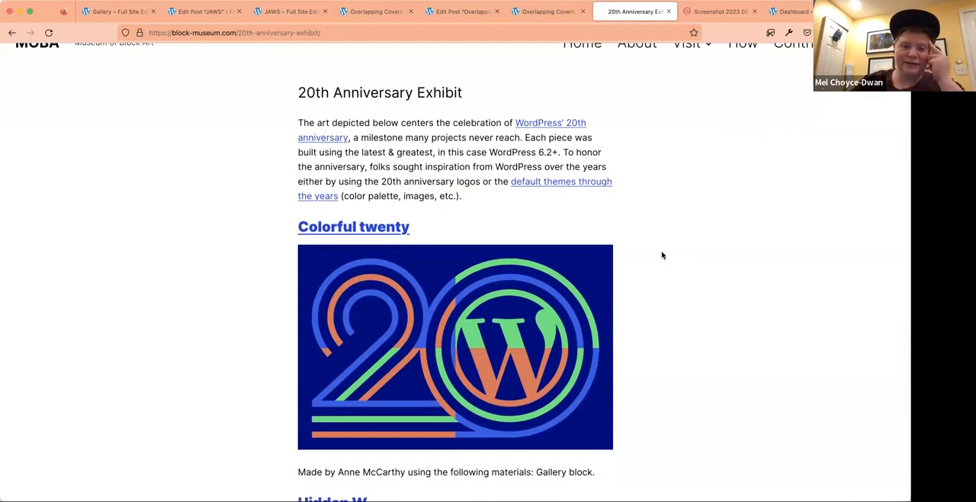
{"action": "scroll", "scroll_direction": "down", "scroll_amount": 3}
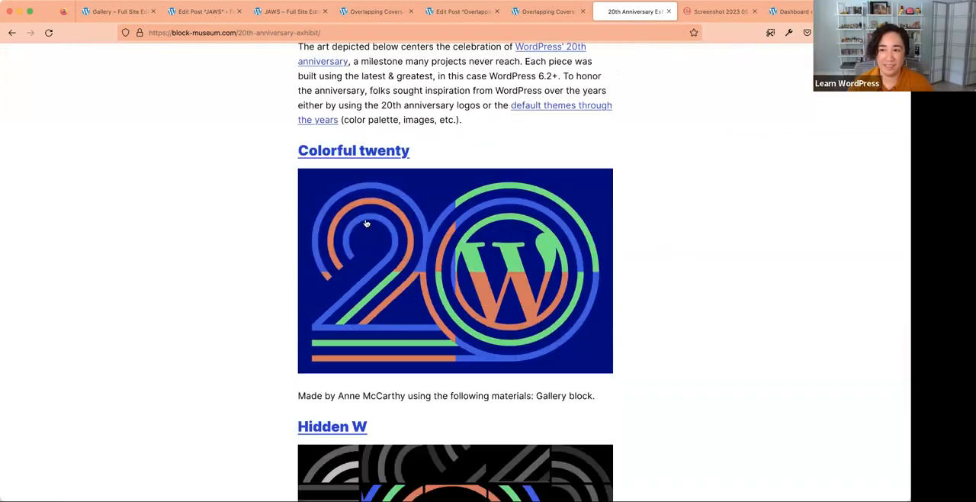
{"action": "left_click", "coordinate": [354, 150]}
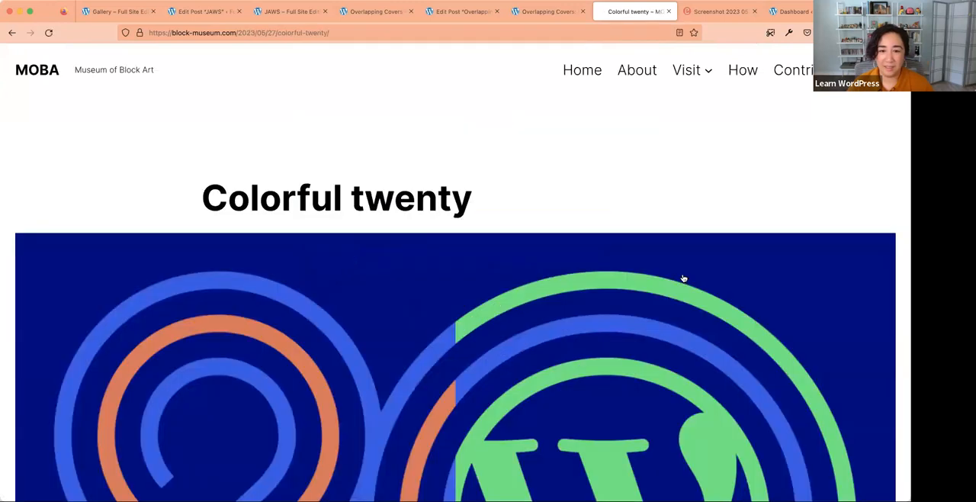
Scroll through the exhibit's artworks including Mini and back up the page.
{"action": "scroll", "scroll_direction": "down", "scroll_amount": 3}
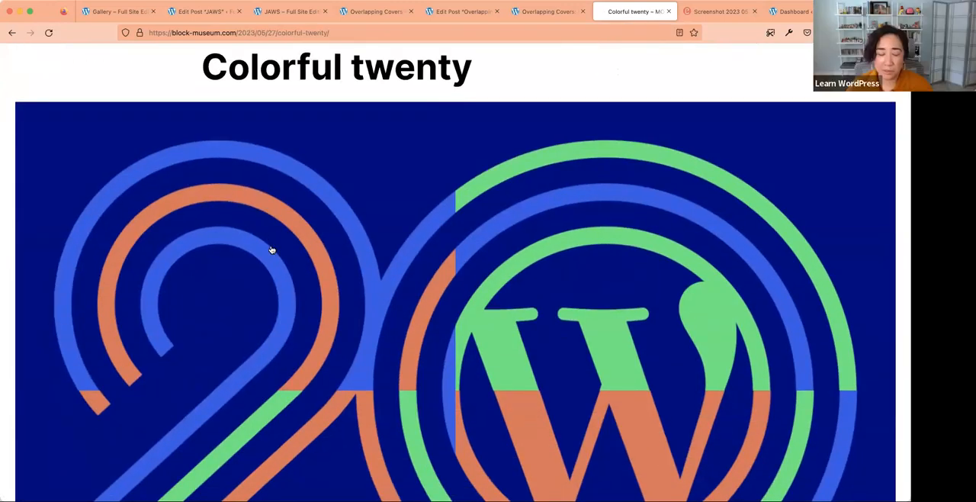
{"action": "scroll", "scroll_direction": "down", "scroll_amount": 3}
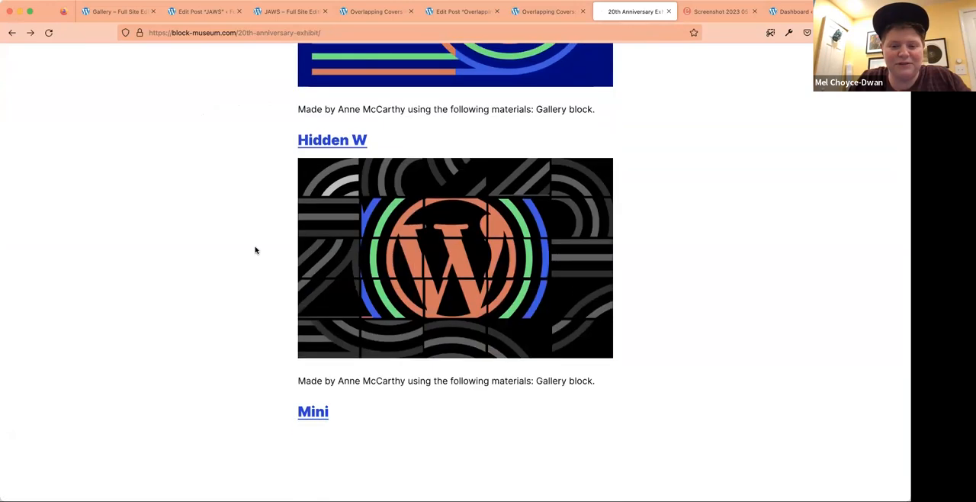
{"action": "scroll", "scroll_direction": "down", "scroll_amount": 3}
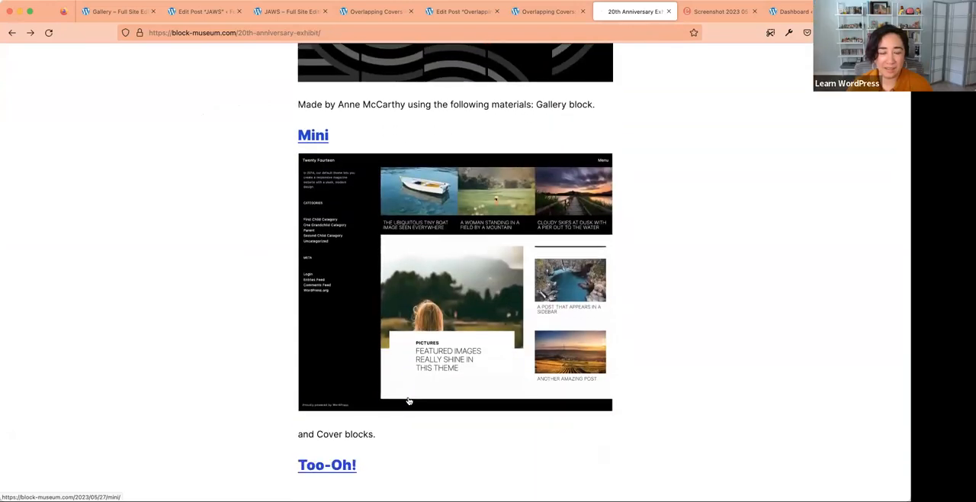
{"action": "scroll", "scroll_direction": "down", "scroll_amount": 3}
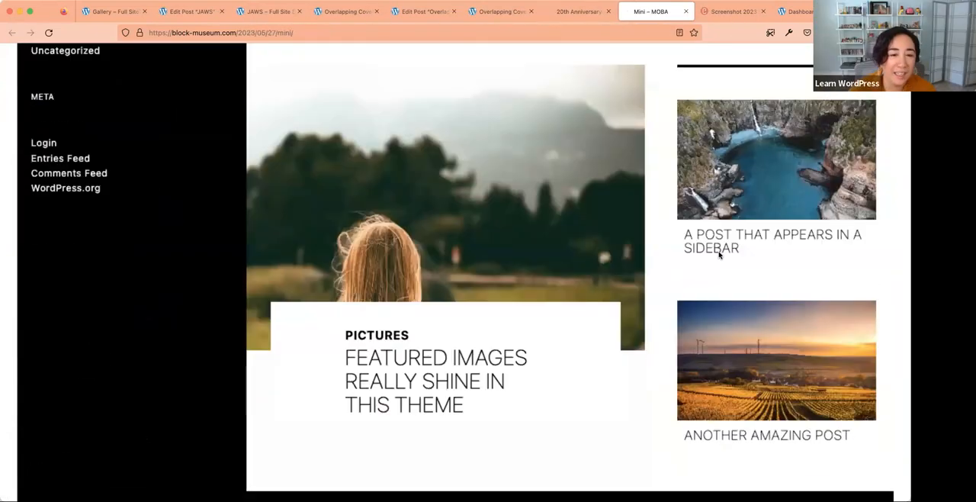
{"action": "scroll", "scroll_direction": "down", "scroll_amount": 3}
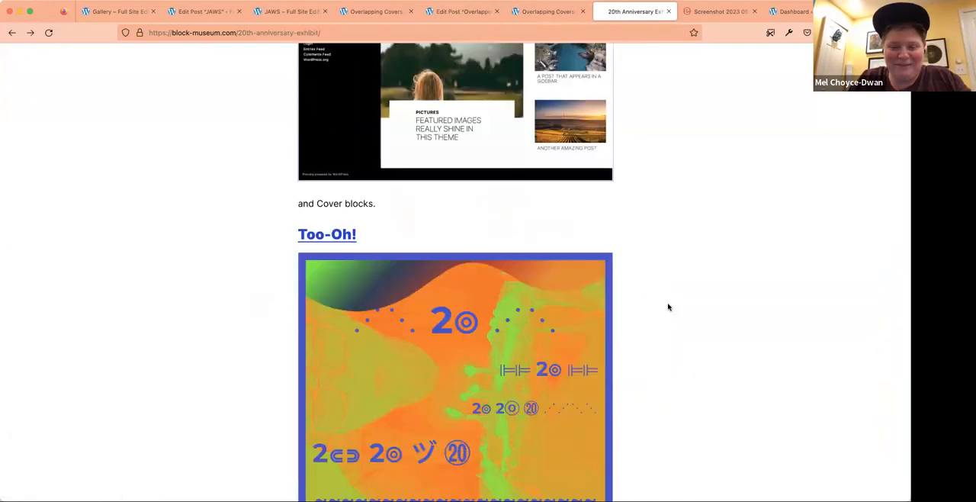
{"action": "scroll", "scroll_direction": "down", "scroll_amount": 3}
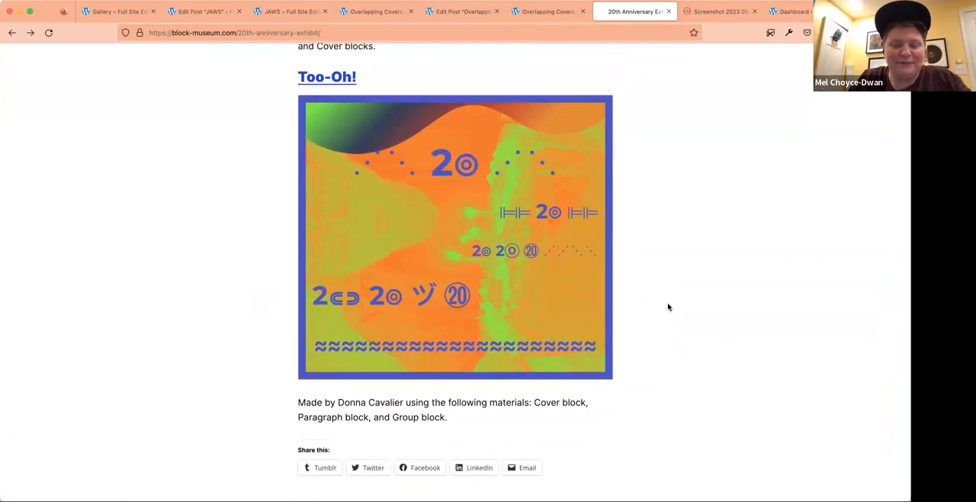
{"action": "scroll", "scroll_direction": "down", "scroll_amount": 3}
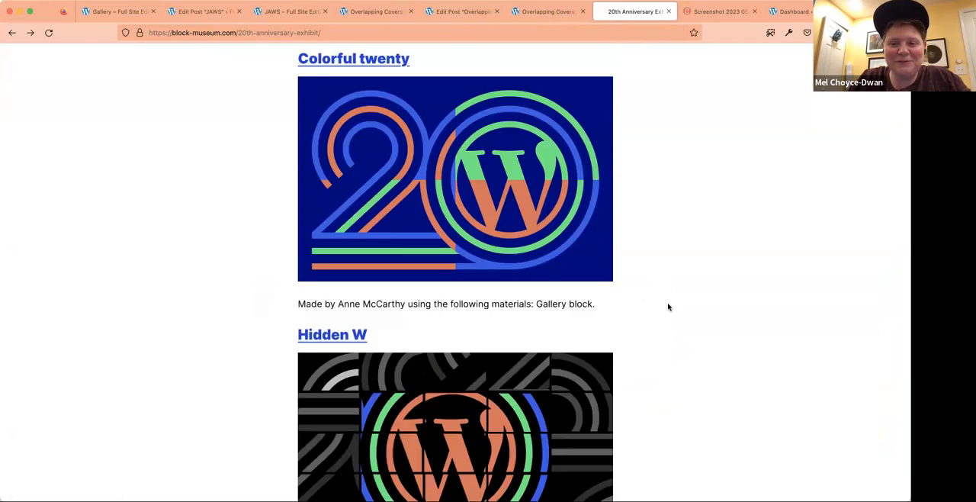
{"action": "scroll", "scroll_direction": "up", "scroll_amount": 3}
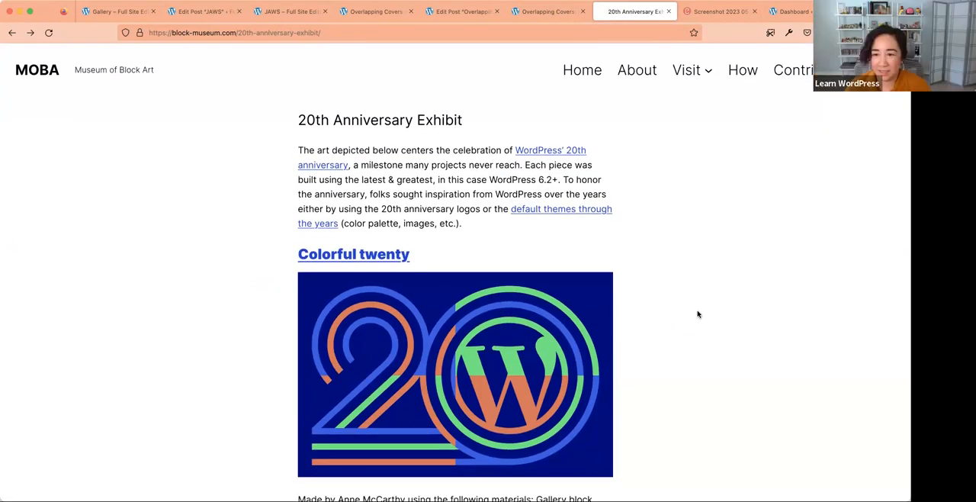
{"action": "mouse_move", "coordinate": [665, 171]}
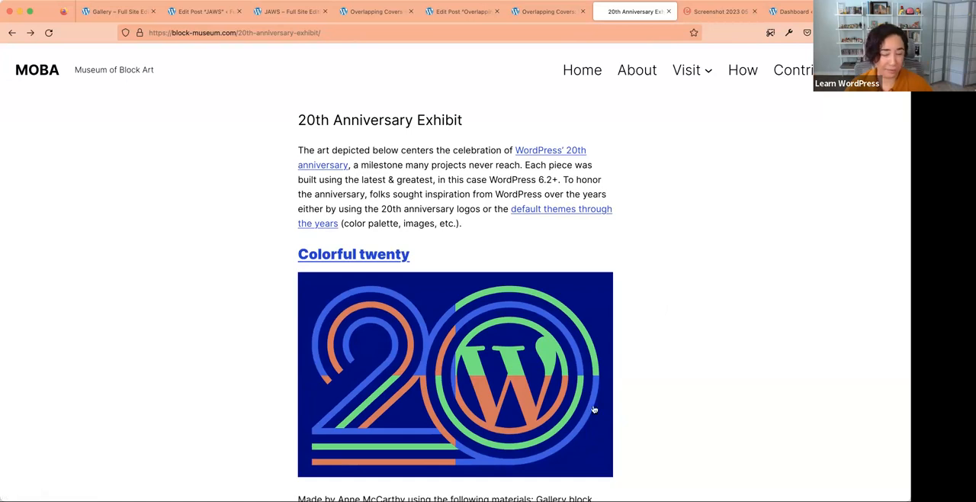
{"action": "mouse_move", "coordinate": [854, 242]}
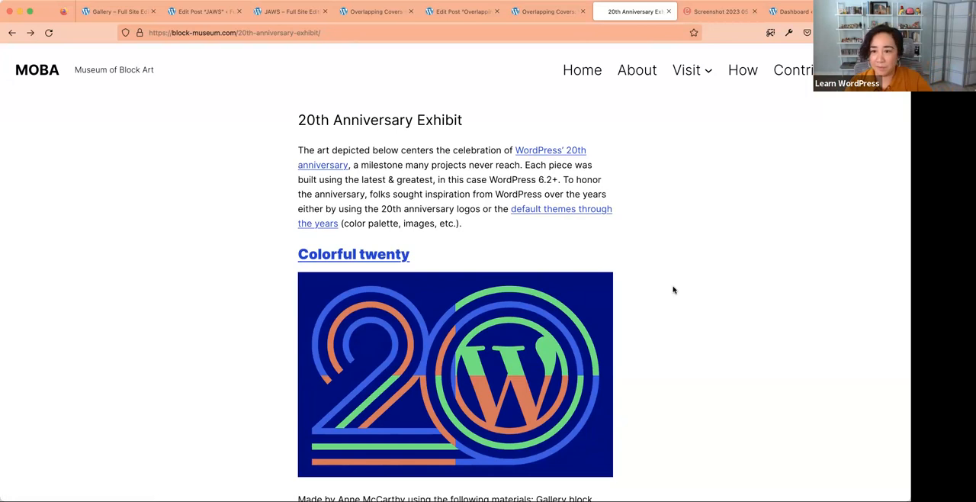
{"action": "mouse_move", "coordinate": [267, 128]}
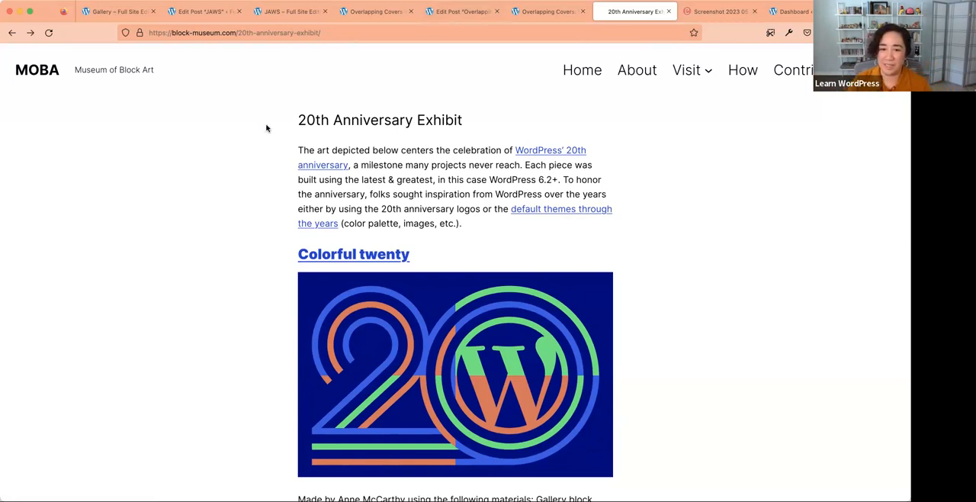
{"action": "mouse_move", "coordinate": [266, 132]}
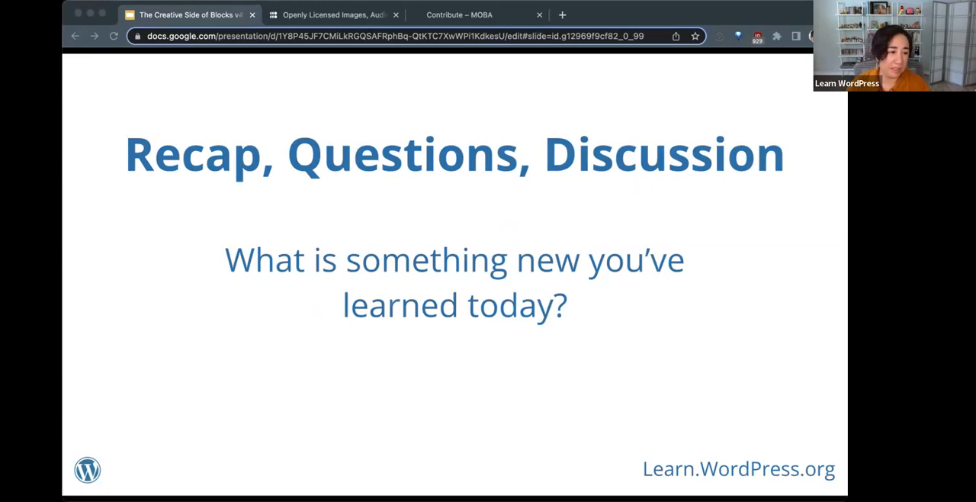
Advance from the Recap slide to the "Thanks for learning with us!" closing slide.
{"action": "key", "text": "Right"}
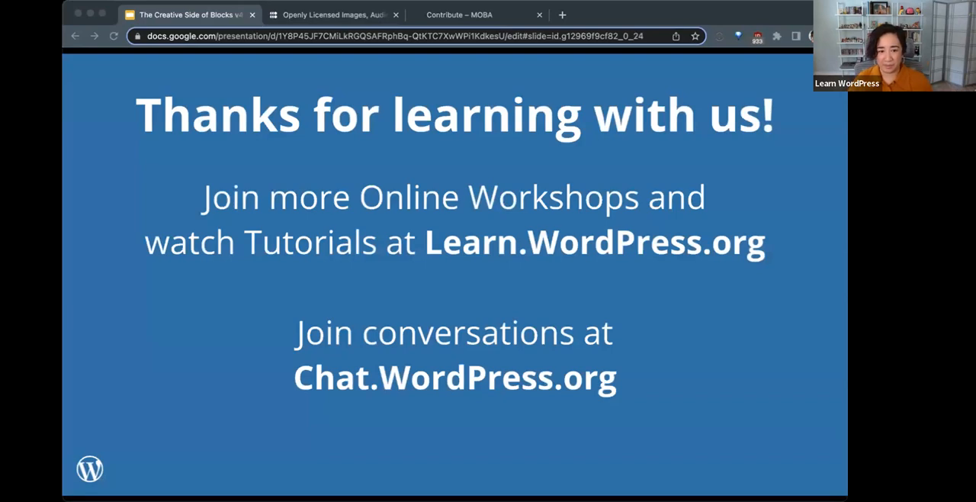